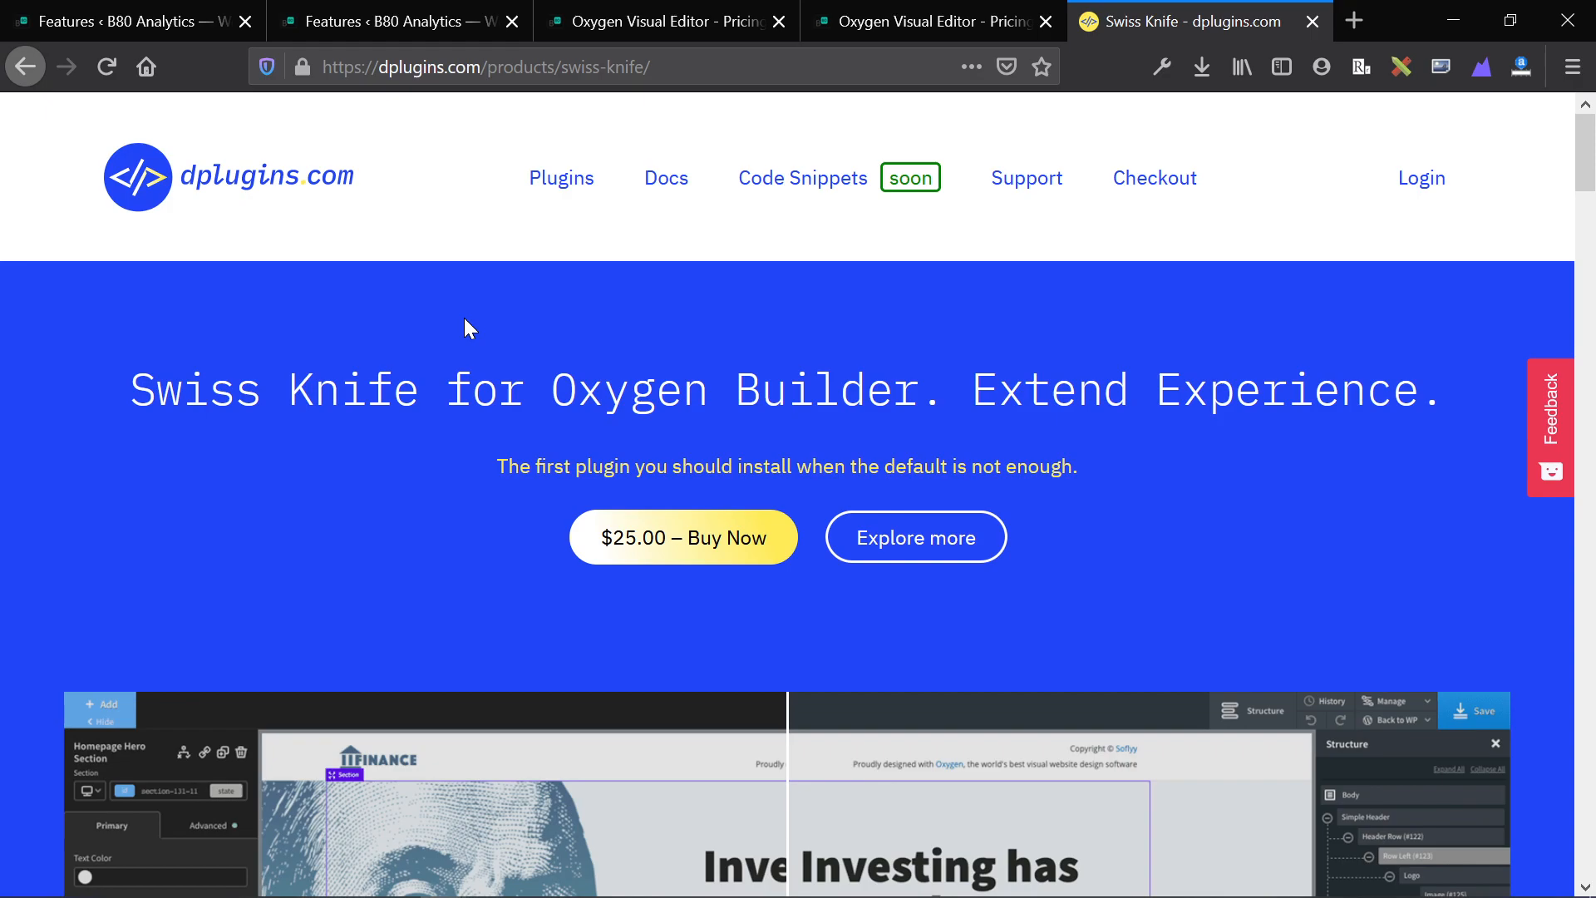
Step: Scroll the Swiss Knife product page past the hero preview down to the Features list
scroll("down", 3)
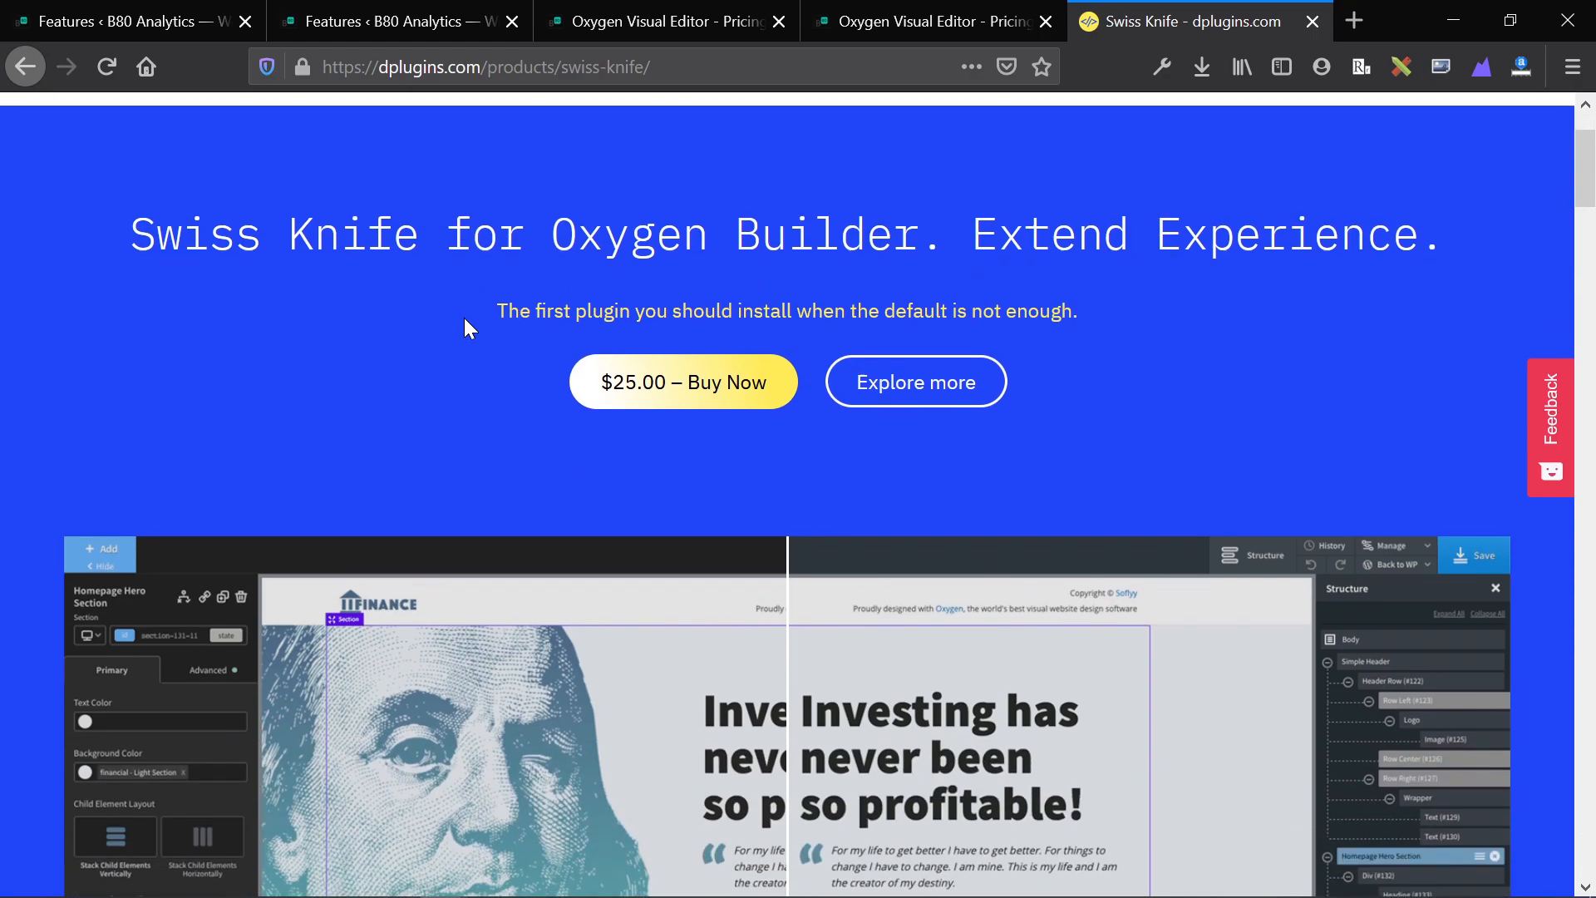
scroll("down", 3)
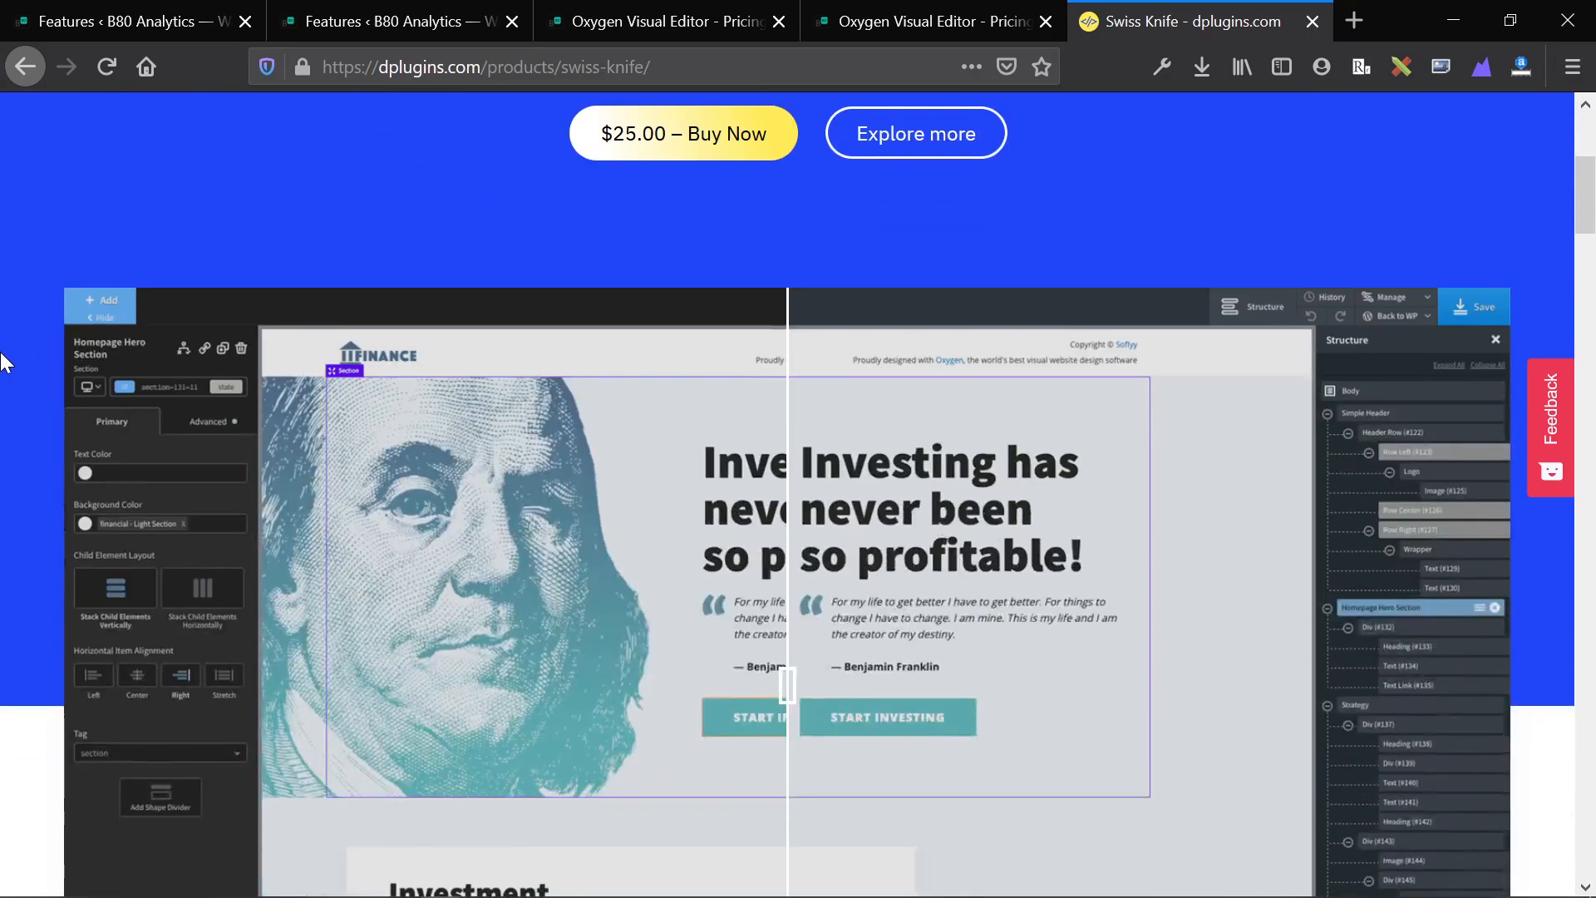
scroll("down", 3)
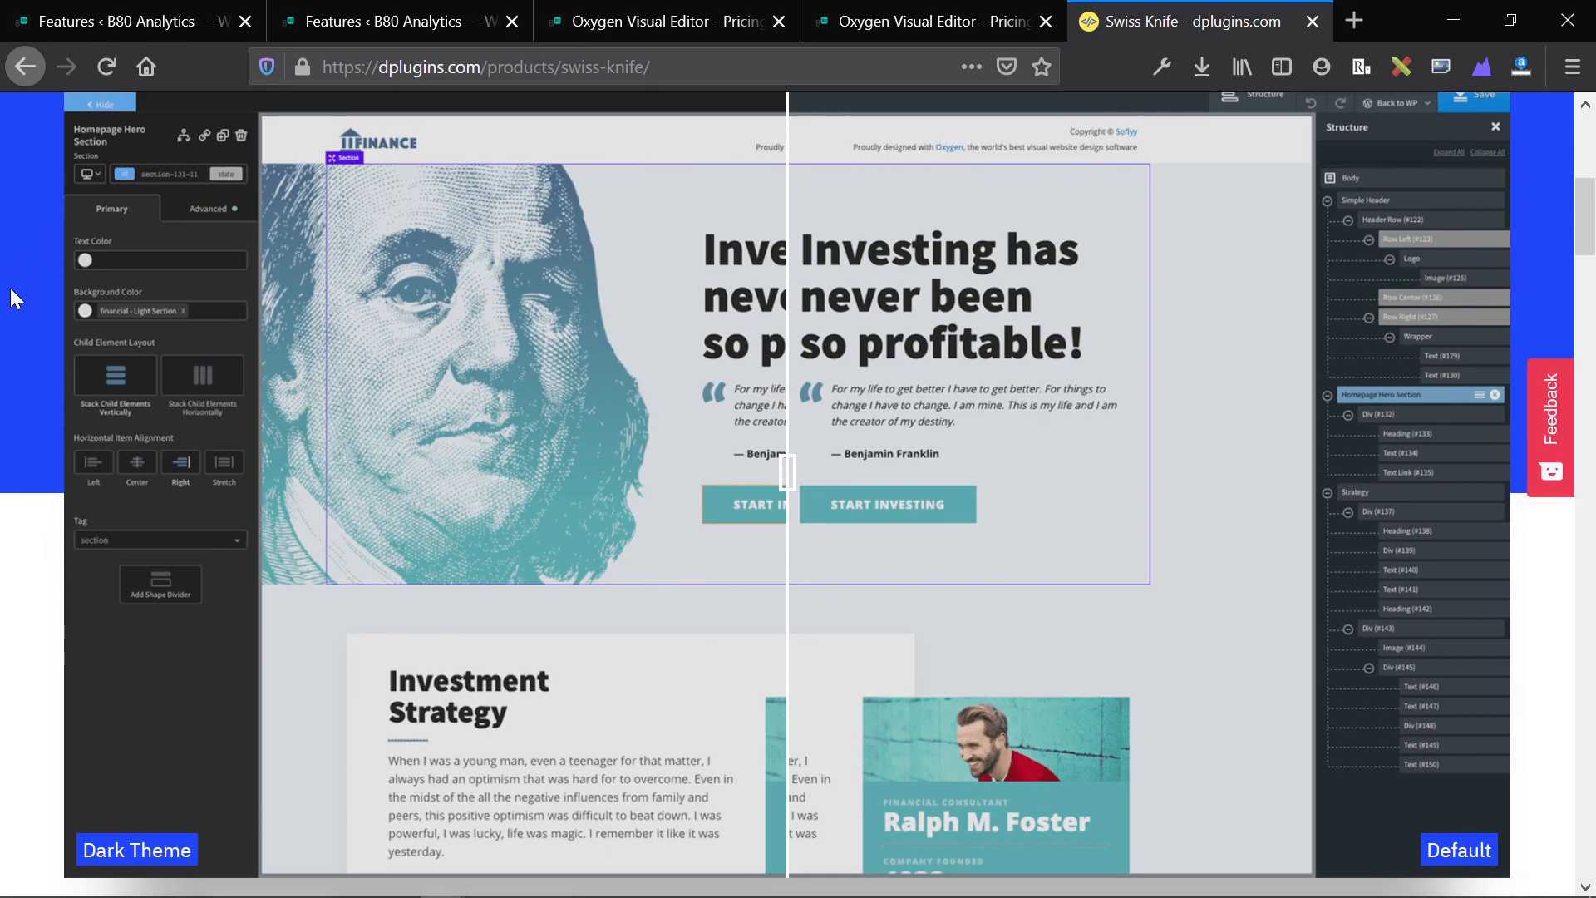
scroll("down", 3)
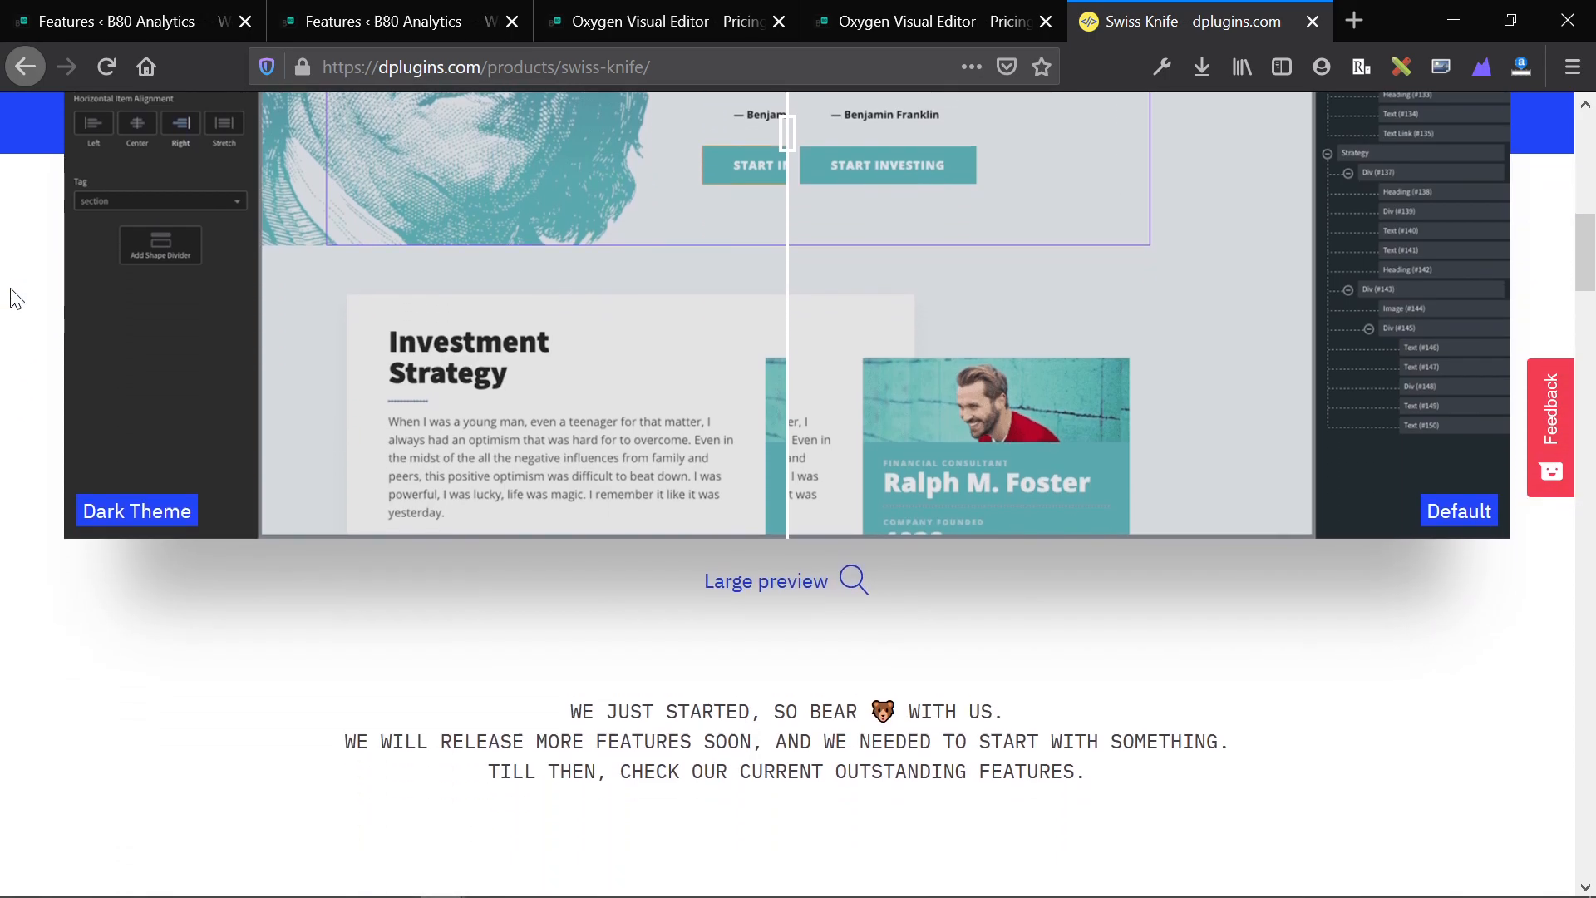
scroll("down", 3)
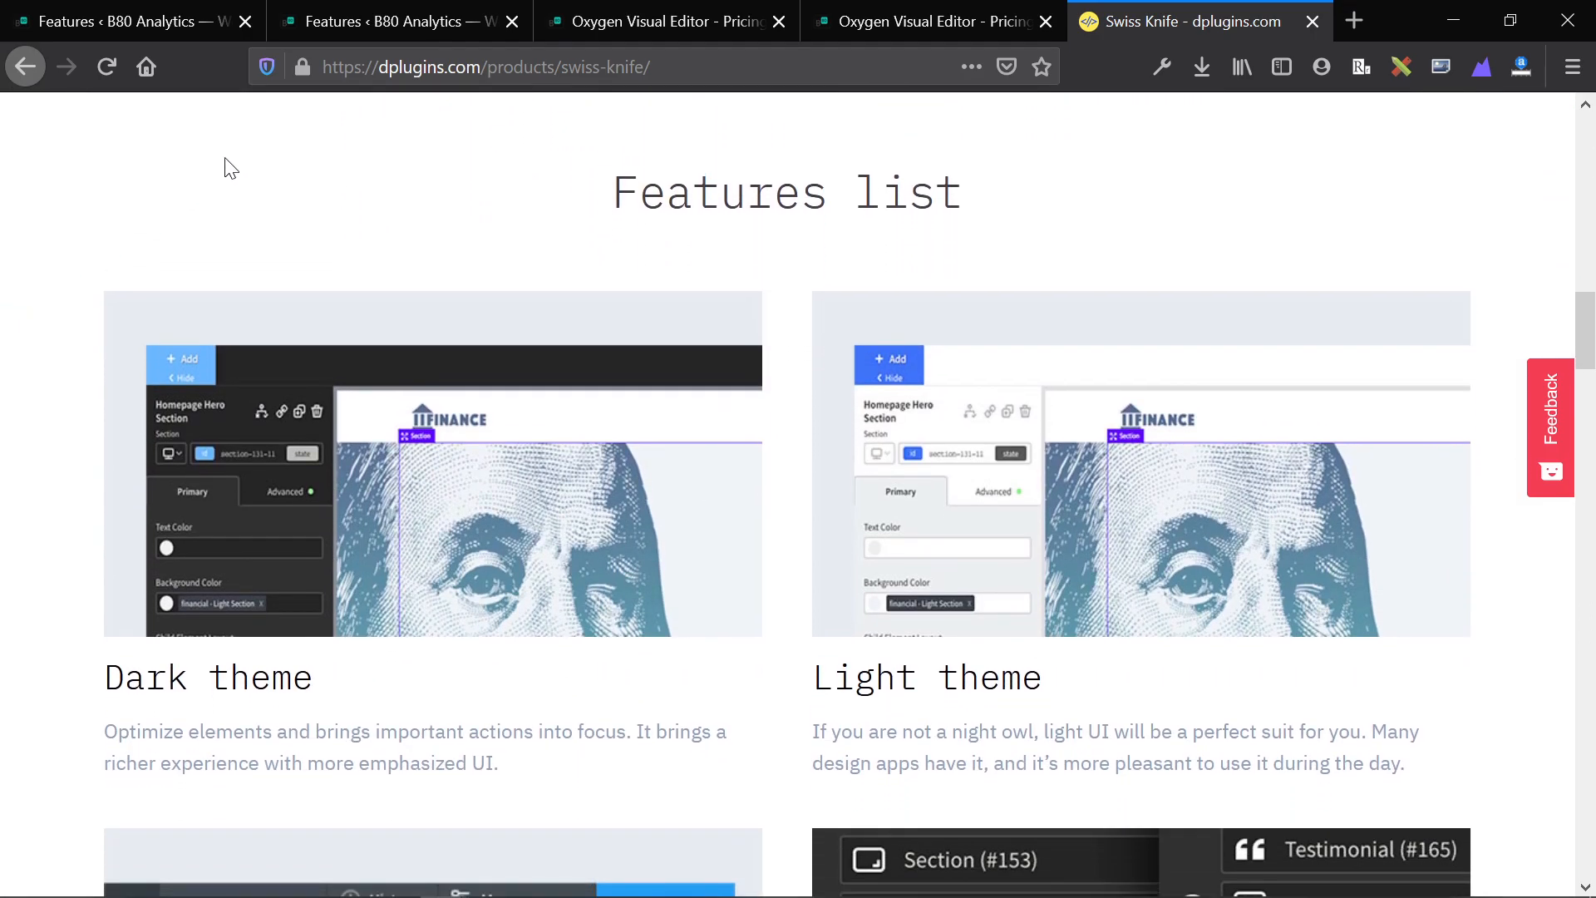
Step: Switch to the B80 pricing page editor and browse the Basics containers in the Add panel
left_click(652, 20)
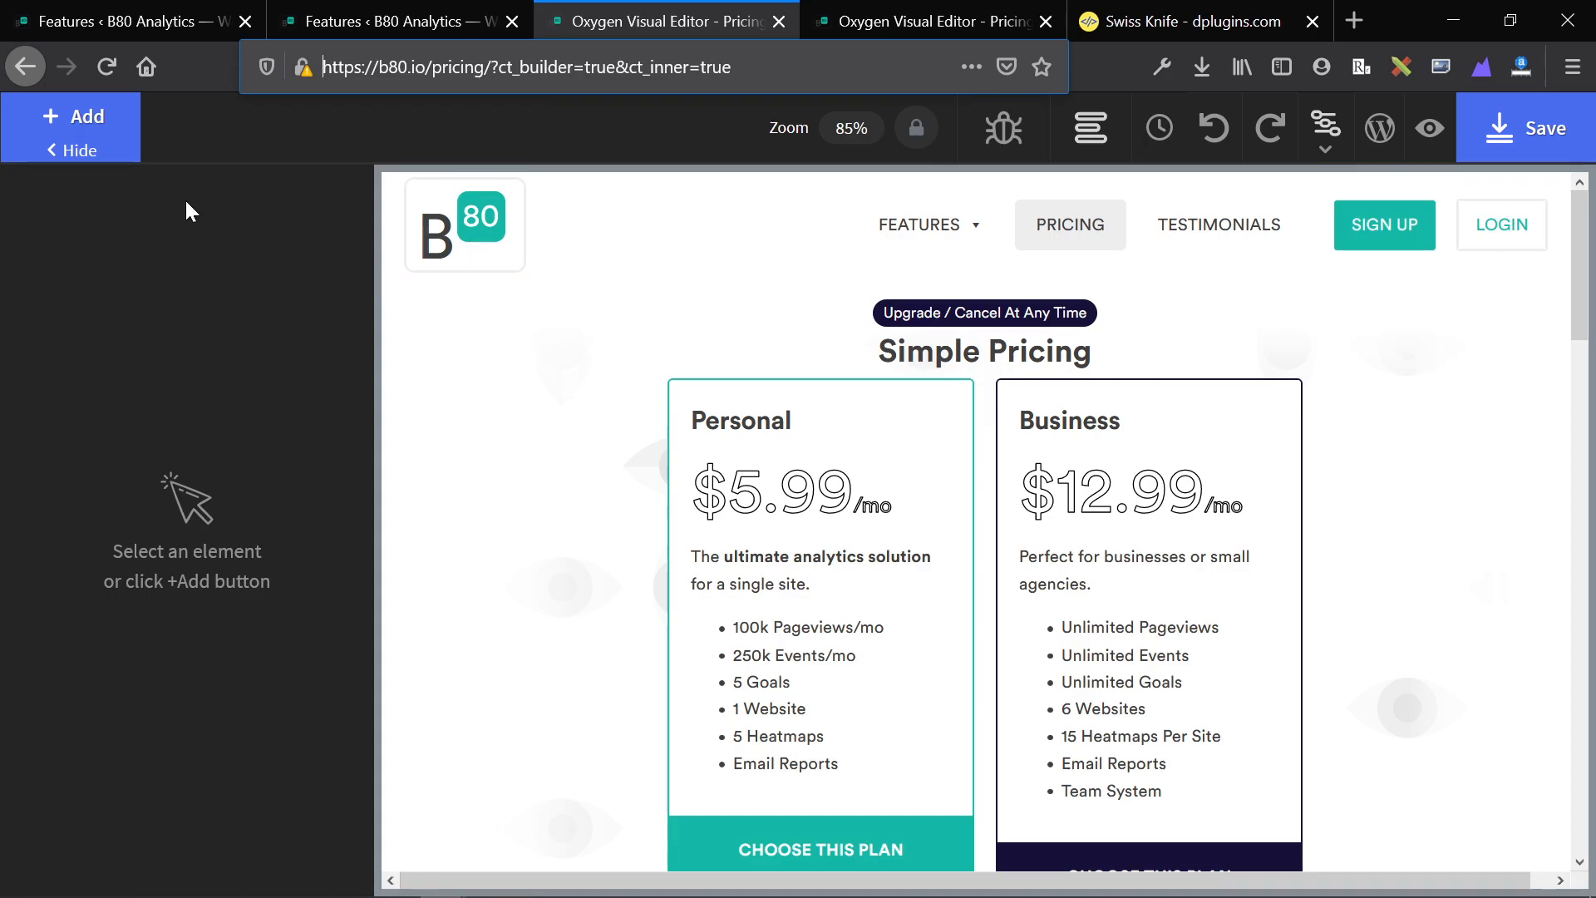
left_click(73, 114)
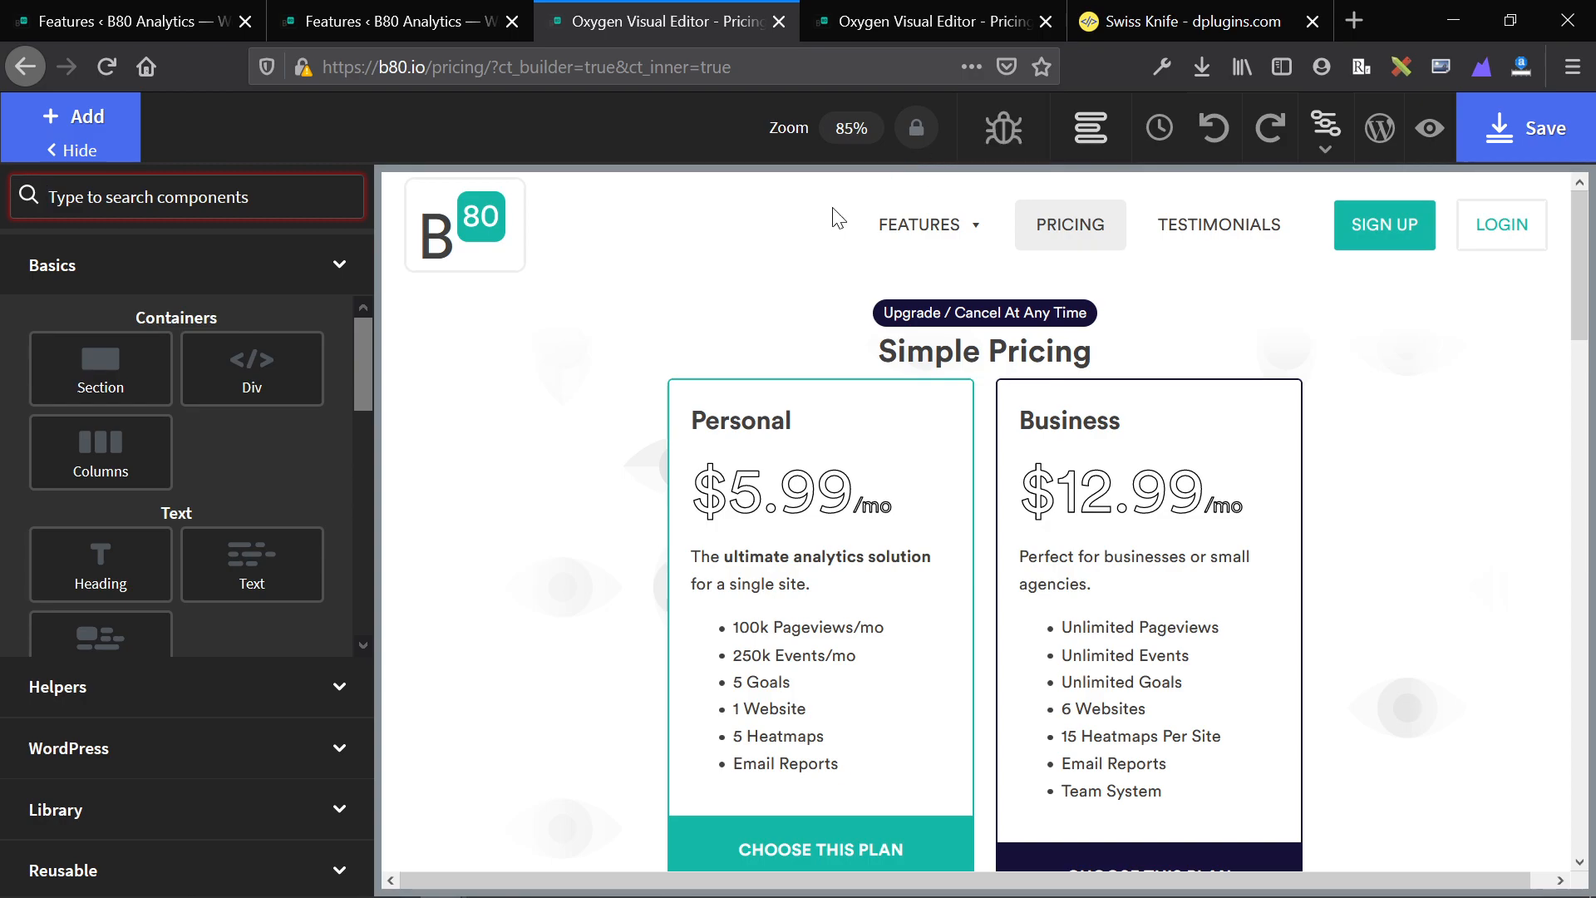
mouse_move(251, 369)
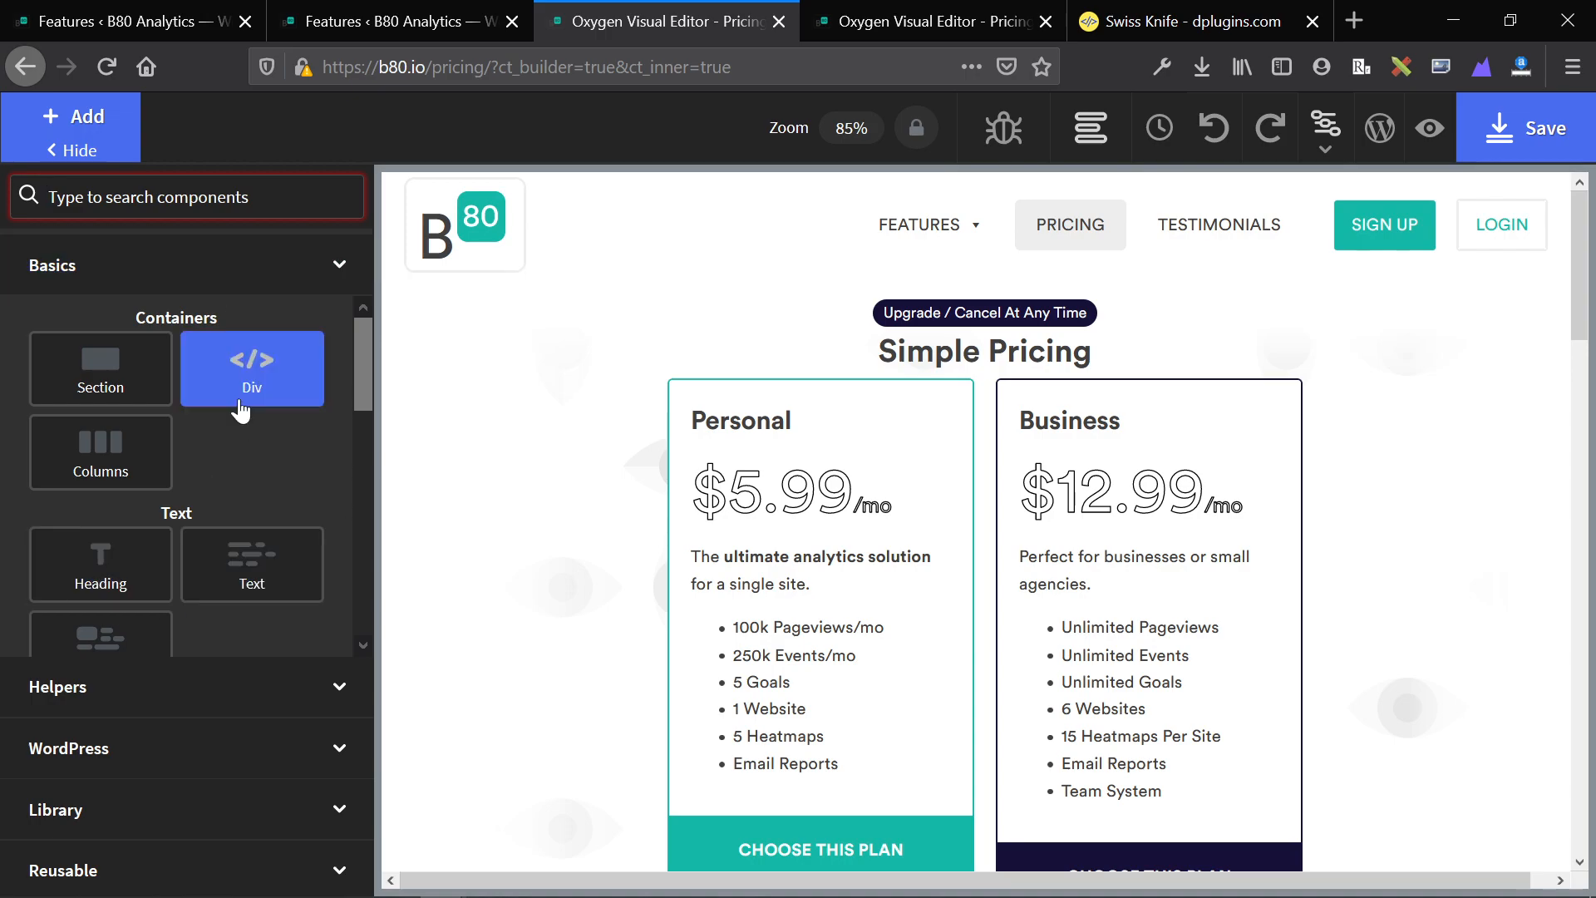
mouse_move(245, 491)
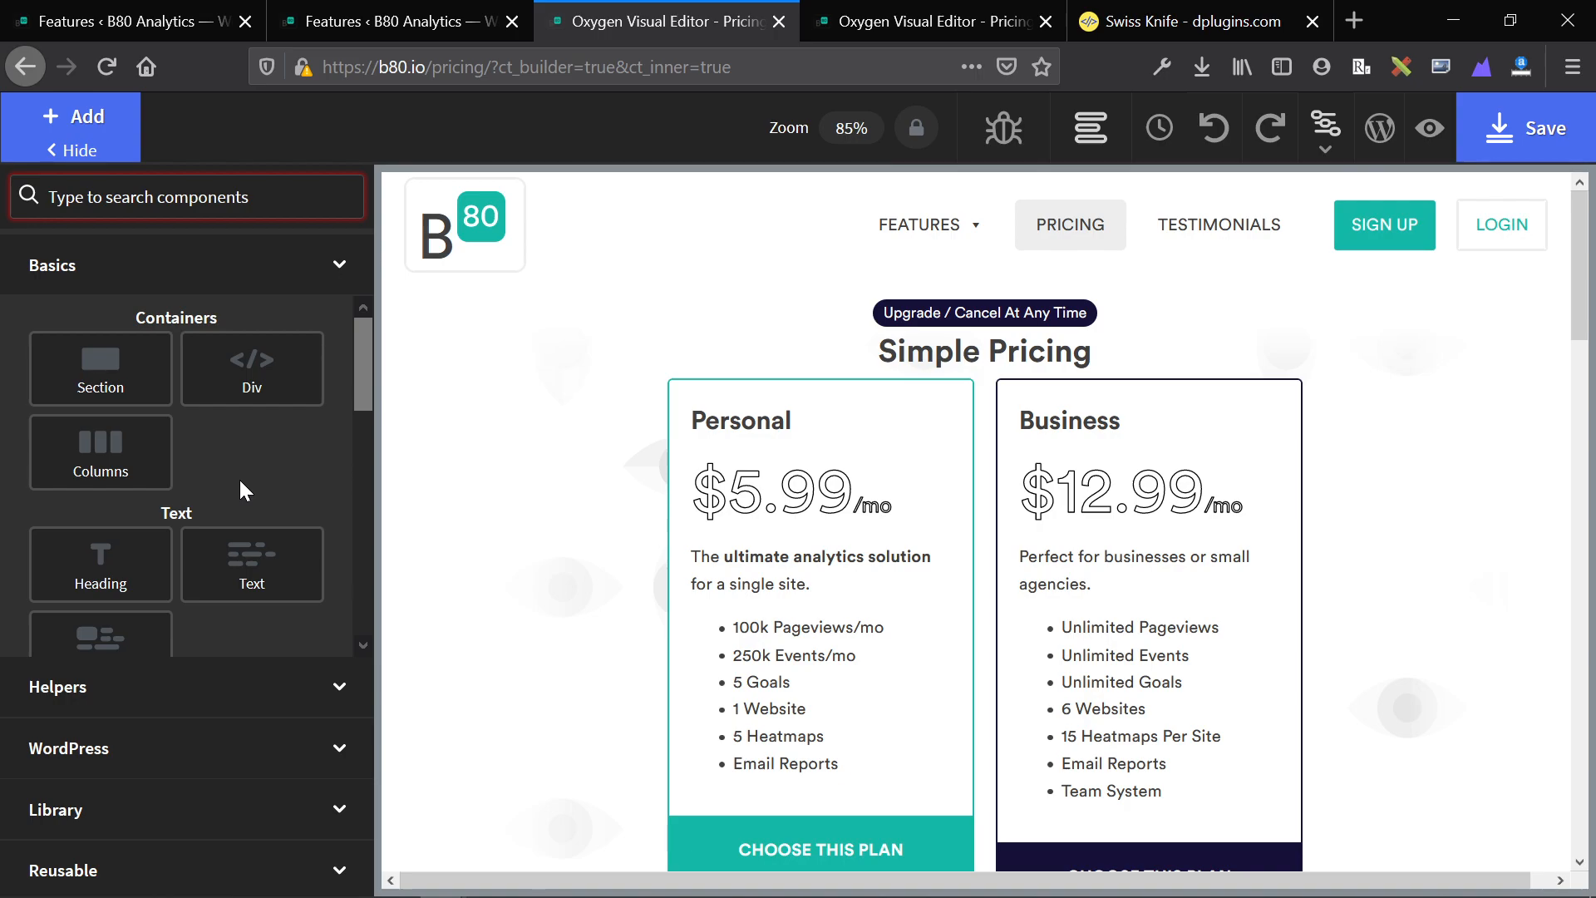
left_click(188, 196)
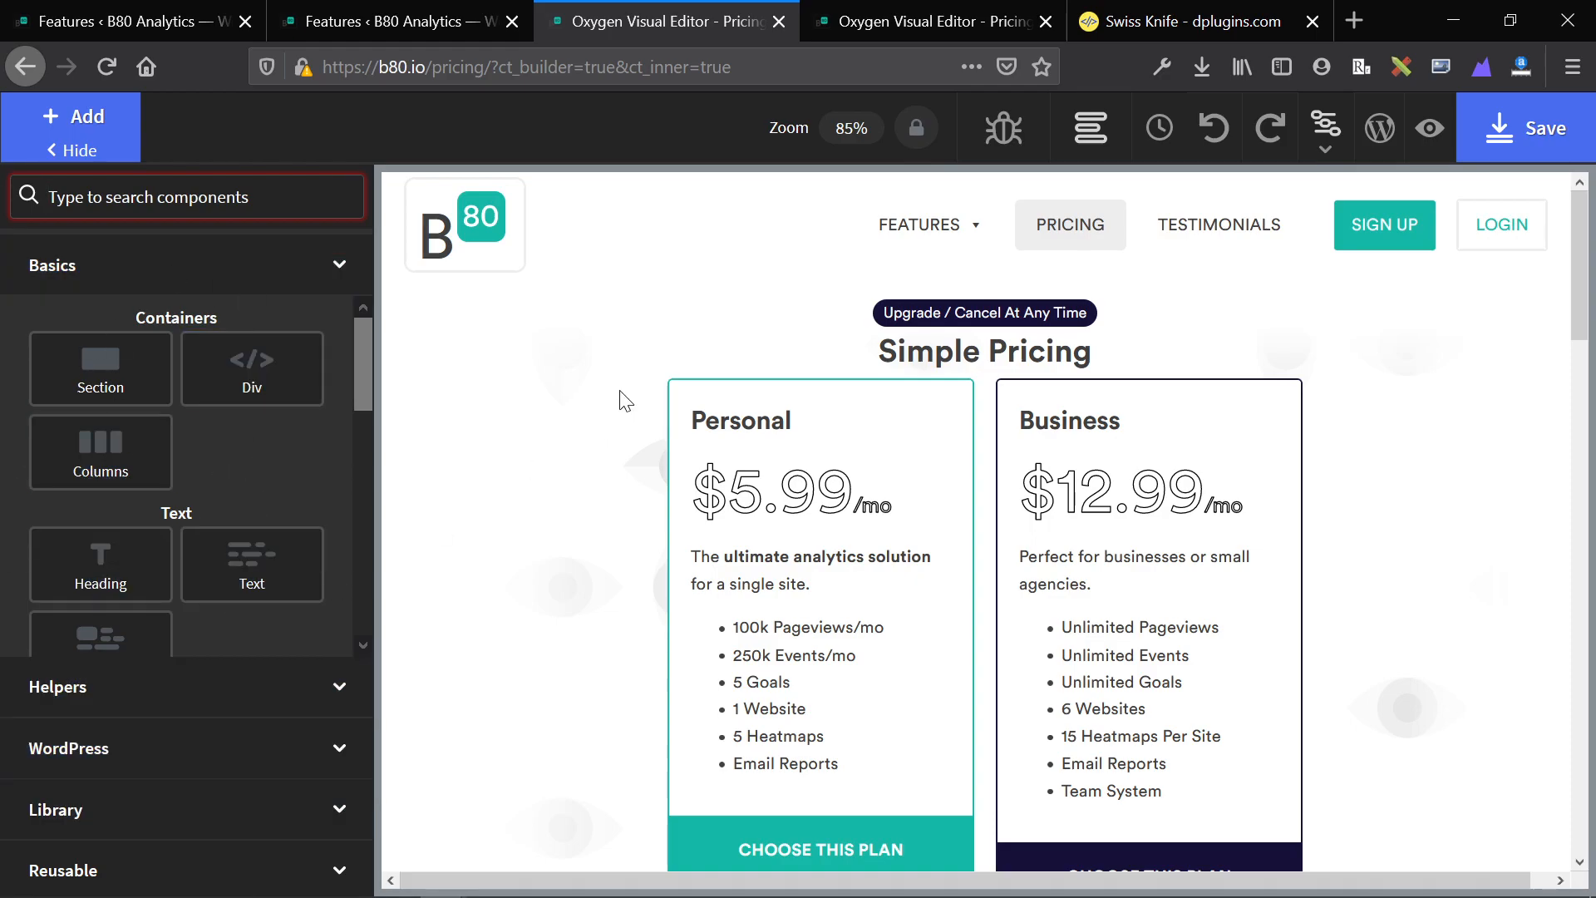
mouse_move(926, 21)
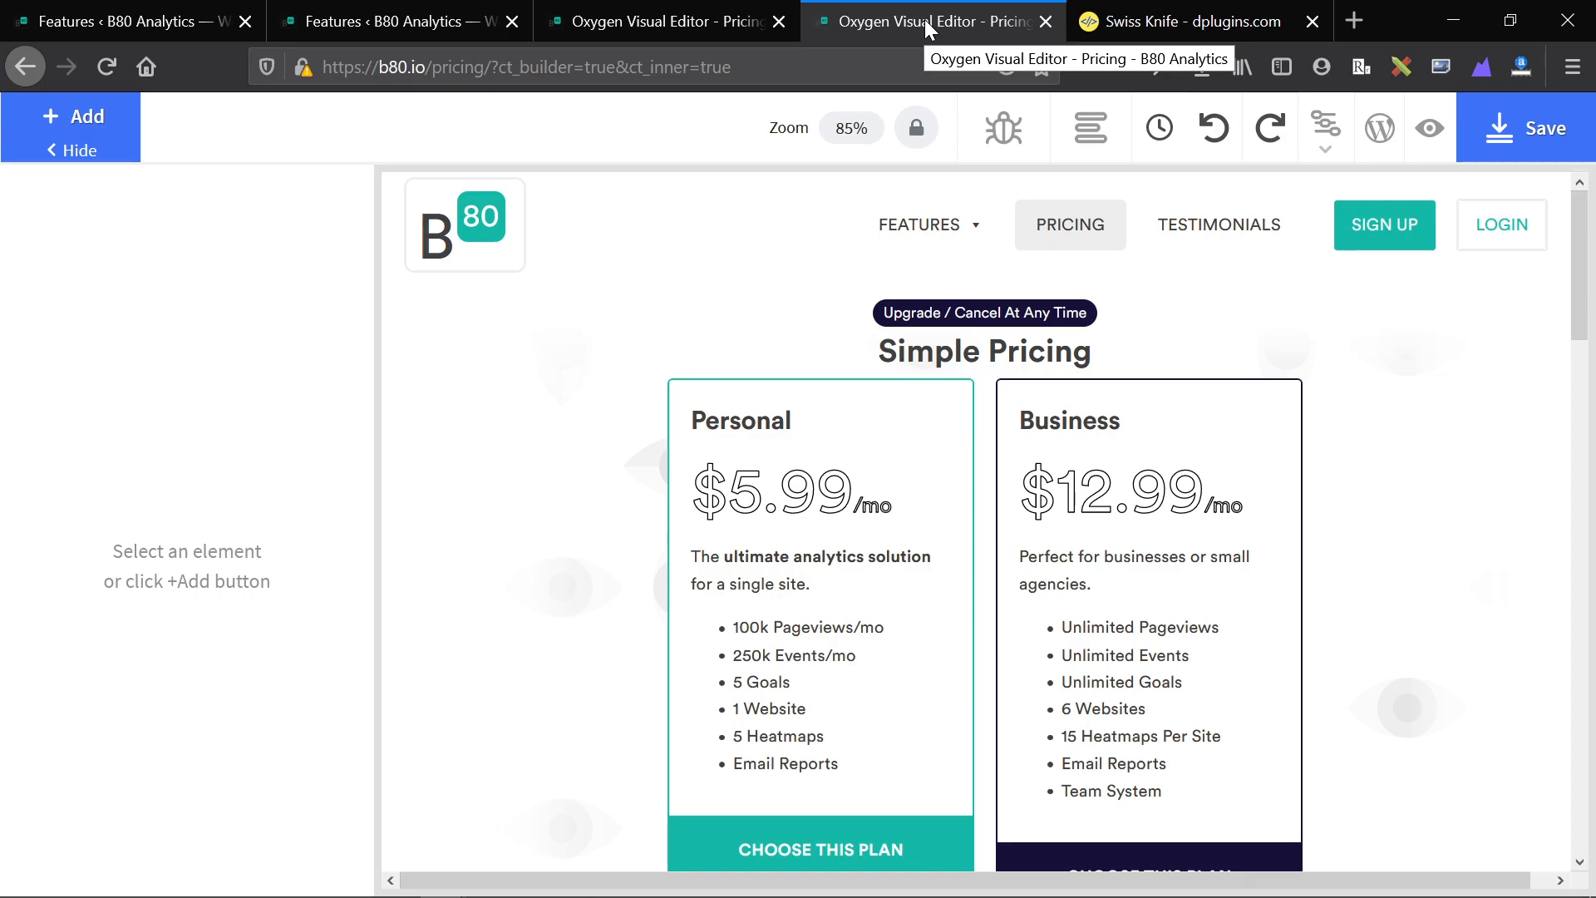
Step: Switch back to the Swiss Knife product page tab showing the theme features
left_click(1181, 20)
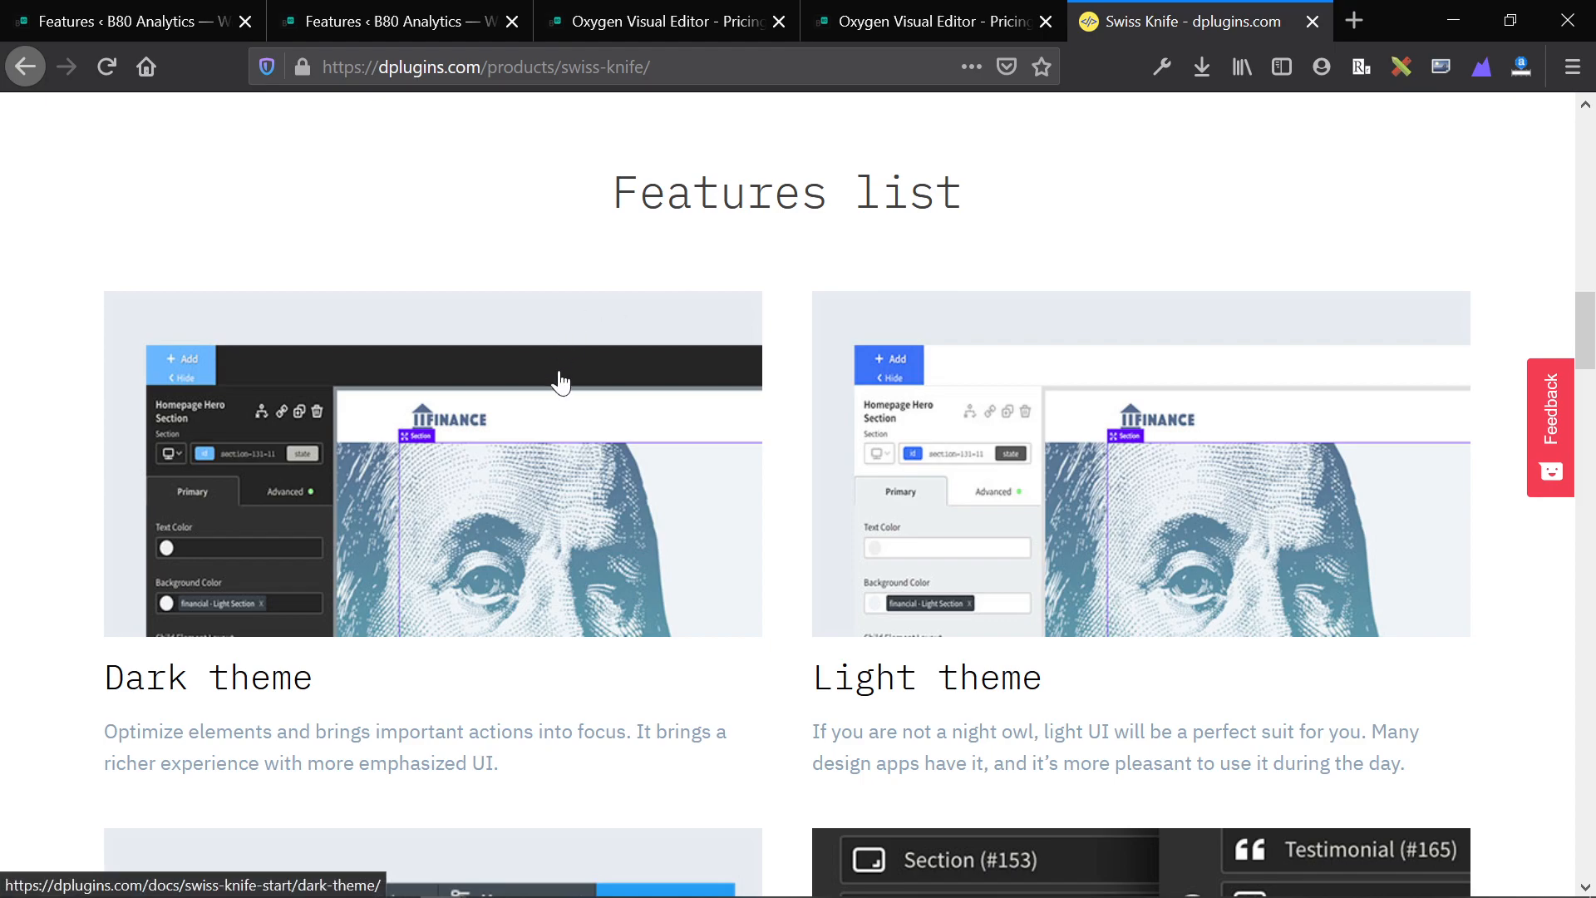
Step: Return to the Oxygen pricing page editor tab with the Helpers composite elements listed
left_click(662, 20)
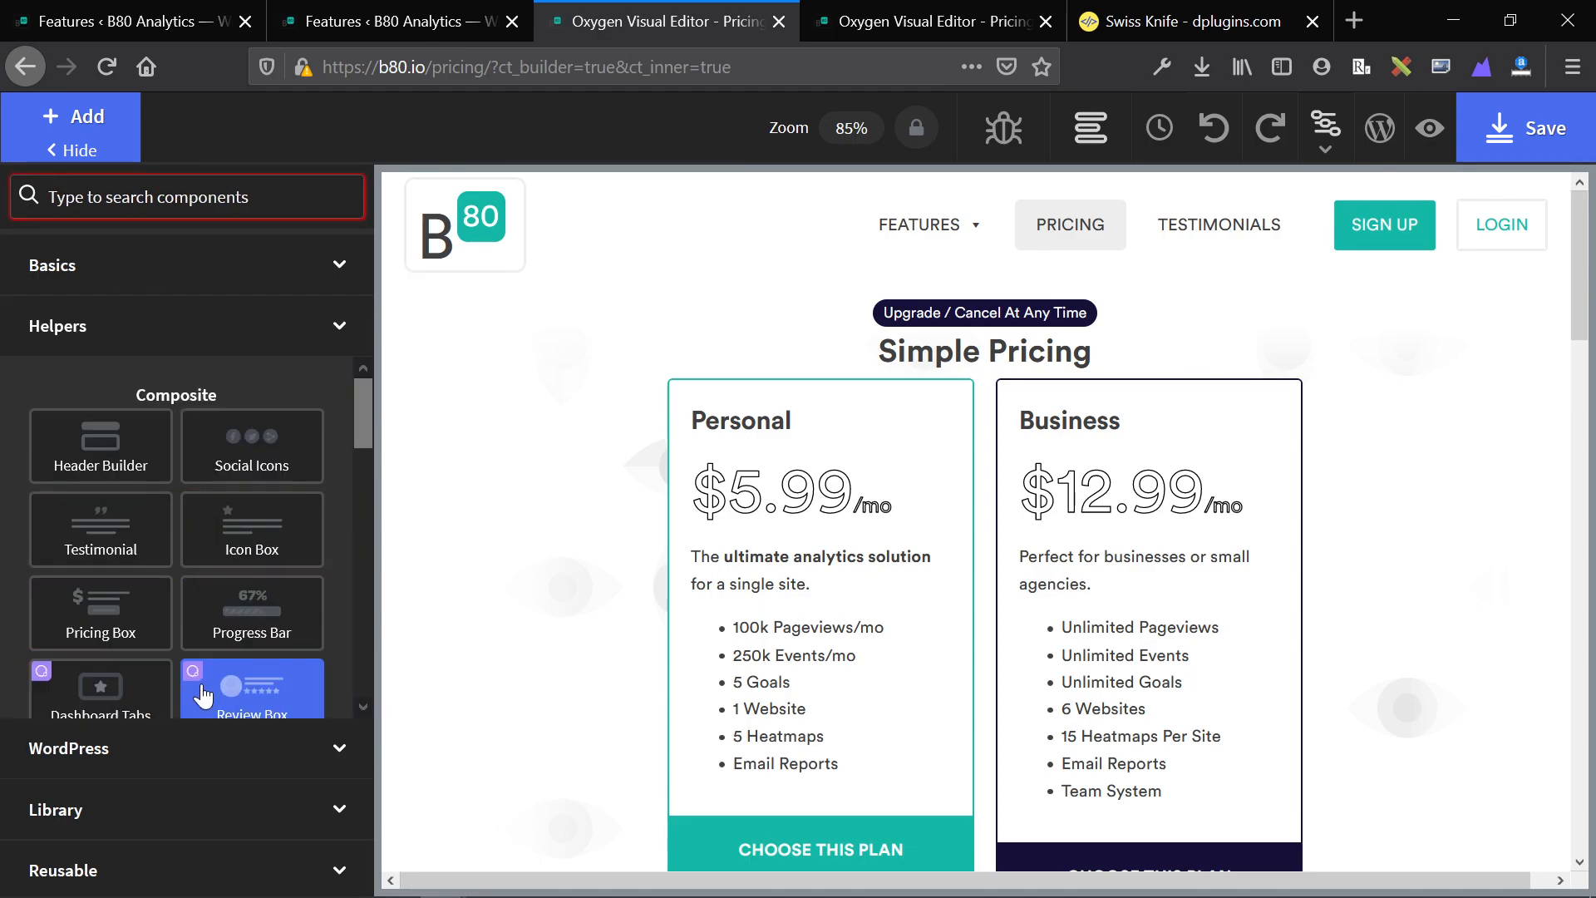
mouse_move(245, 621)
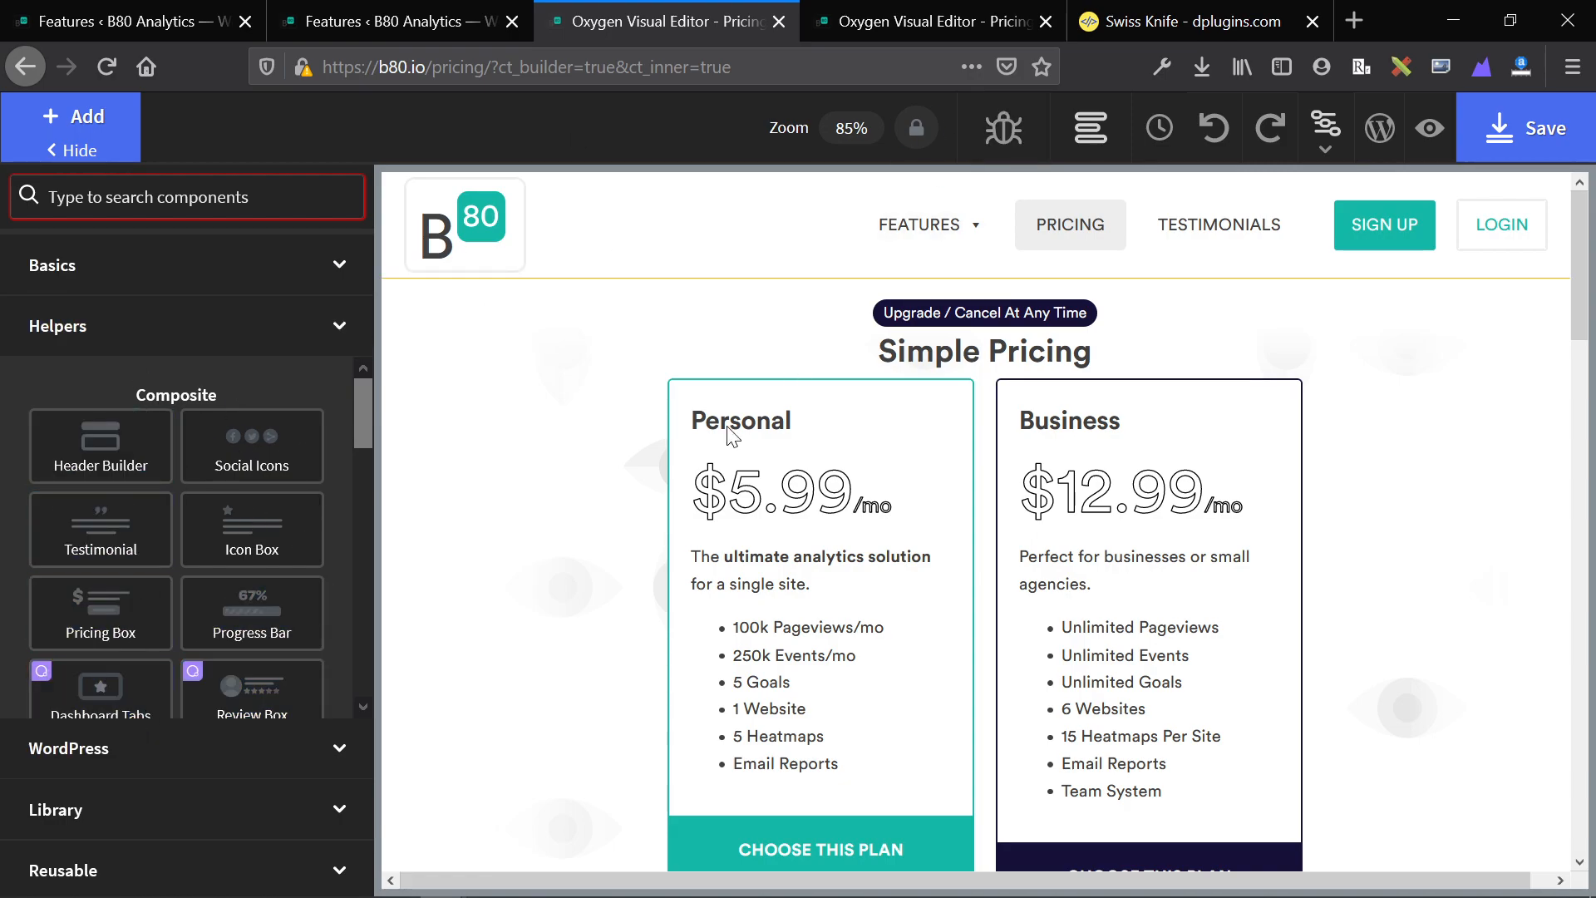
Step: Select the Personal heading and show its Advanced background settings
left_click(740, 419)
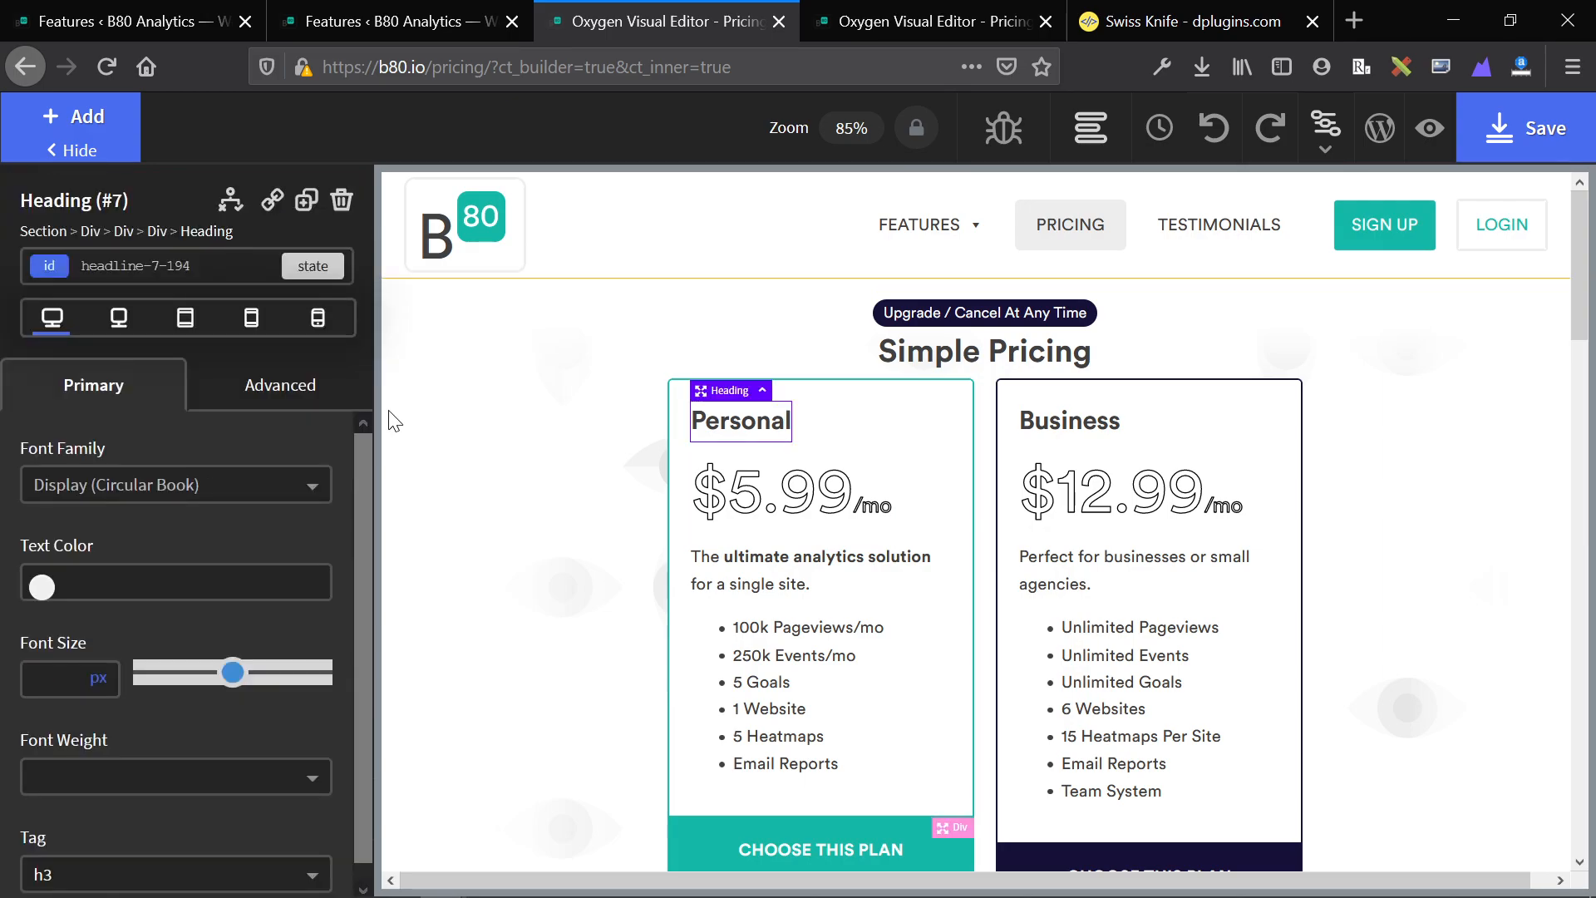
mouse_move(224, 421)
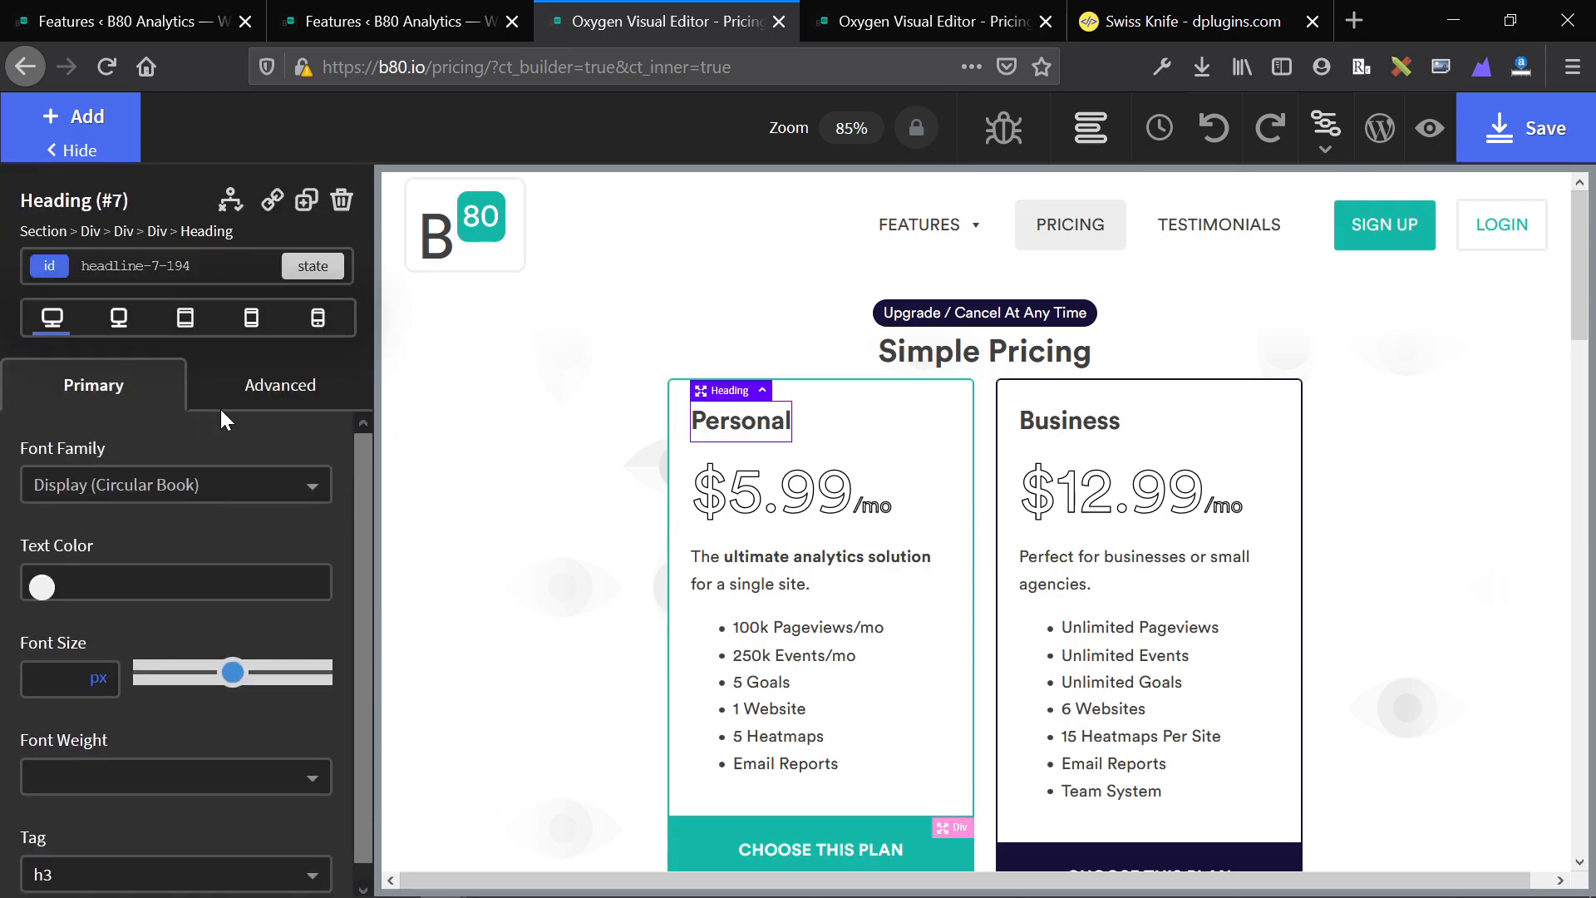
left_click(279, 384)
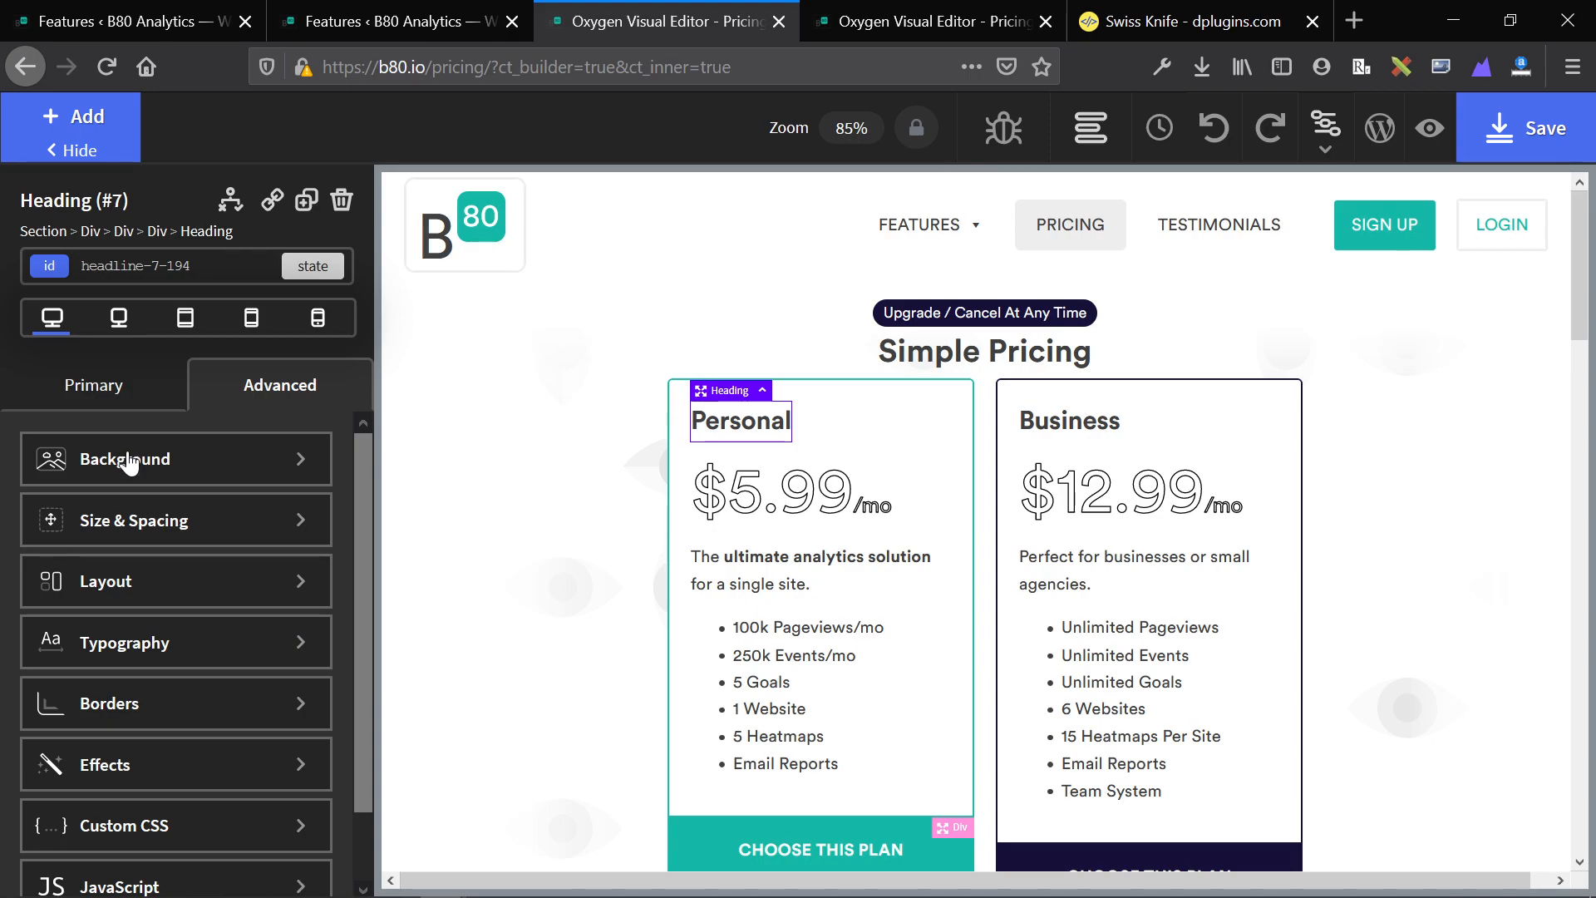
left_click(125, 459)
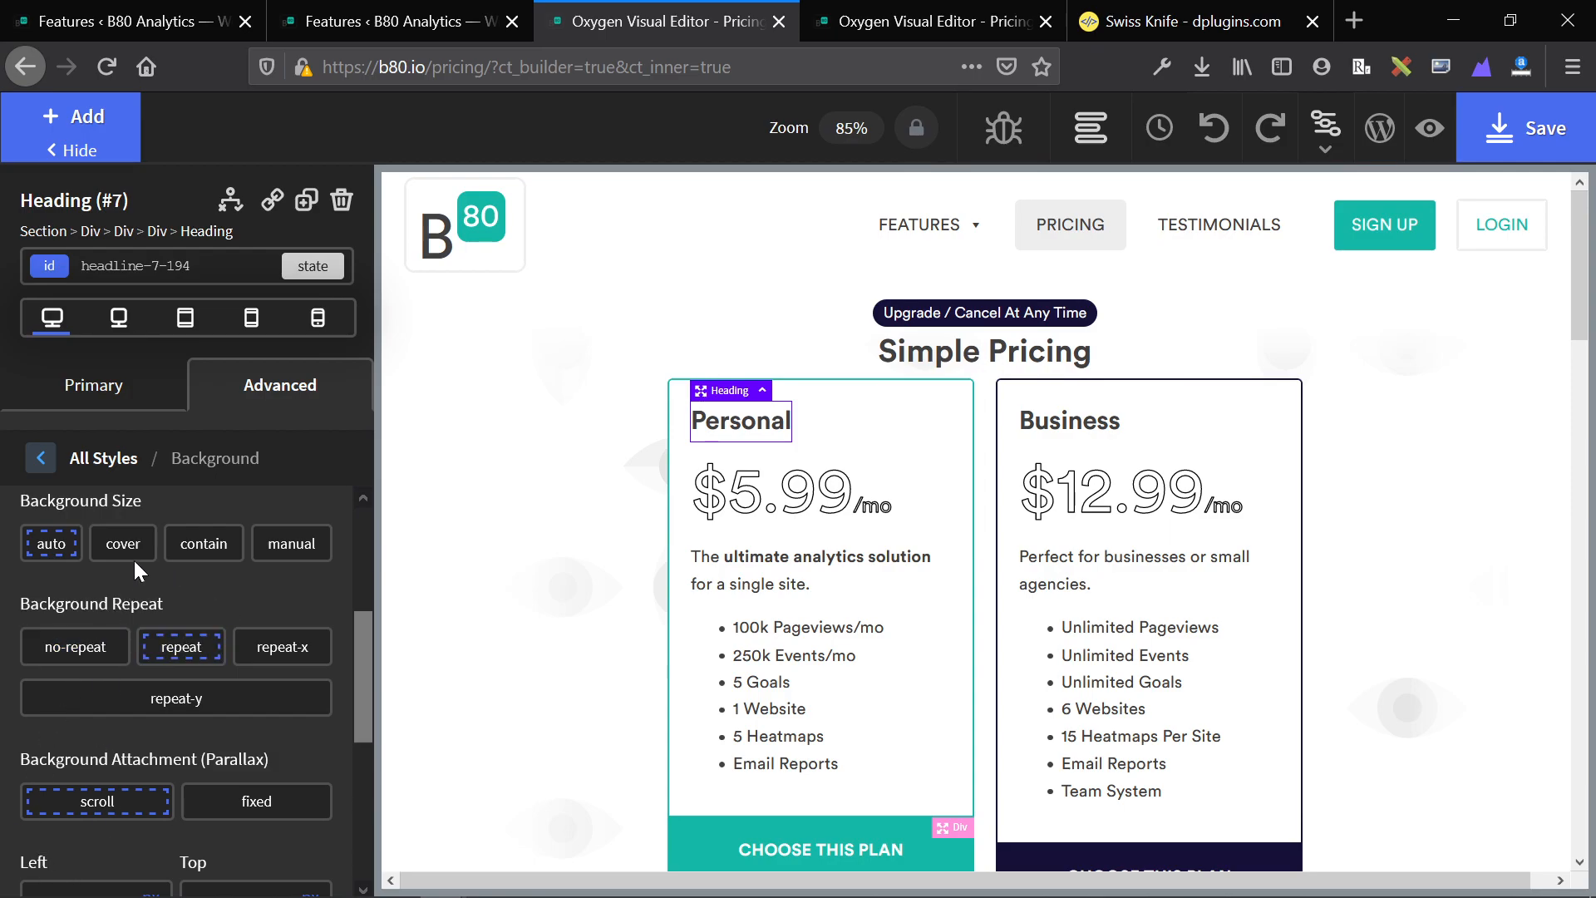
Step: Try Contain, clear it, then set the heading's background size to Cover
left_click(203, 542)
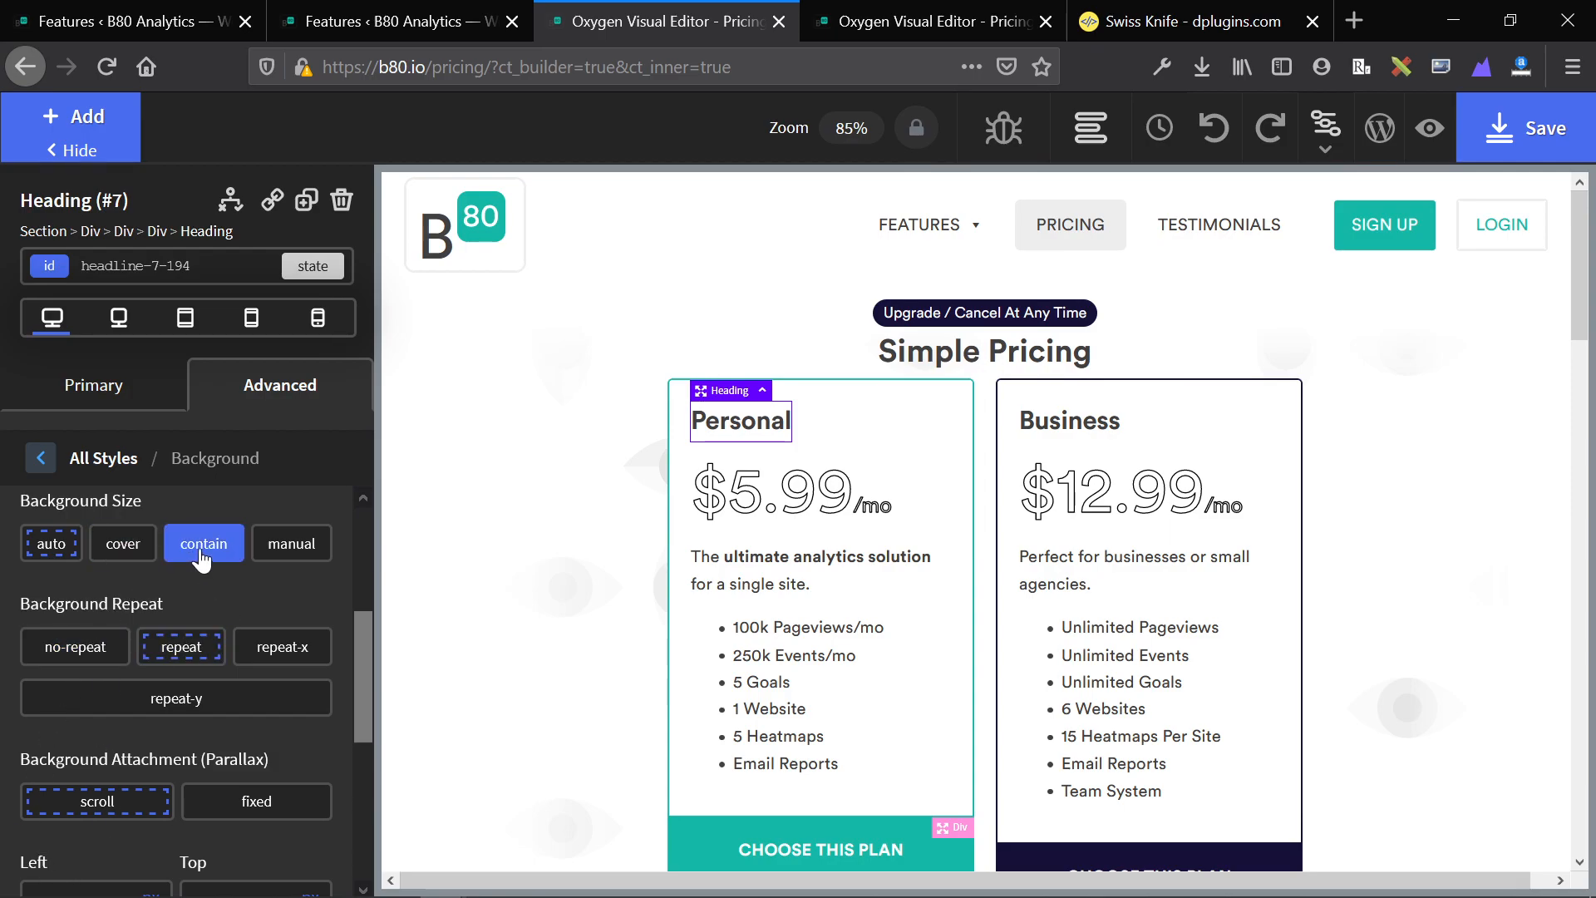
left_click(290, 542)
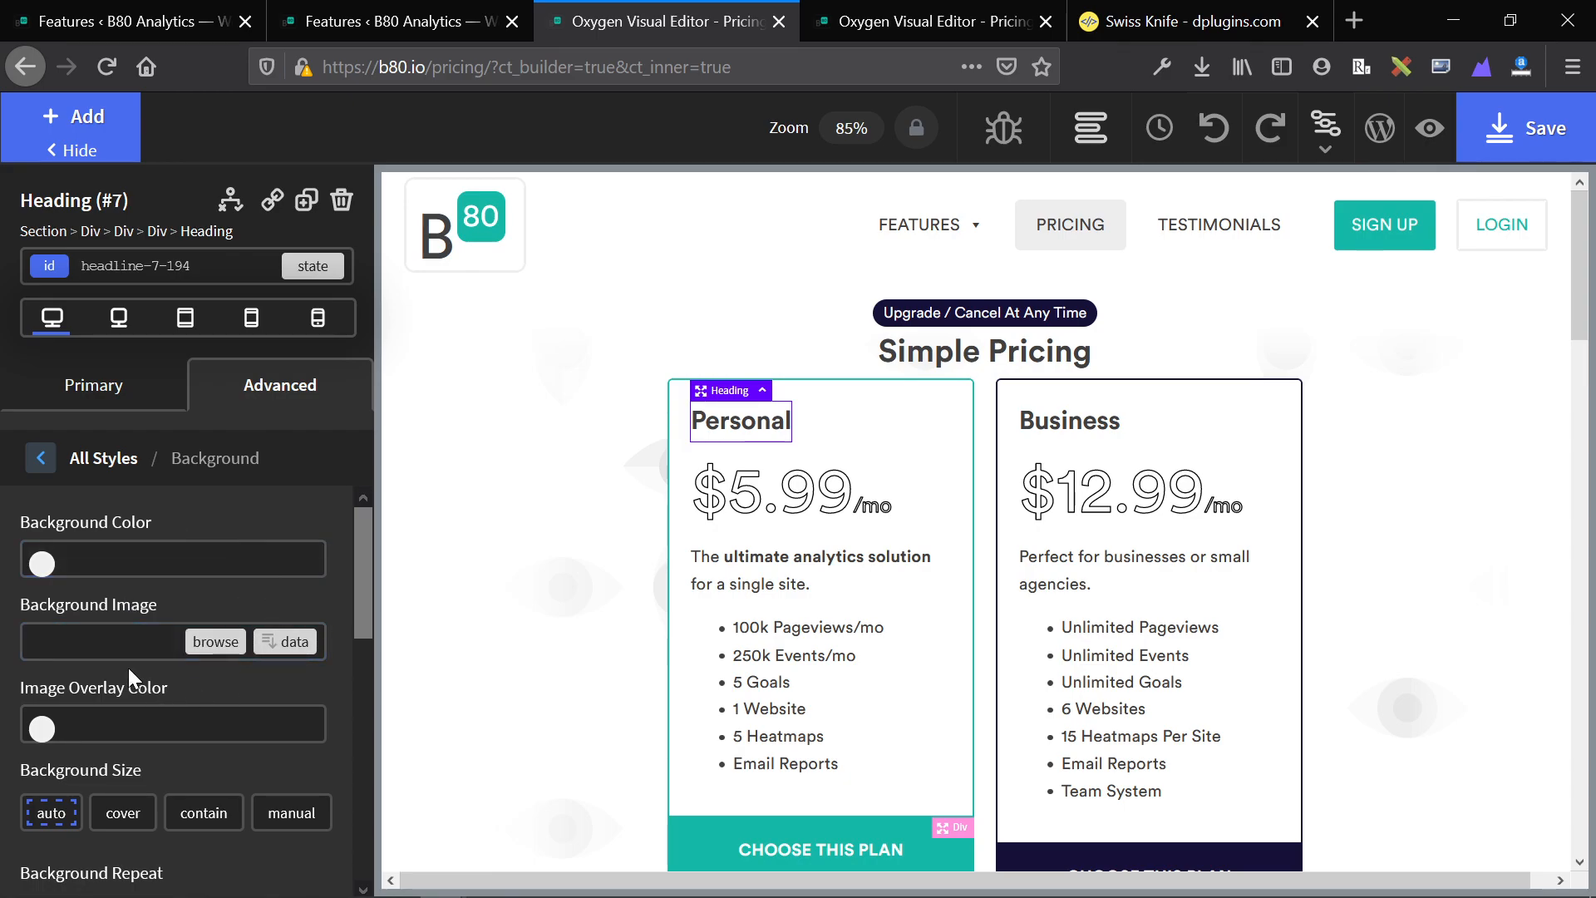
left_click(121, 814)
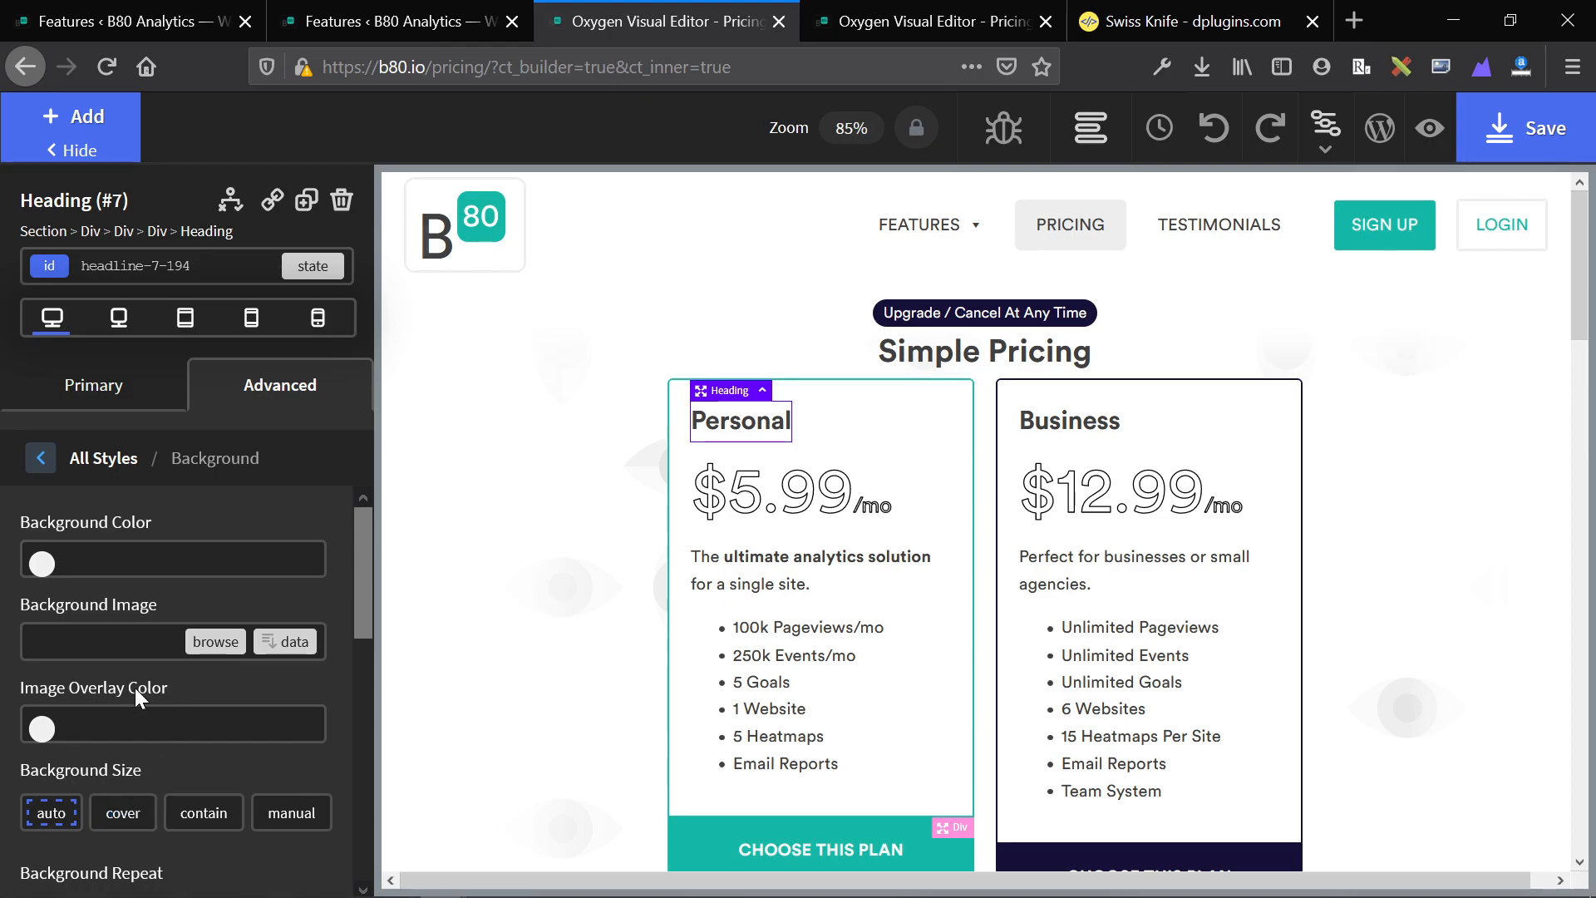
left_click(122, 813)
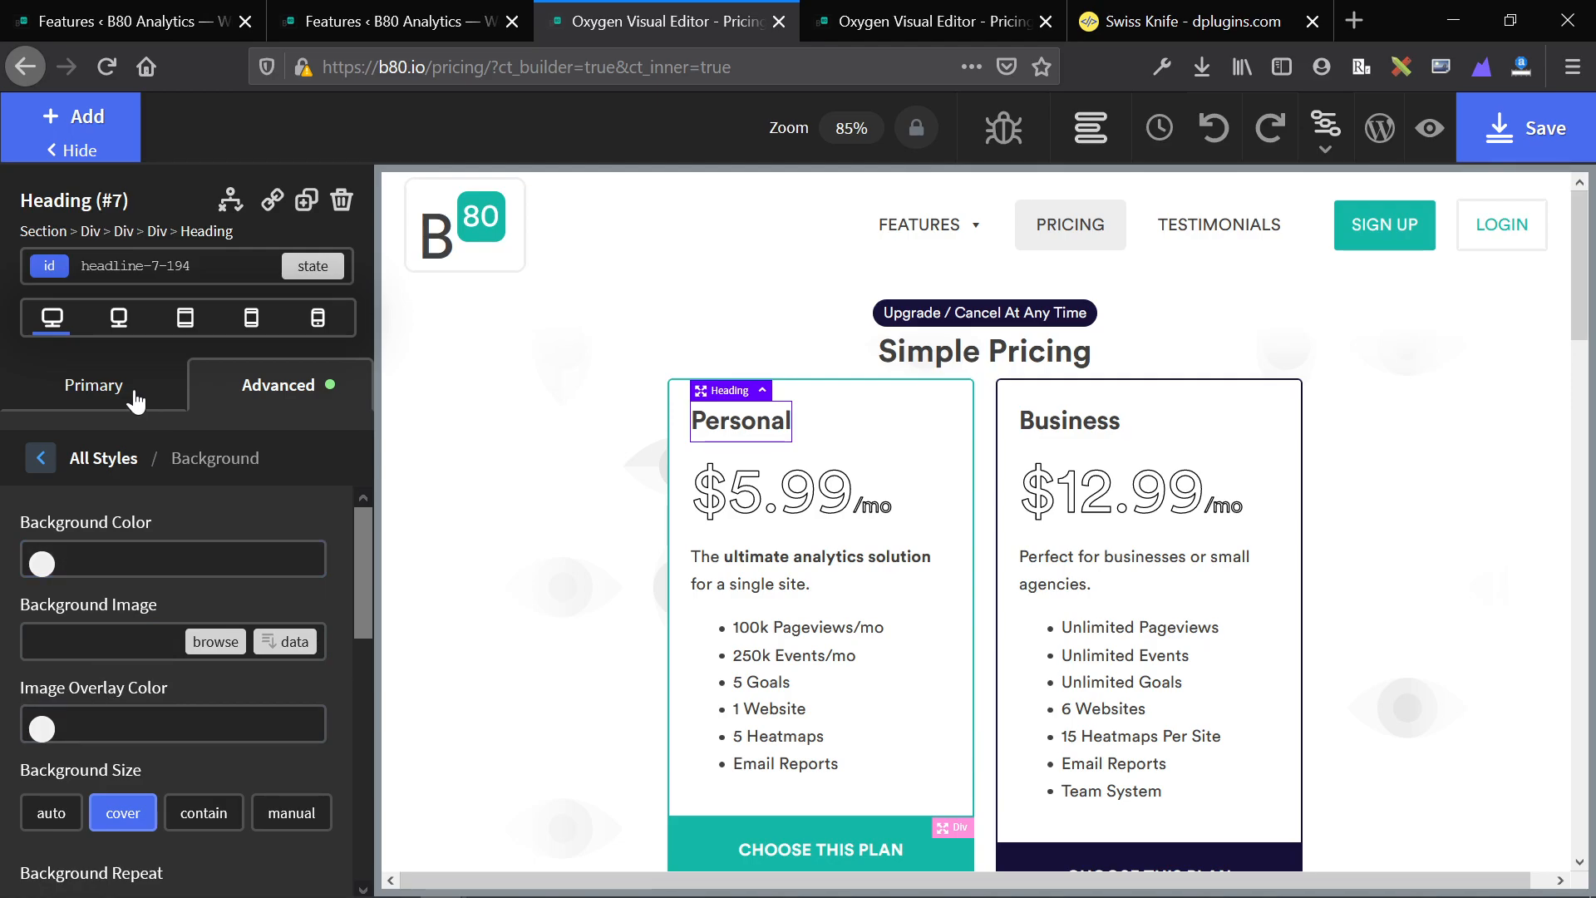
mouse_move(743, 267)
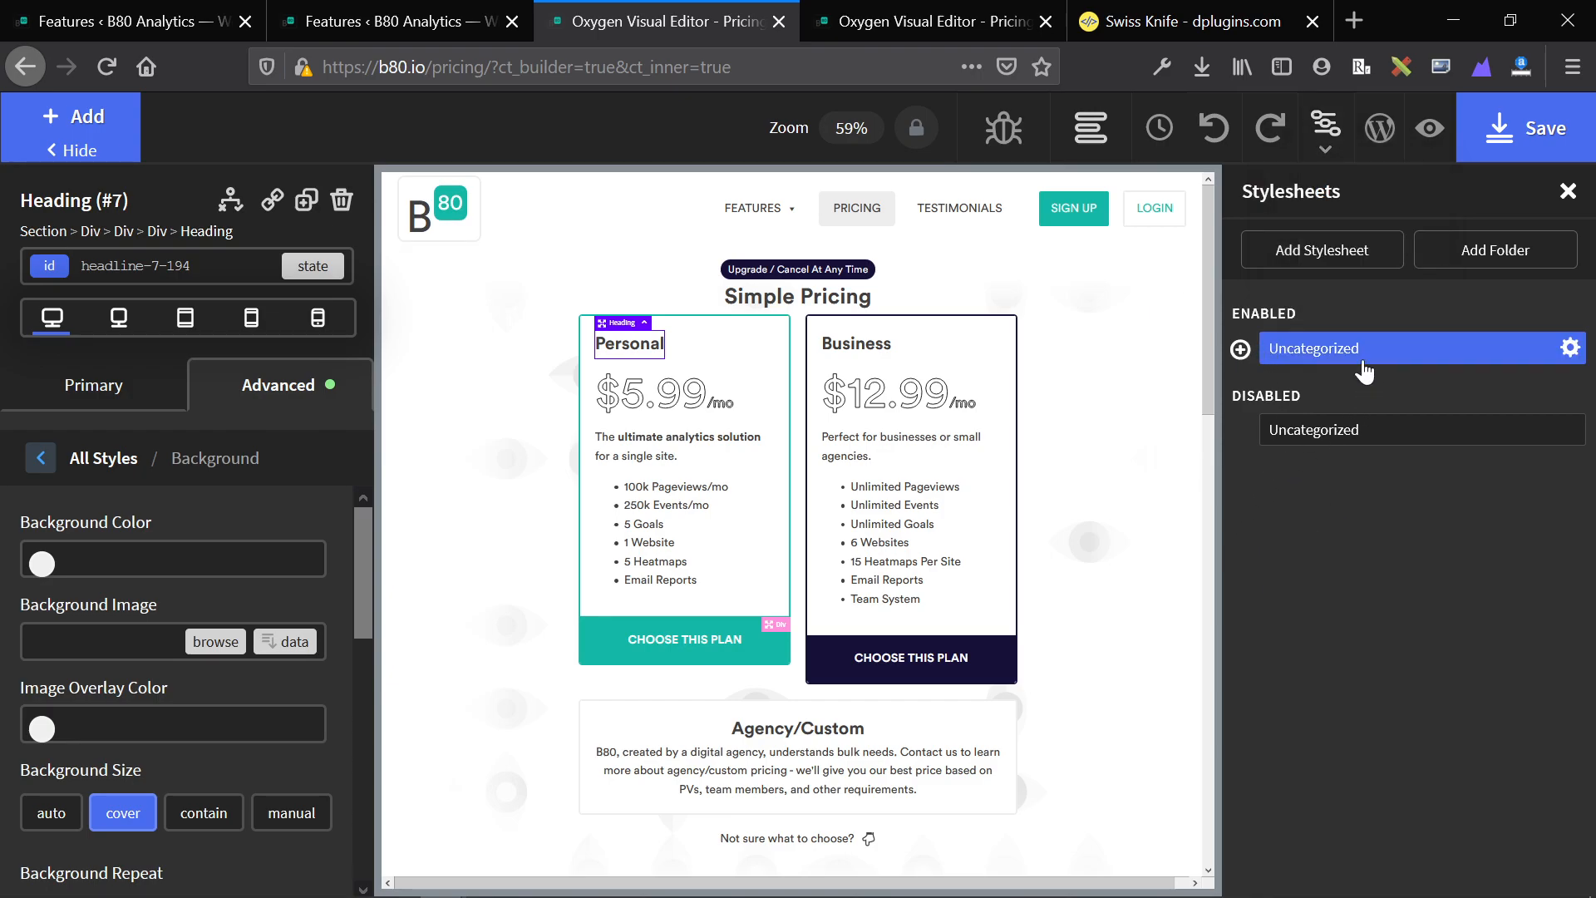
mouse_move(1317, 627)
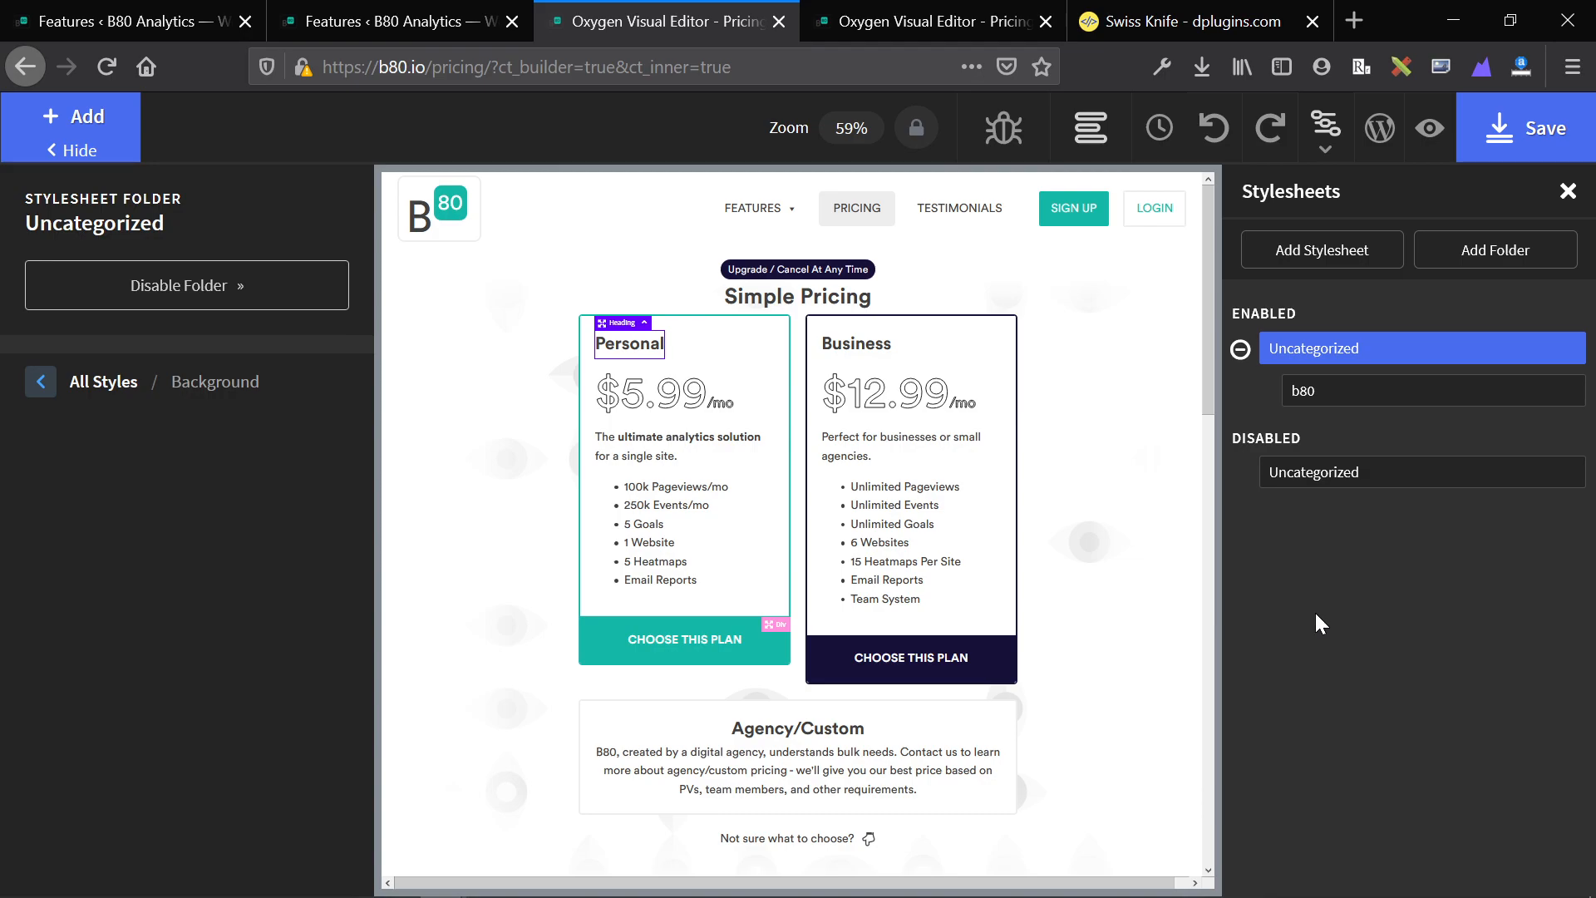
mouse_move(1037, 564)
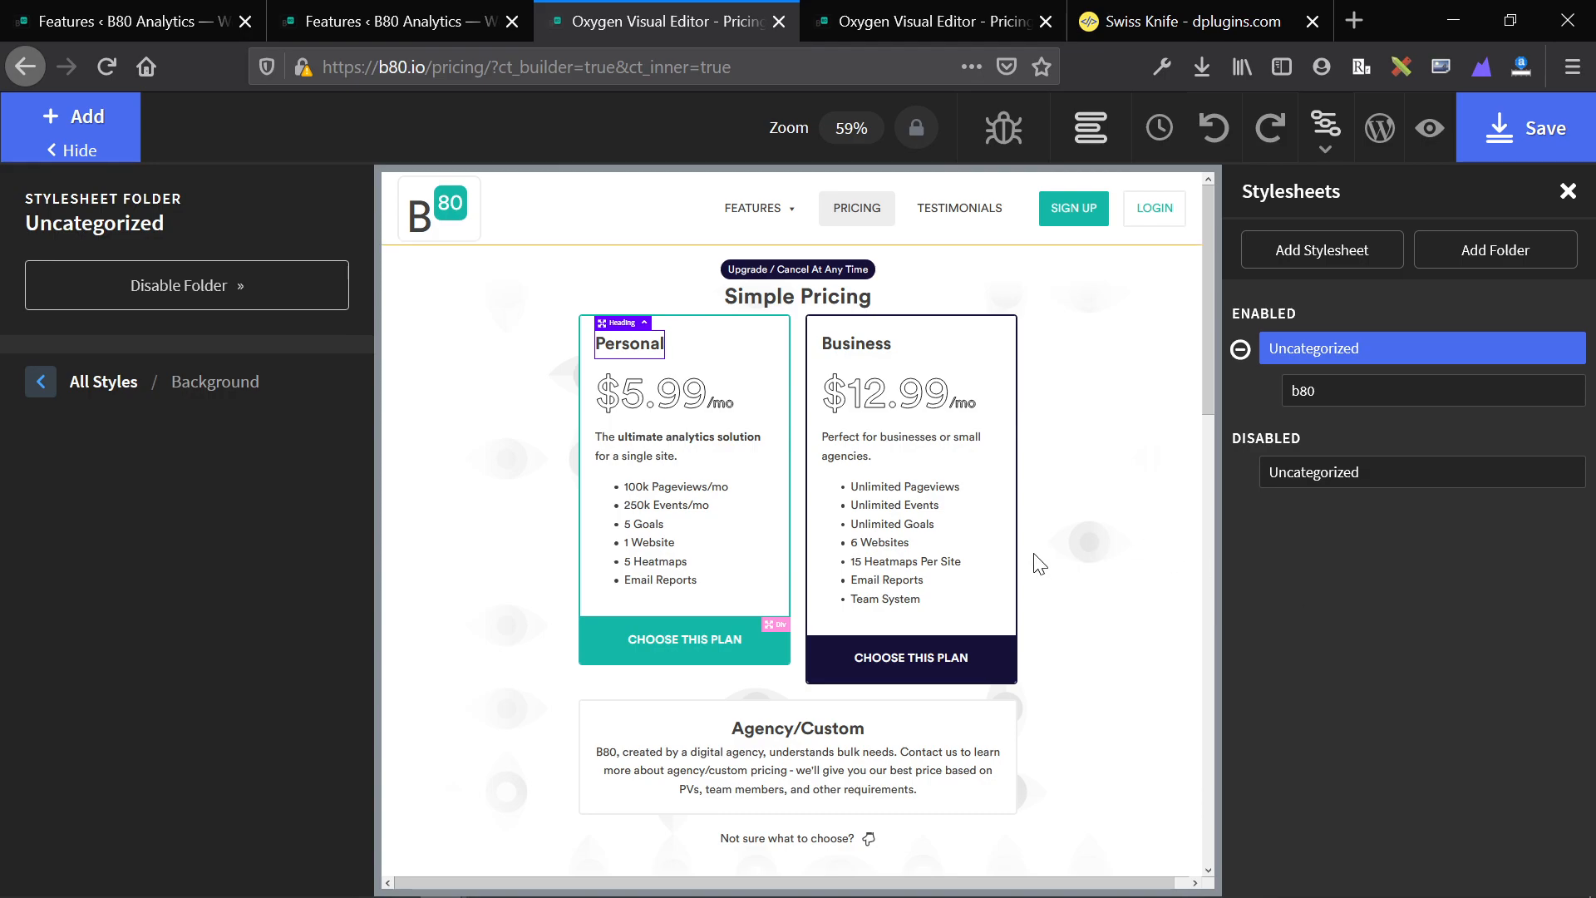
mouse_move(456, 394)
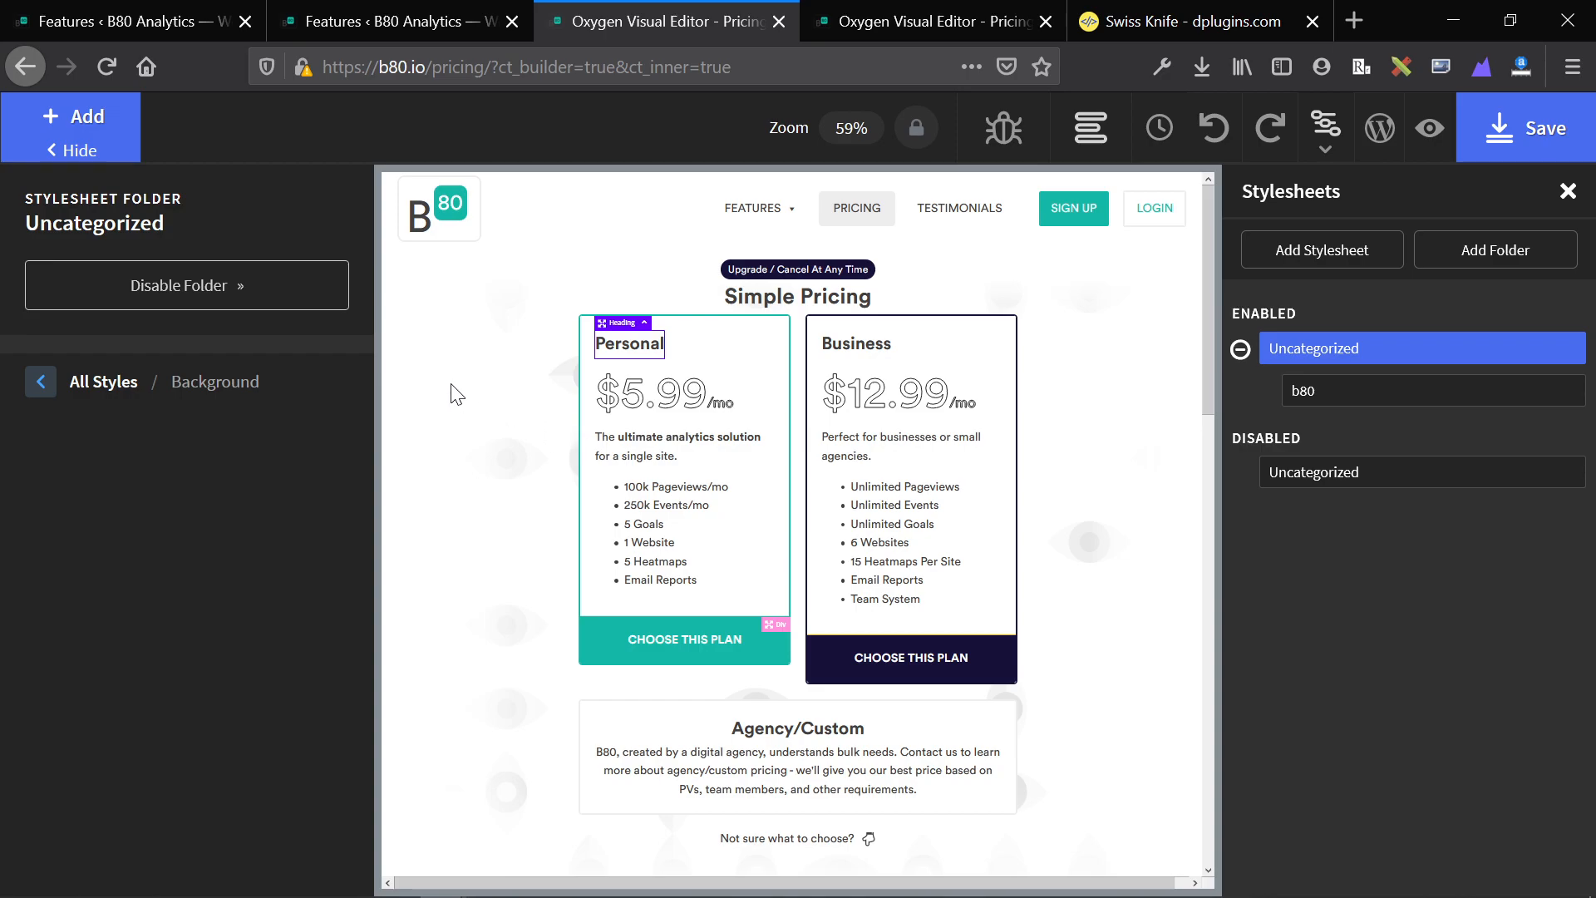
mouse_move(728, 324)
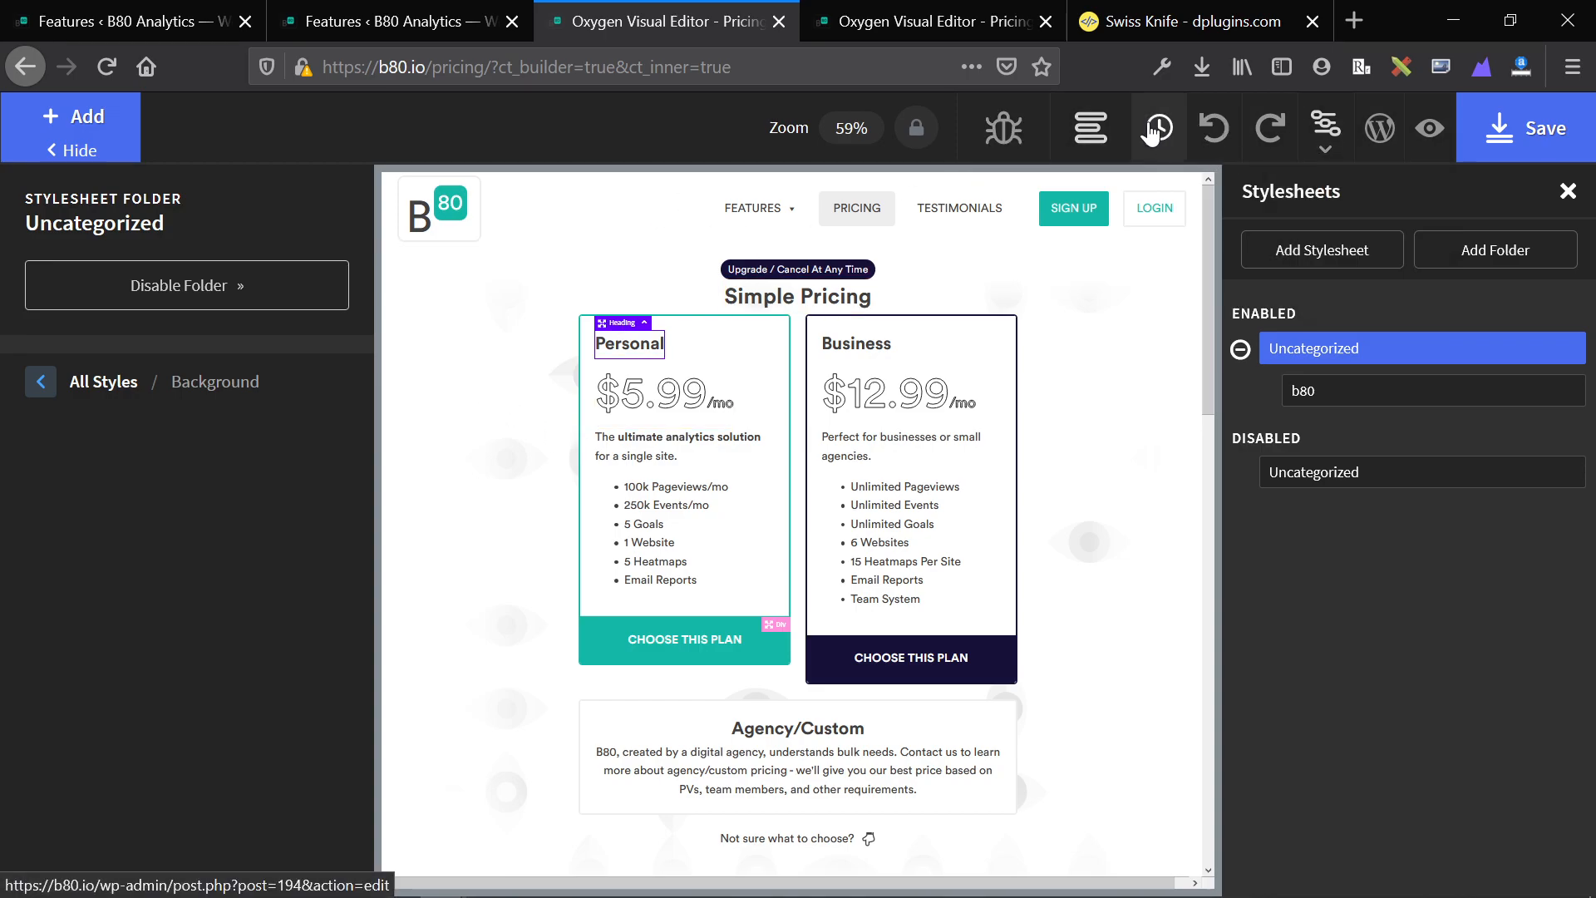
mouse_move(922, 20)
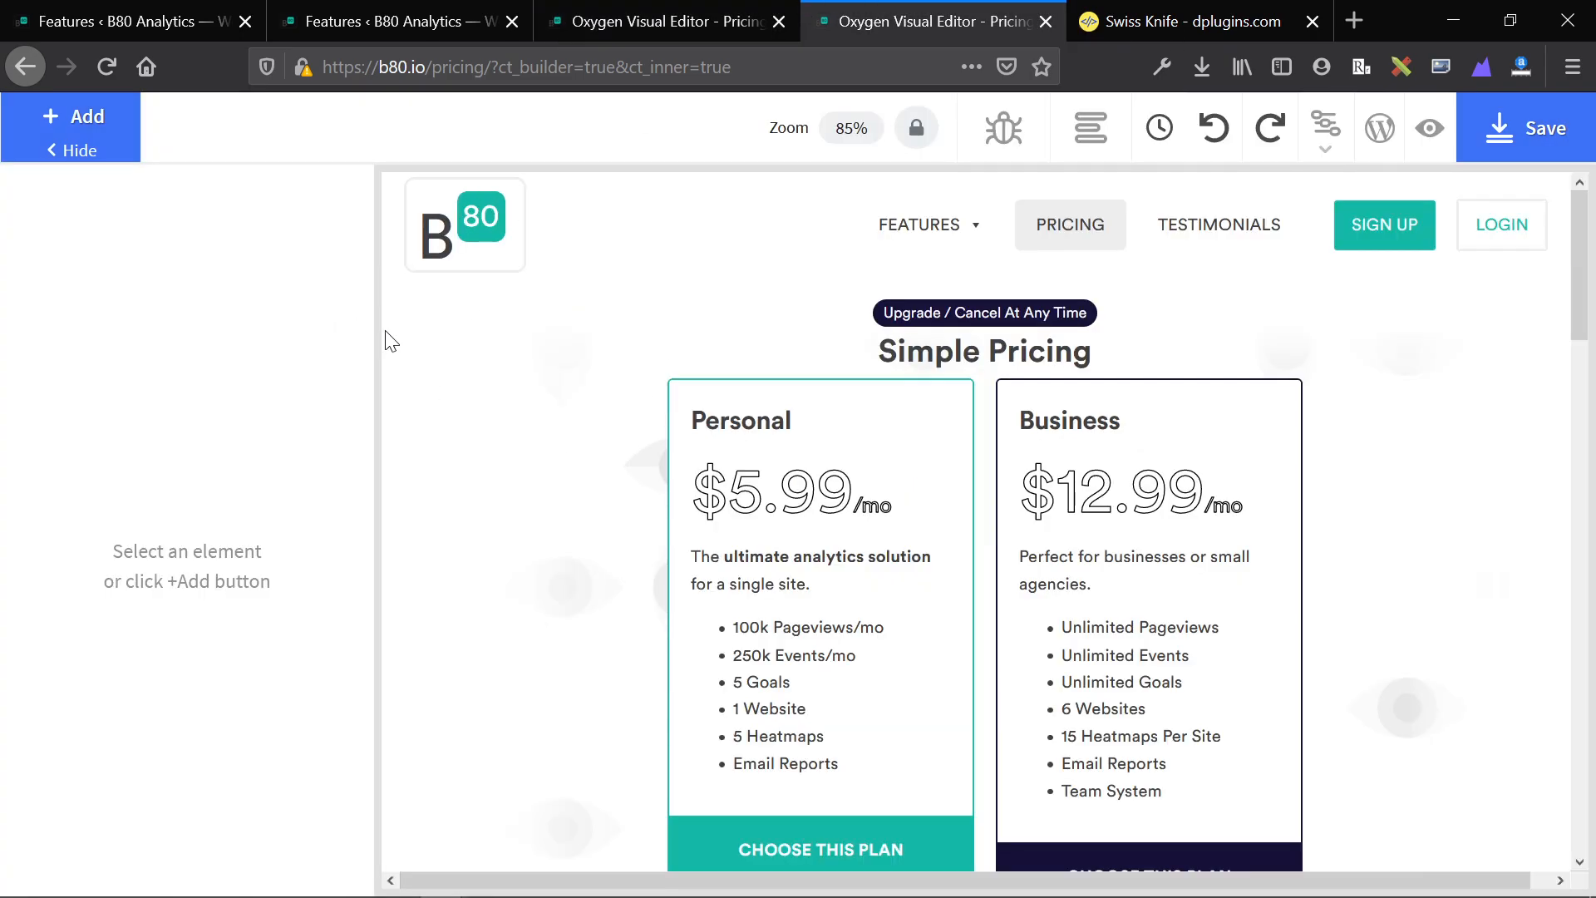
Step: Peek at the Manage dropdown's settings, stylesheets and selectors choices, then dismiss it
left_click(915, 128)
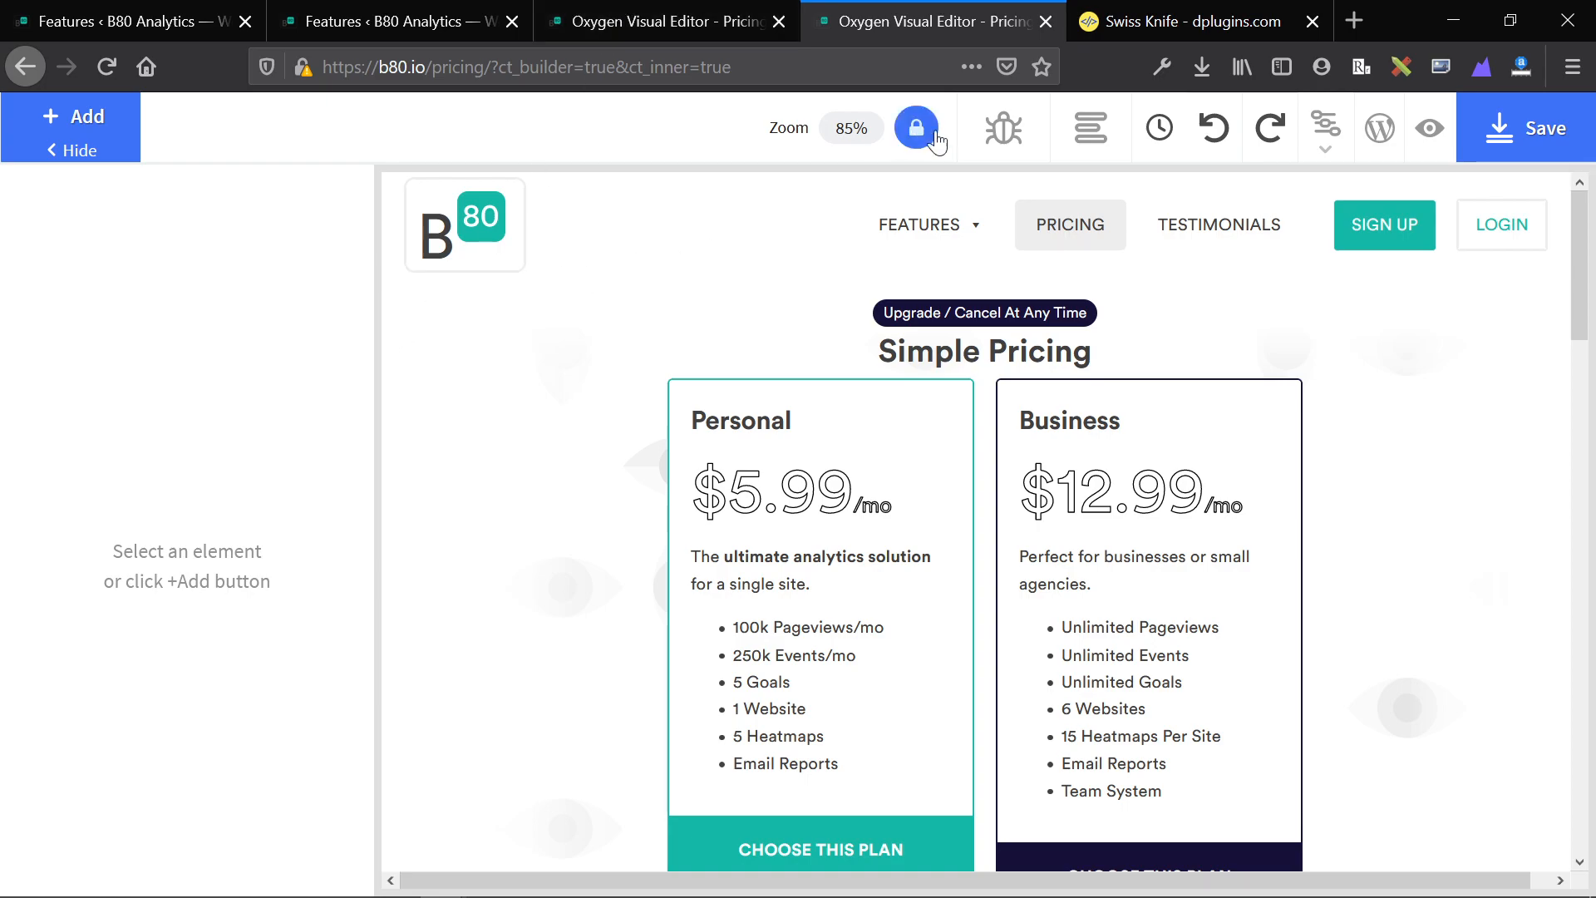
left_click(1326, 128)
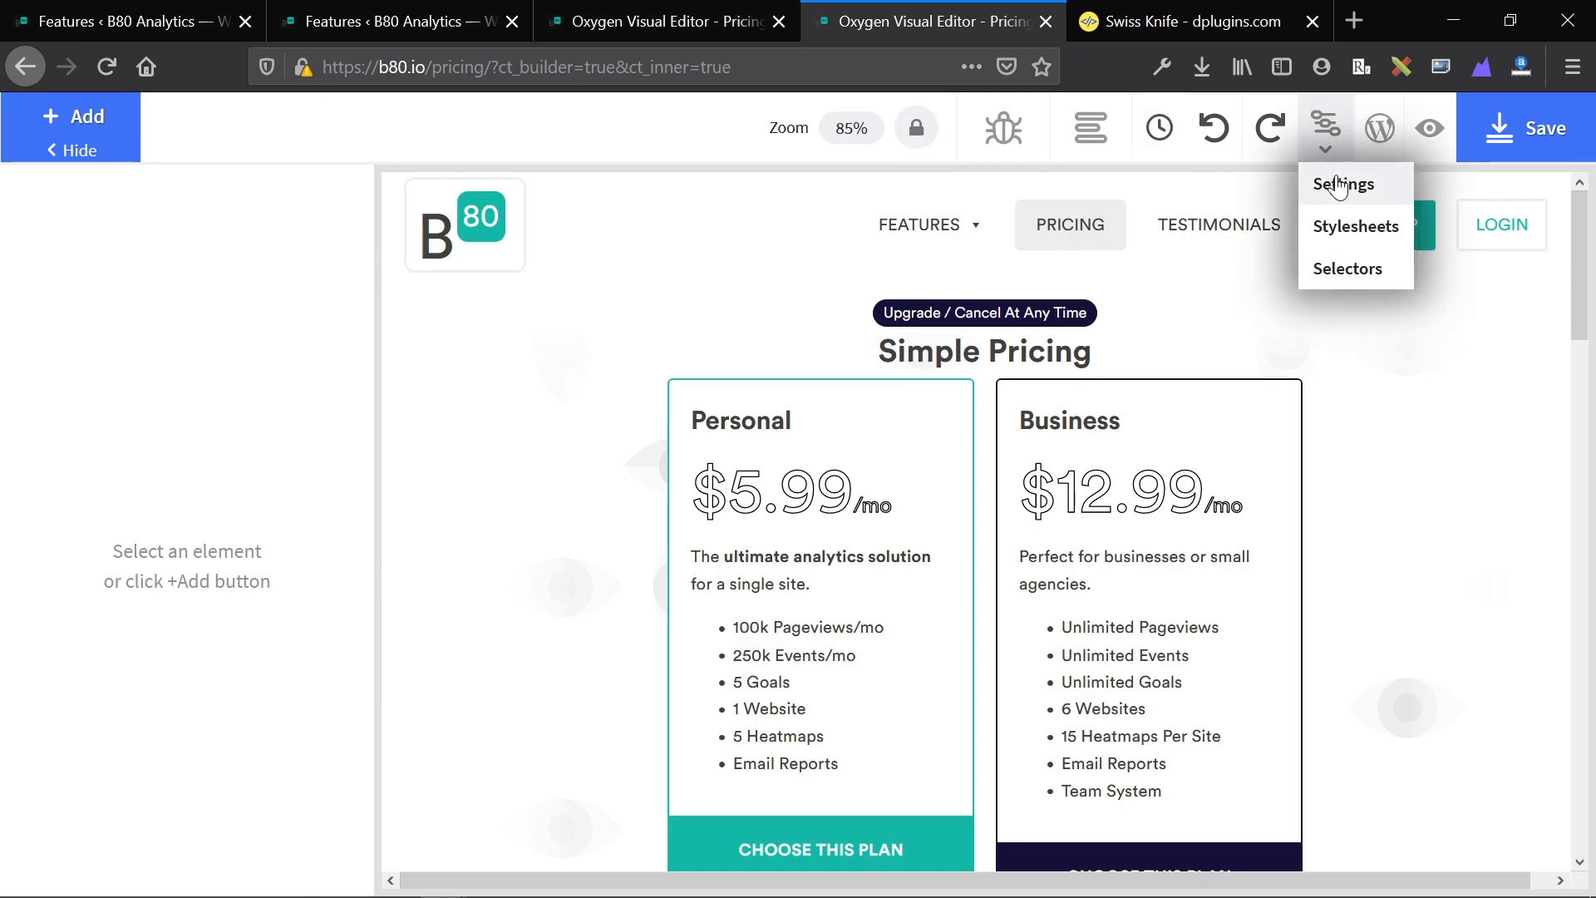
left_click(740, 420)
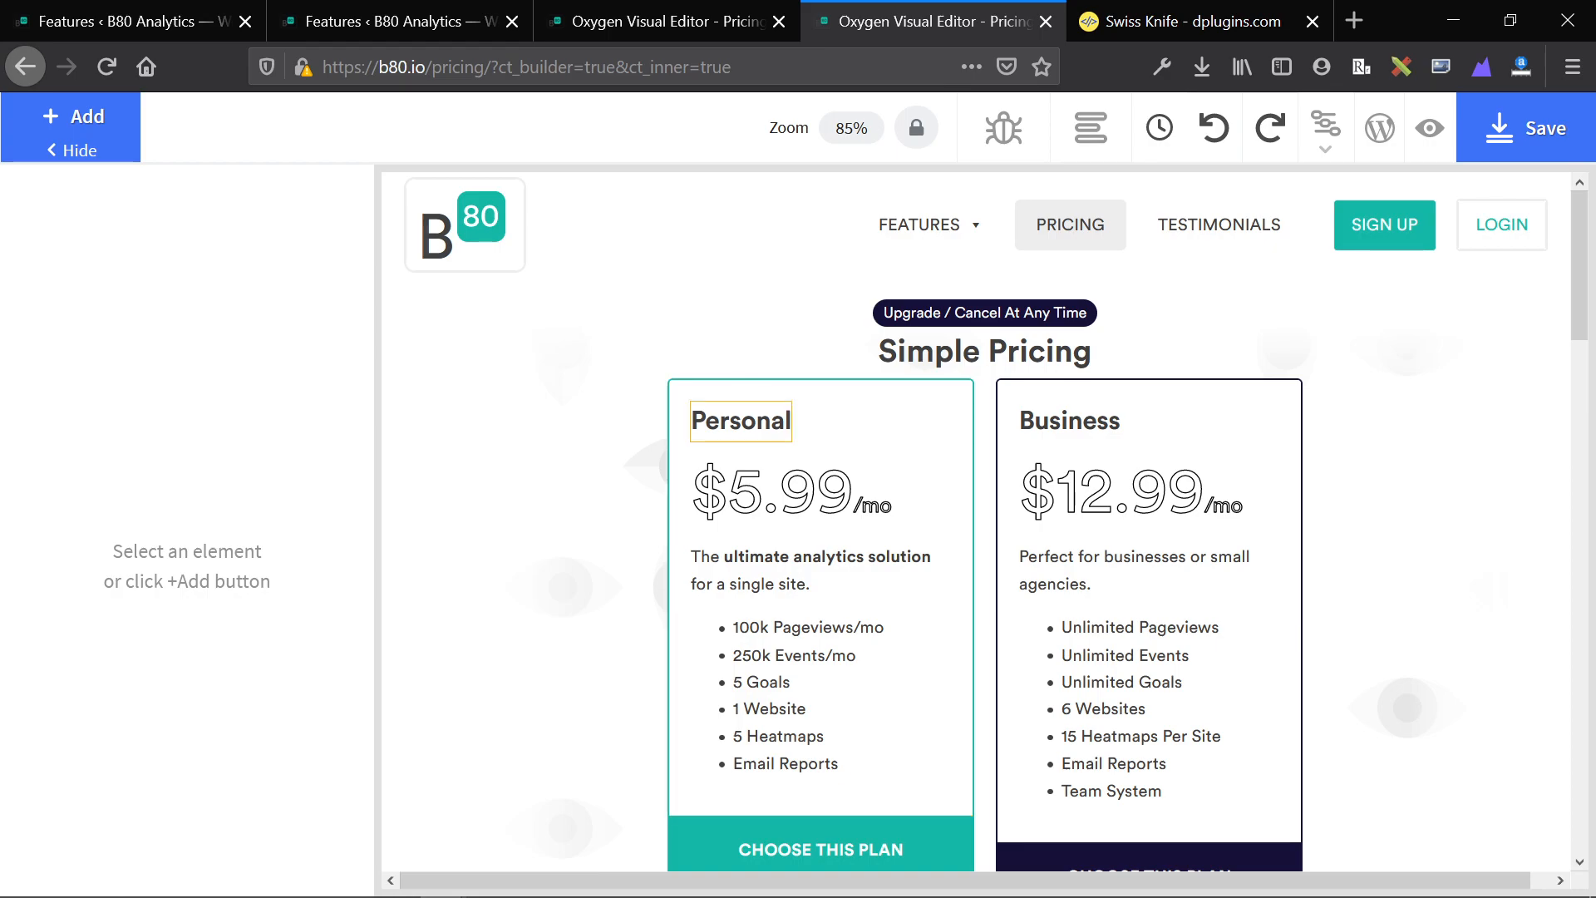
Step: Select the Personal heading and check its Font Family choices without changing them
left_click(740, 421)
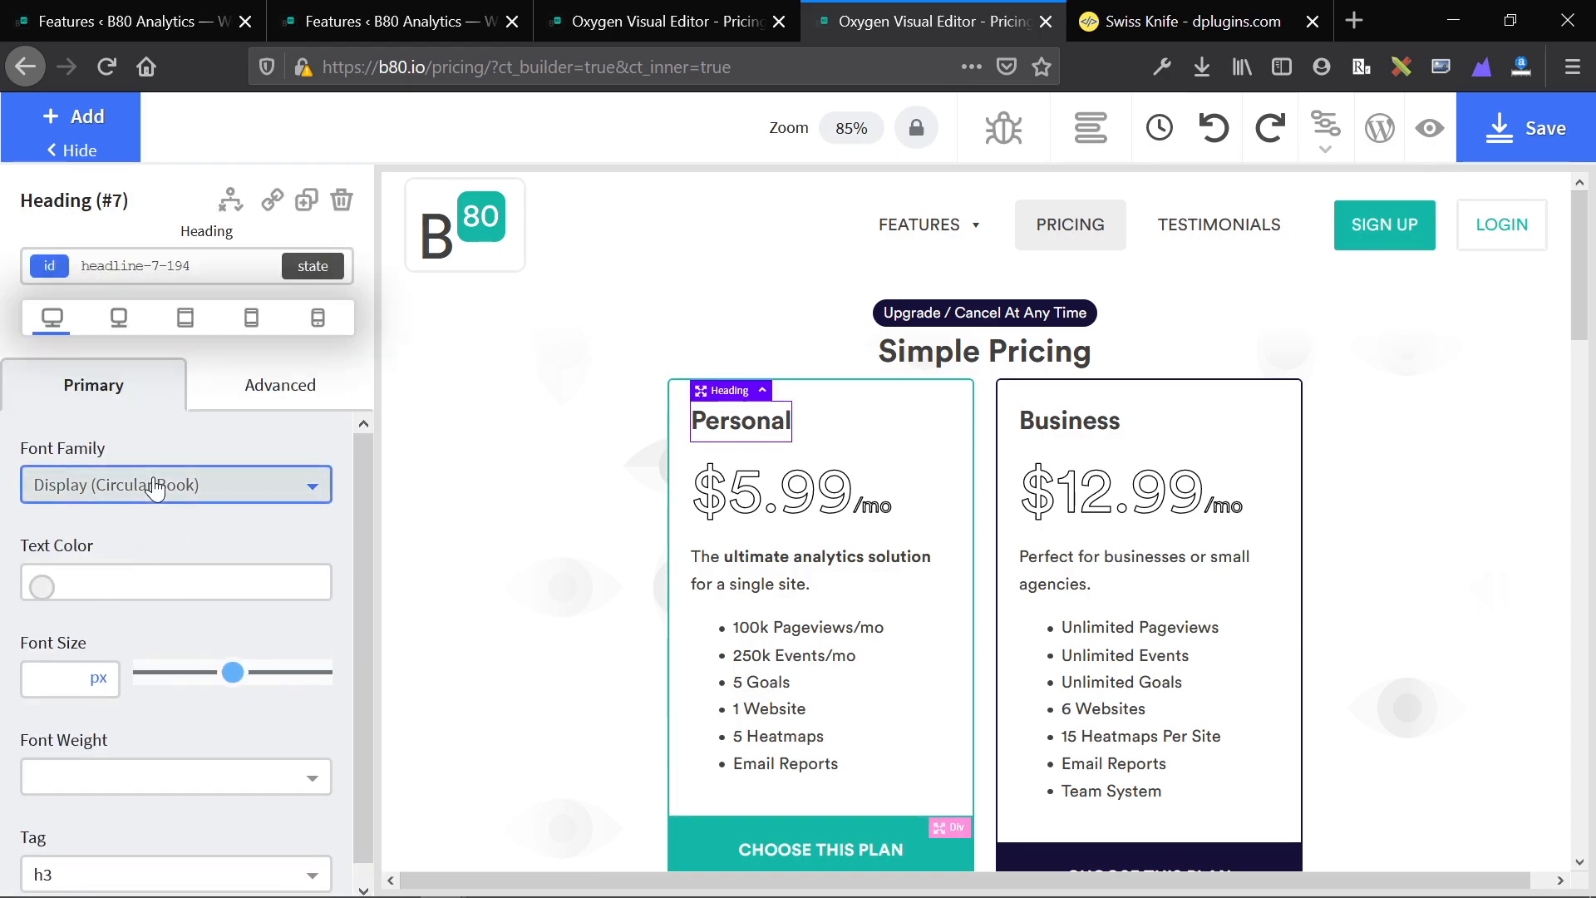
left_click(174, 484)
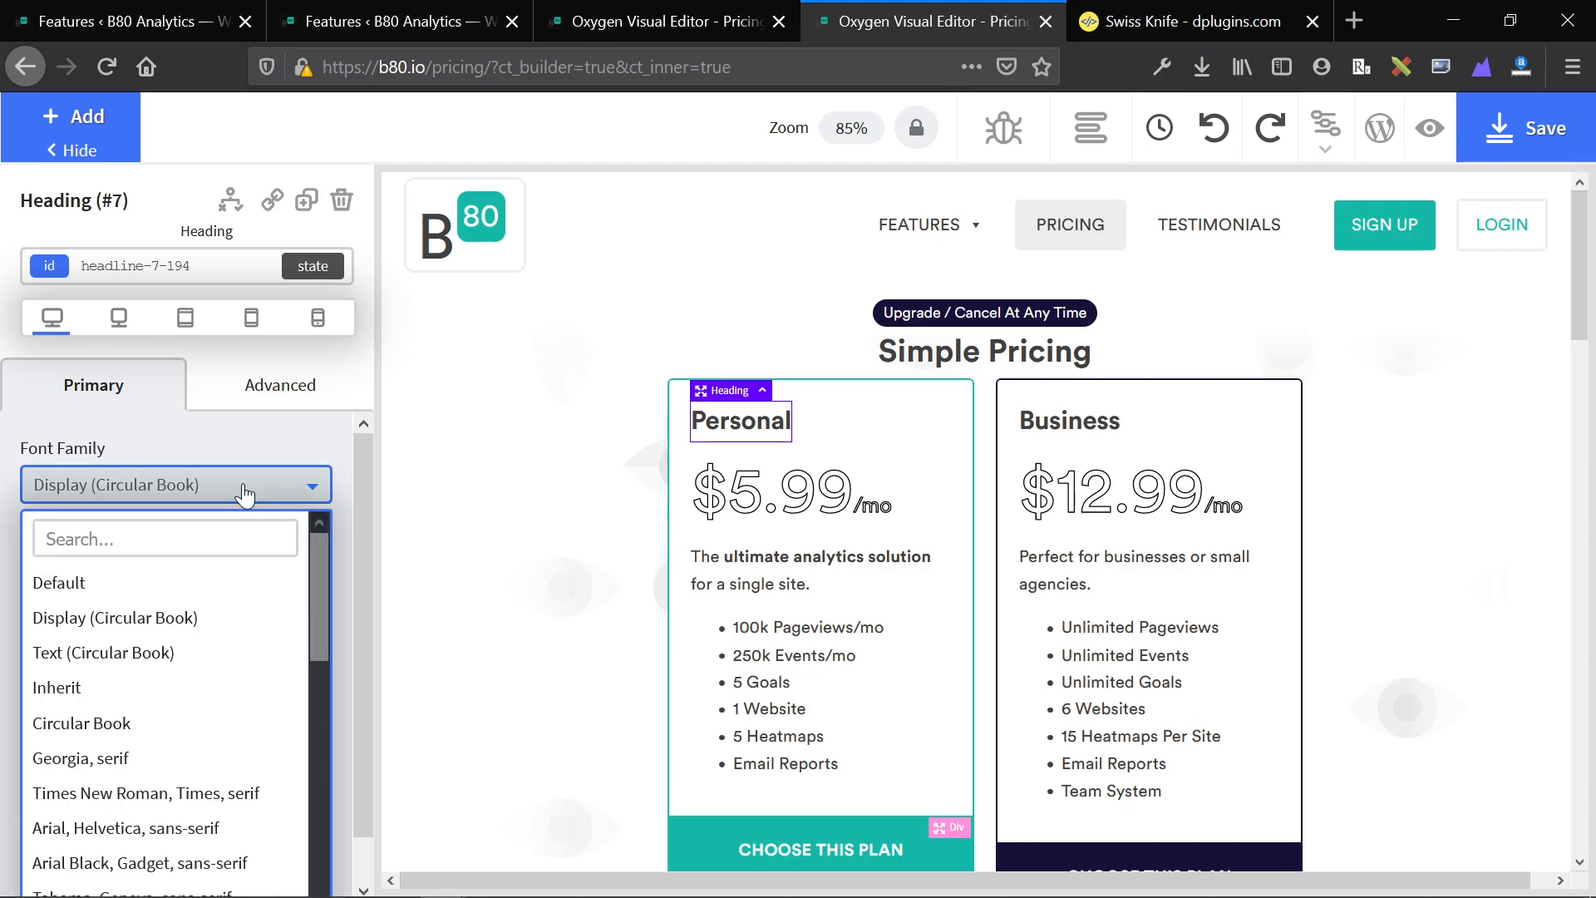
left_click(173, 484)
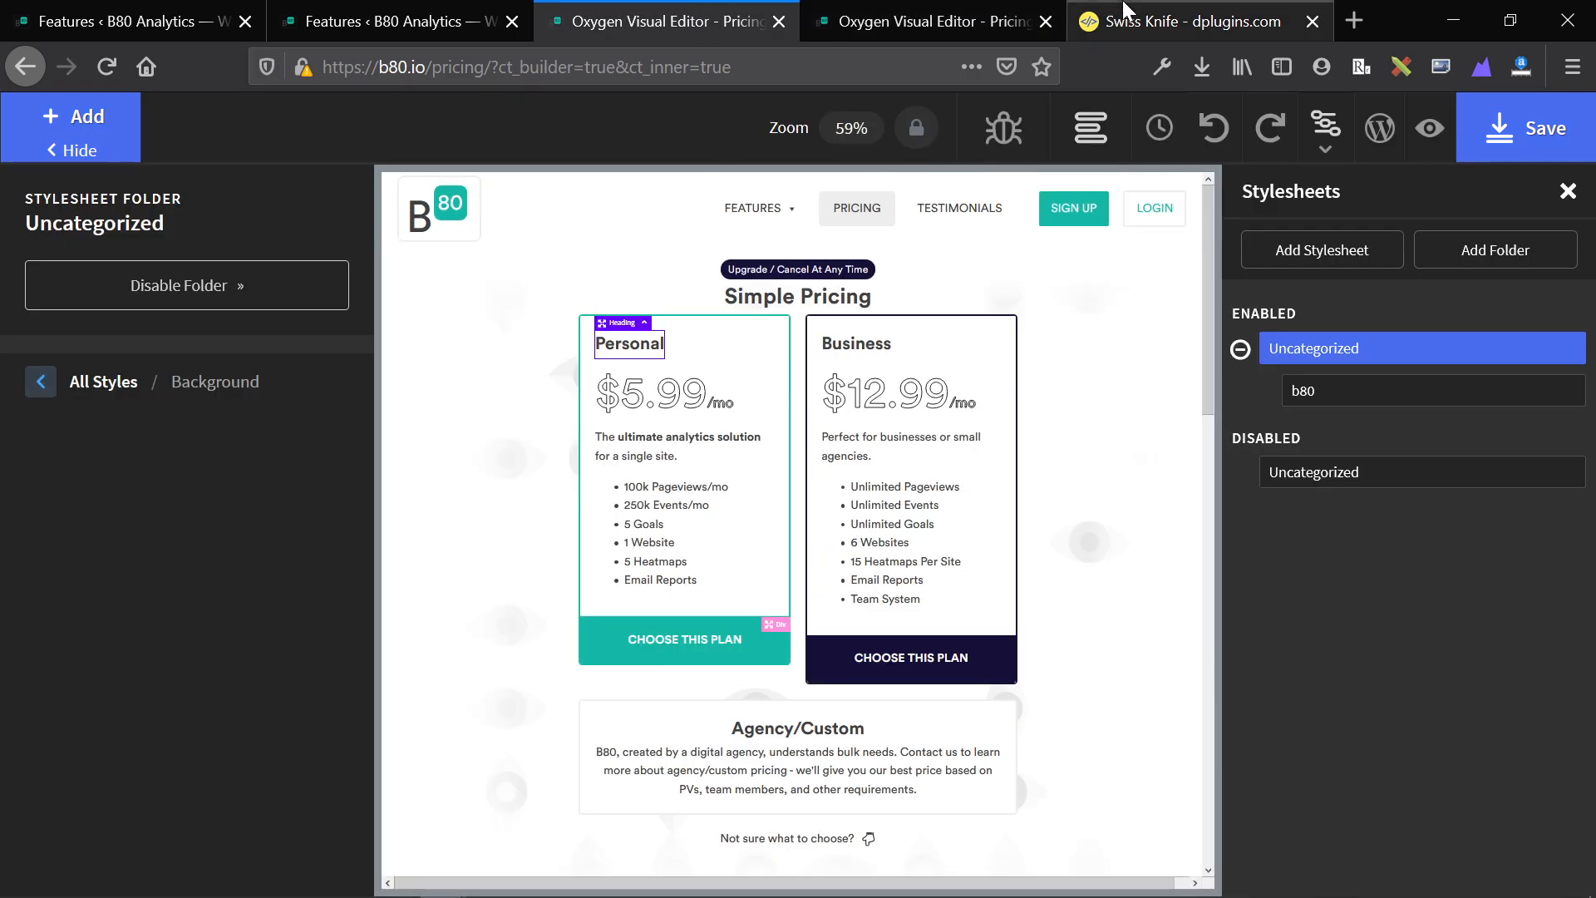
Step: Switch to the Swiss Knife page and scroll to the Faster Top bar and Structure icons features
left_click(1180, 20)
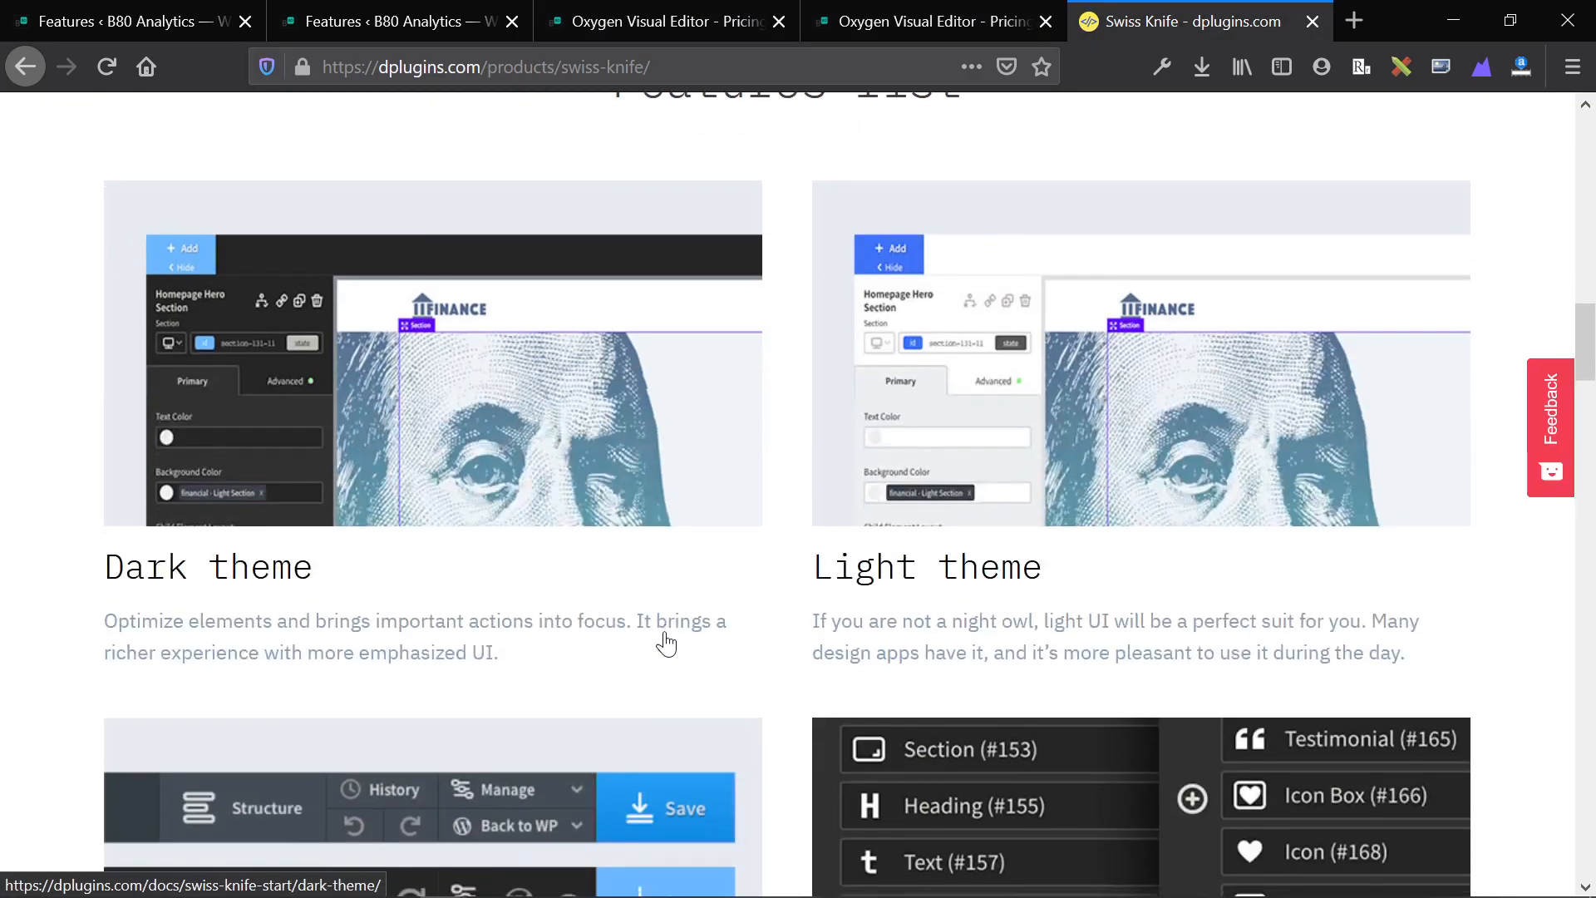
scroll("down", 3)
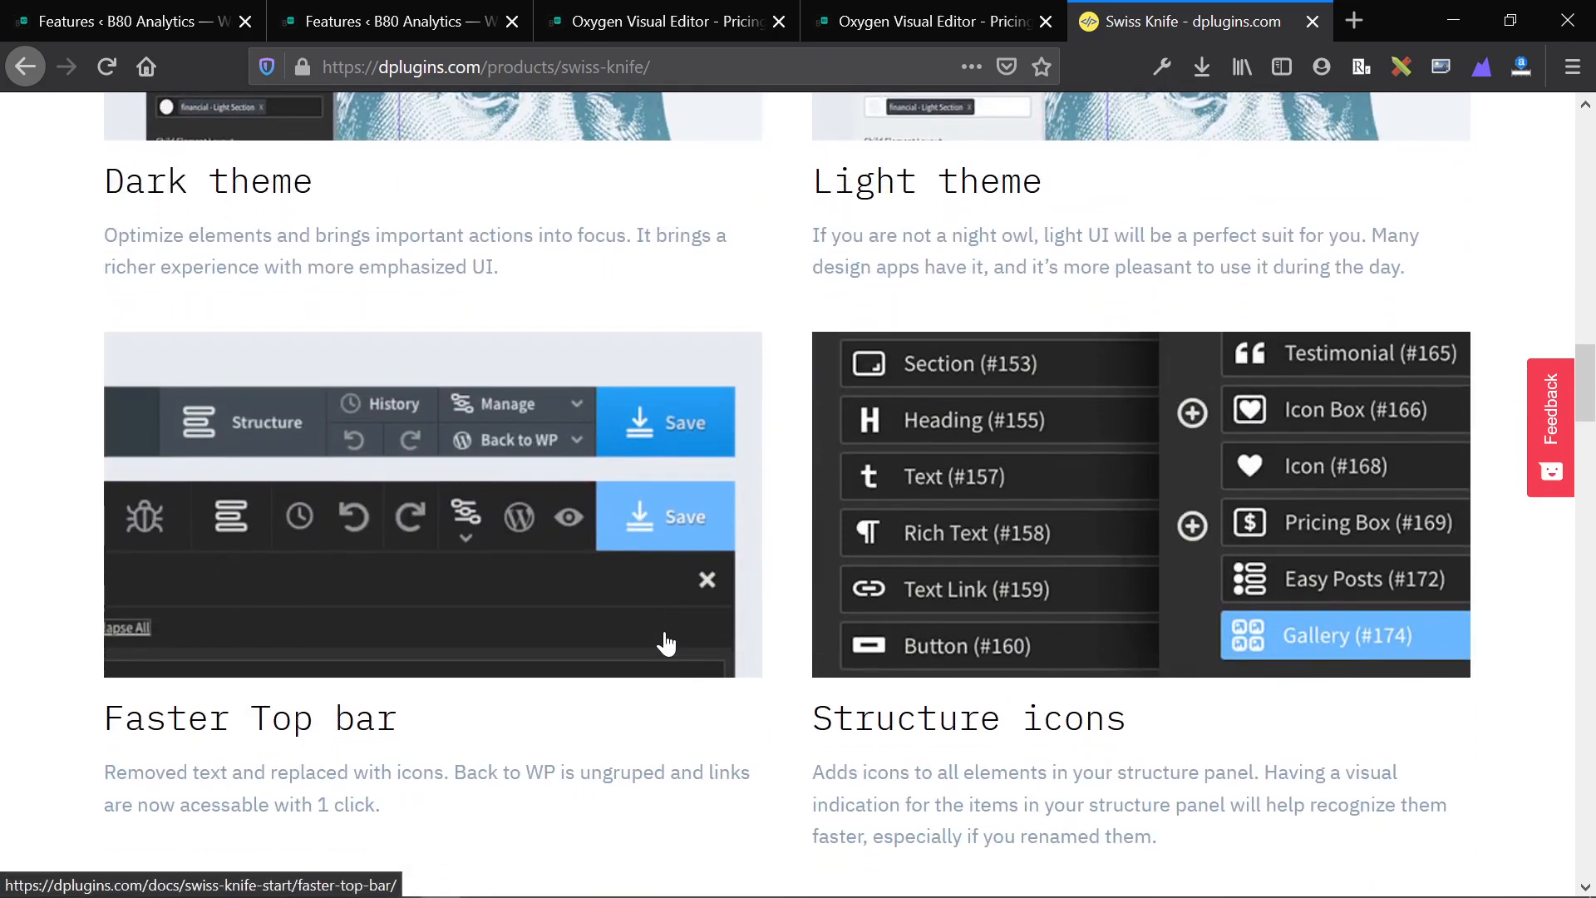
scroll("down", 3)
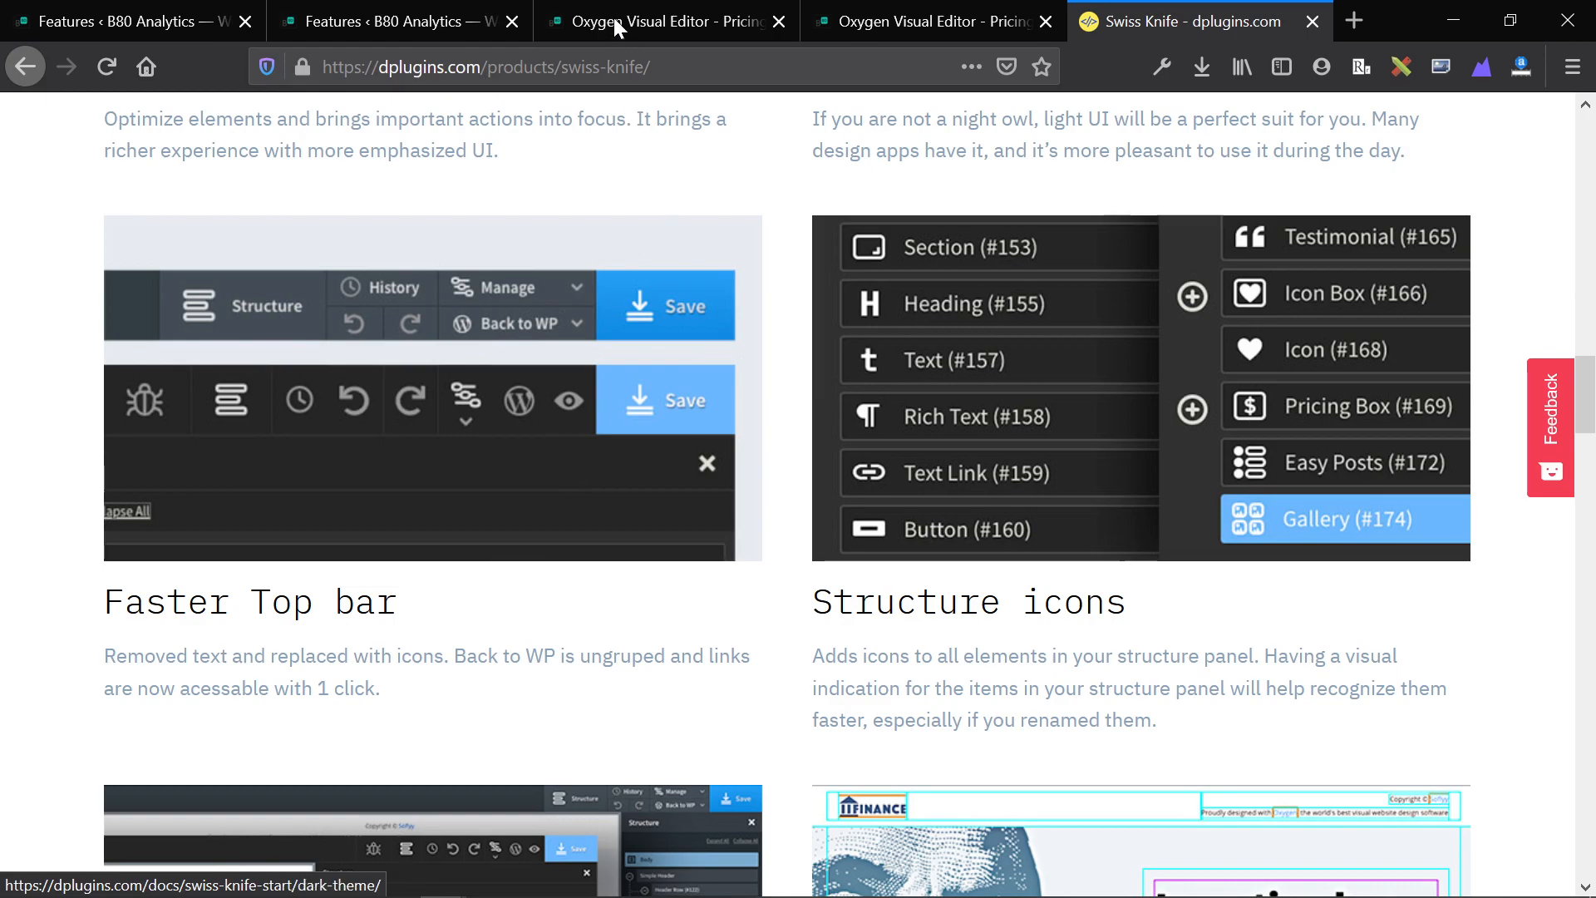
Step: Switch back to the dark-themed Oxygen editor to show the Structure panel
left_click(661, 20)
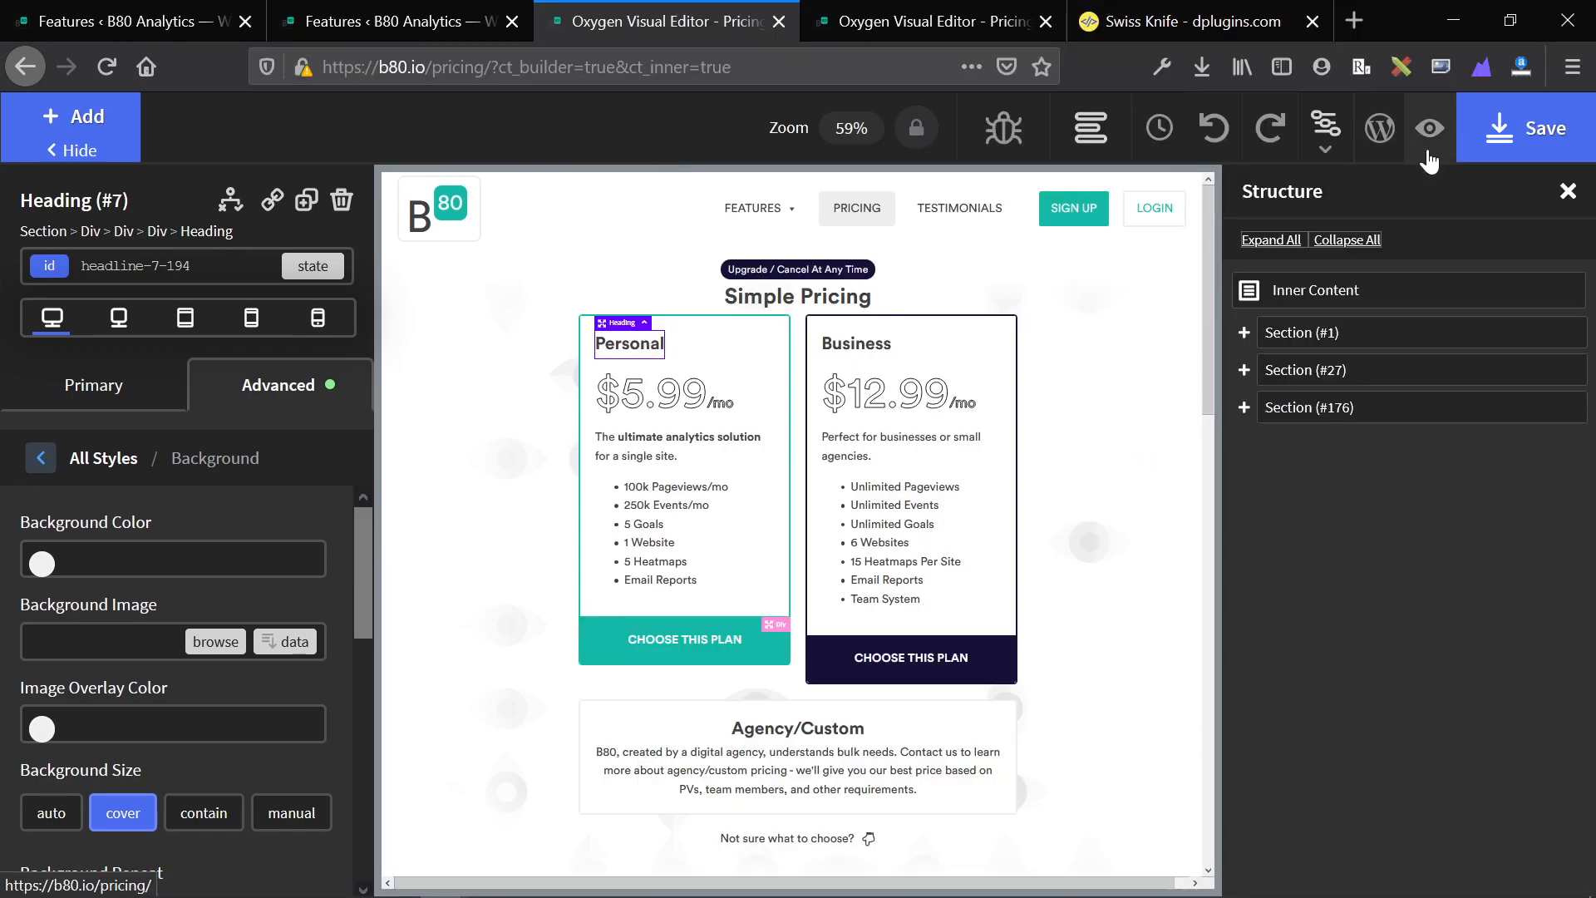
mouse_move(1428, 138)
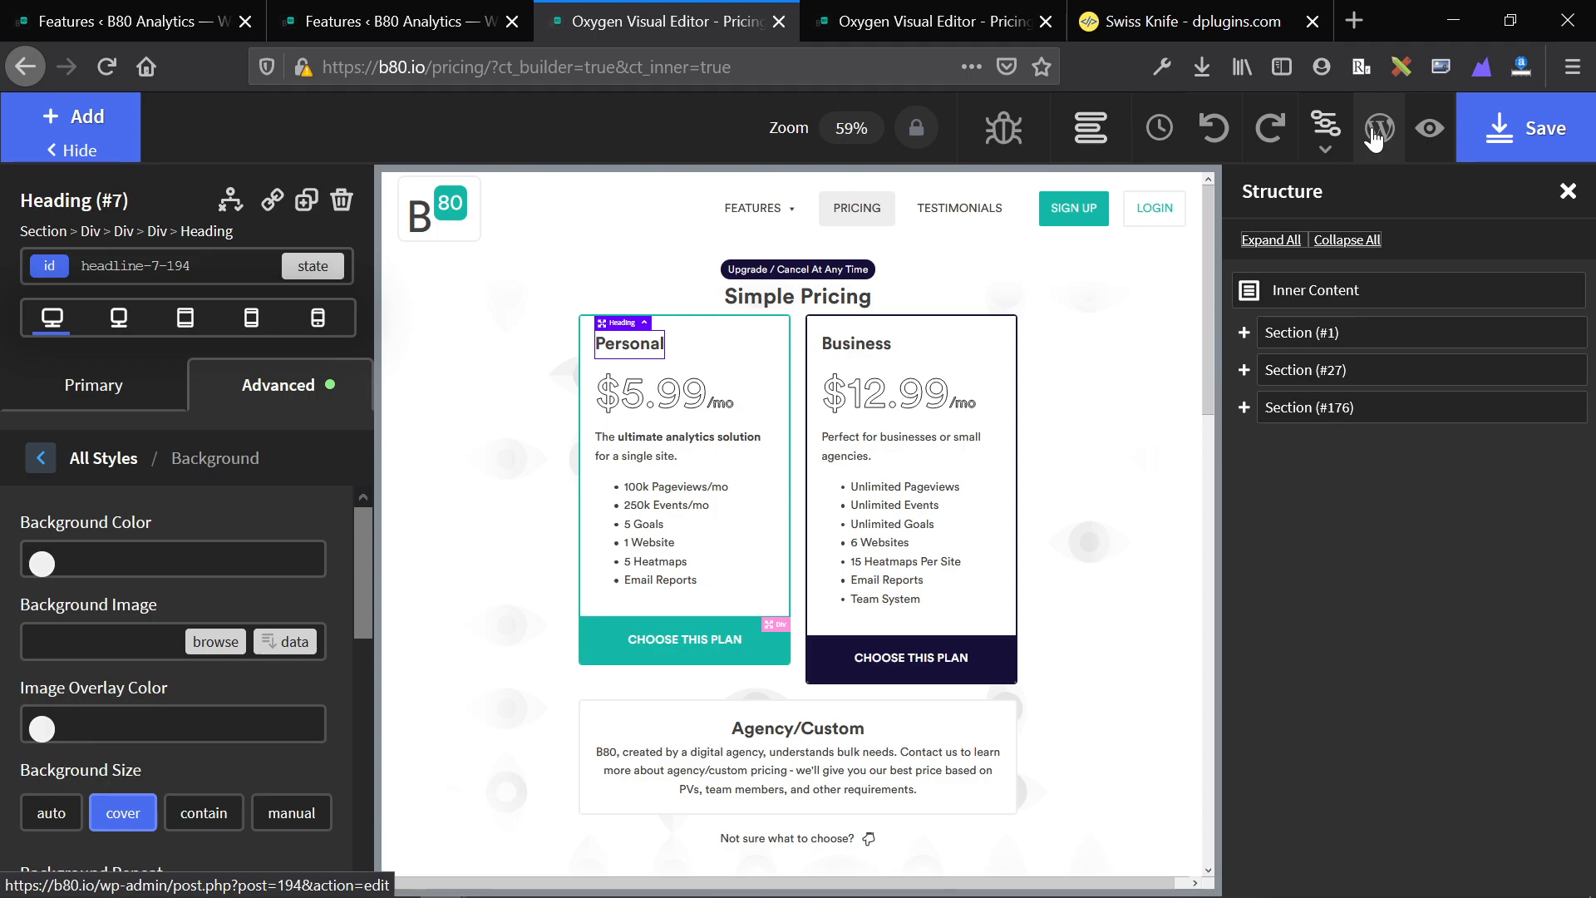
mouse_move(986, 286)
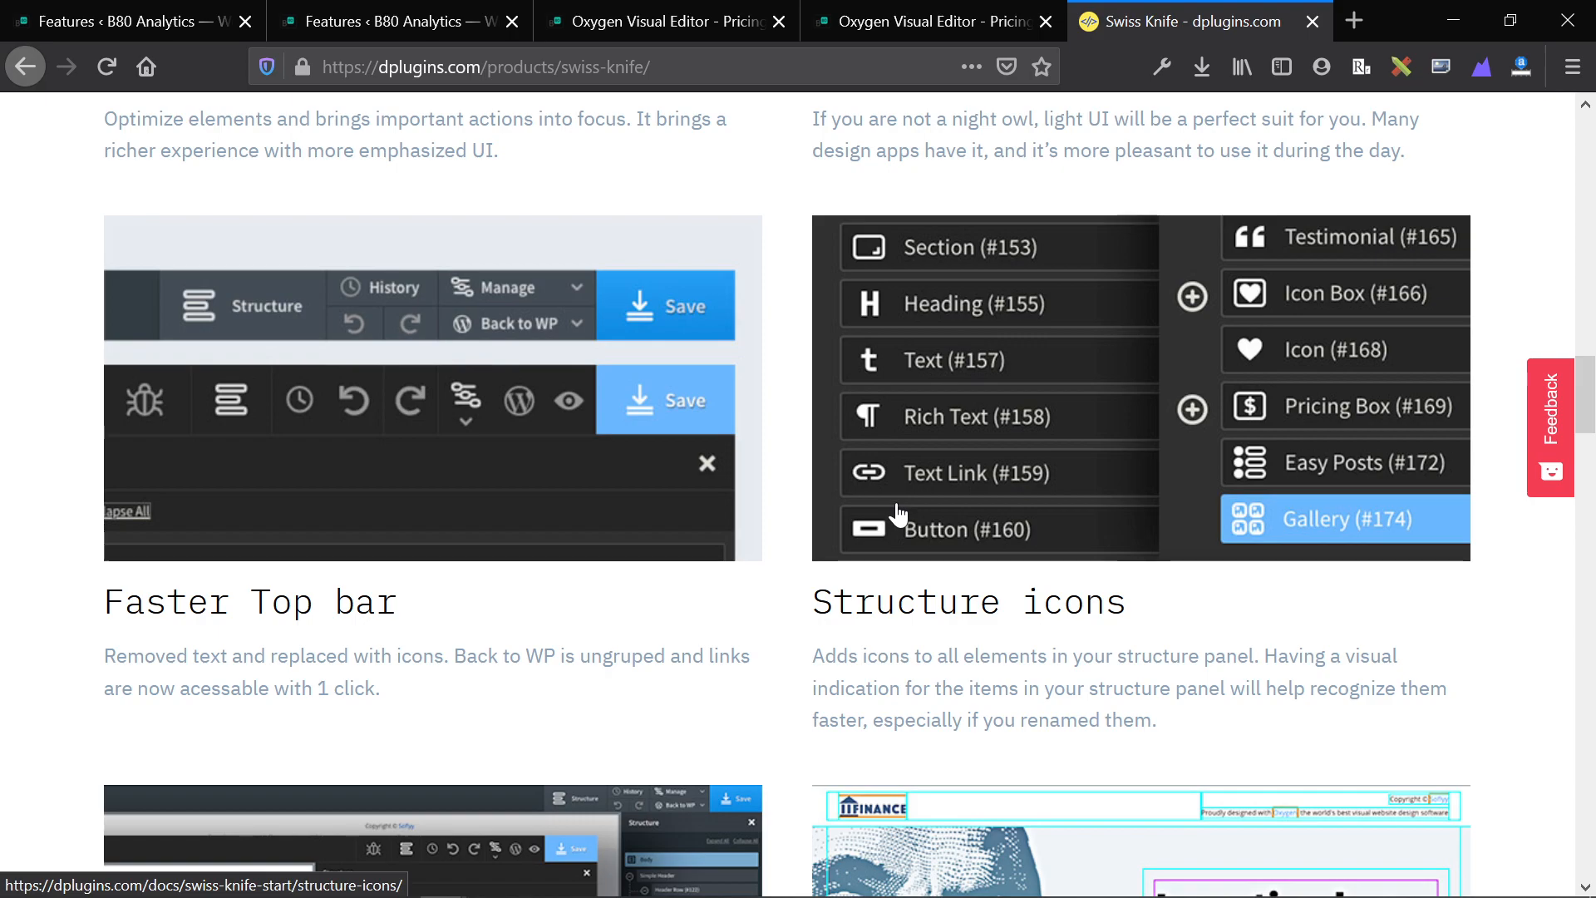
Step: Scroll to the Custom structure width and Debug features, briefly visiting the light editor tab
scroll("down", 3)
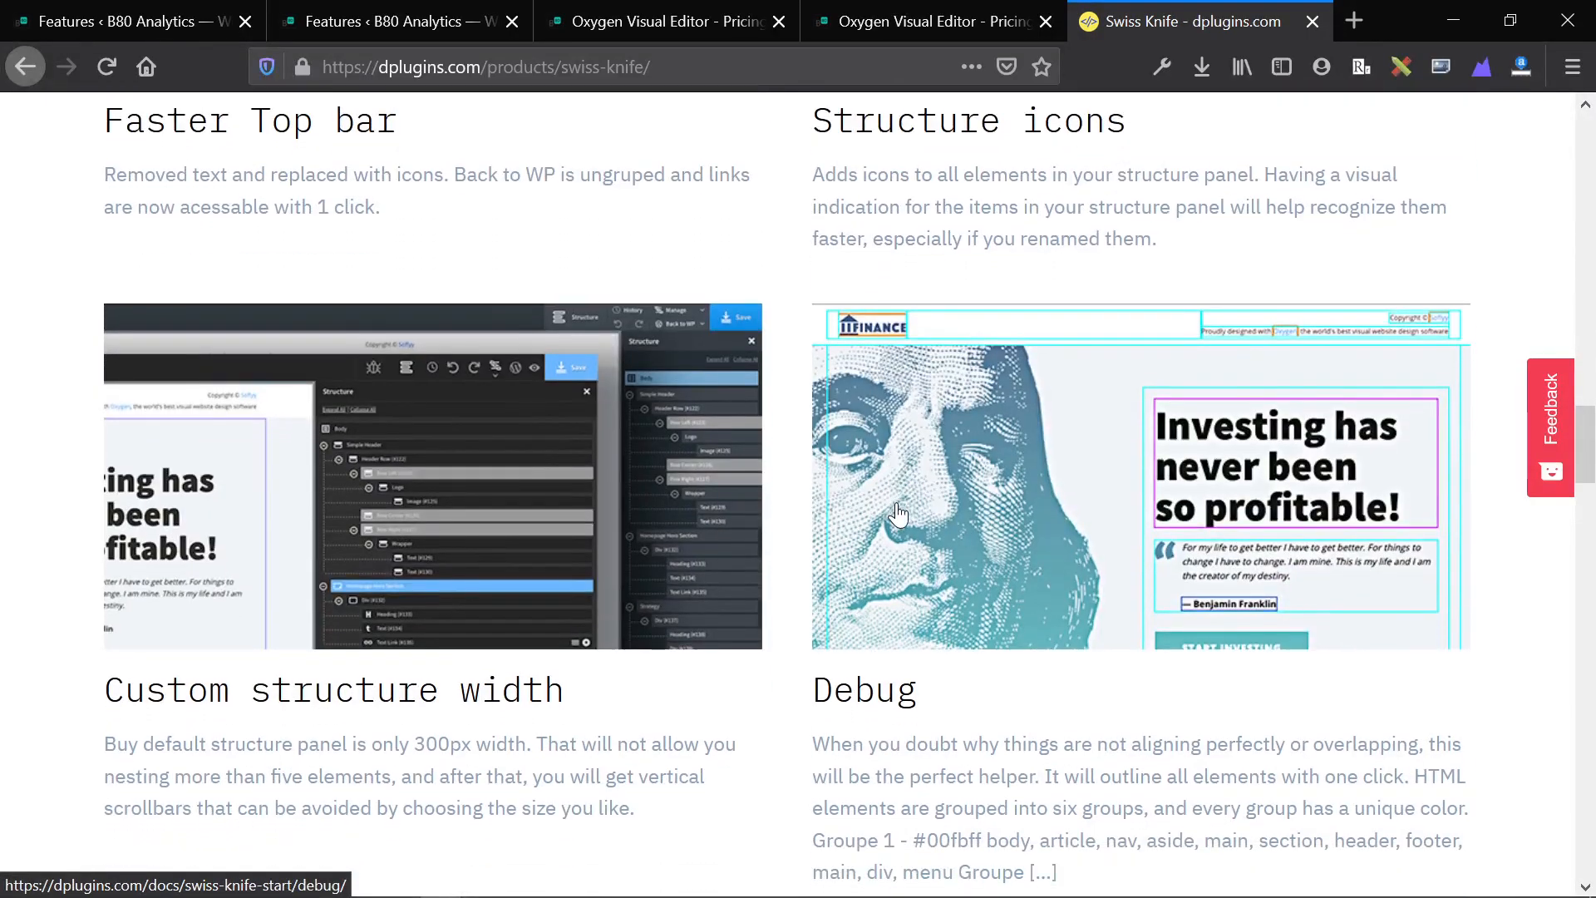
scroll("down", 3)
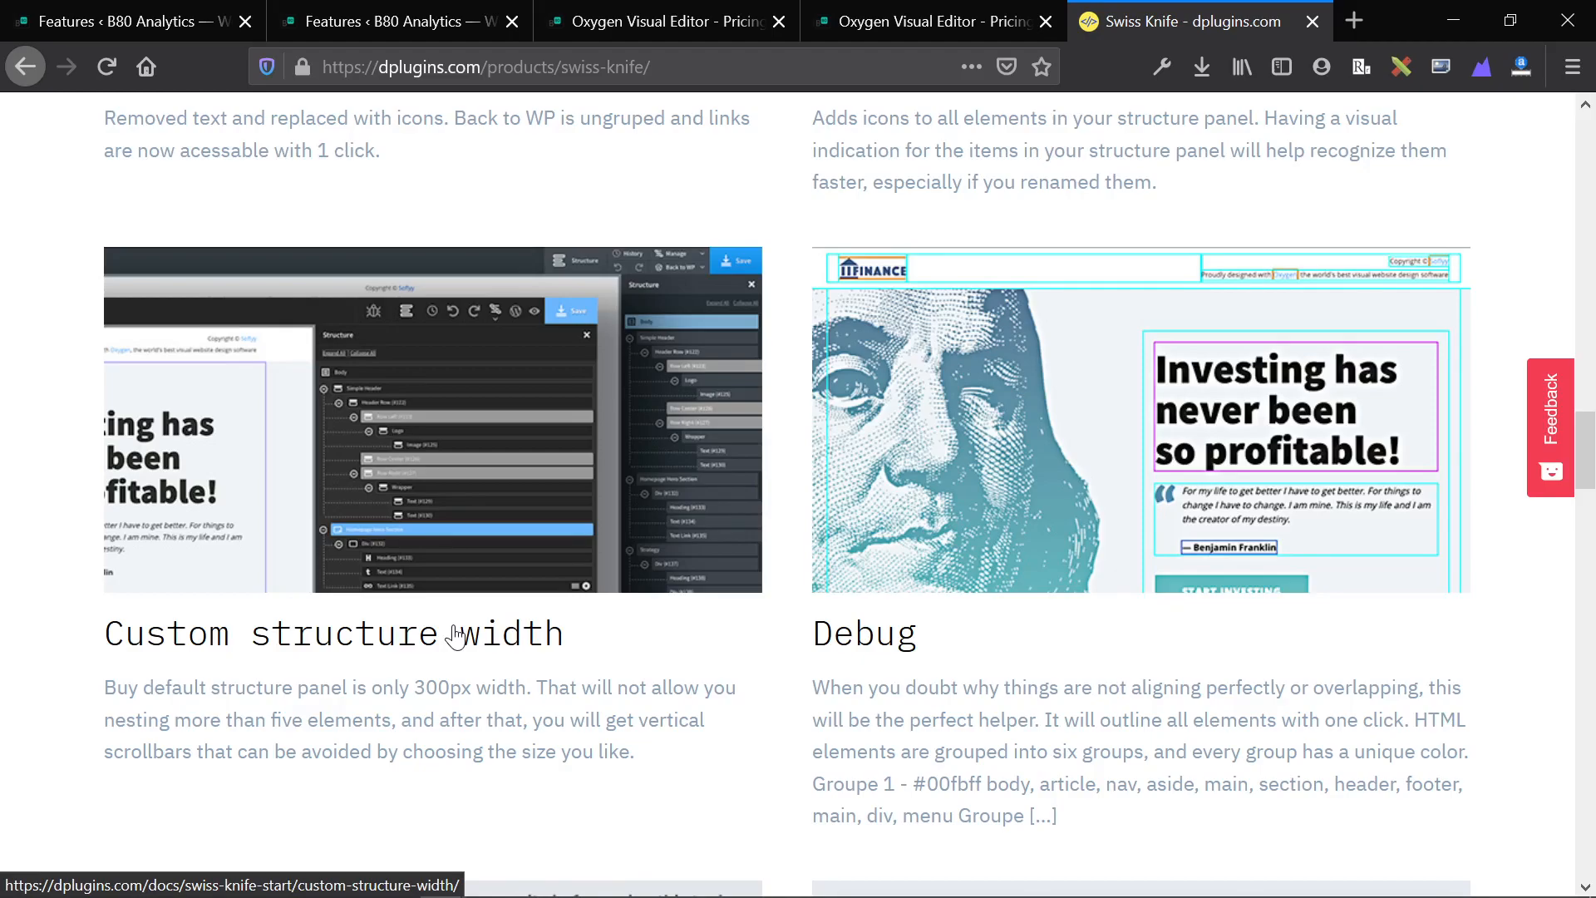
left_click(930, 20)
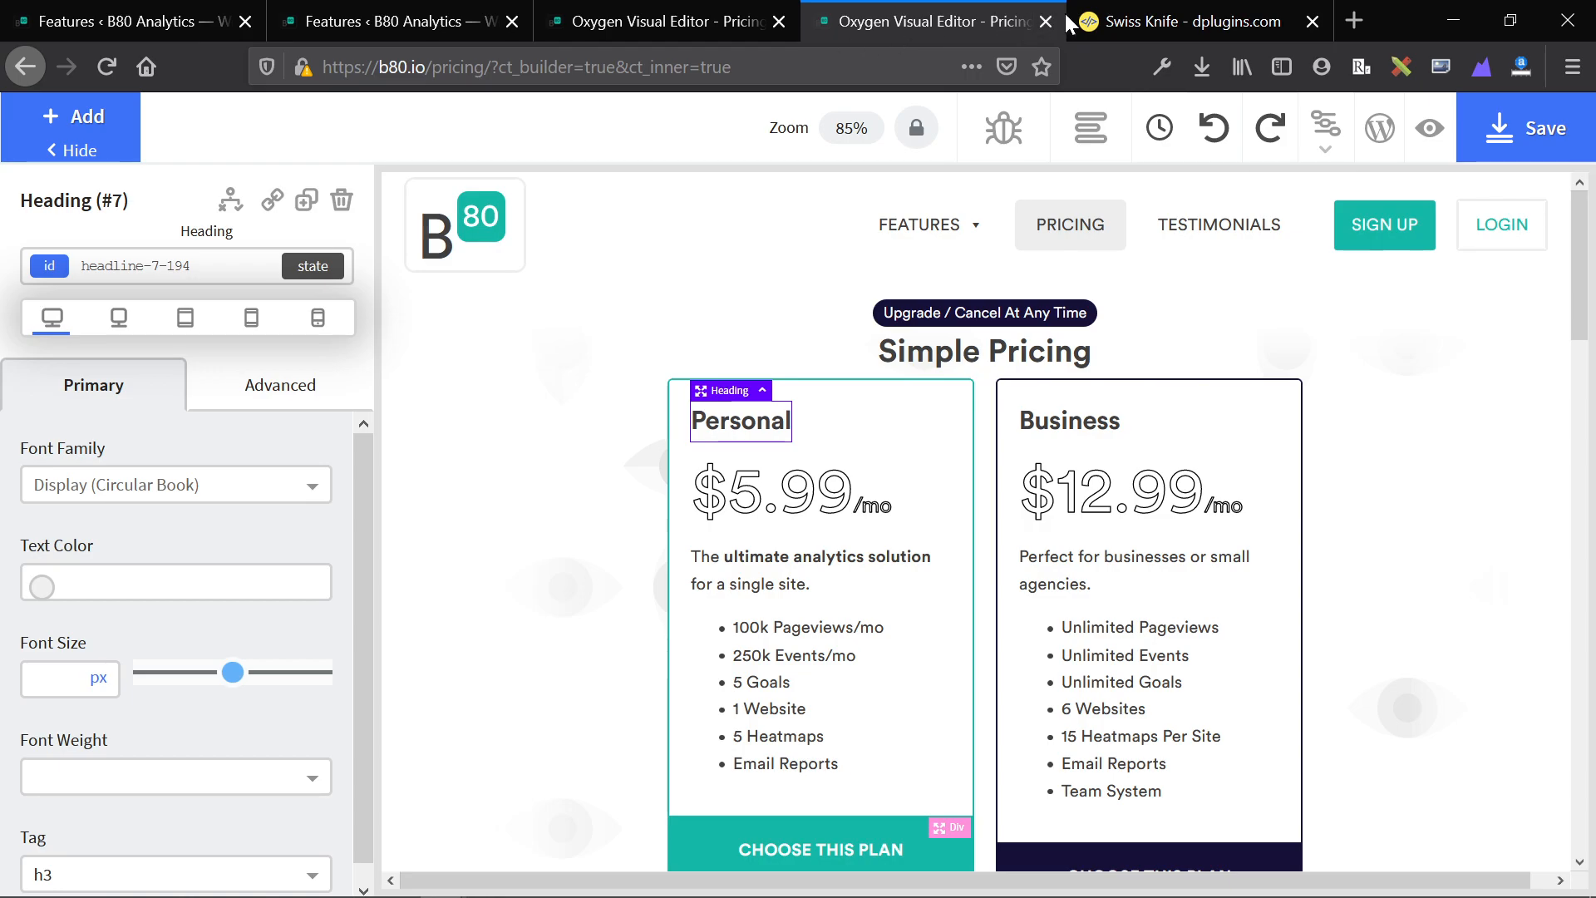
left_click(1180, 21)
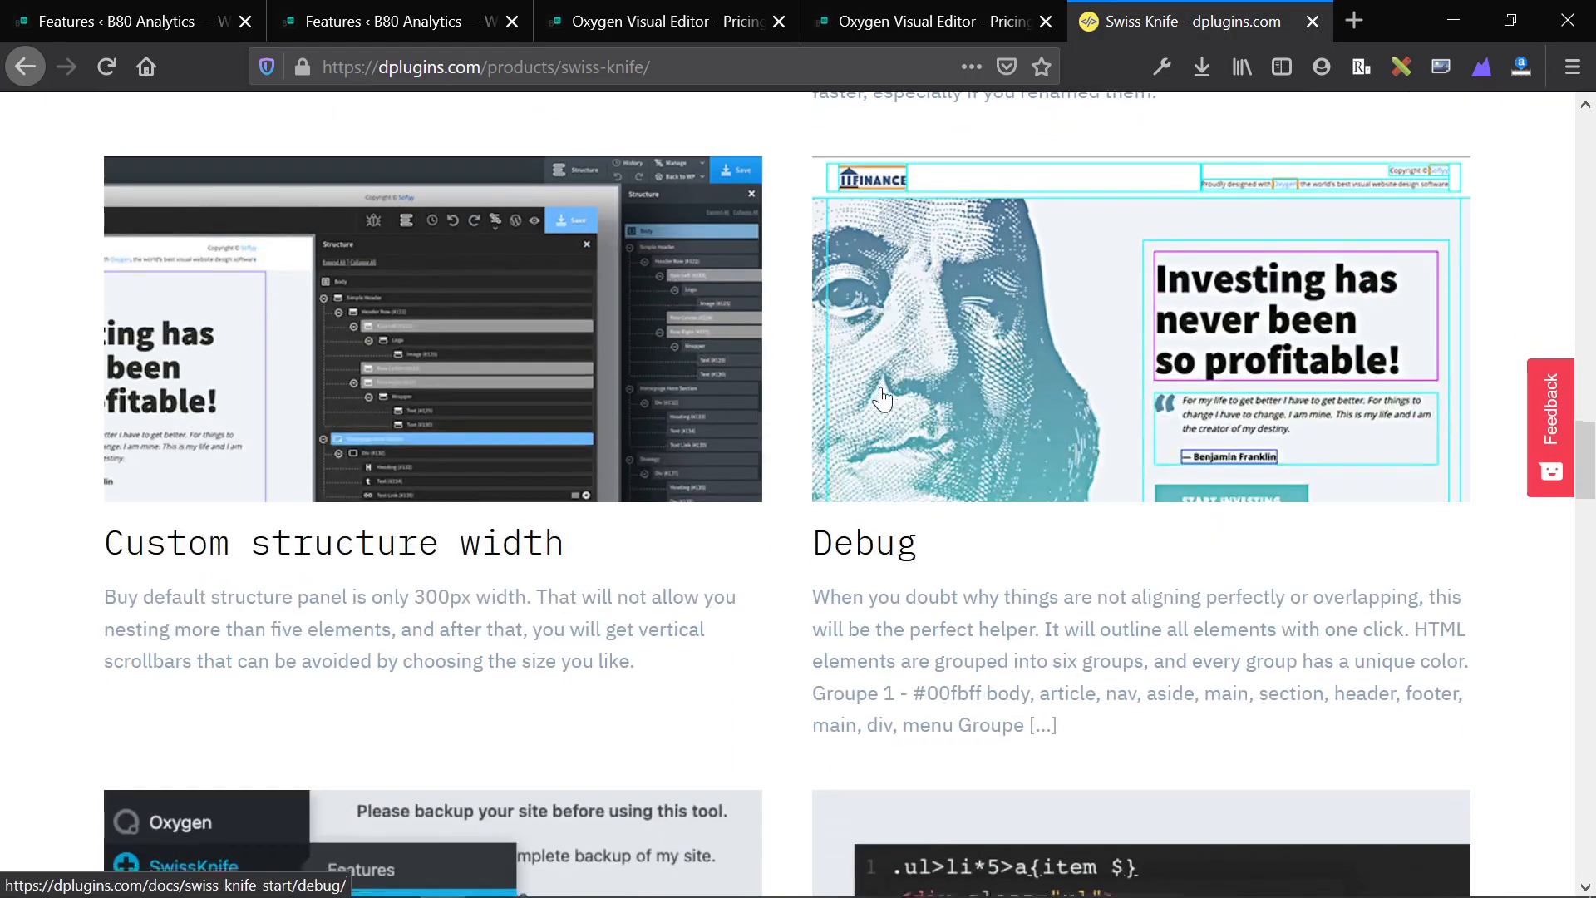
scroll("down", 3)
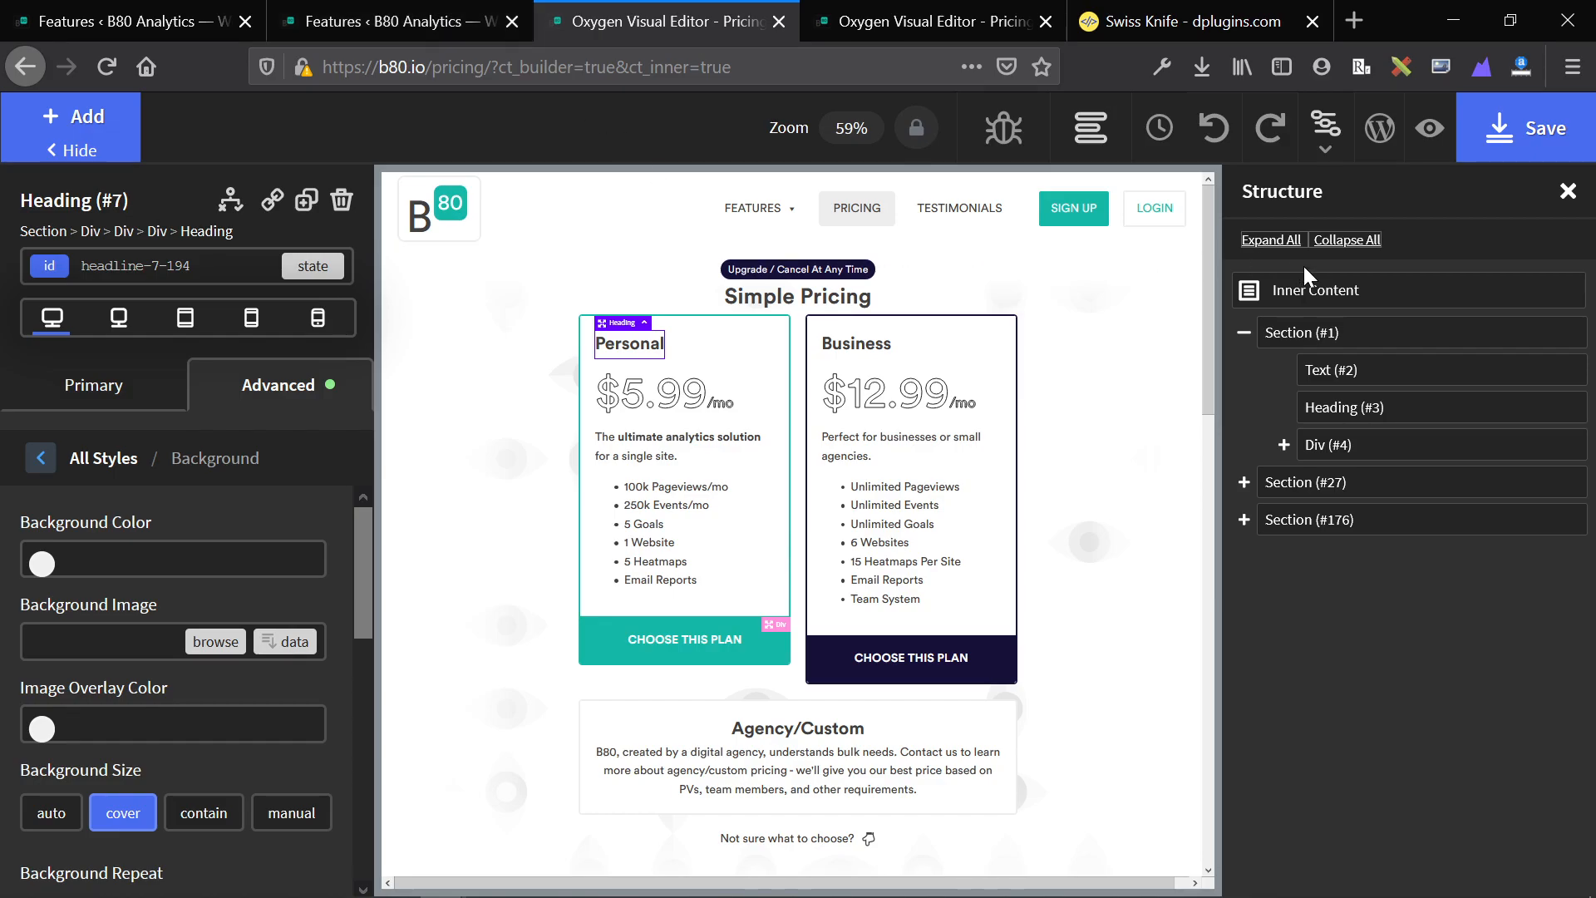
mouse_move(1017, 163)
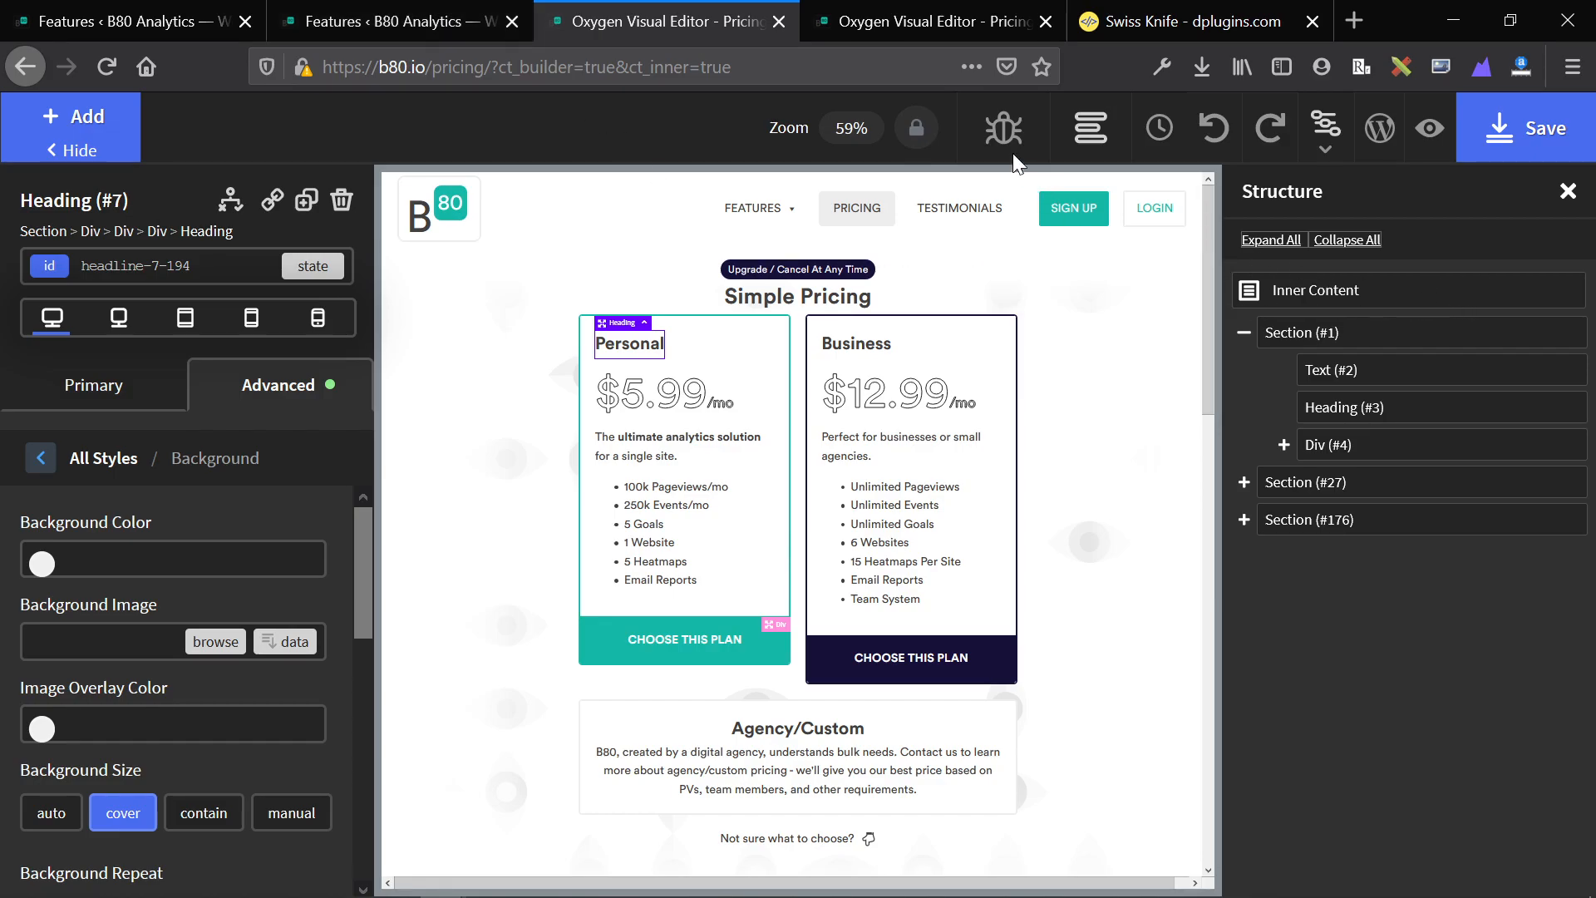
Step: Scroll through the debug-outlined pricing page down to the Compare Our Plans table
scroll("down", 3)
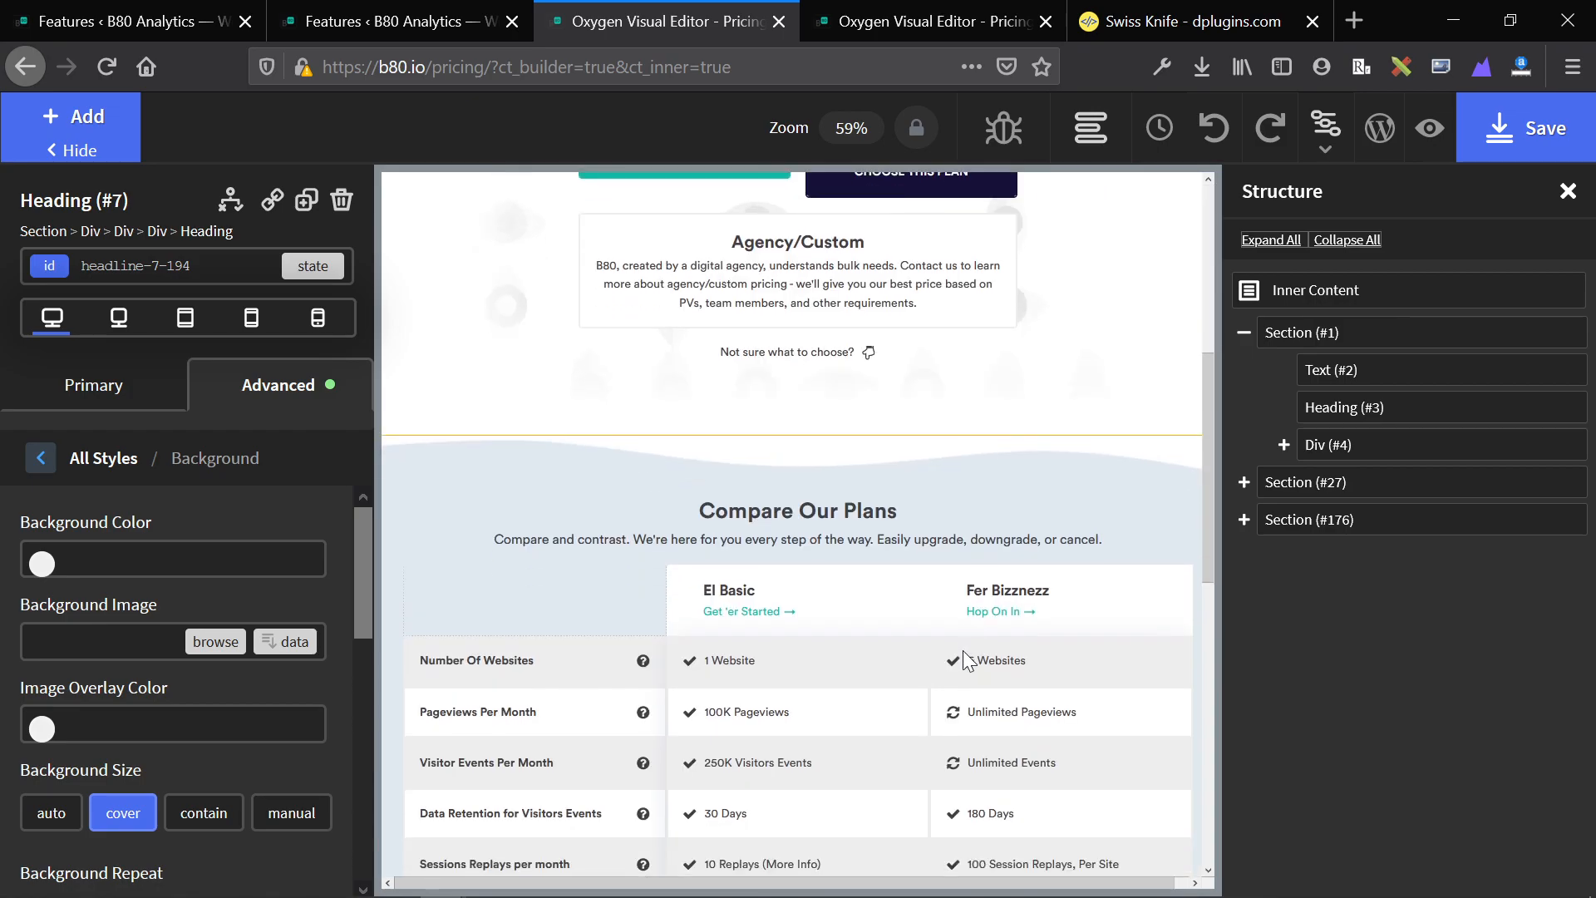
scroll("down", 3)
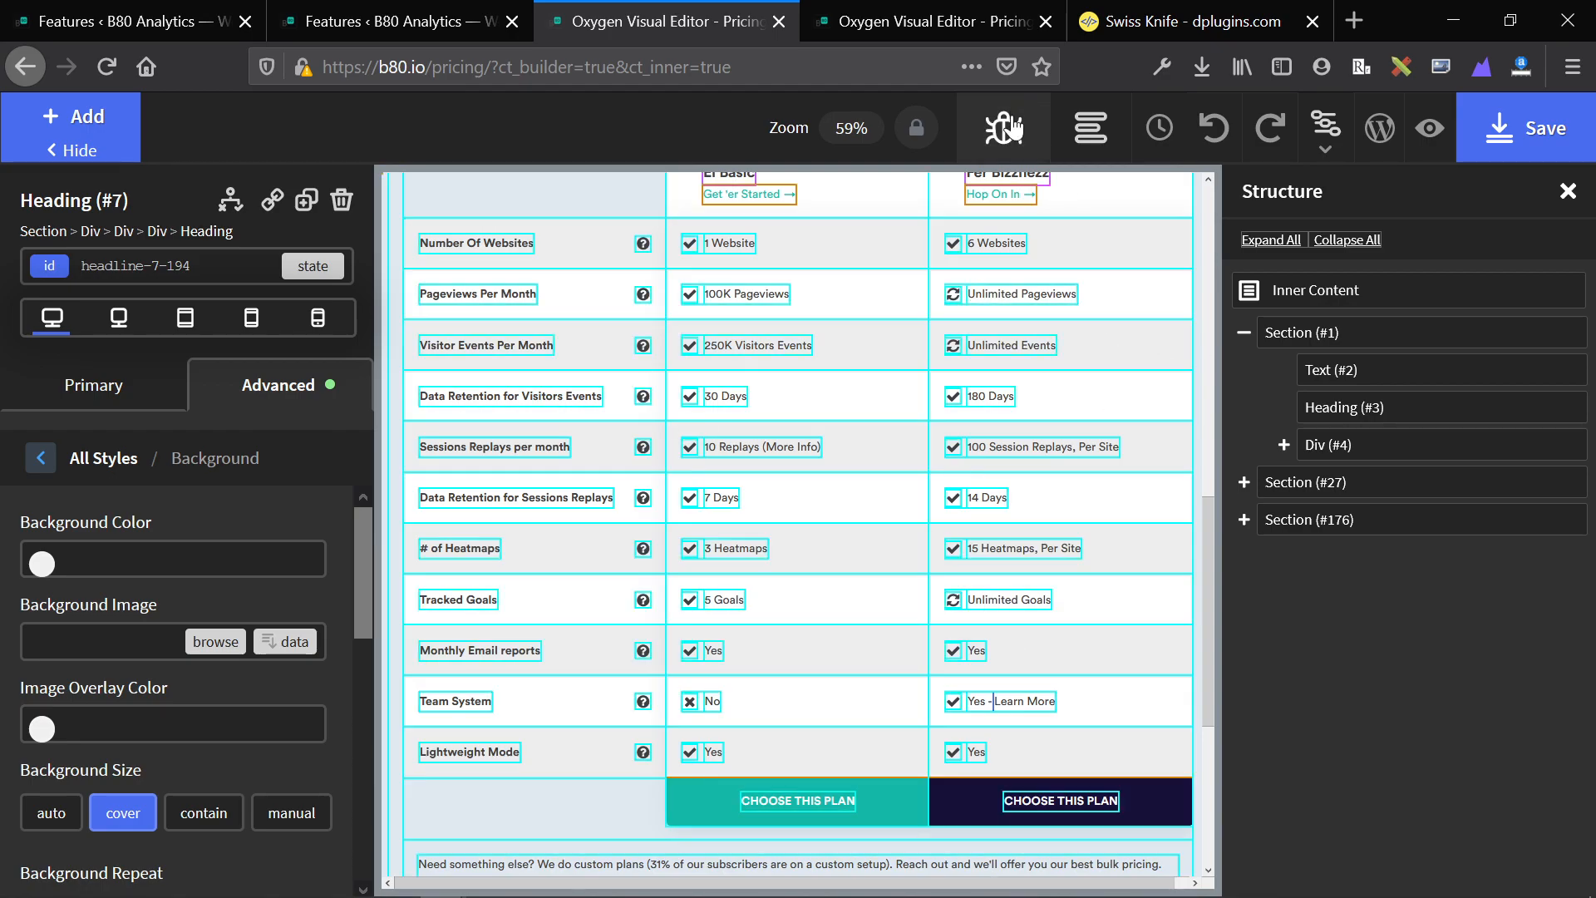
scroll("down", 3)
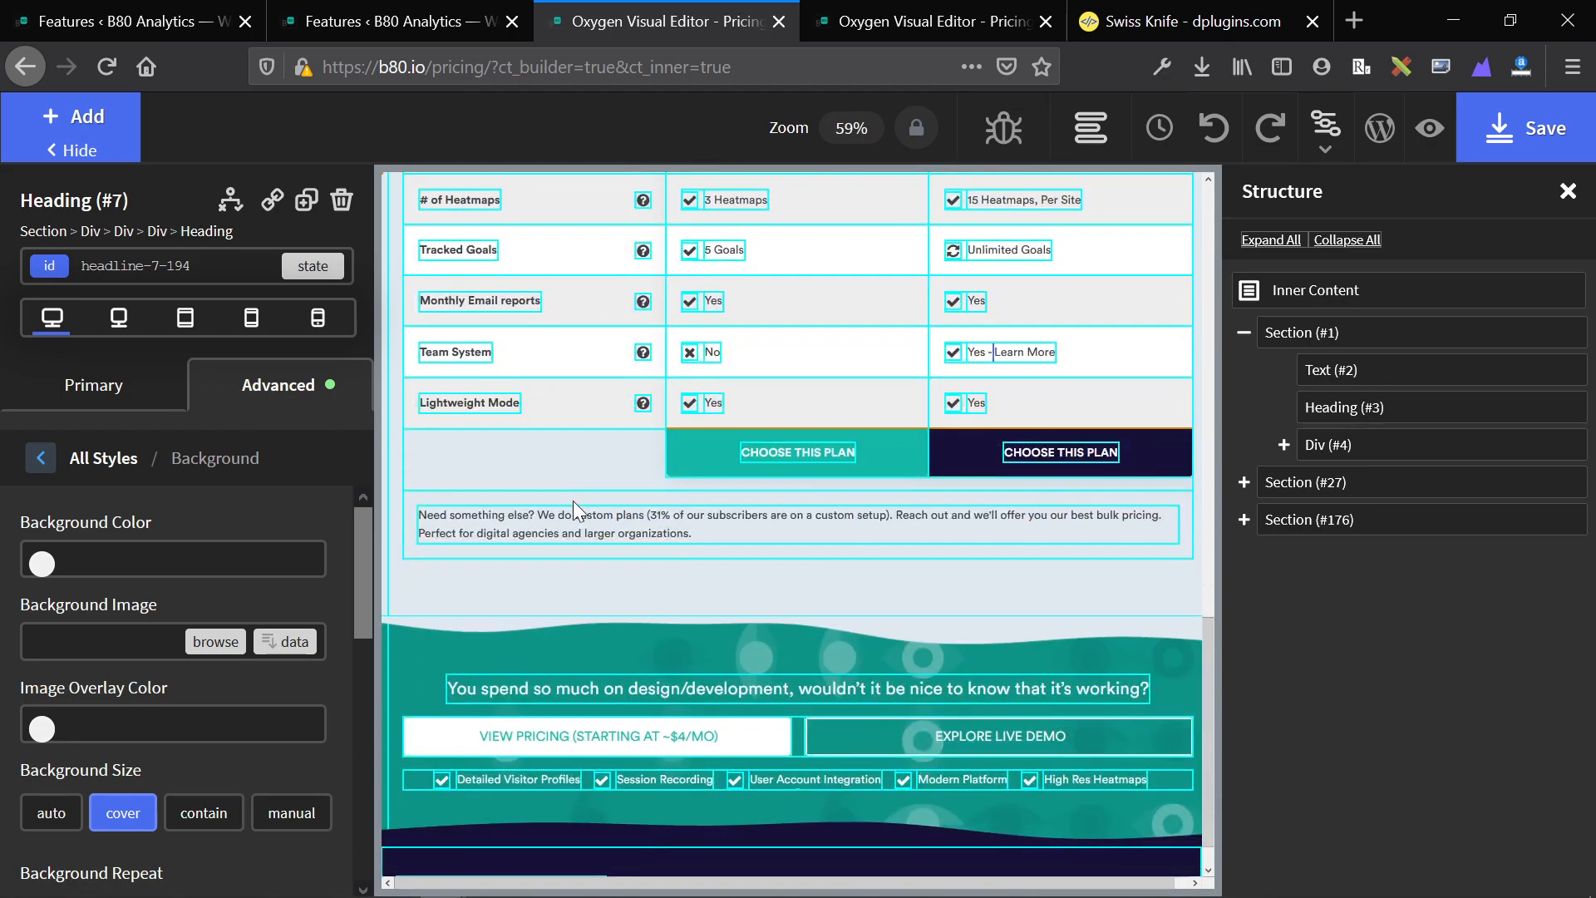
scroll("down", 3)
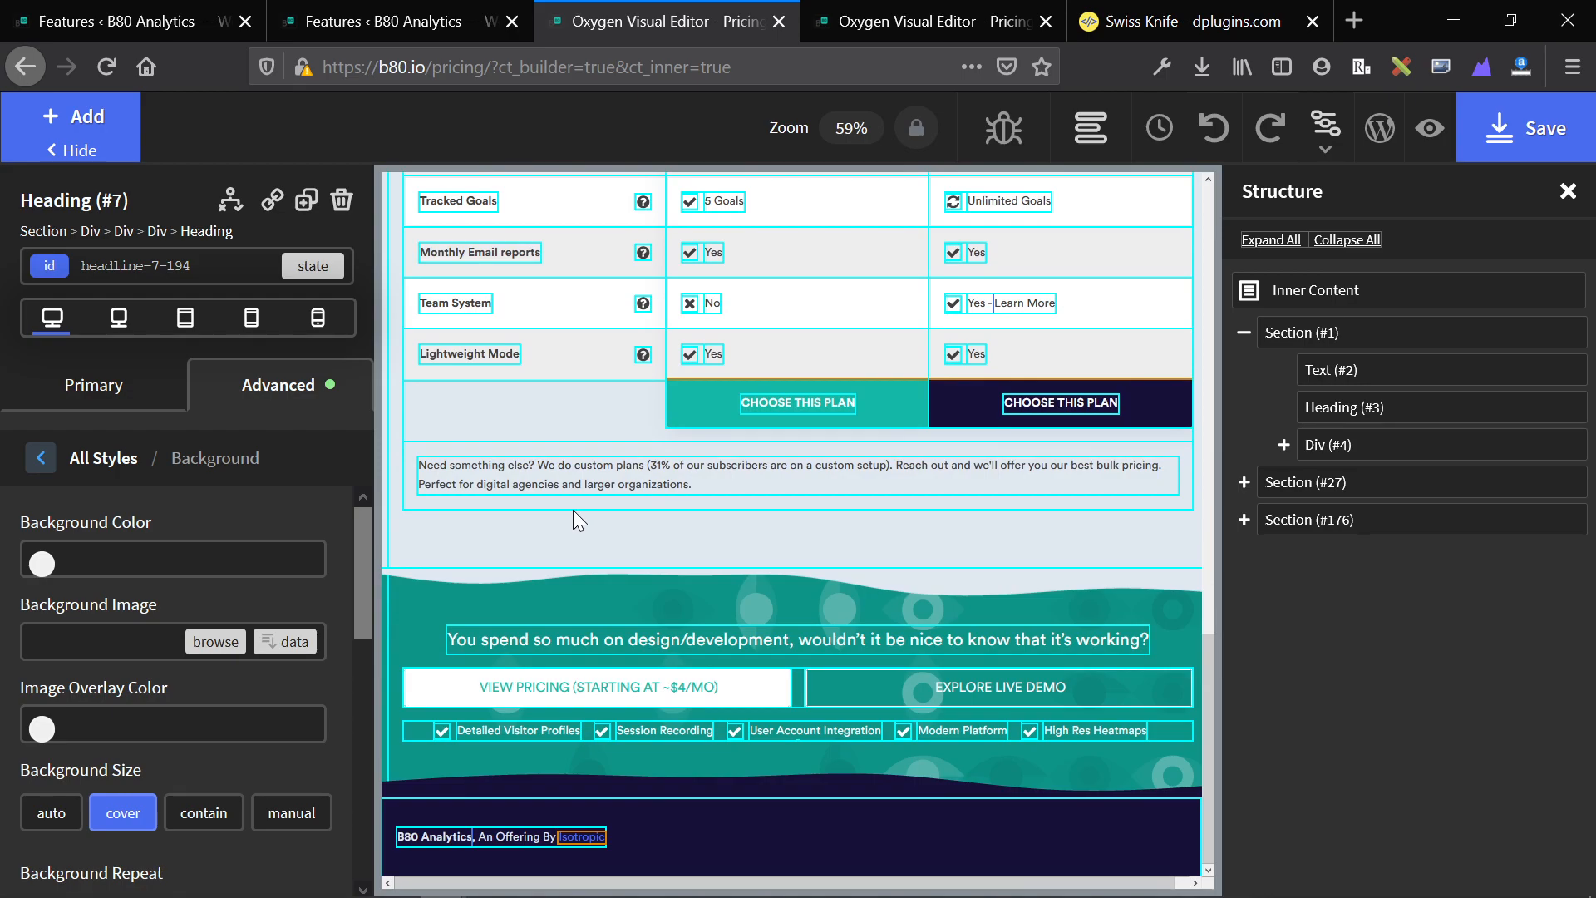
scroll("down", 3)
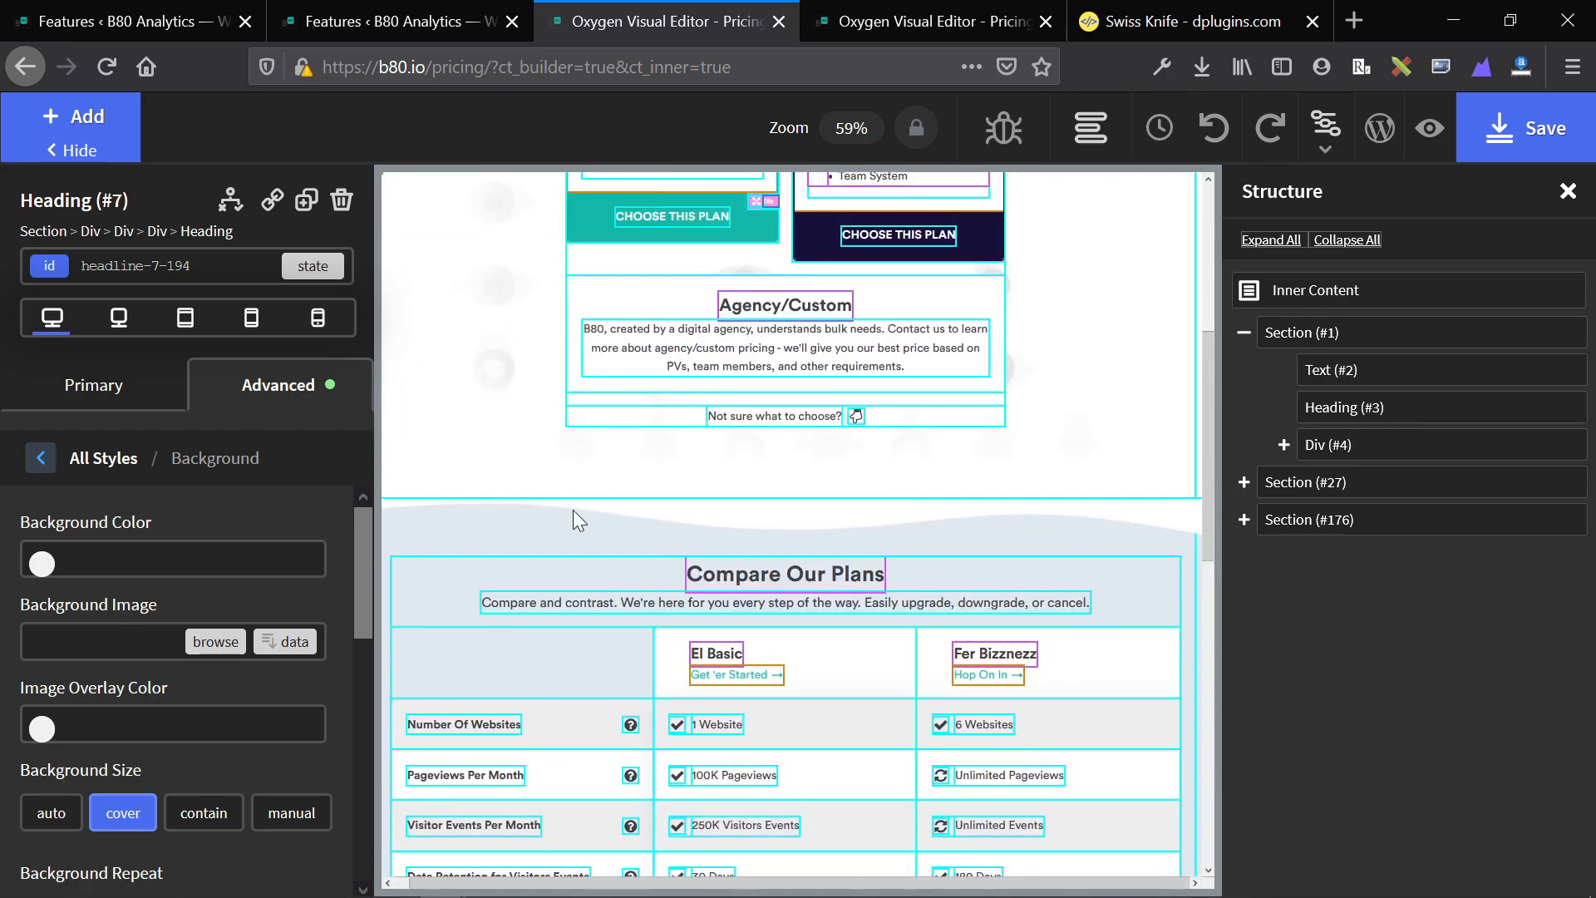
scroll("down", 3)
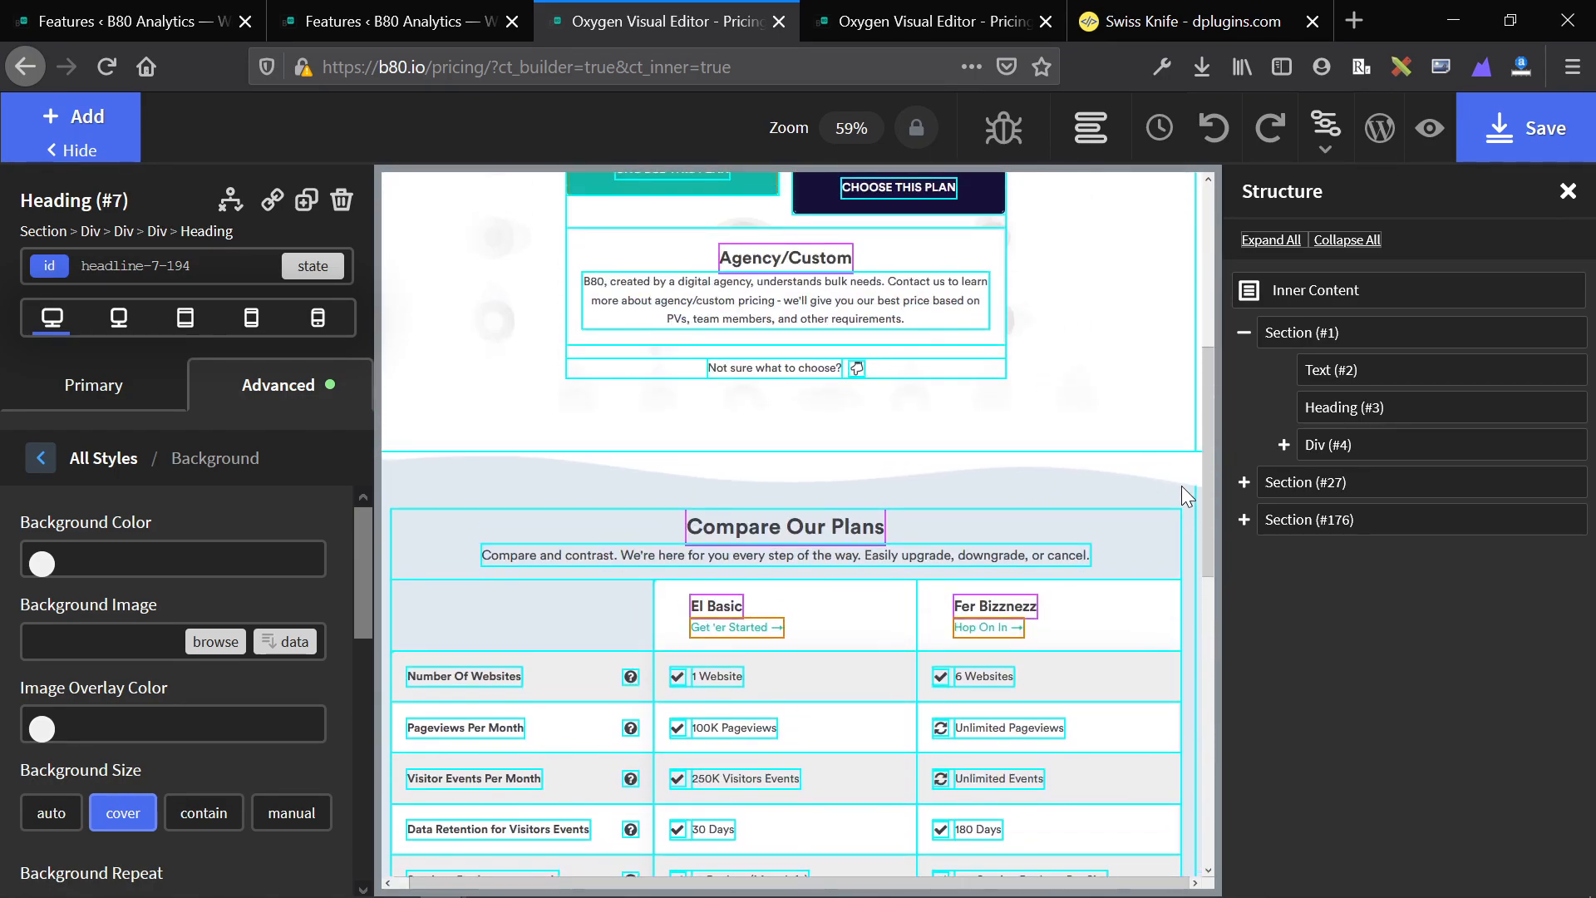
scroll("up", 3)
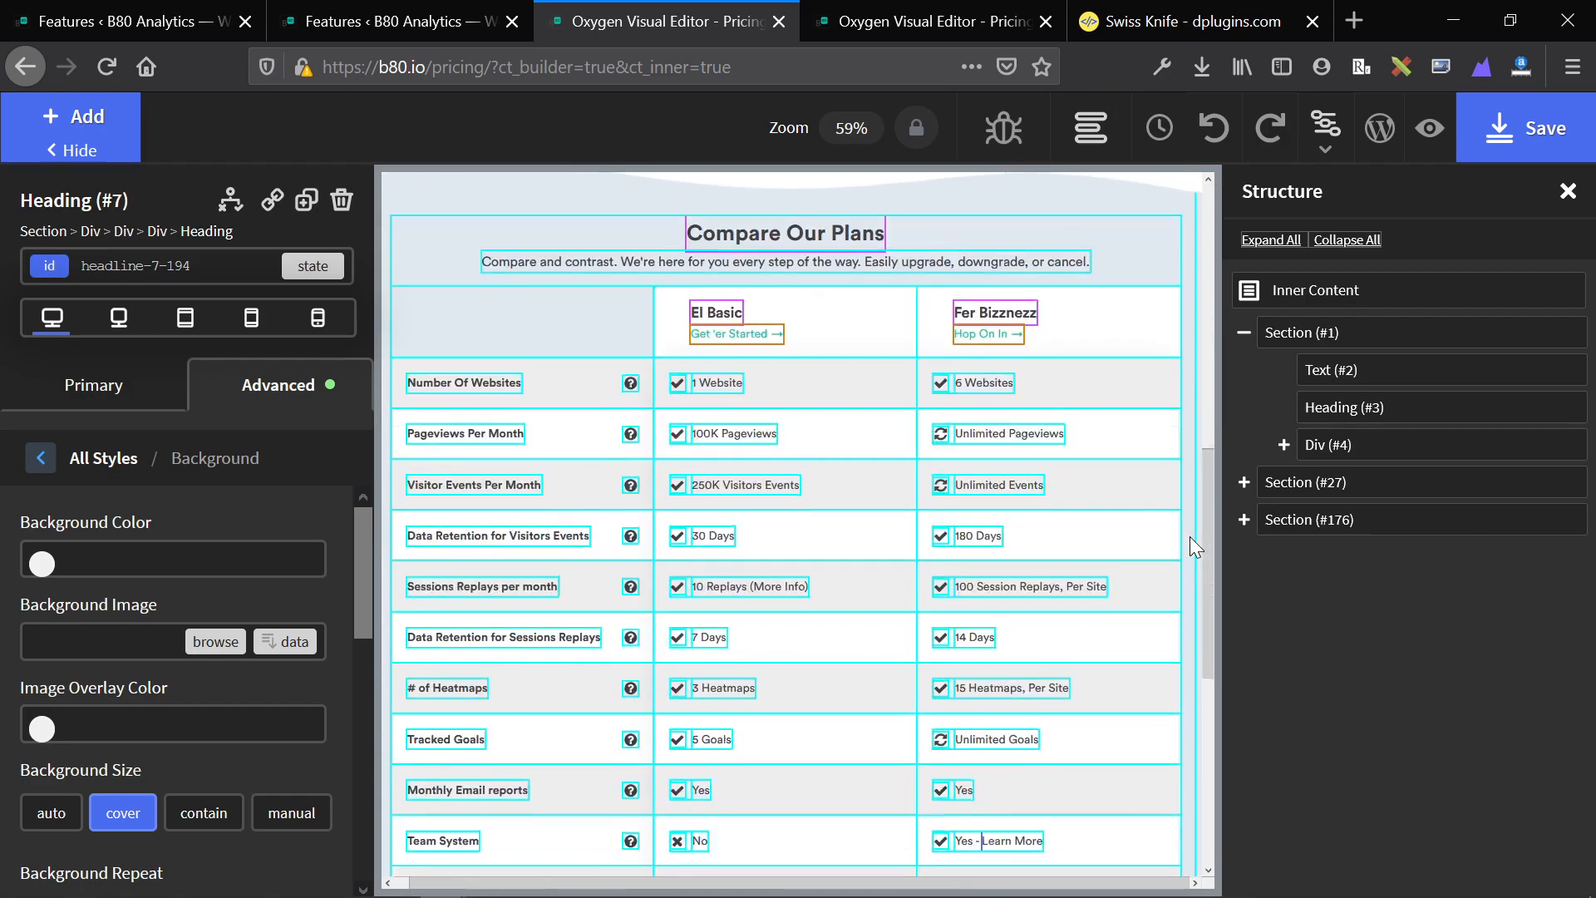
scroll("down", 3)
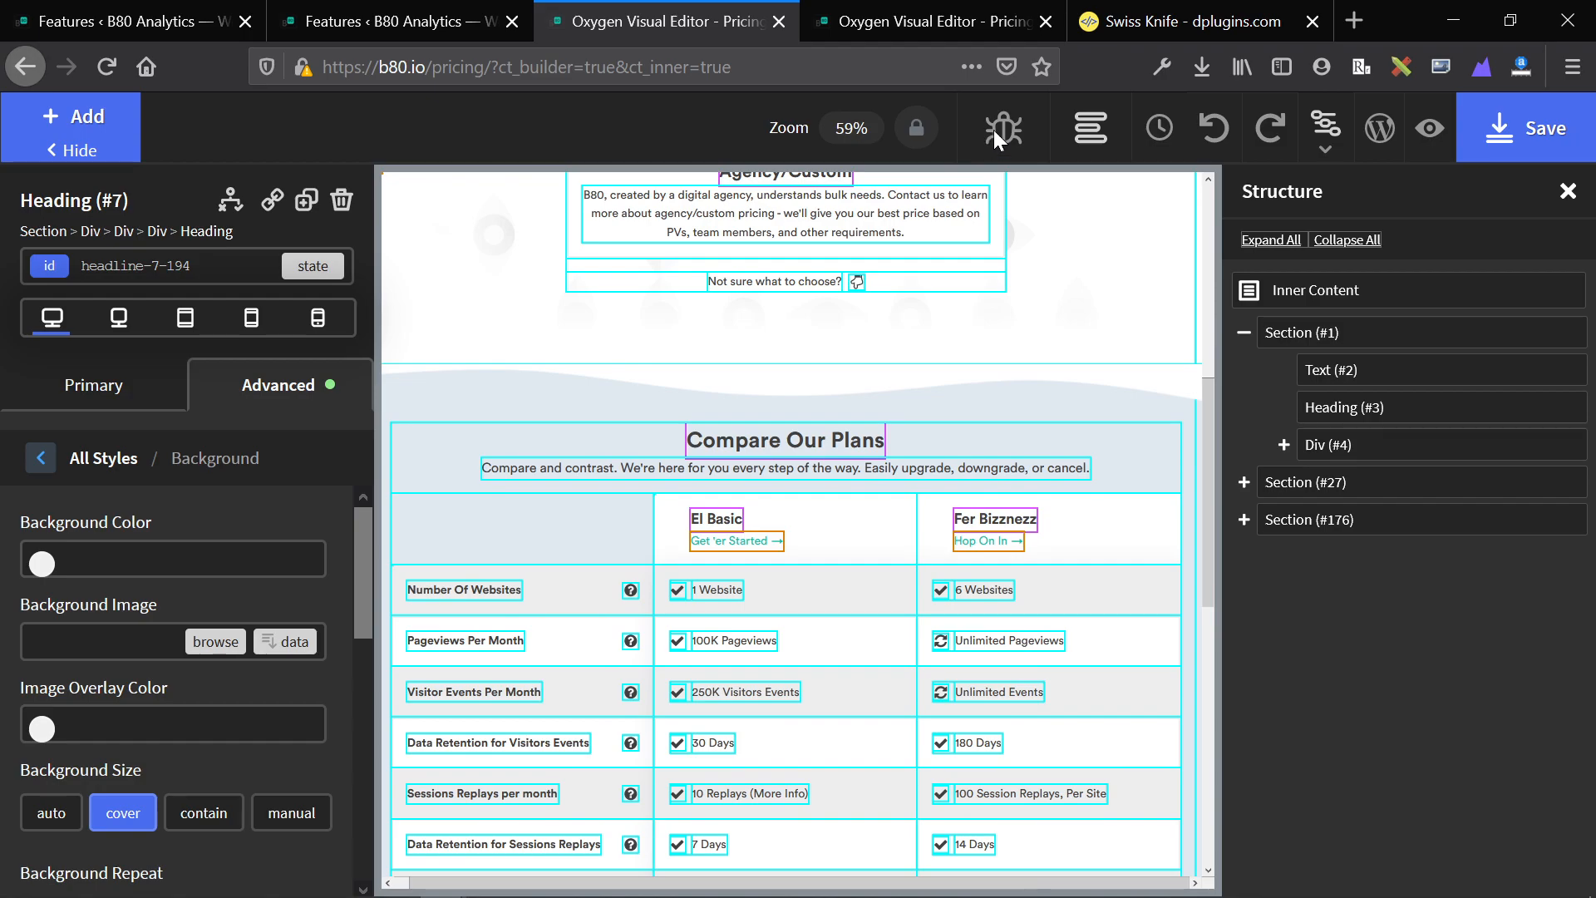
Step: Read the Emmet.io and Font Manager feature entries on the Swiss Knife product page, then return to the pricing page editor
left_click(931, 21)
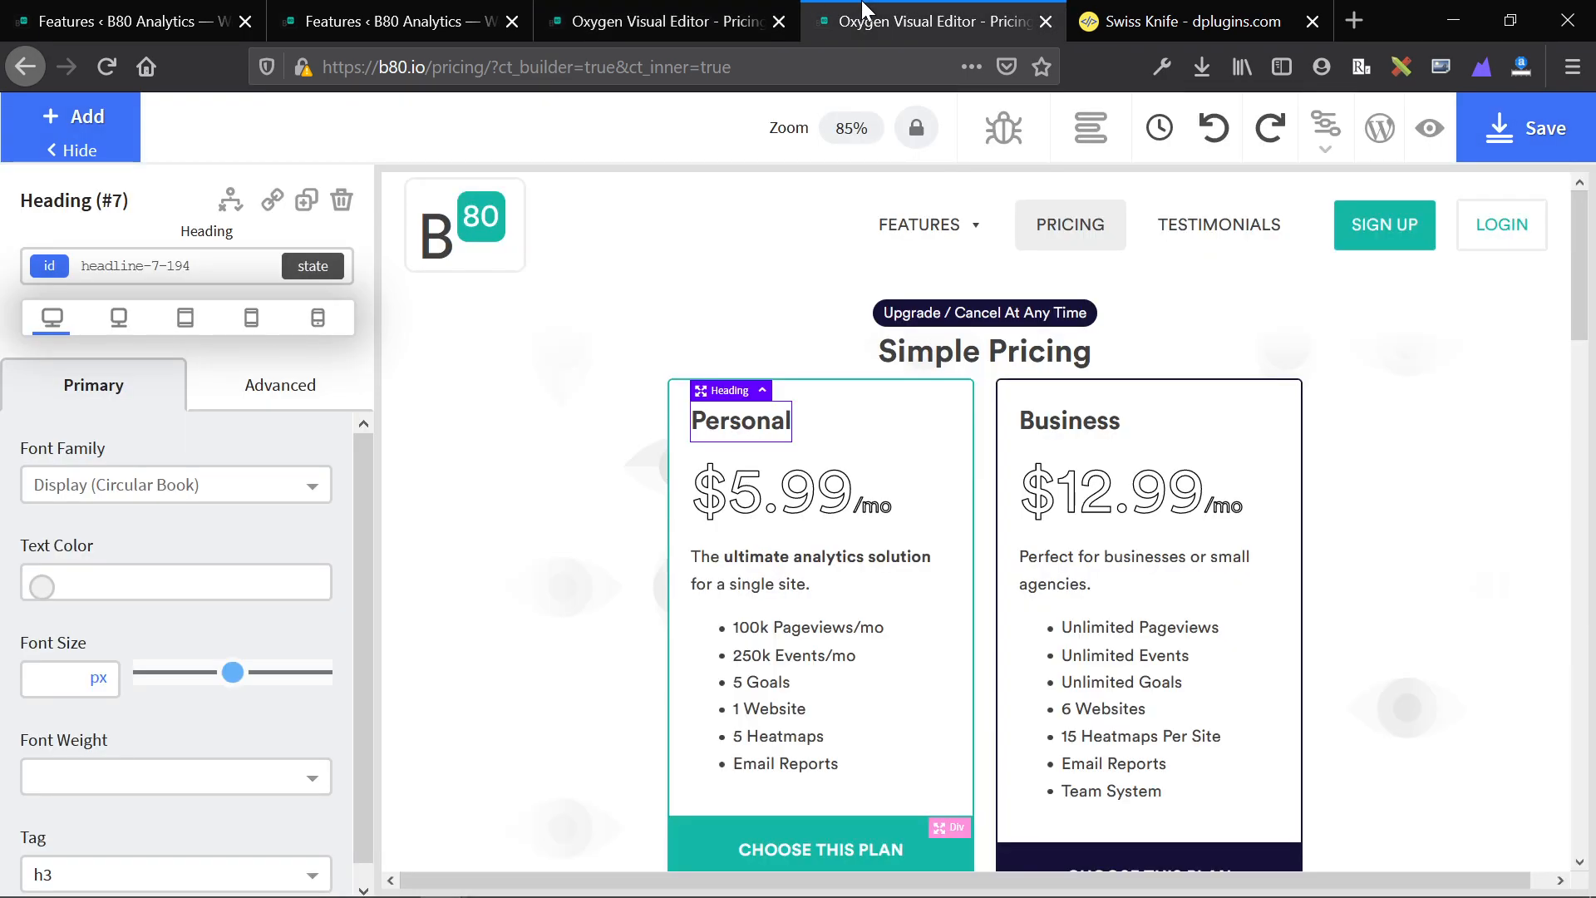
left_click(1195, 20)
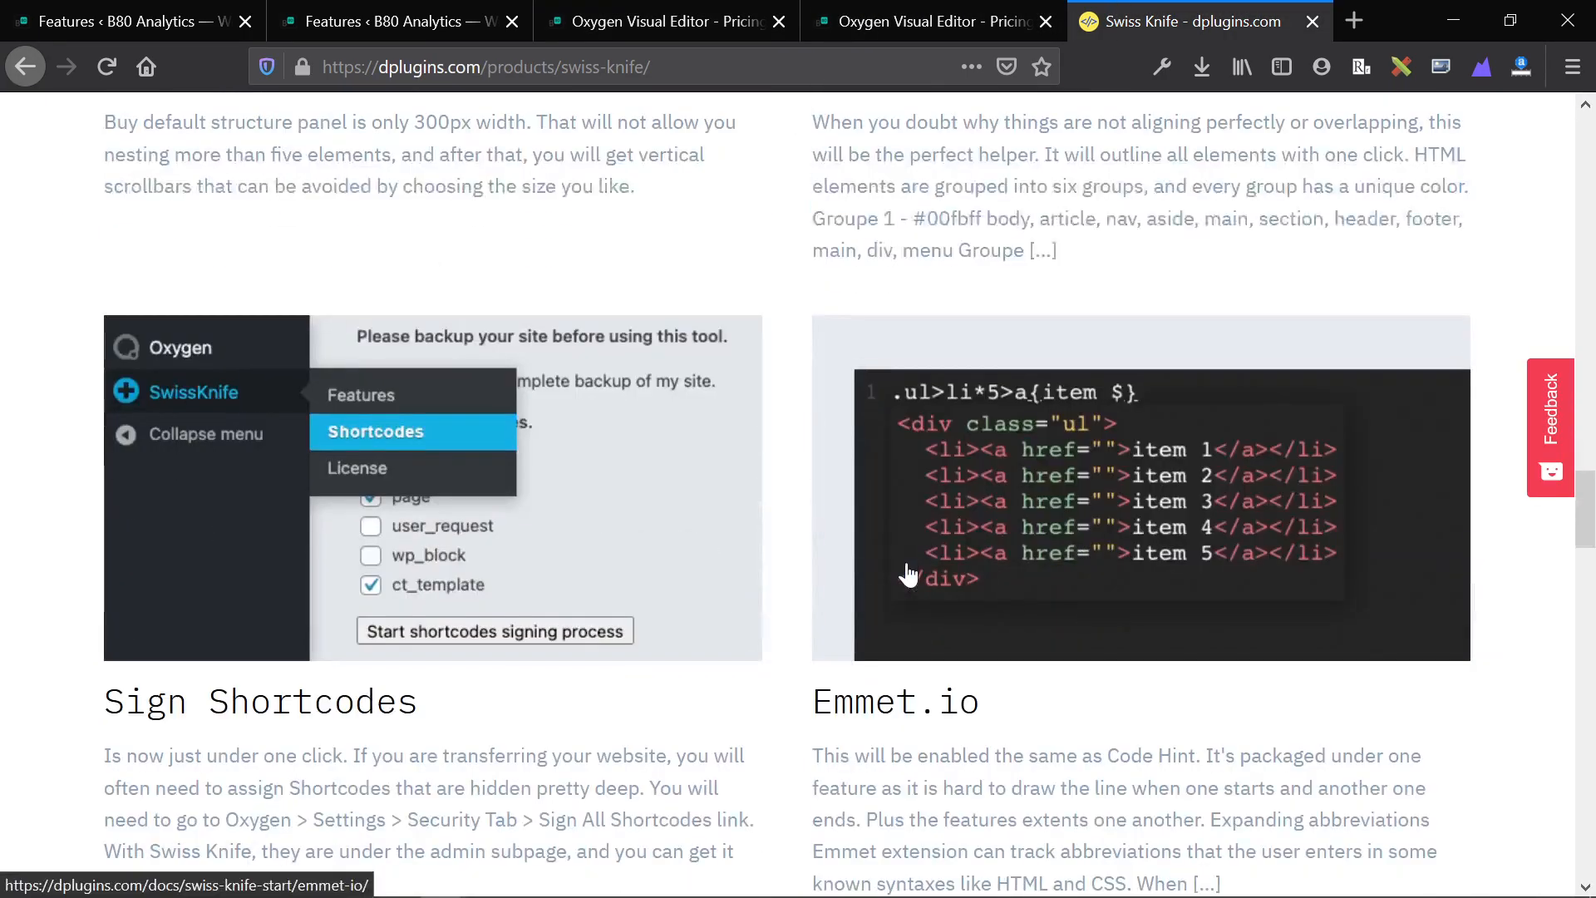
scroll("down", 3)
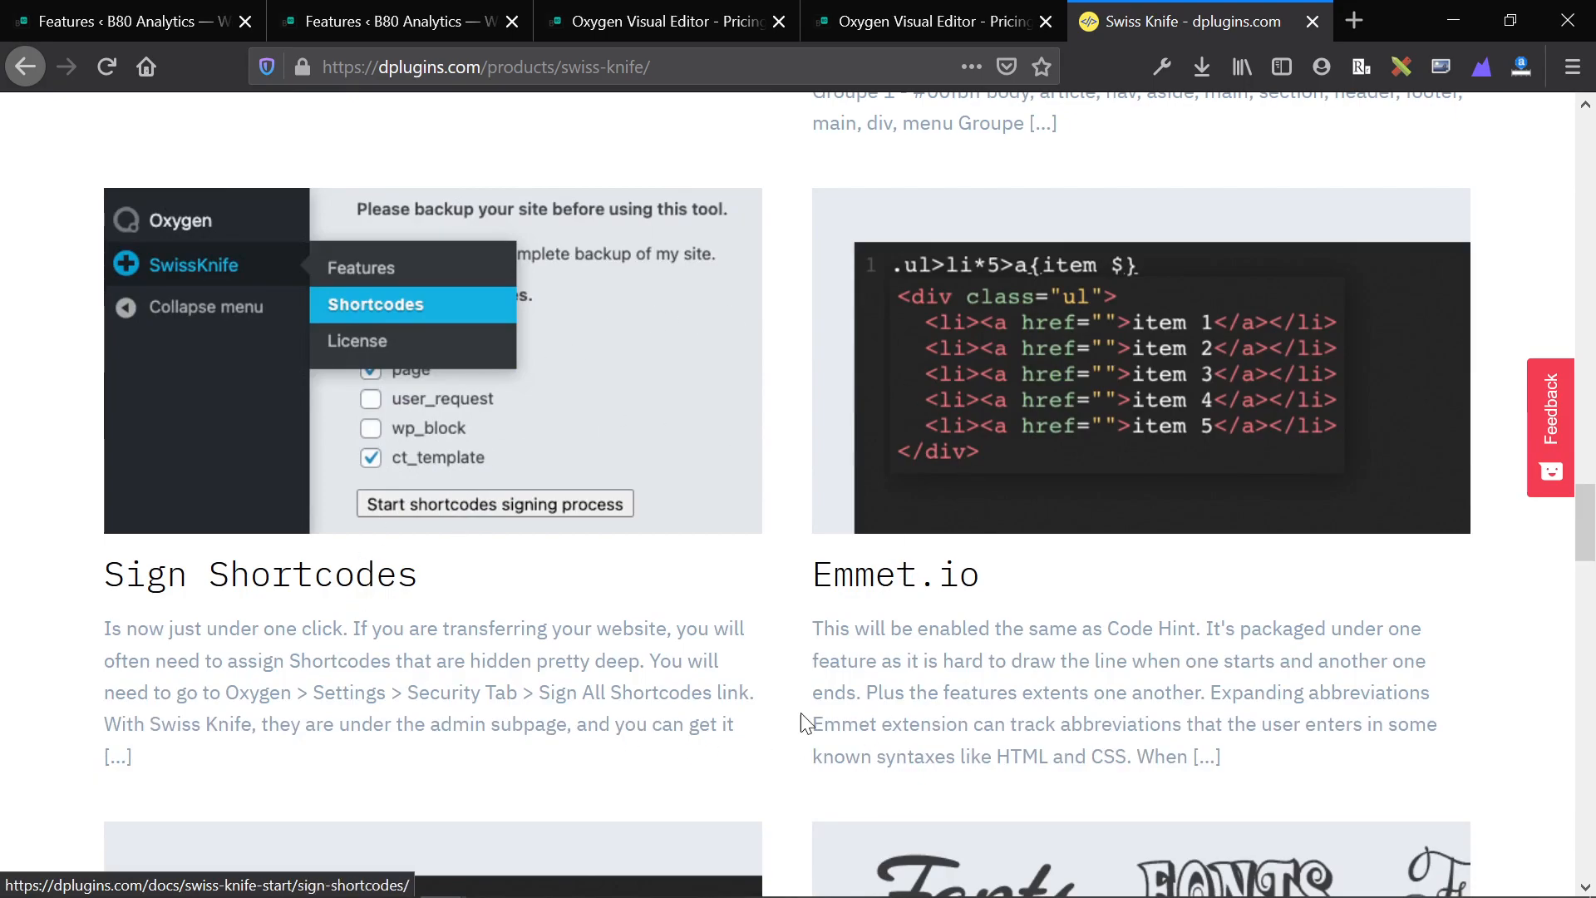
scroll("down", 3)
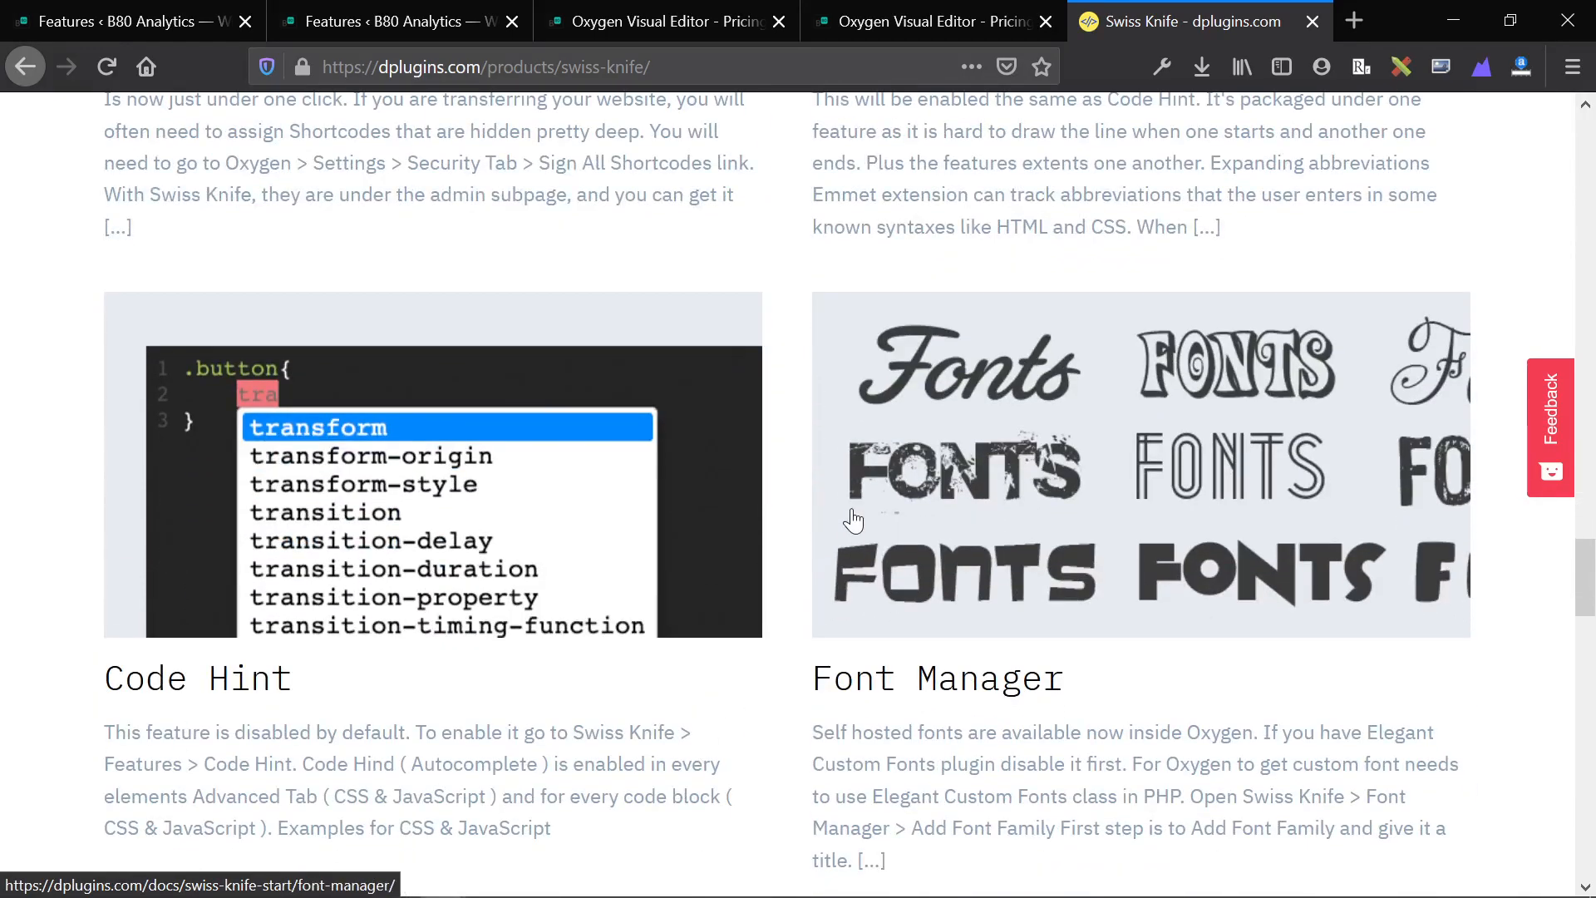
scroll("down", 3)
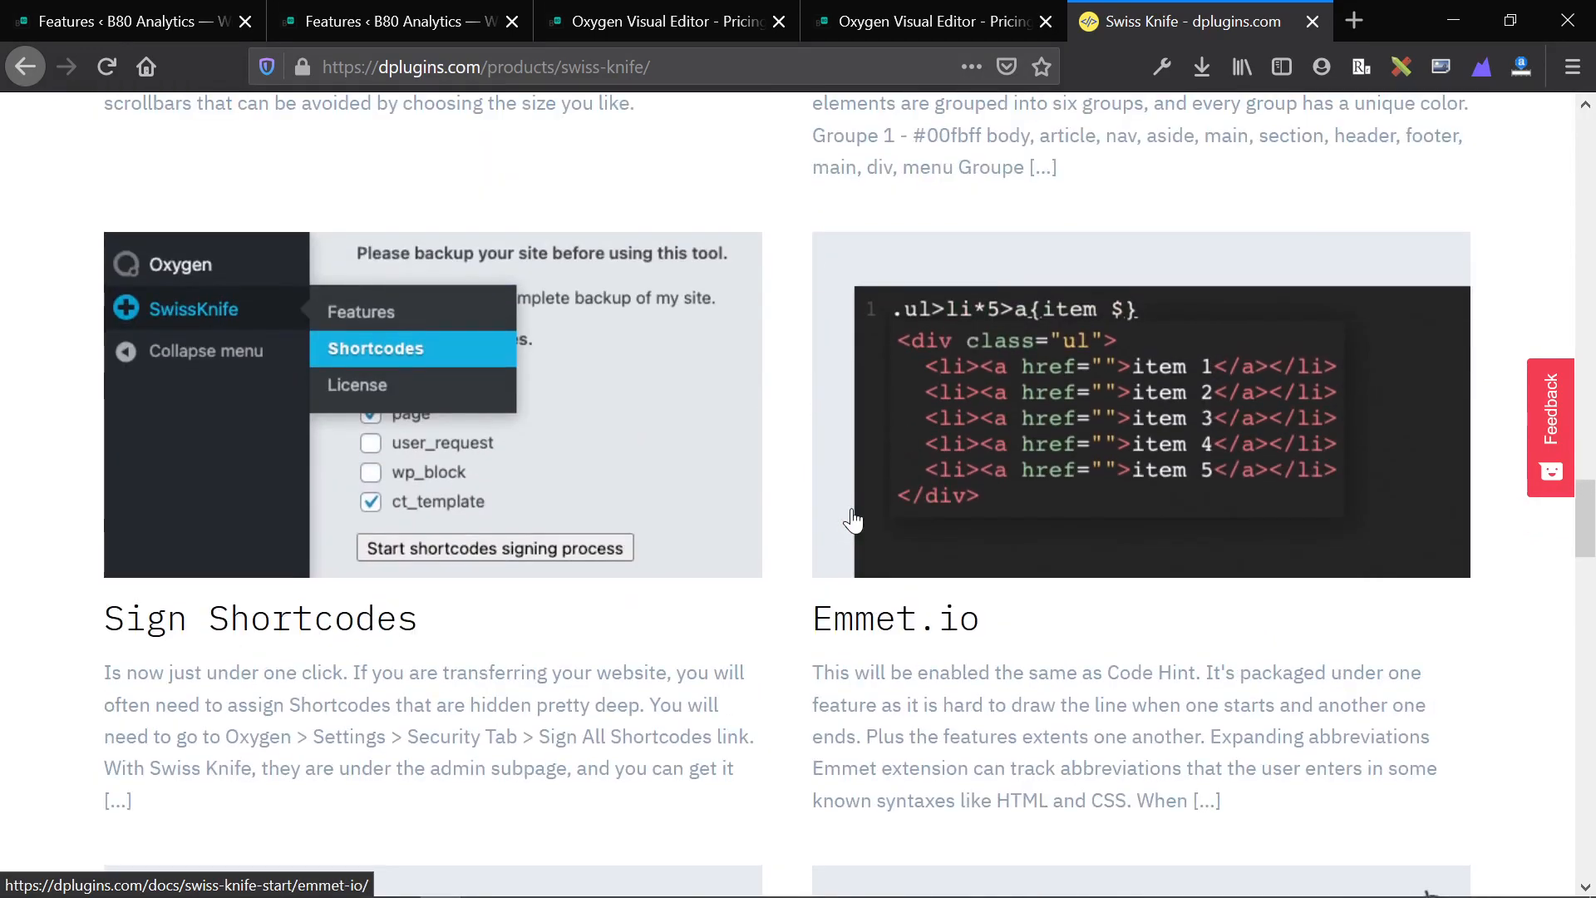
scroll("down", 3)
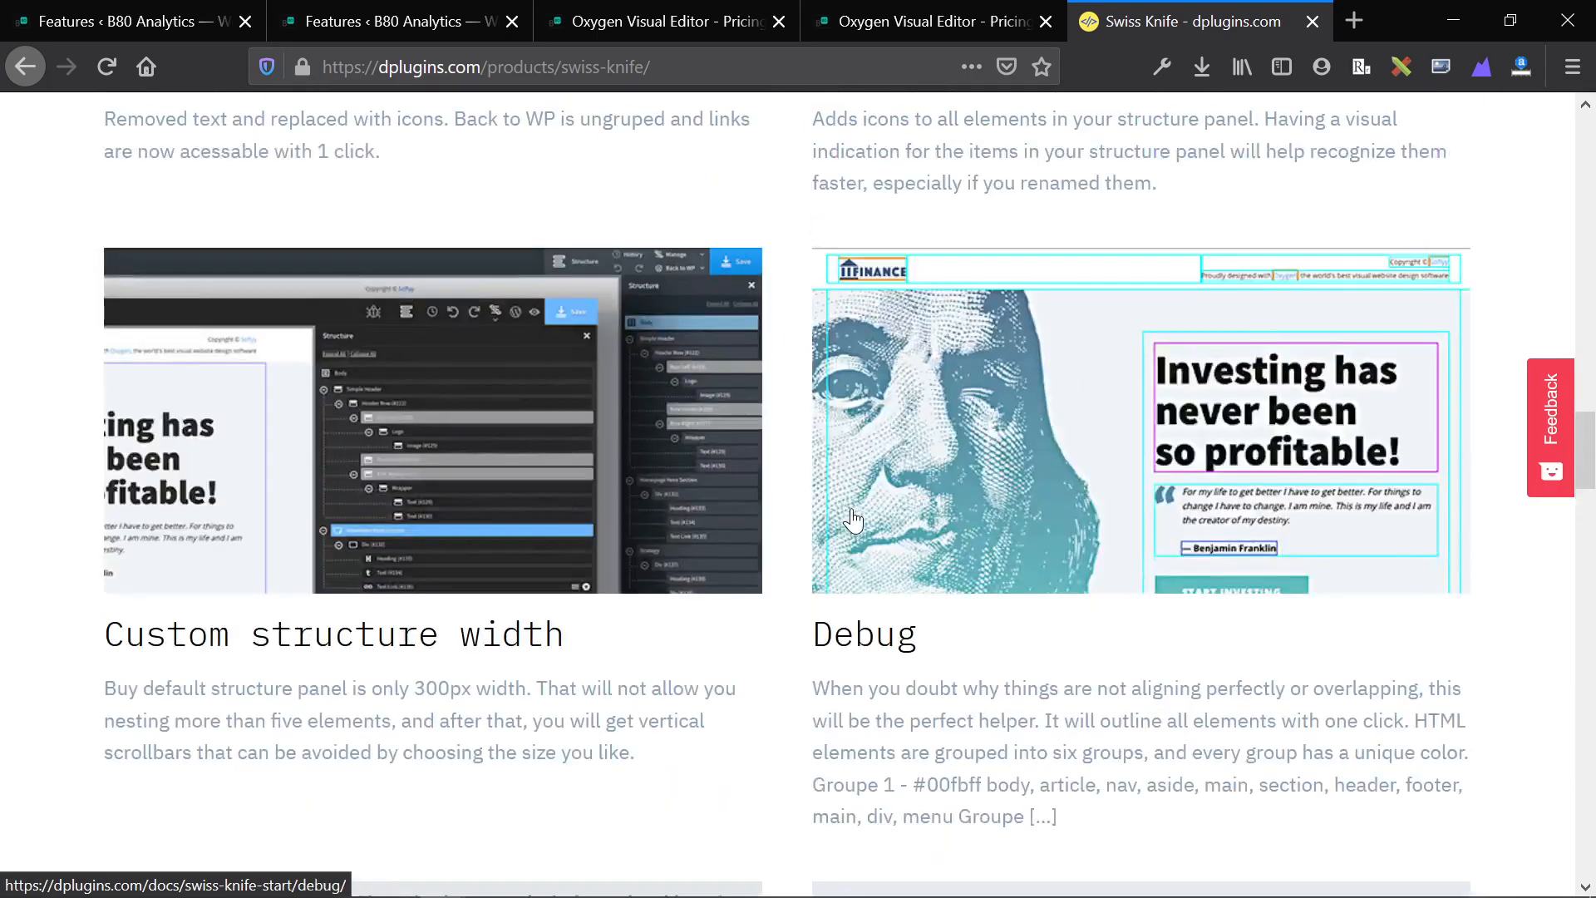
left_click(662, 20)
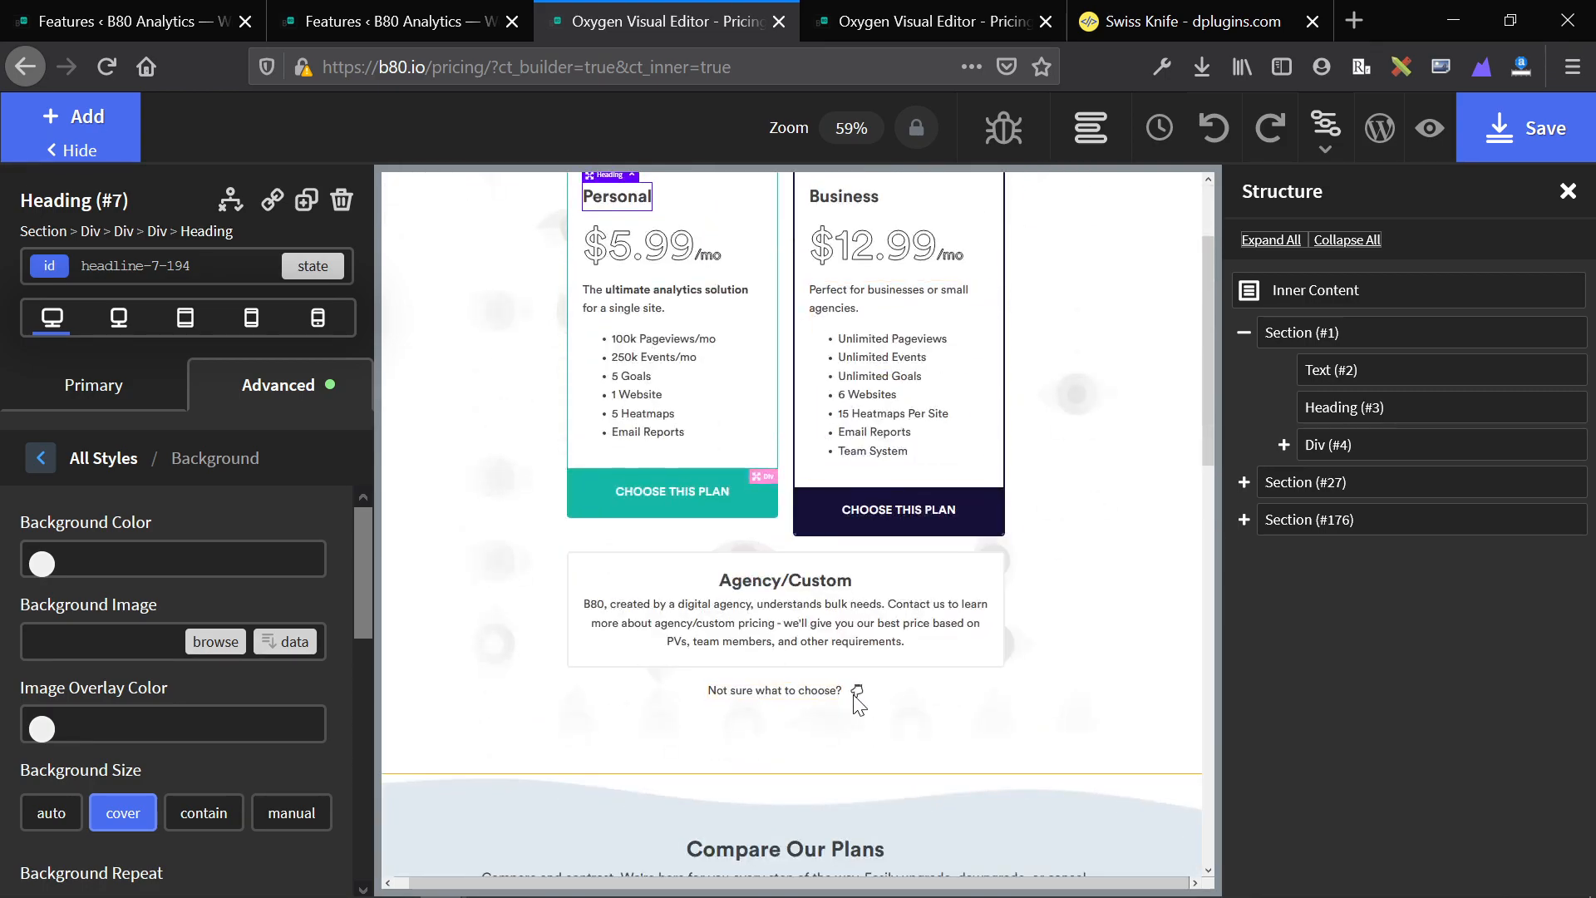
mouse_move(578, 742)
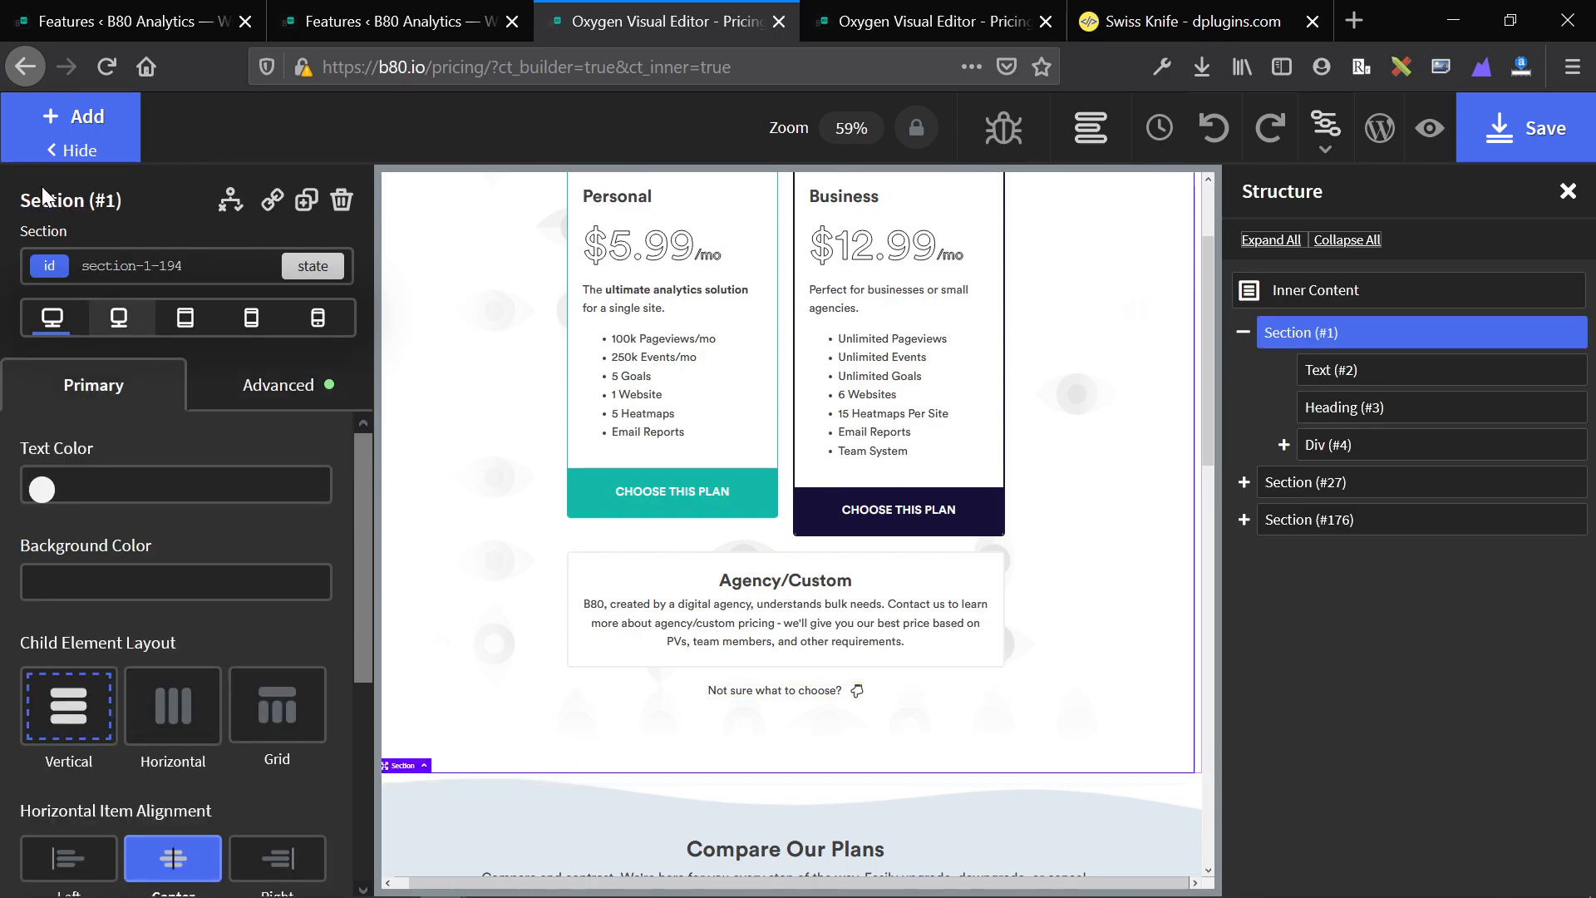
Step: Bring up the add-elements panel for inserting a Code Block into Section (#1)
left_click(74, 115)
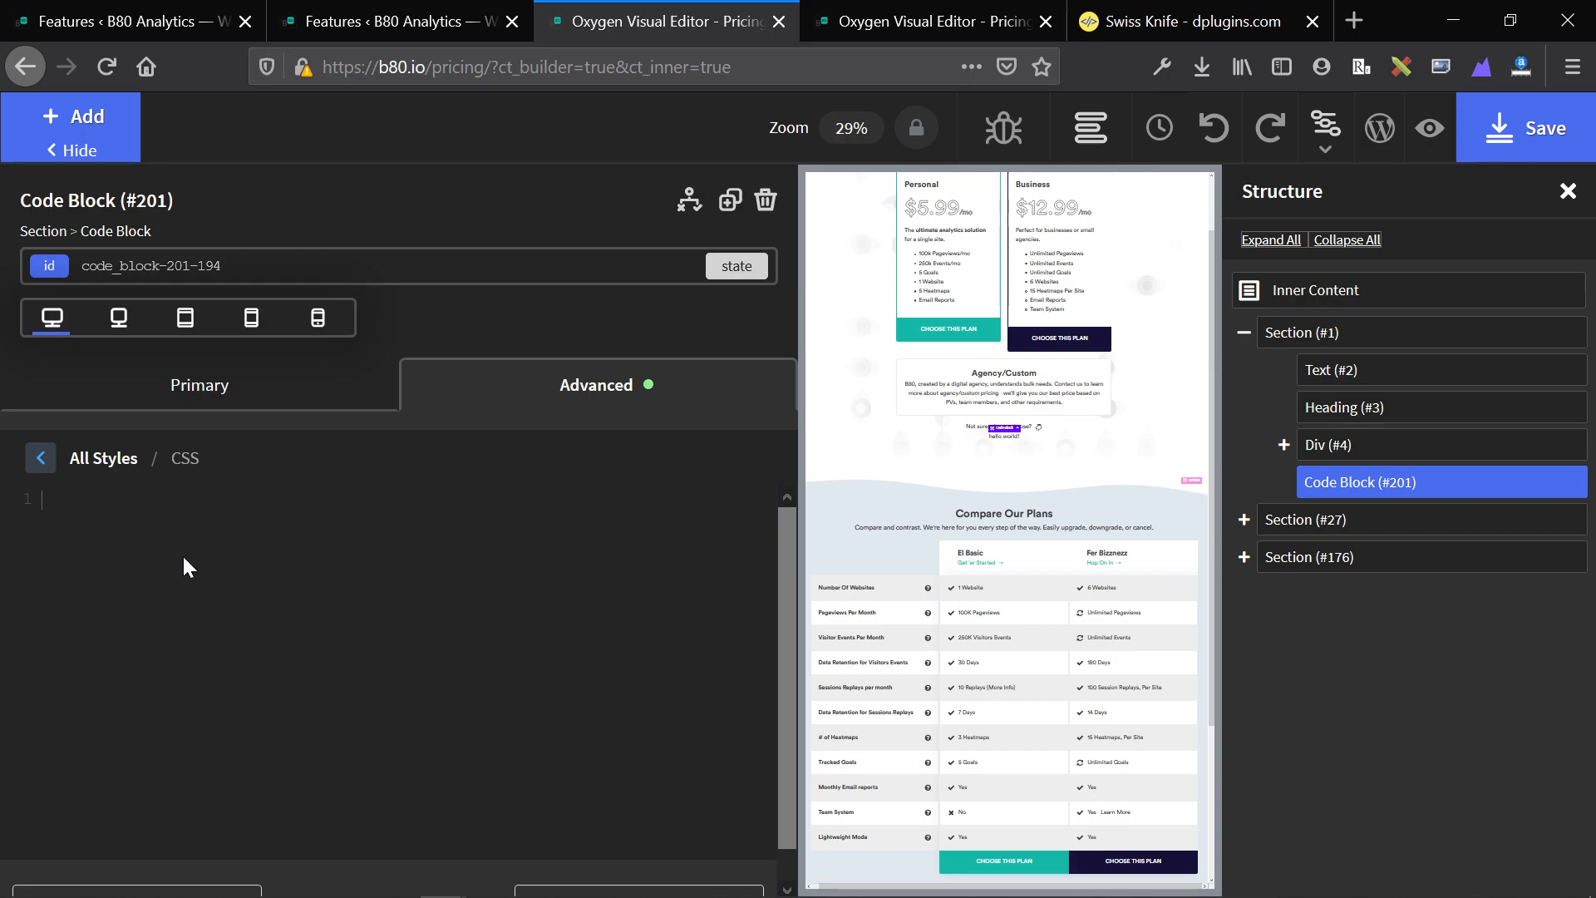
Step: Write background: #fff in the Code Block CSS, taking 'background' from the property suggestions
type("#id {")
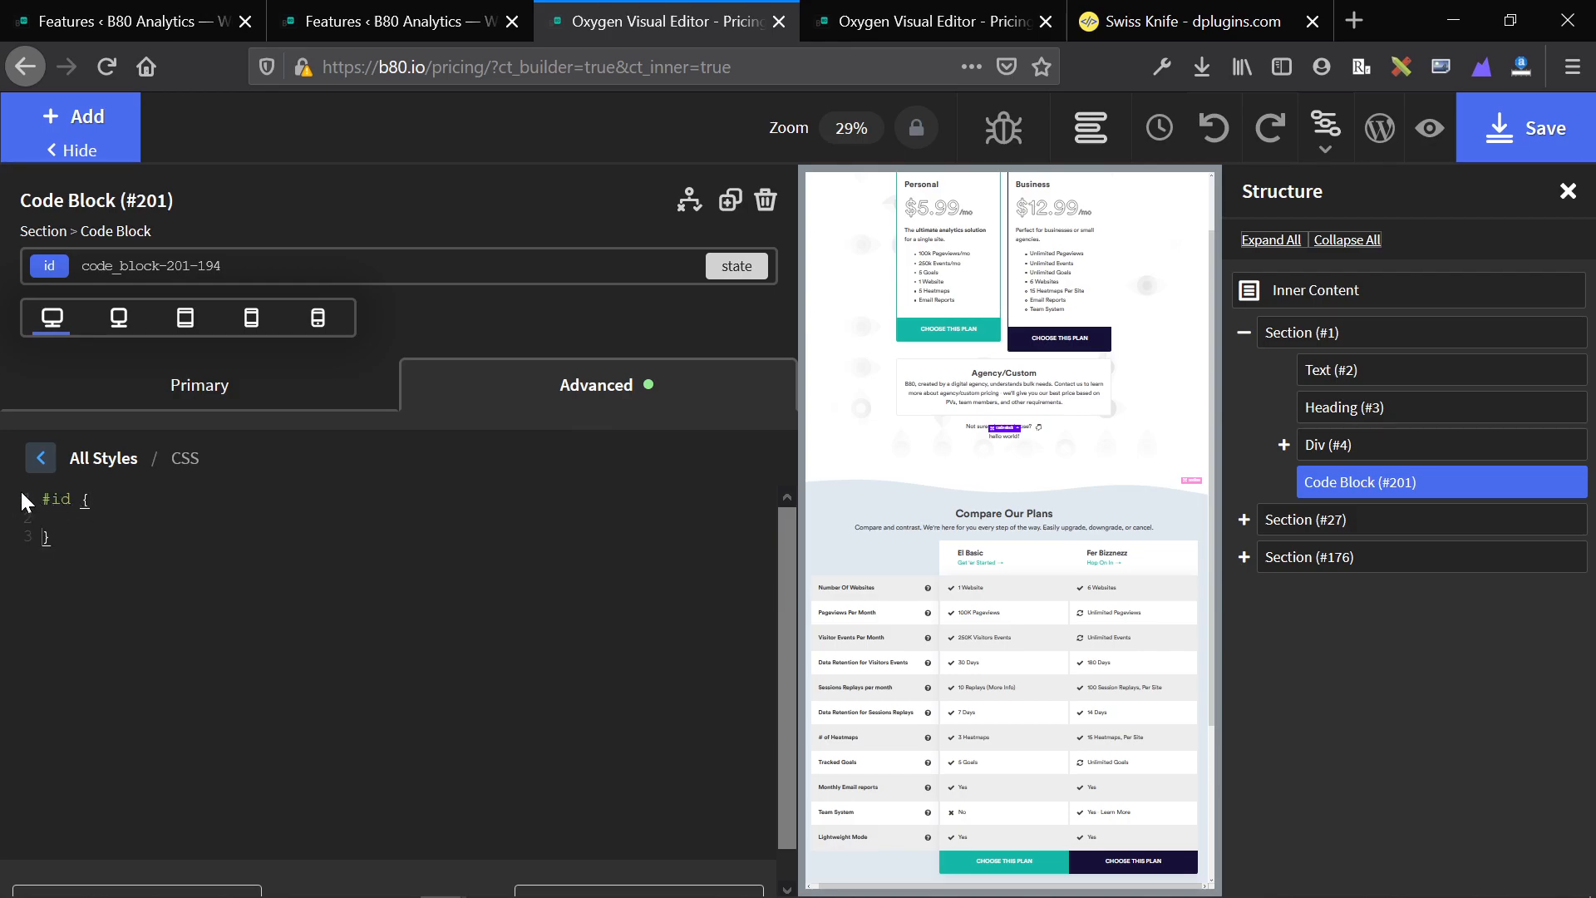
type("bac")
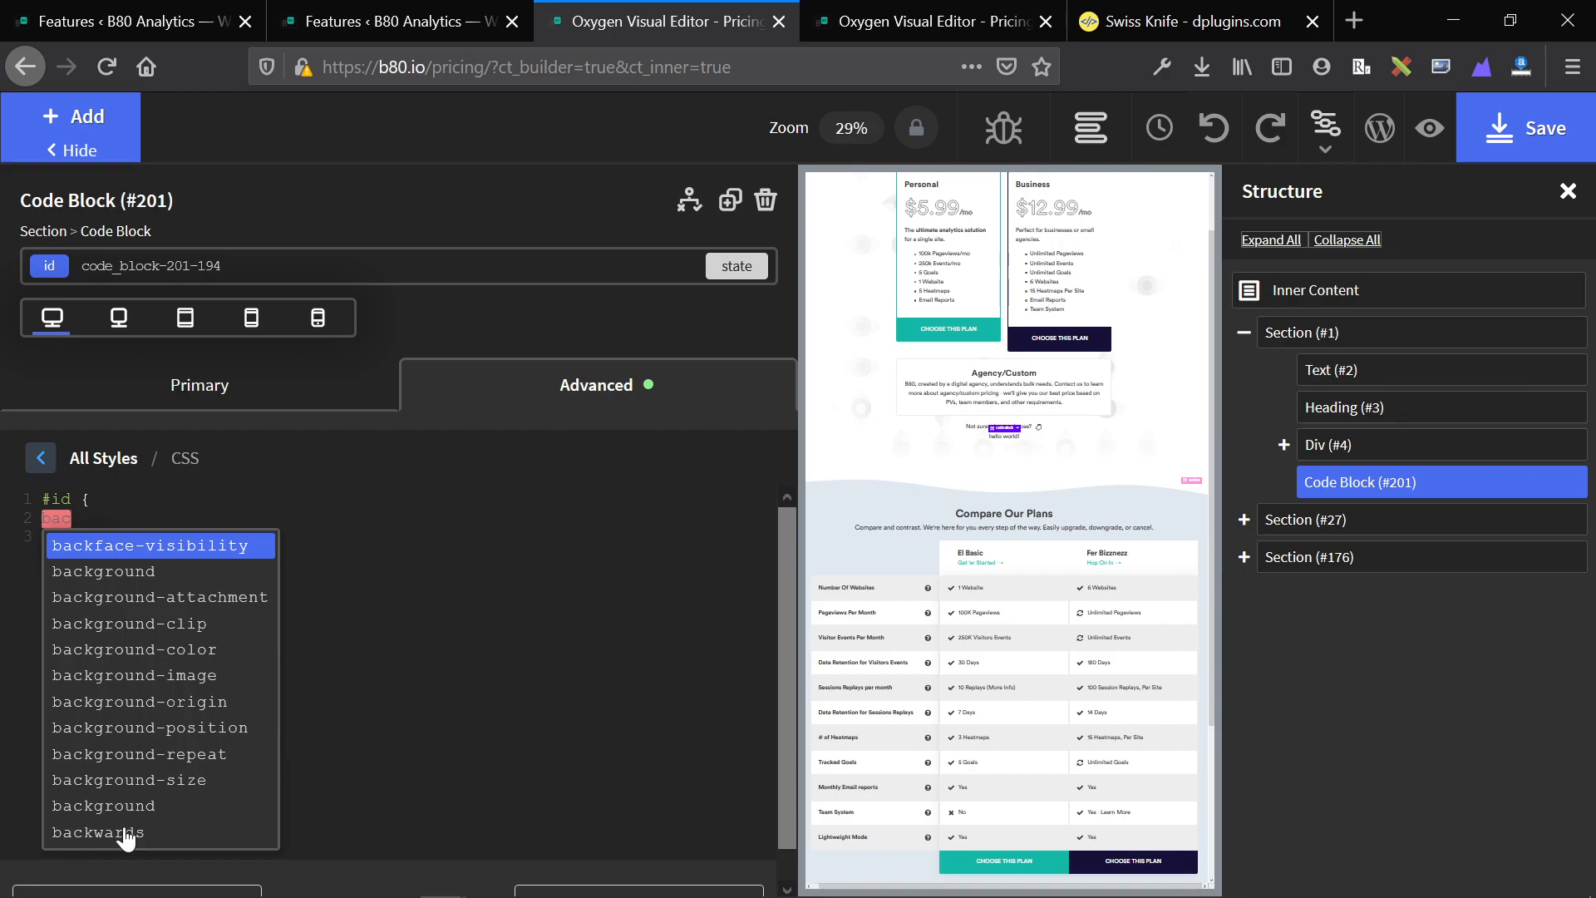
mouse_move(140, 556)
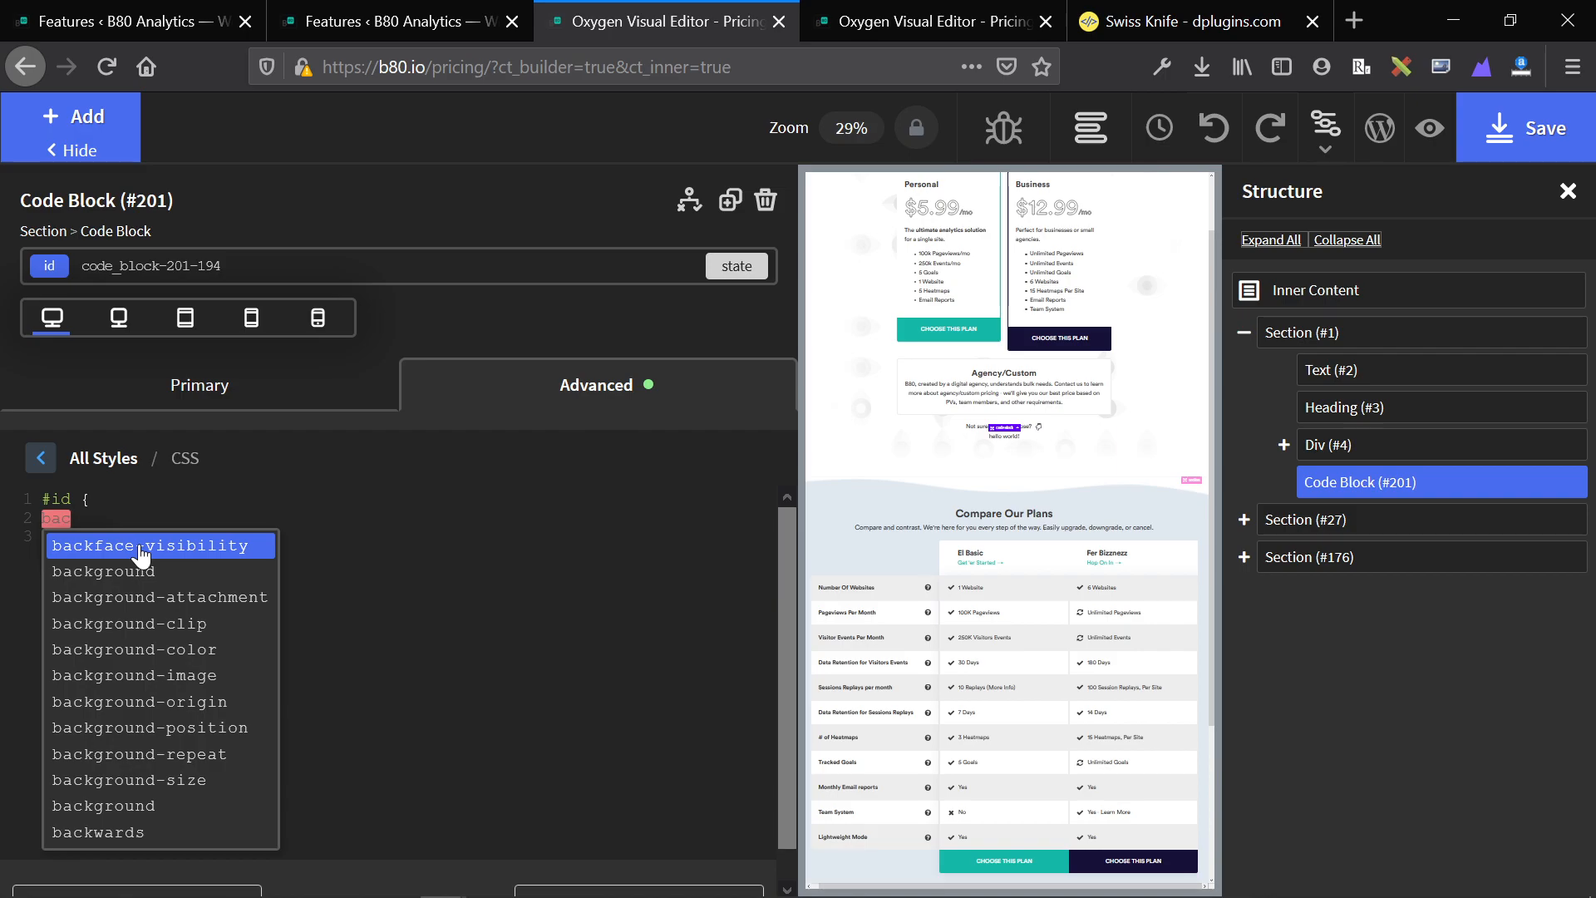
mouse_move(198, 634)
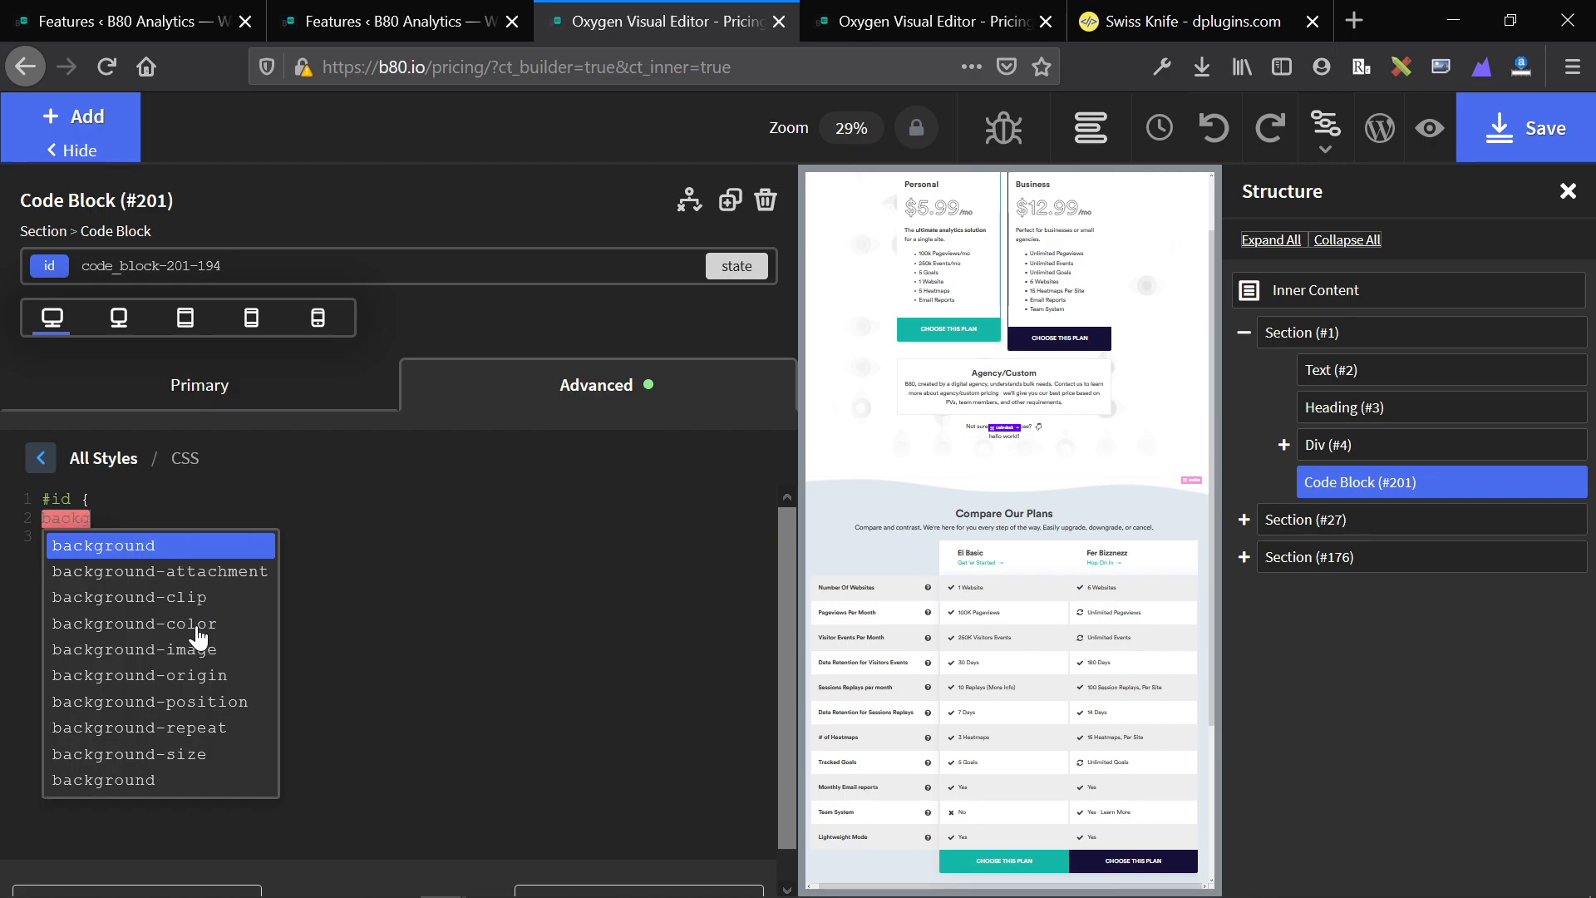
left_click(101, 546)
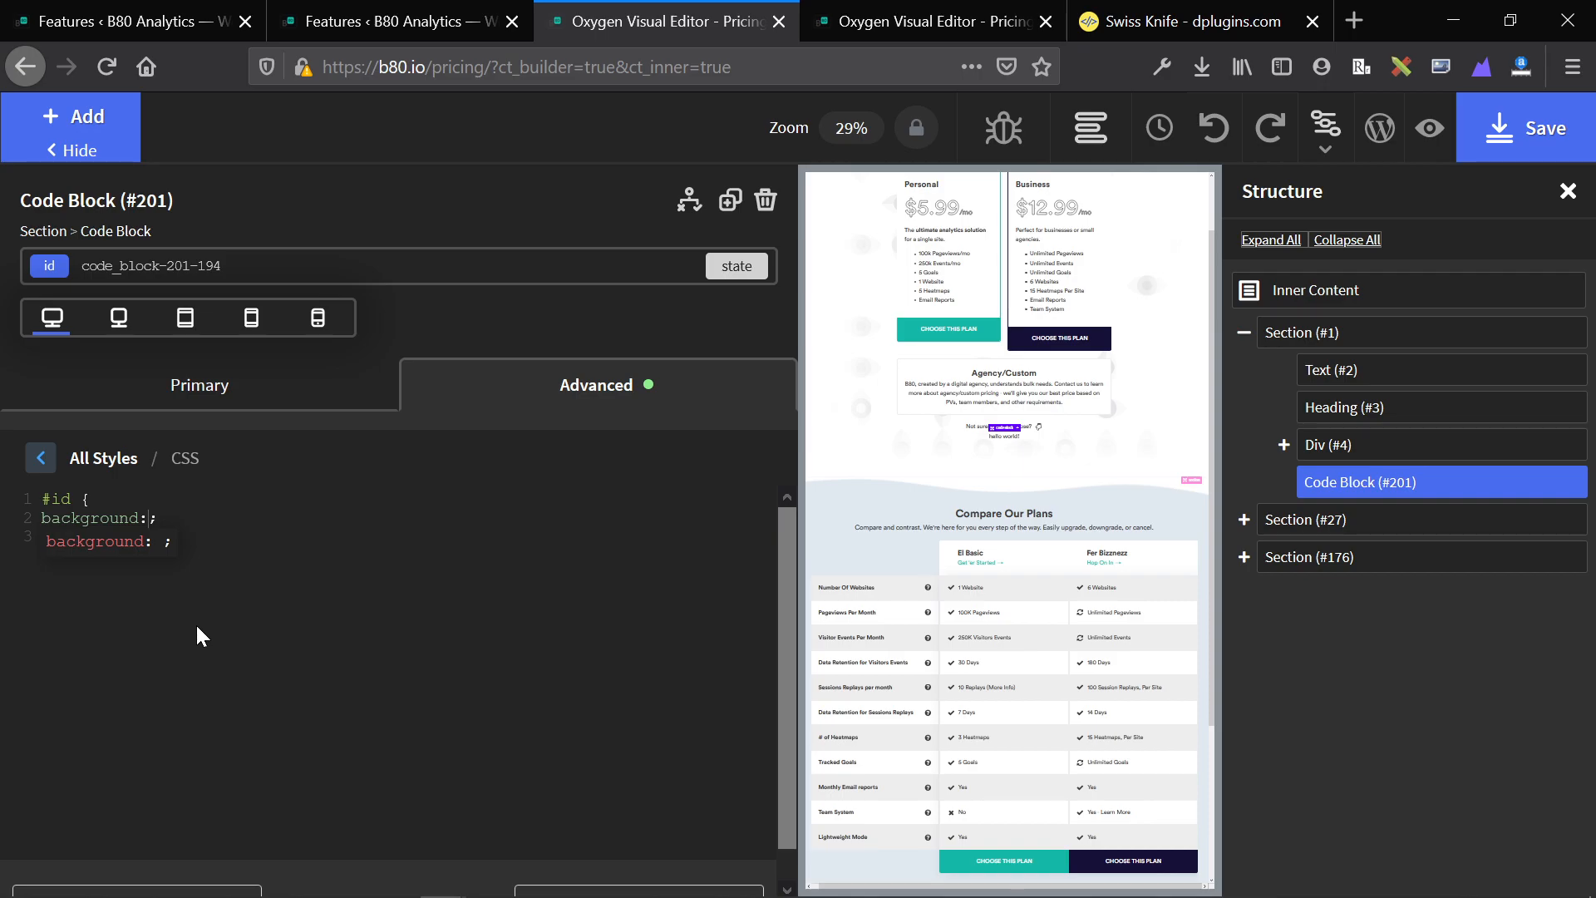
type("#fff")
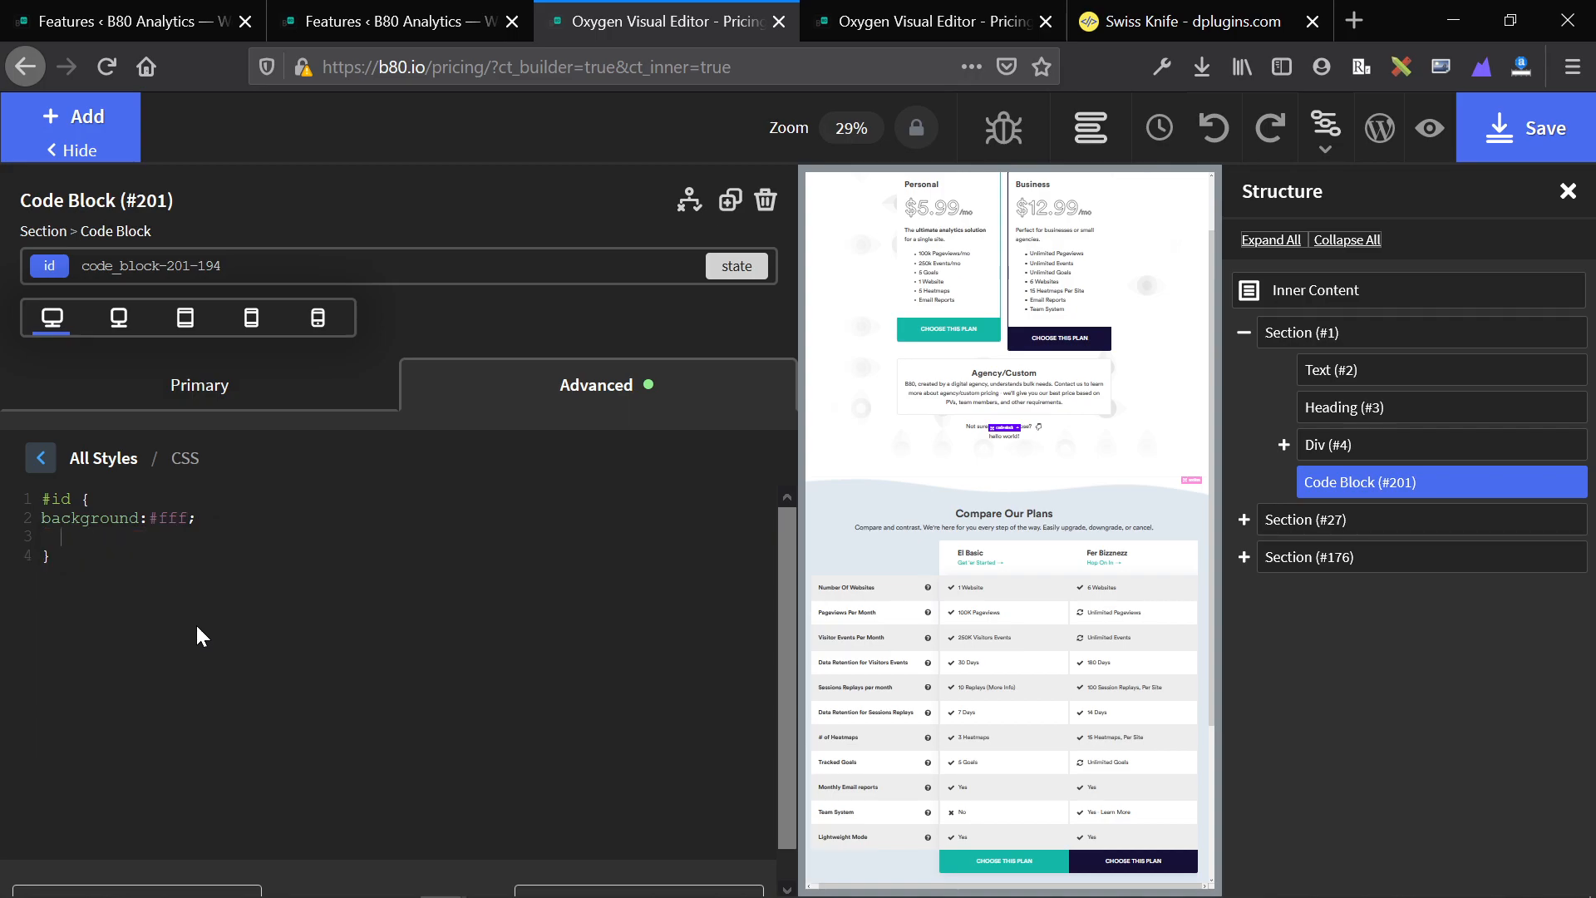
Step: Test autocompletion again with 'bottom', ending with backface-visibility inserted from the suggestions
type("--w")
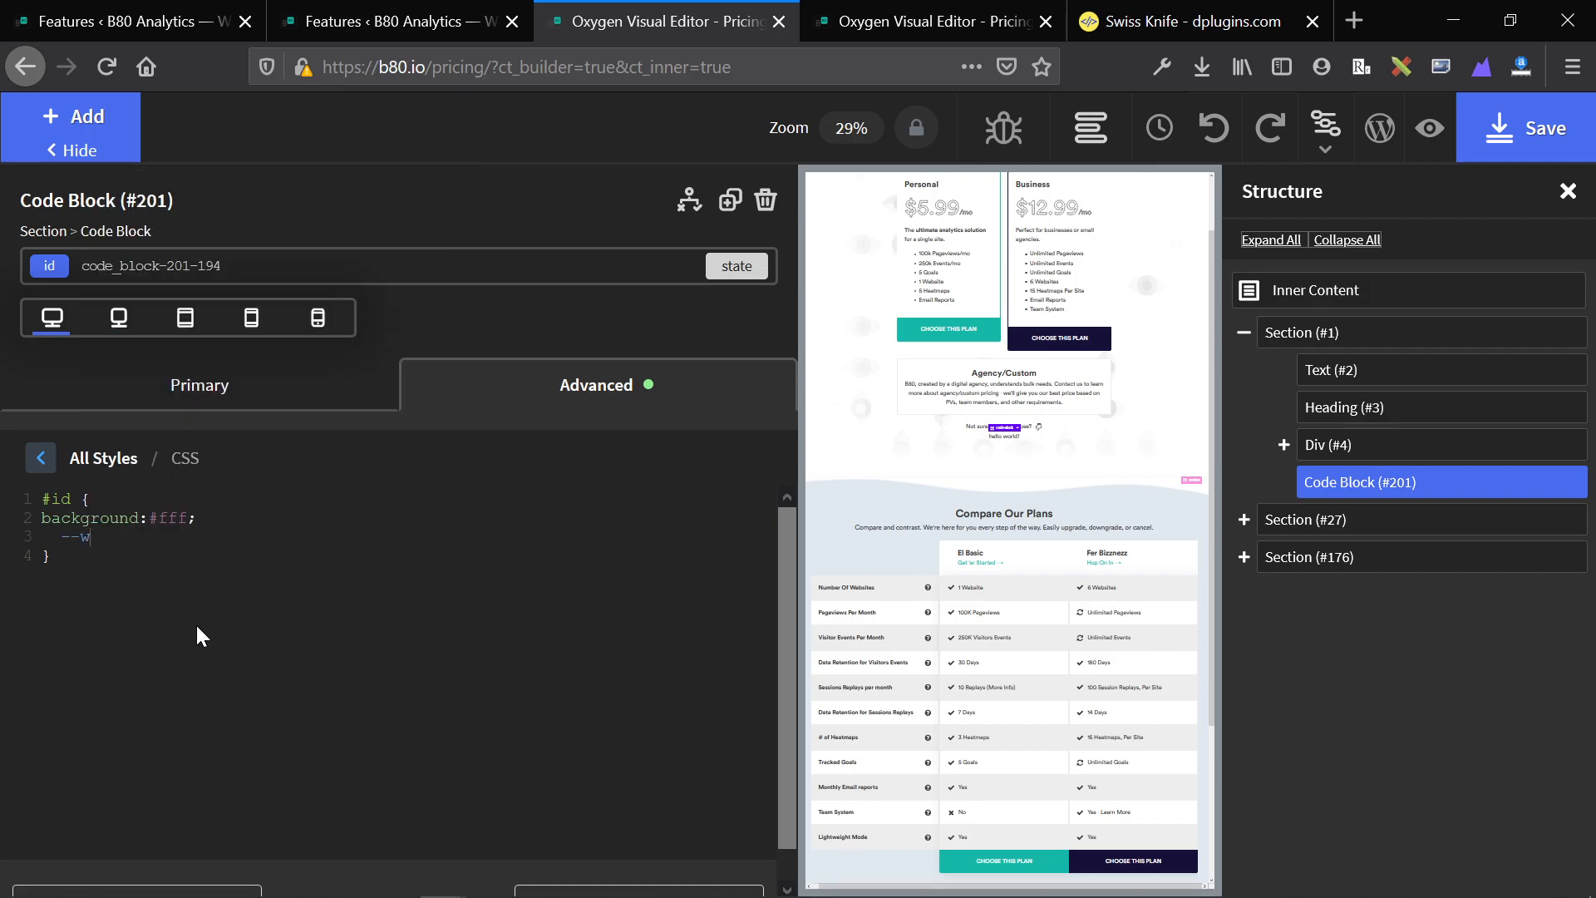
key("BackSpace")
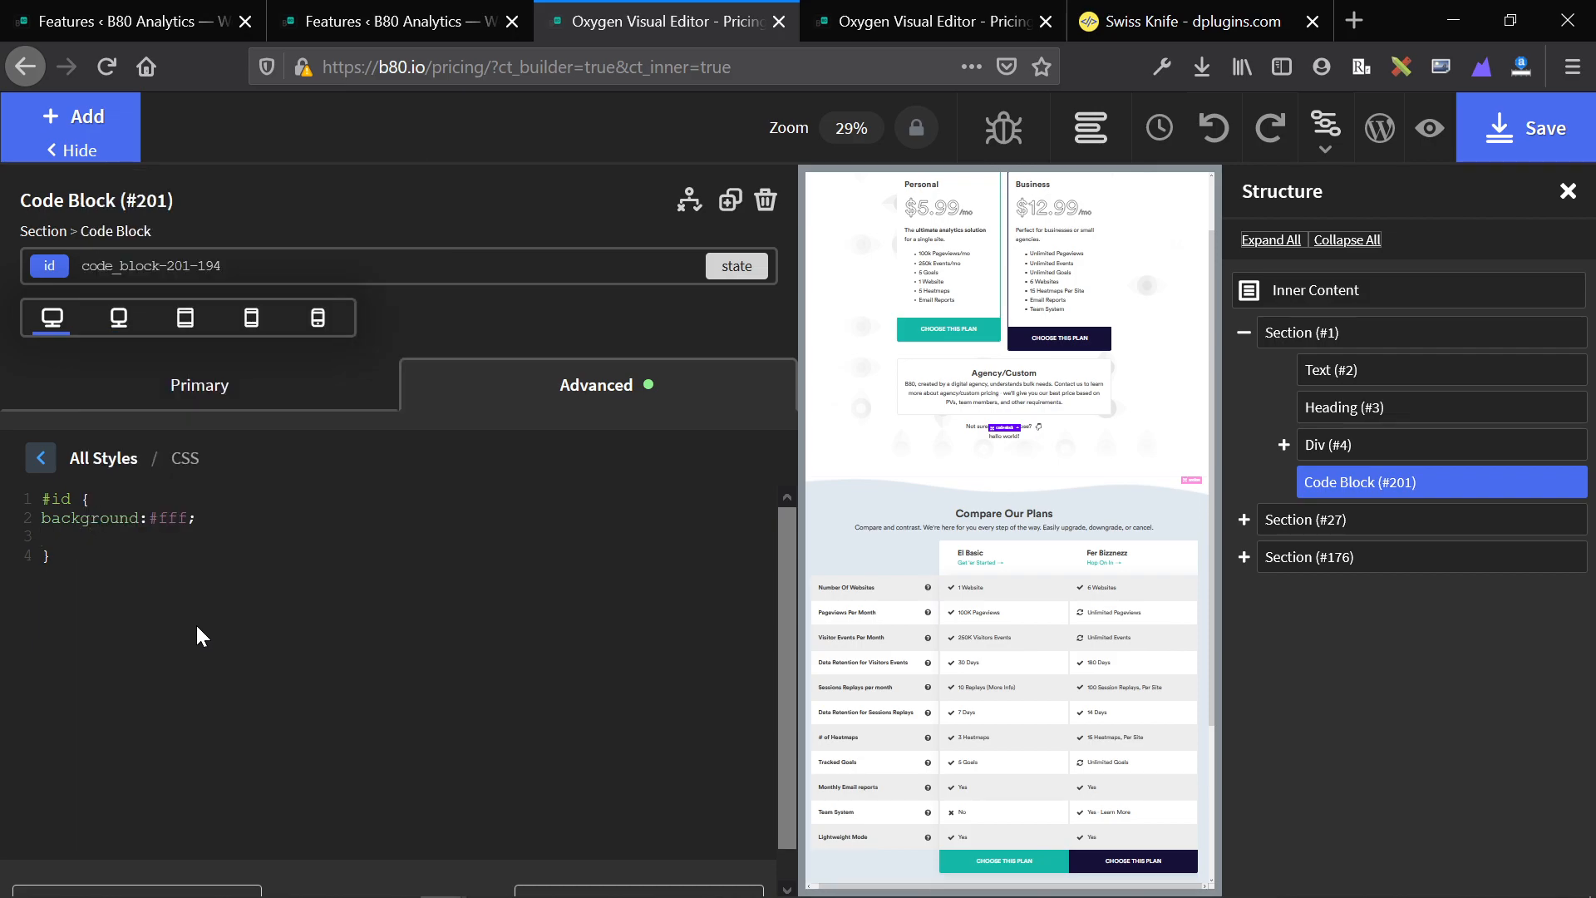
type("bottom")
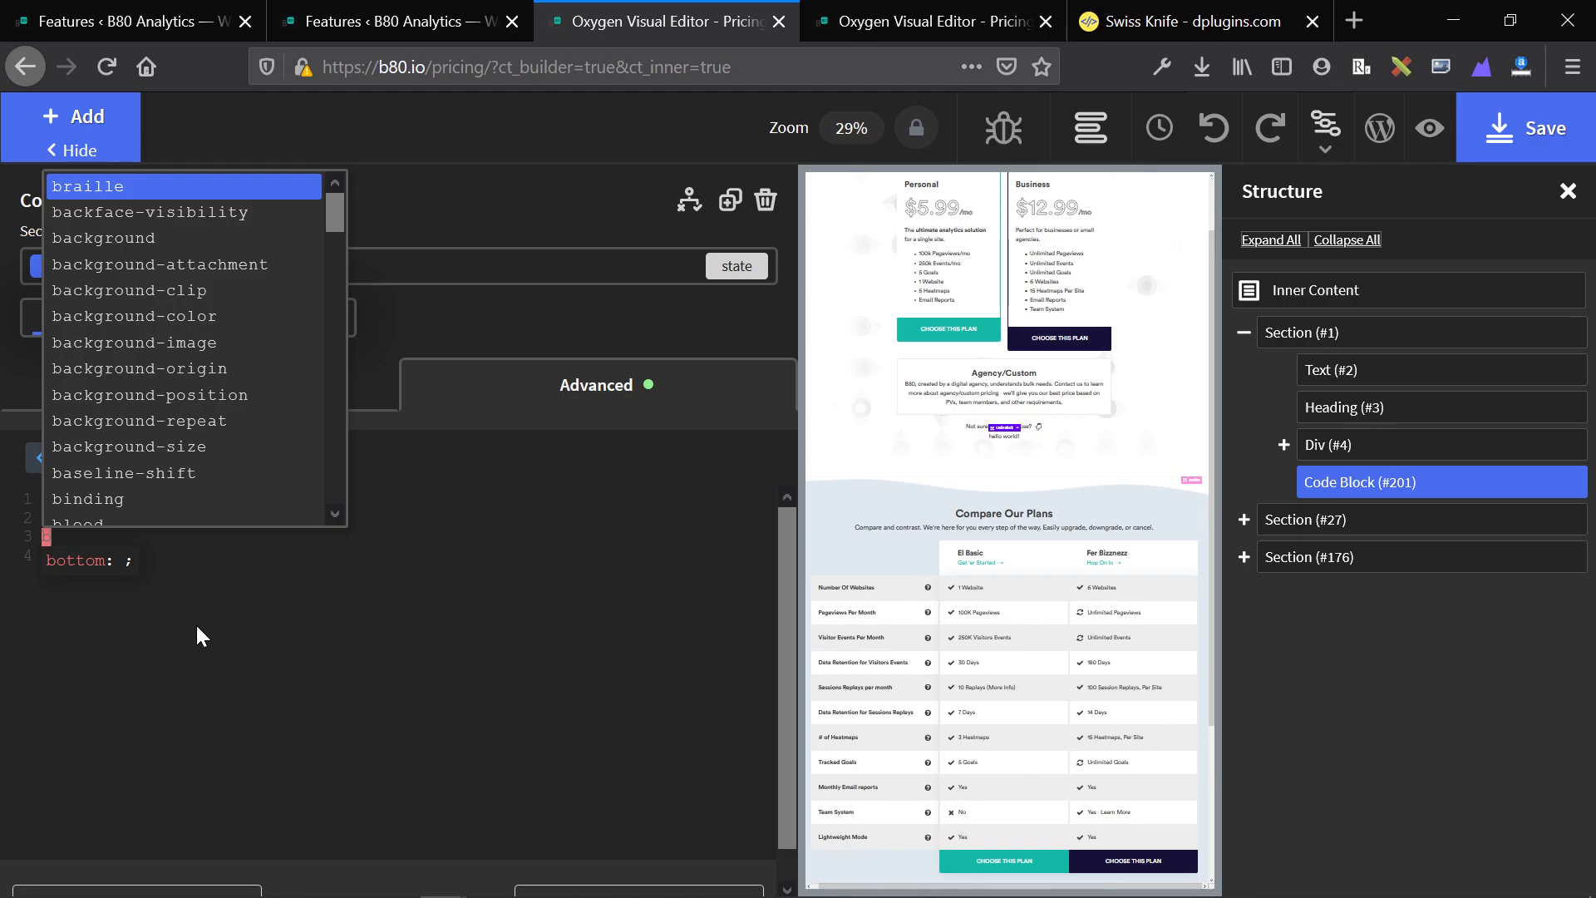
left_click(149, 211)
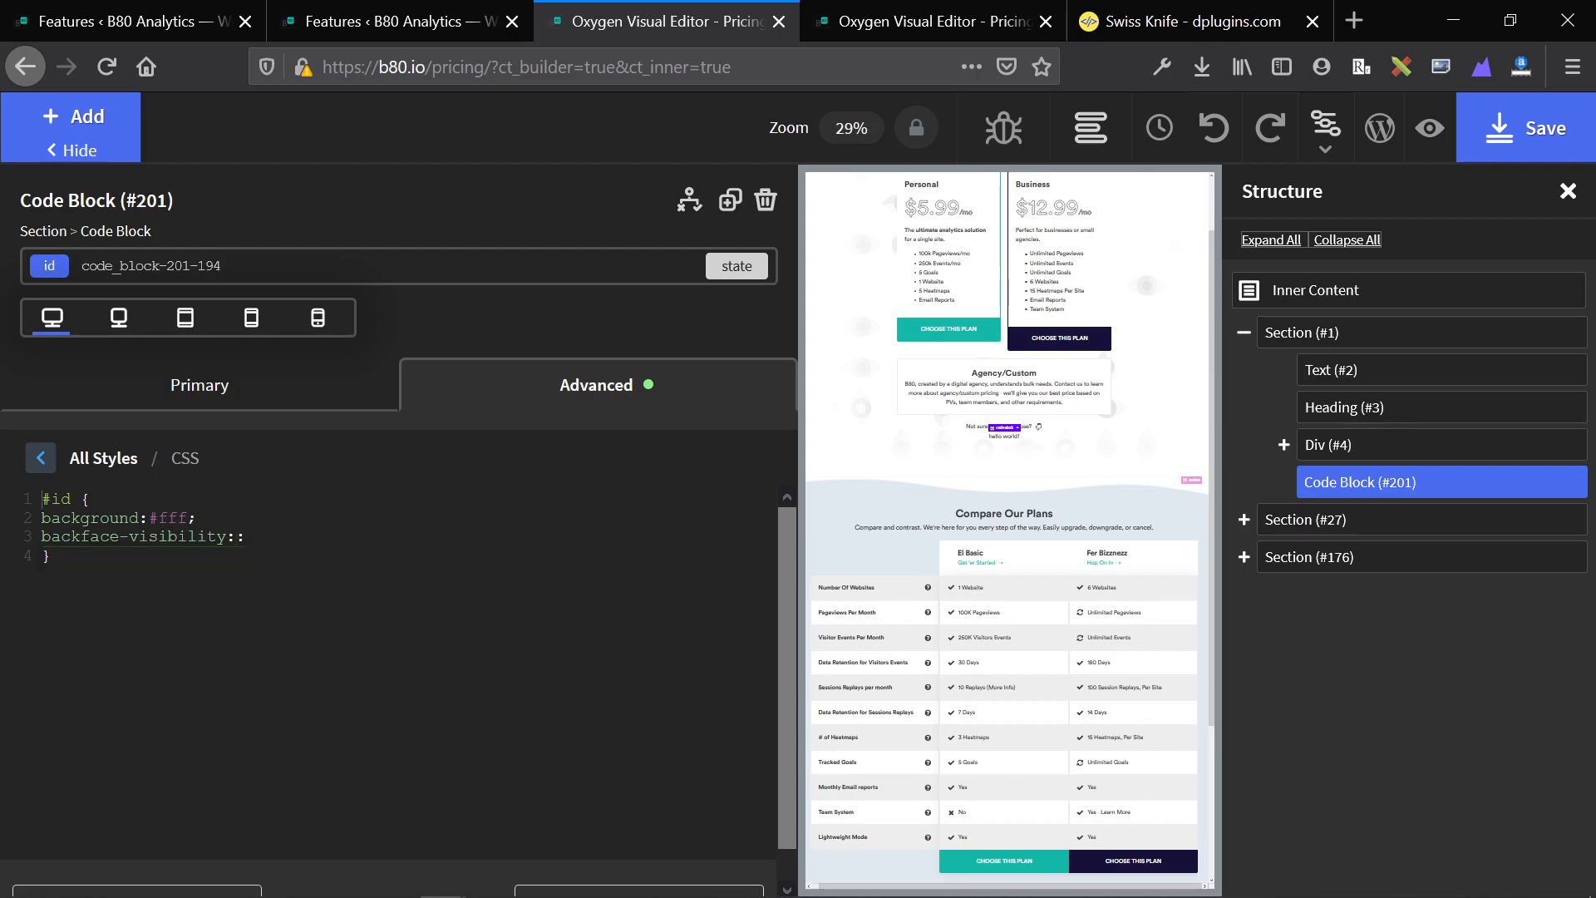
type("backface: visibility;")
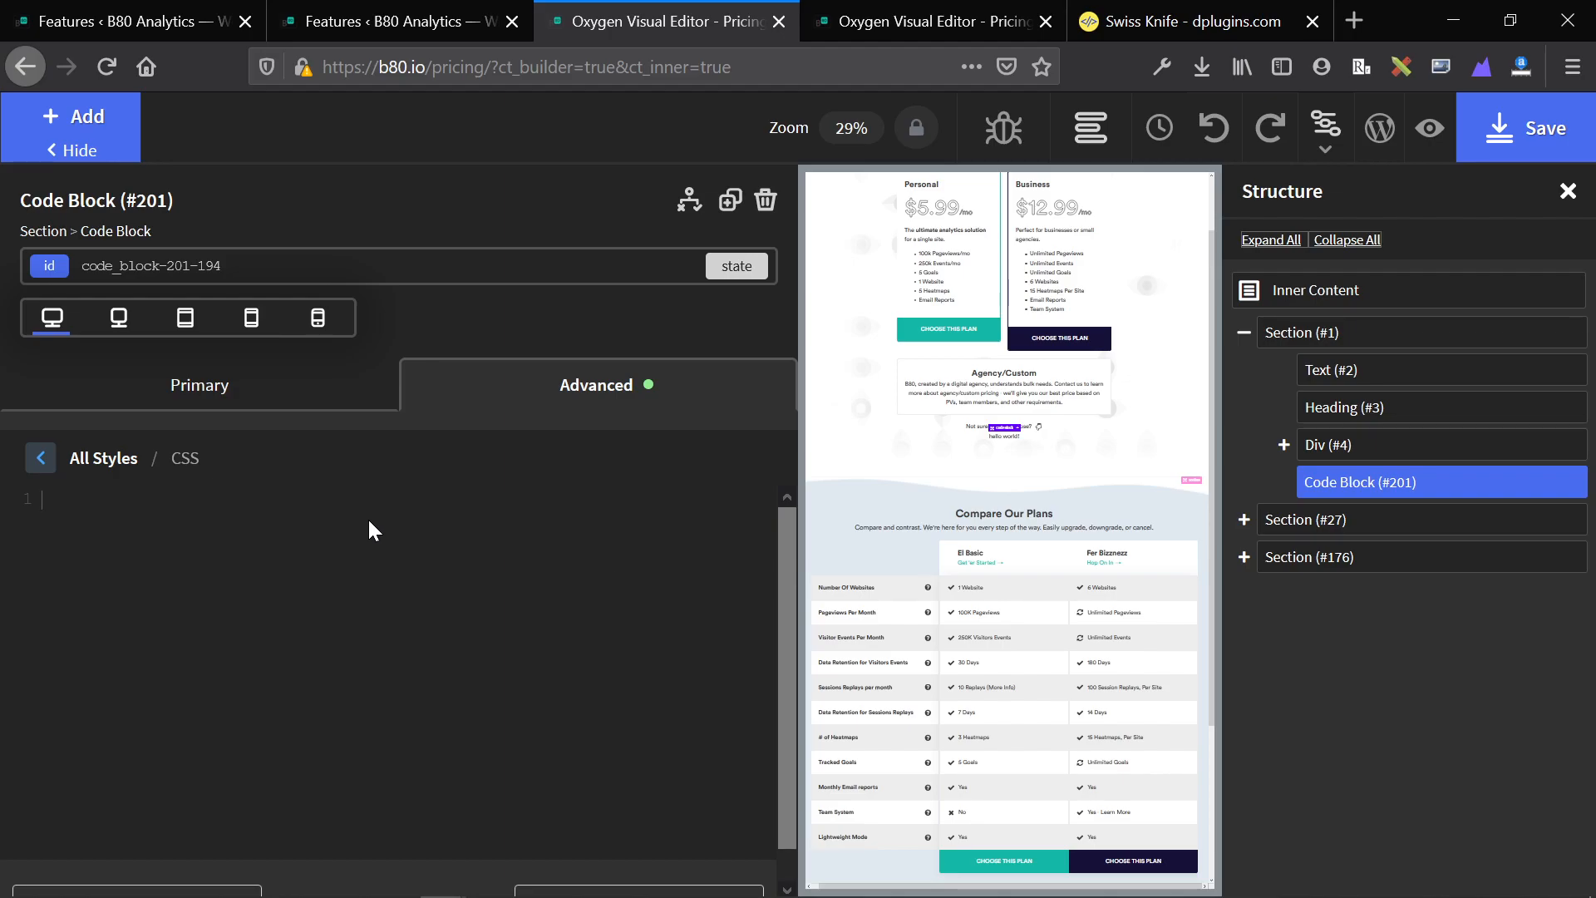
mouse_move(1104, 436)
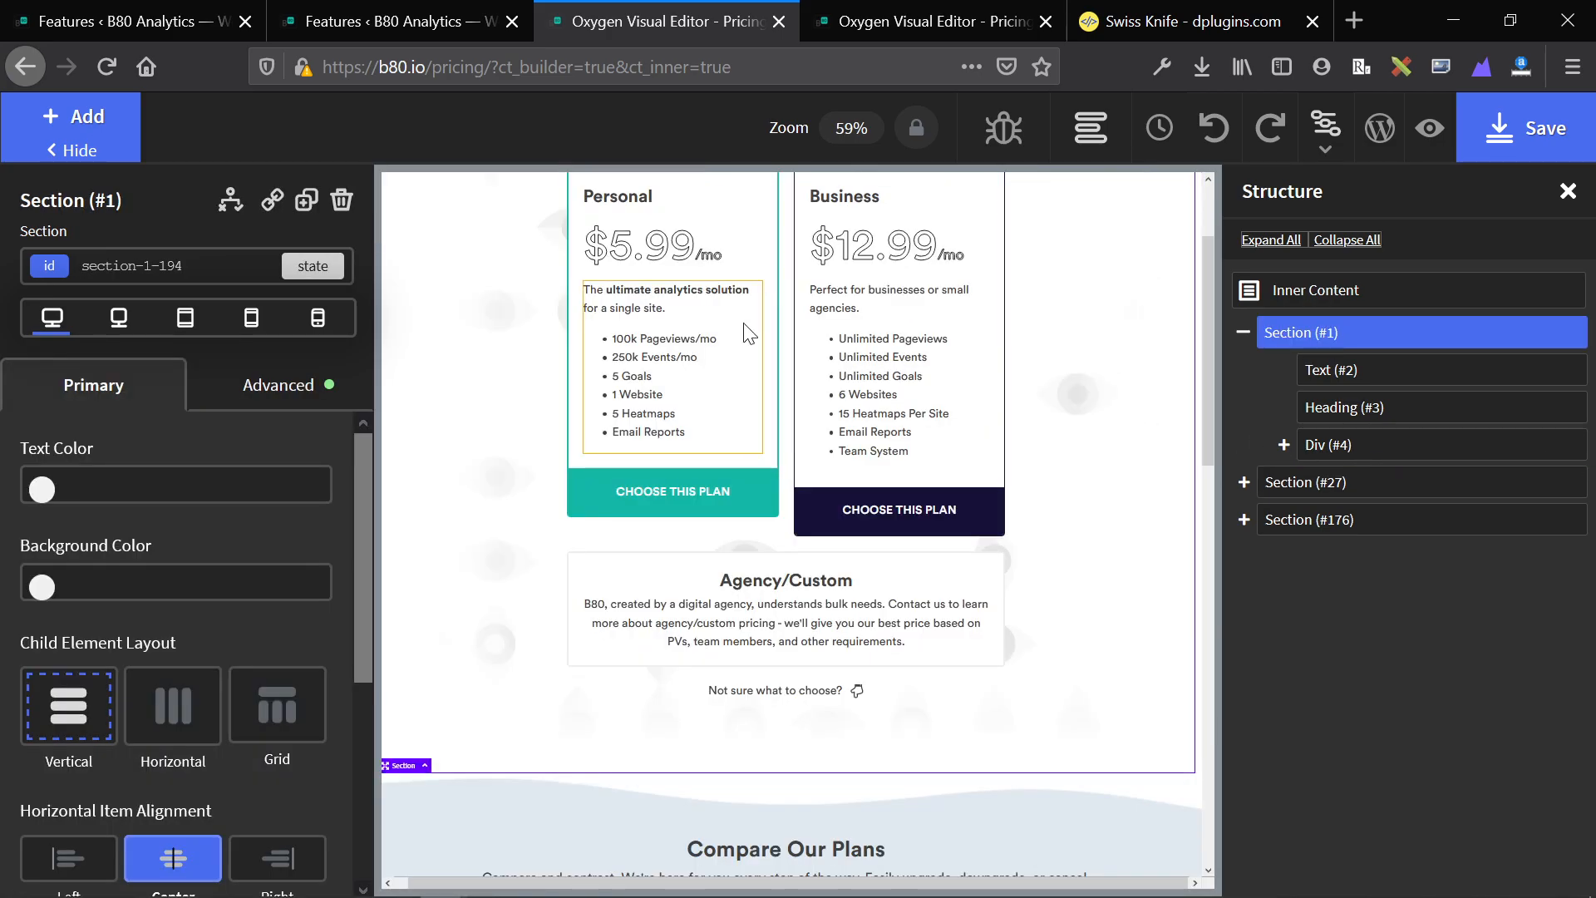
Step: Choose the Dark theme and tick Structure Icons on the Swiss Knife Features page
left_click(397, 20)
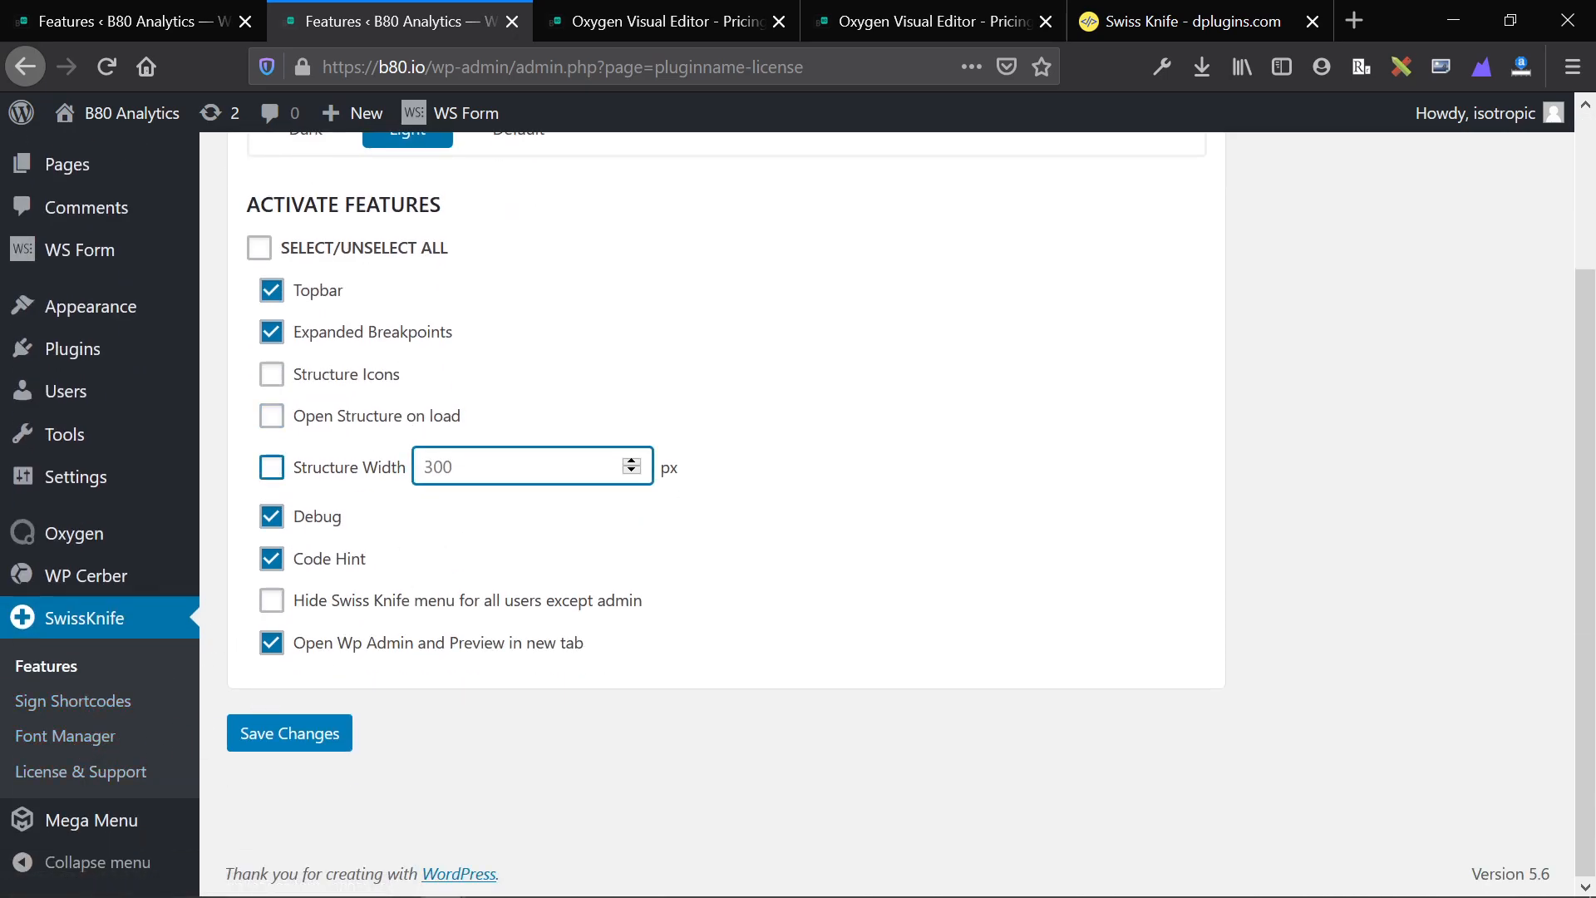
scroll("up", 3)
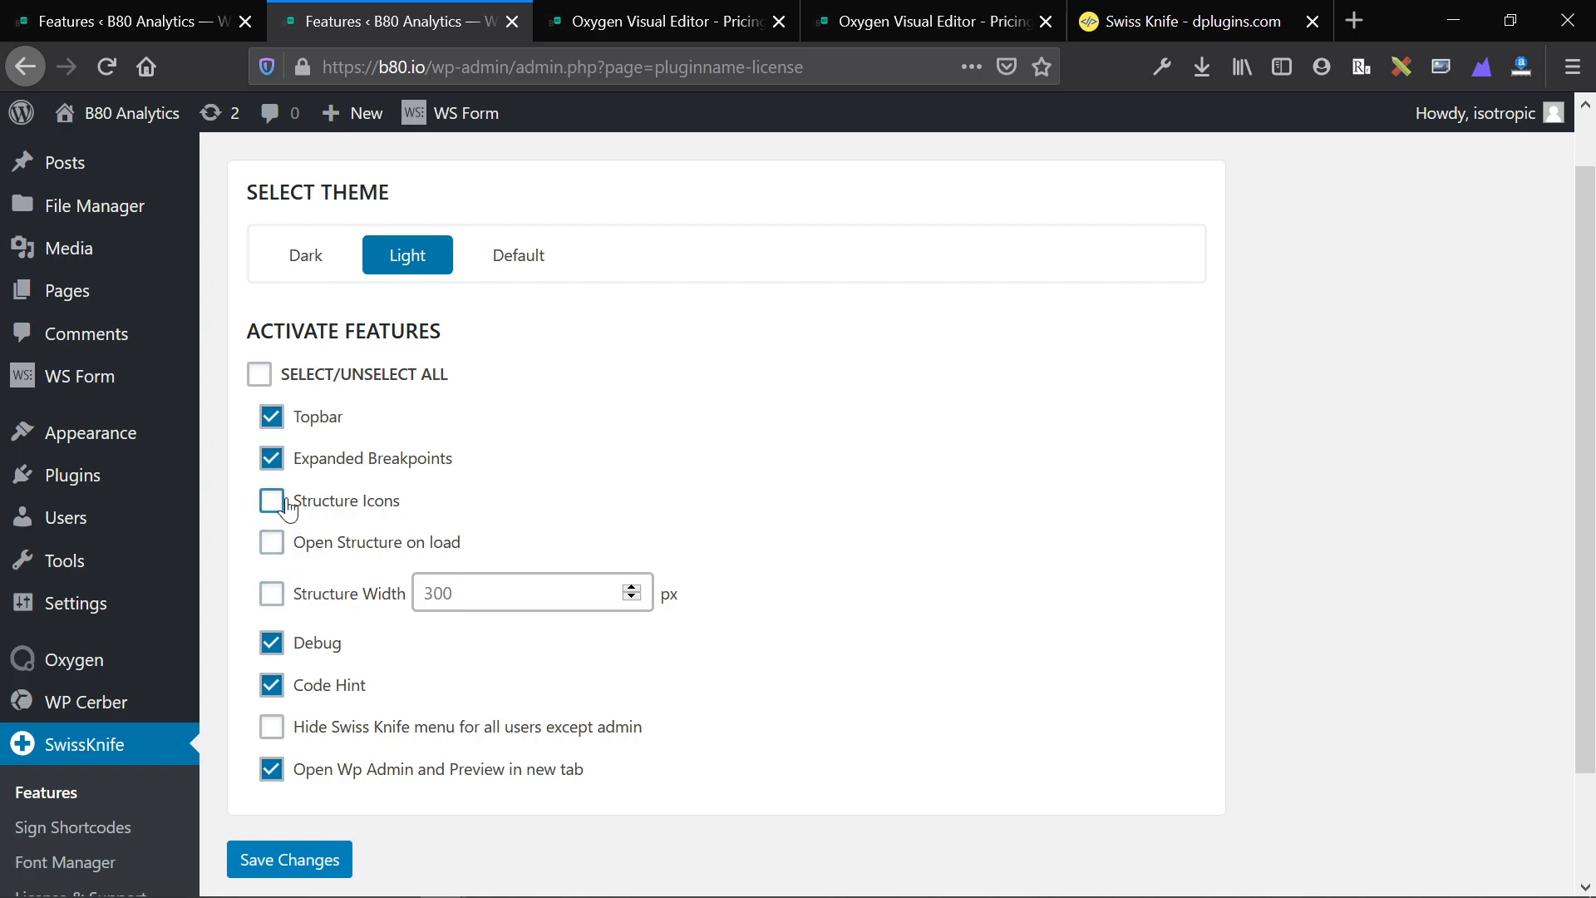
left_click(271, 500)
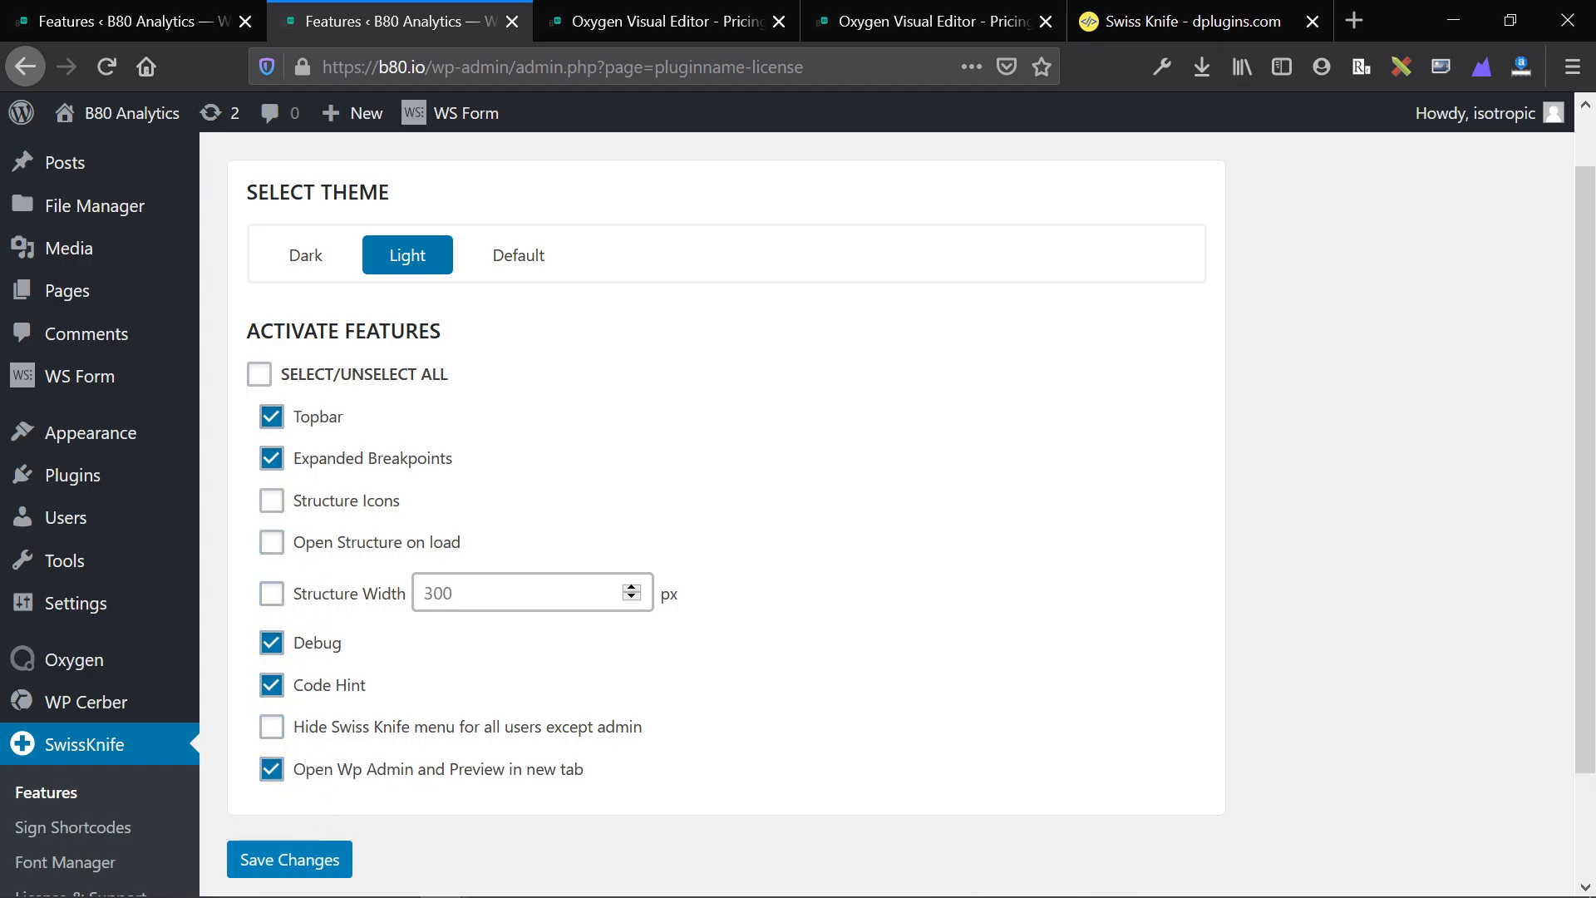
mouse_move(306, 254)
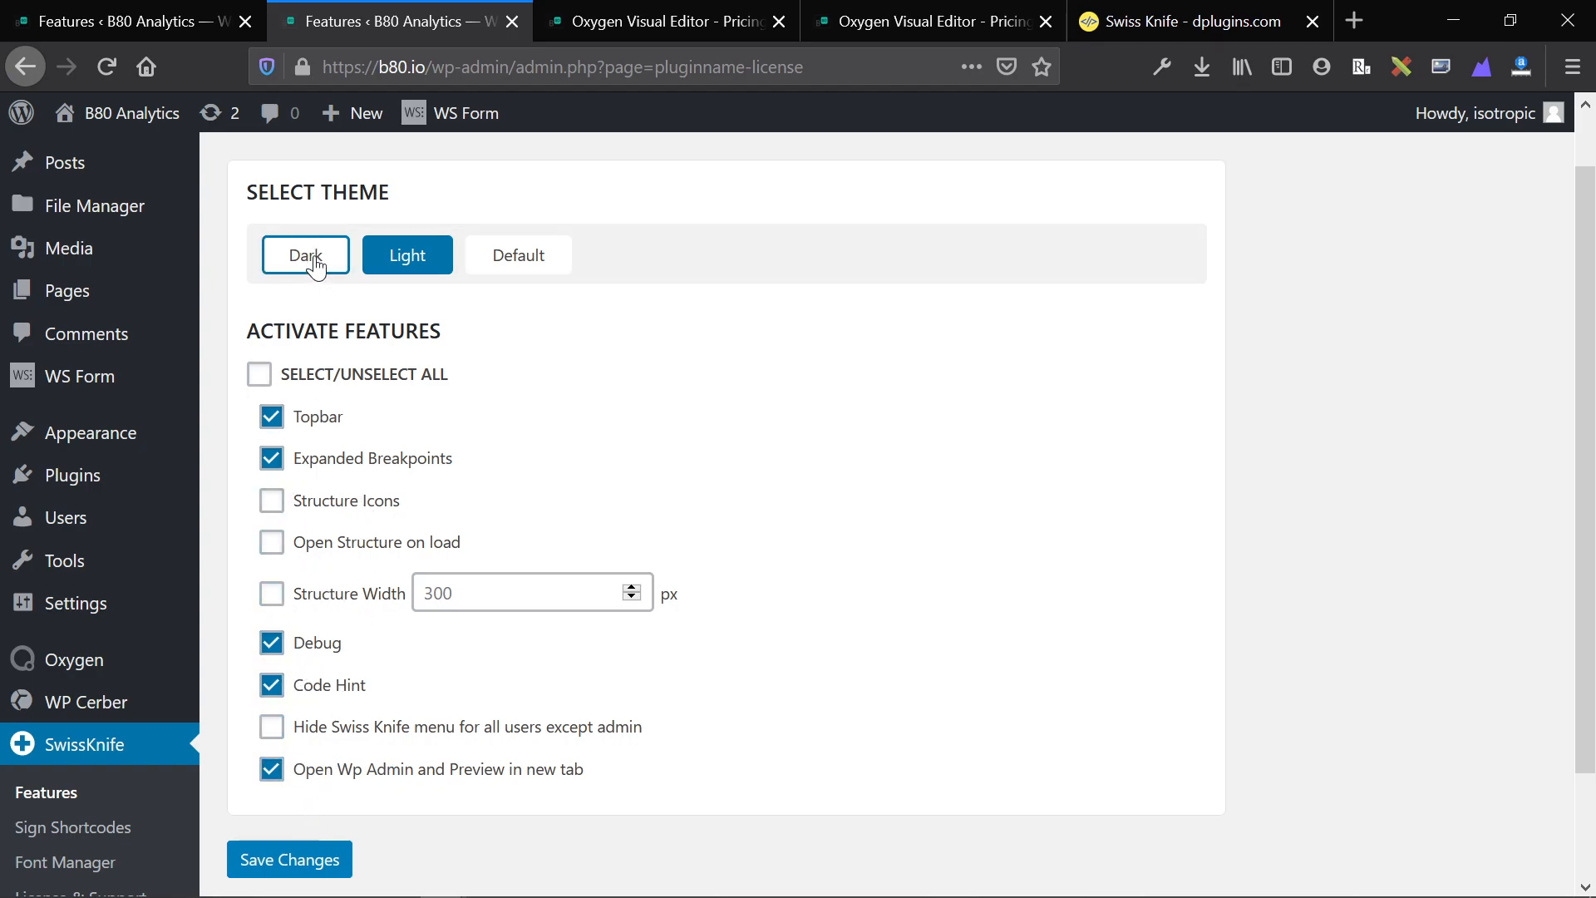
left_click(306, 255)
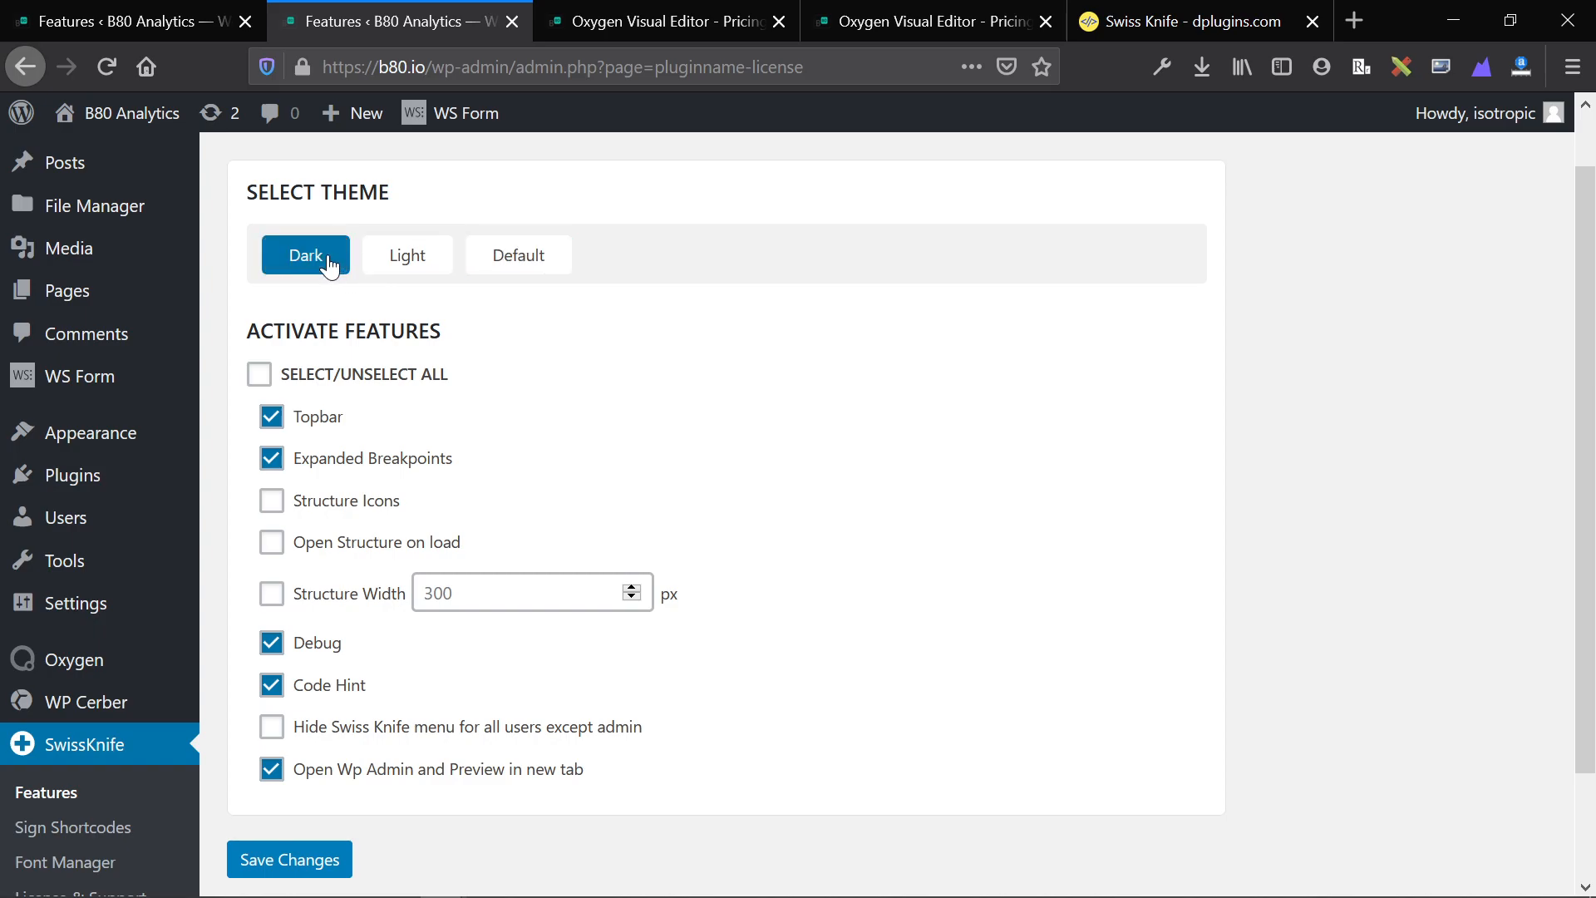
left_click(271, 500)
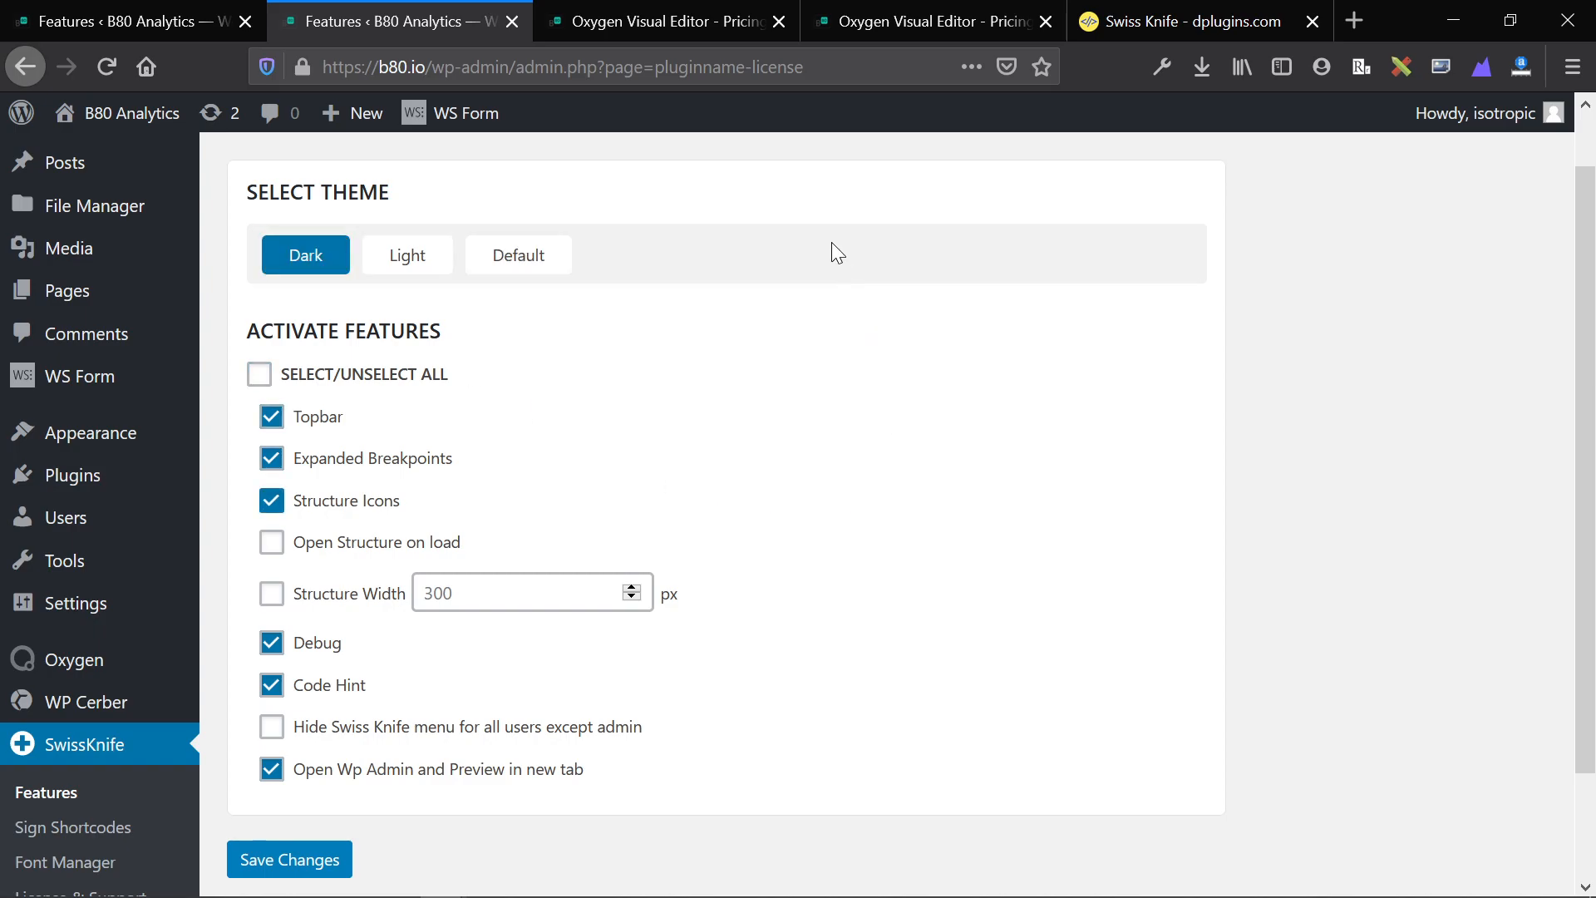
scroll("down", 3)
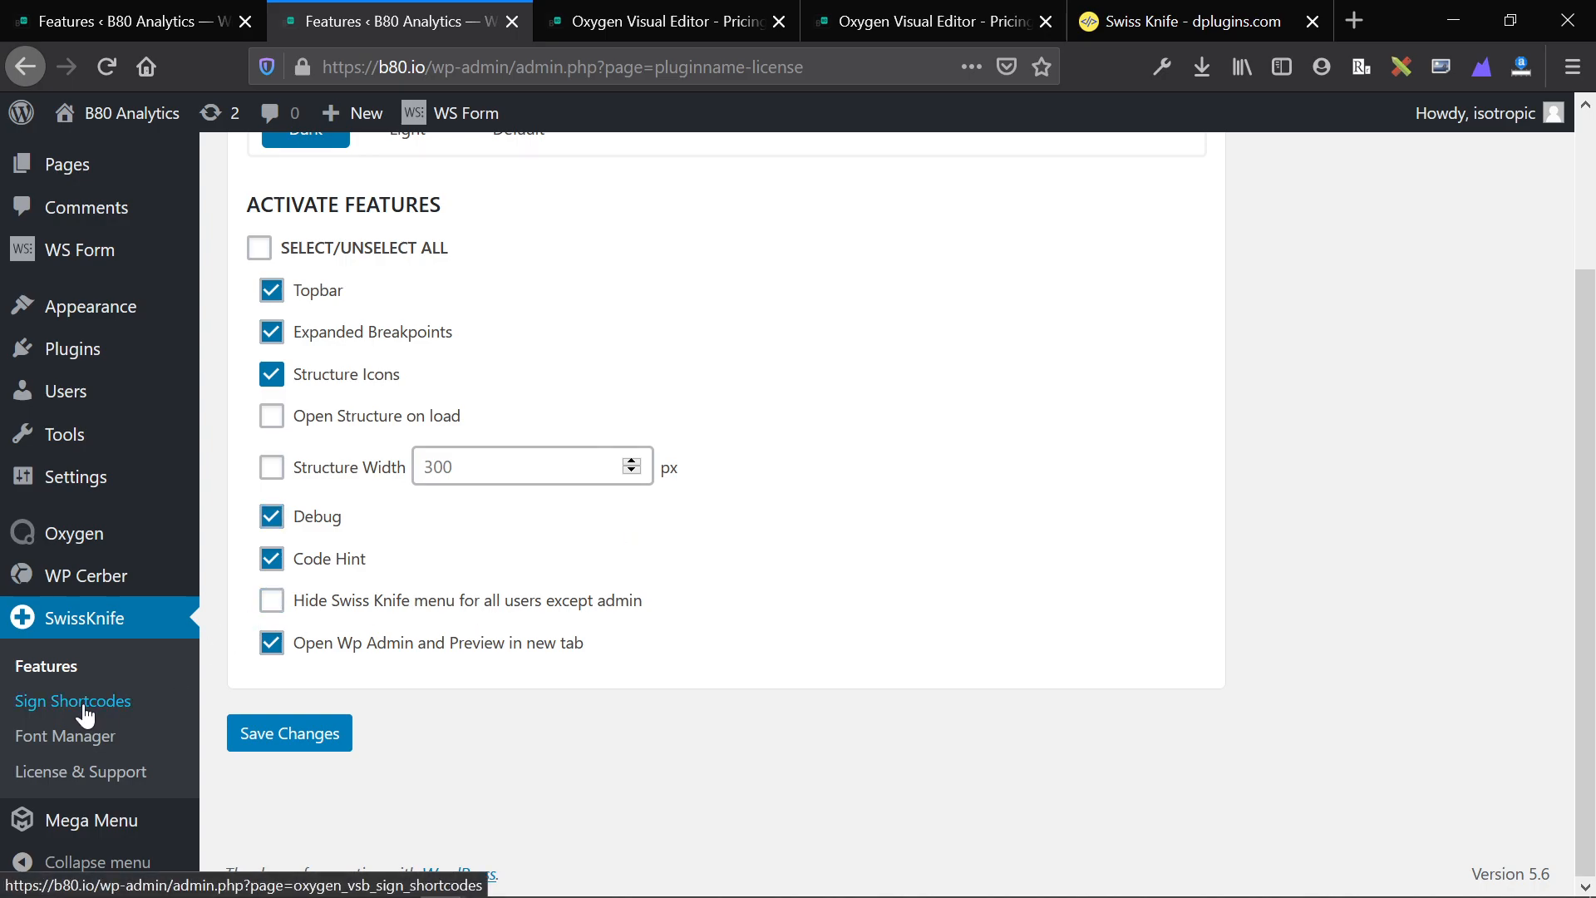
Step: Open Sign Shortcodes in a new tab from the SwissKnife submenu, then return to the feature settings
right_click(71, 700)
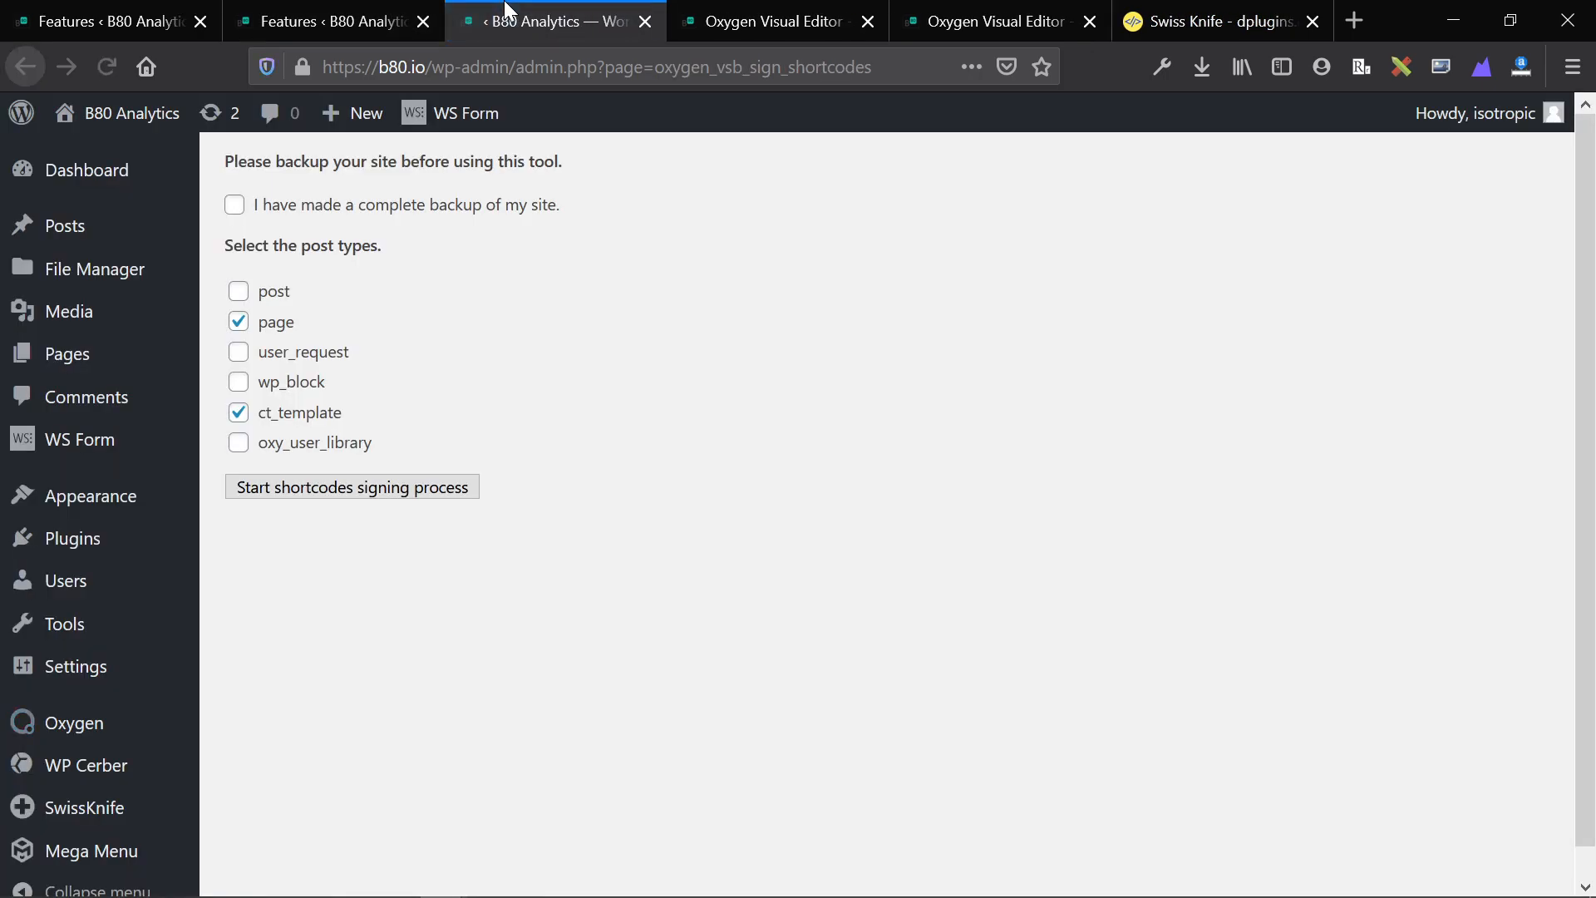
left_click(326, 20)
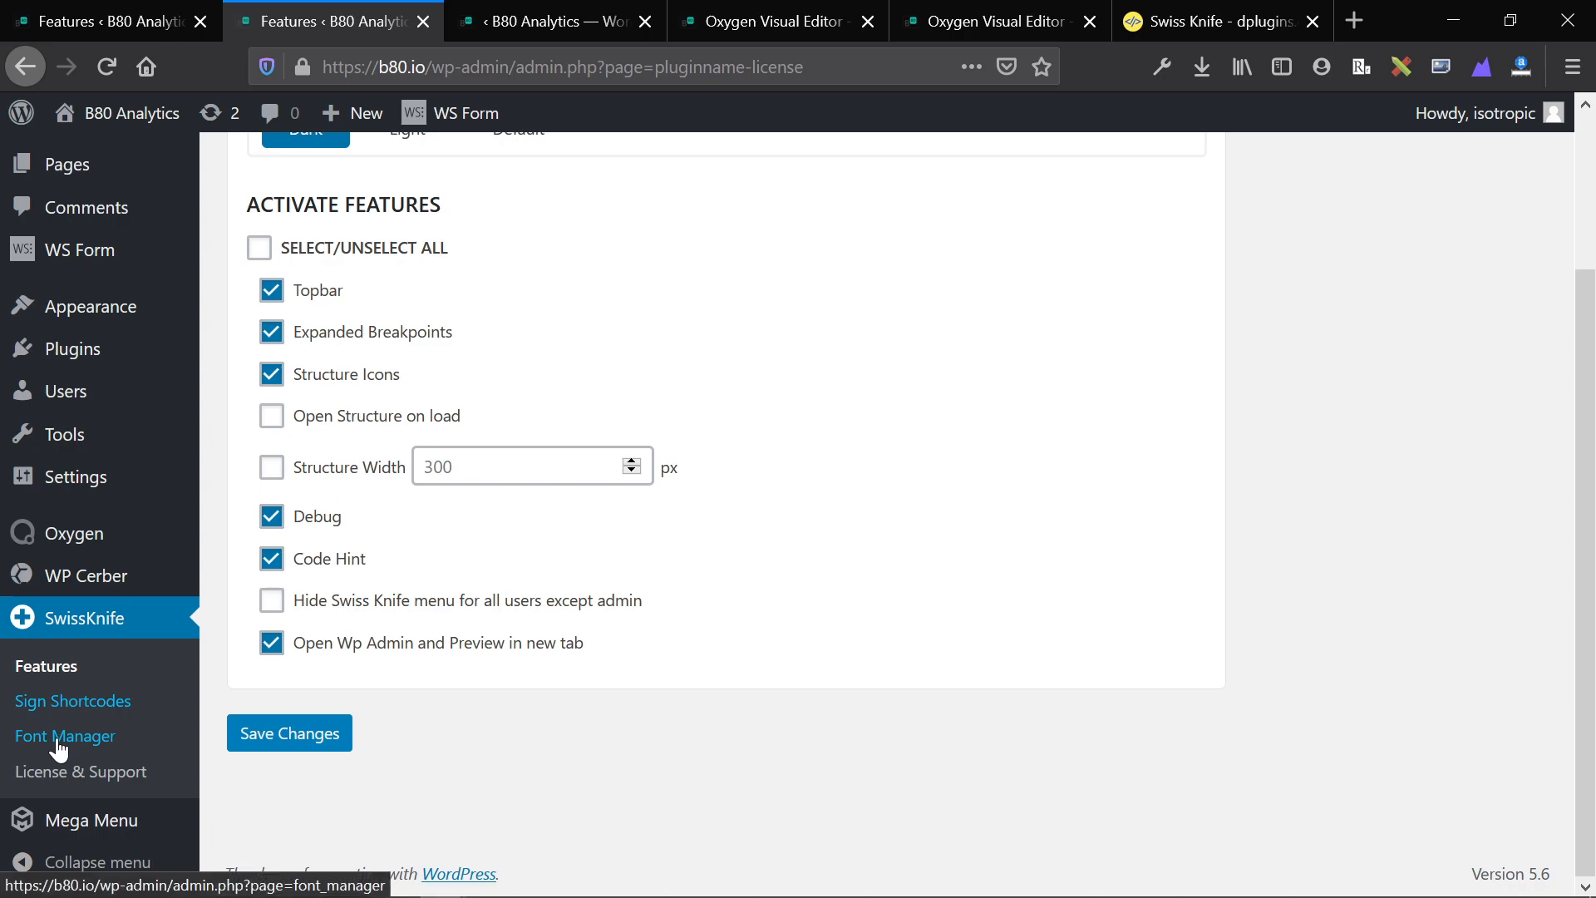
mouse_move(79, 772)
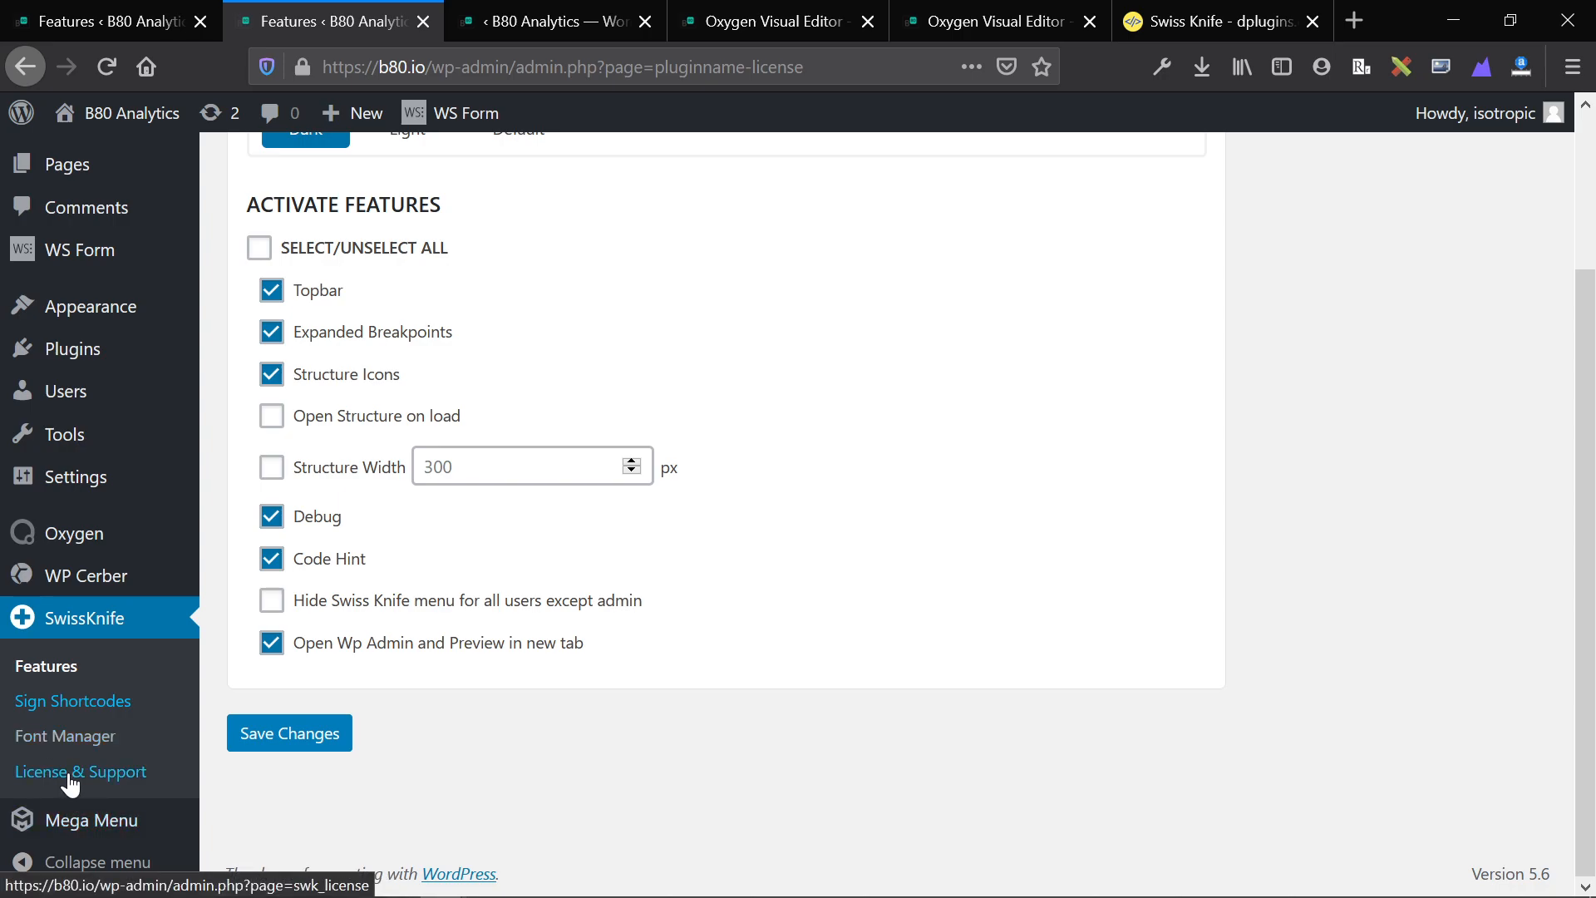
mouse_move(65, 737)
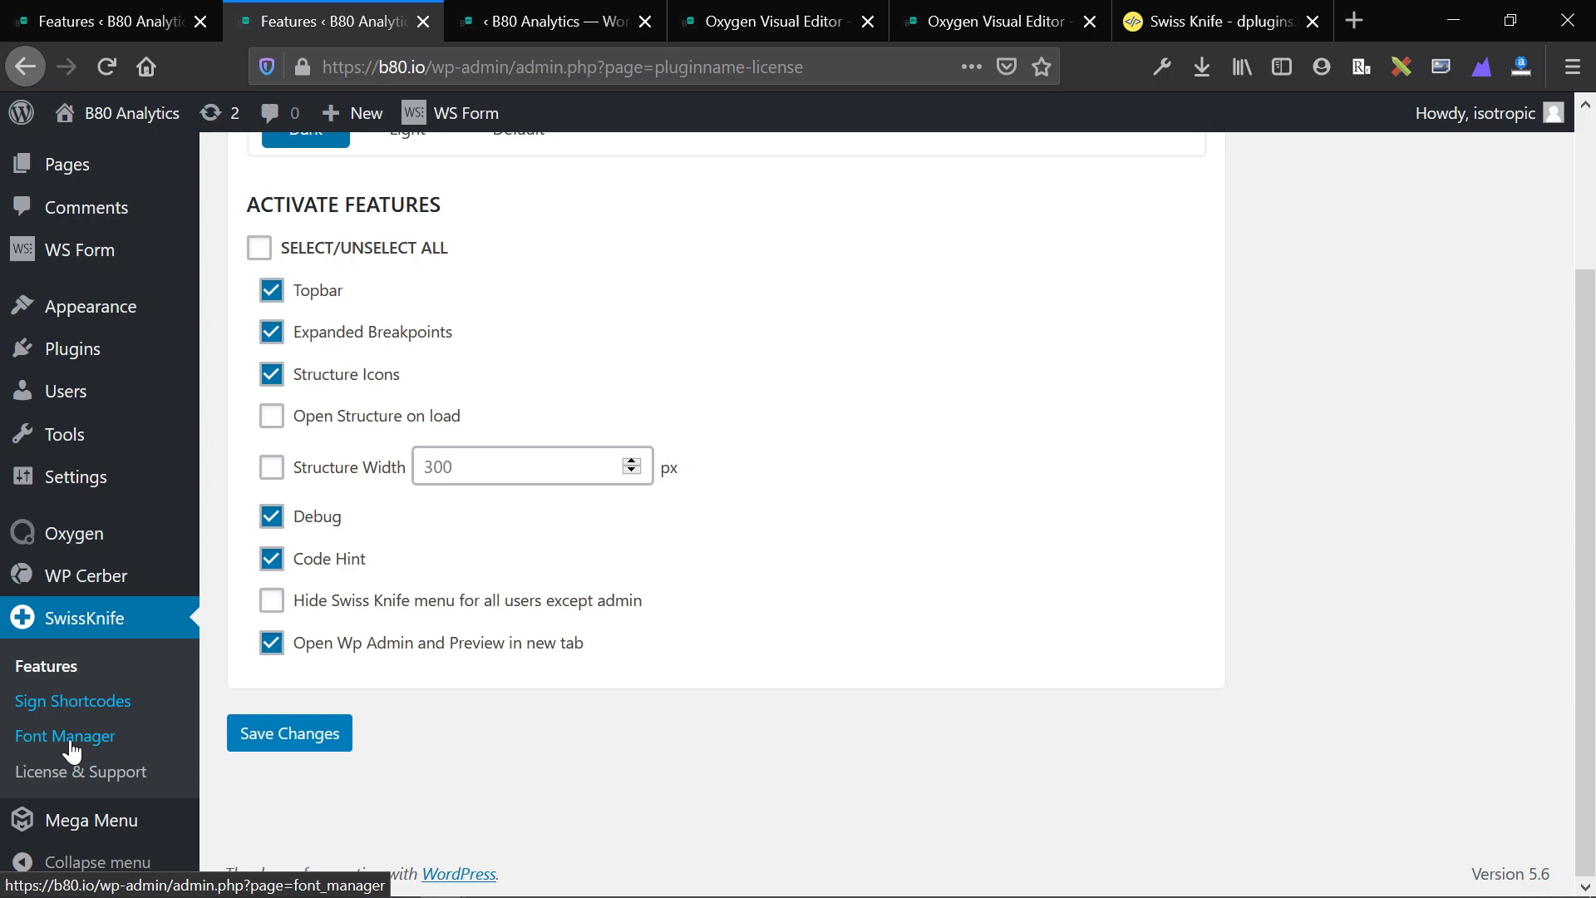
Step: View the Font Manager's Circular Book family with three faces, then switch to the Sign Shortcodes page
left_click(64, 737)
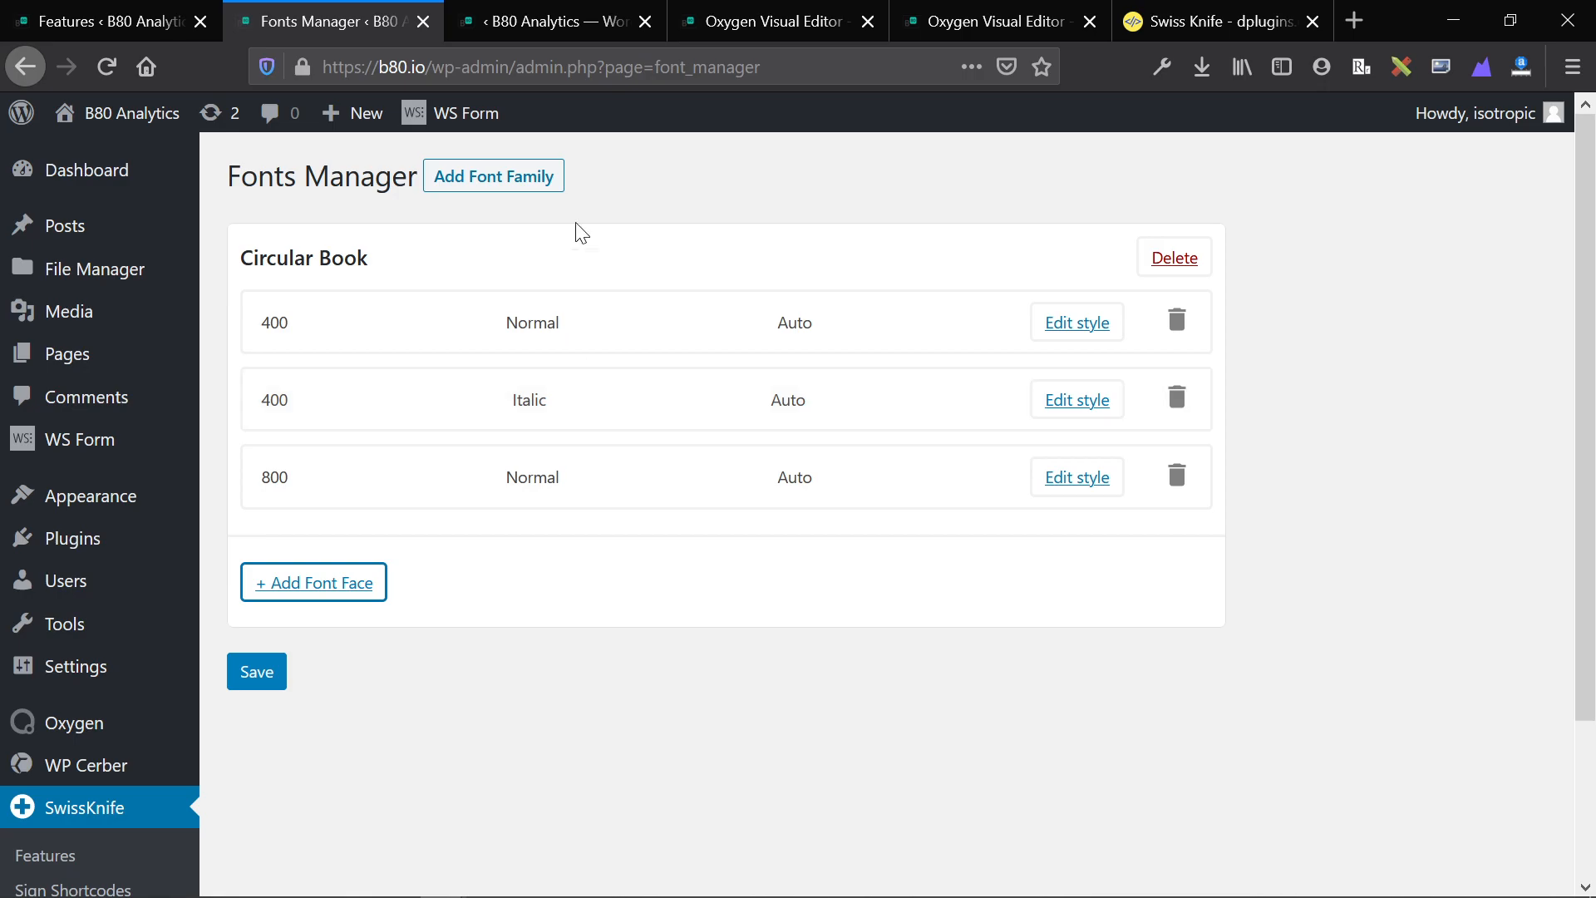
left_click(773, 20)
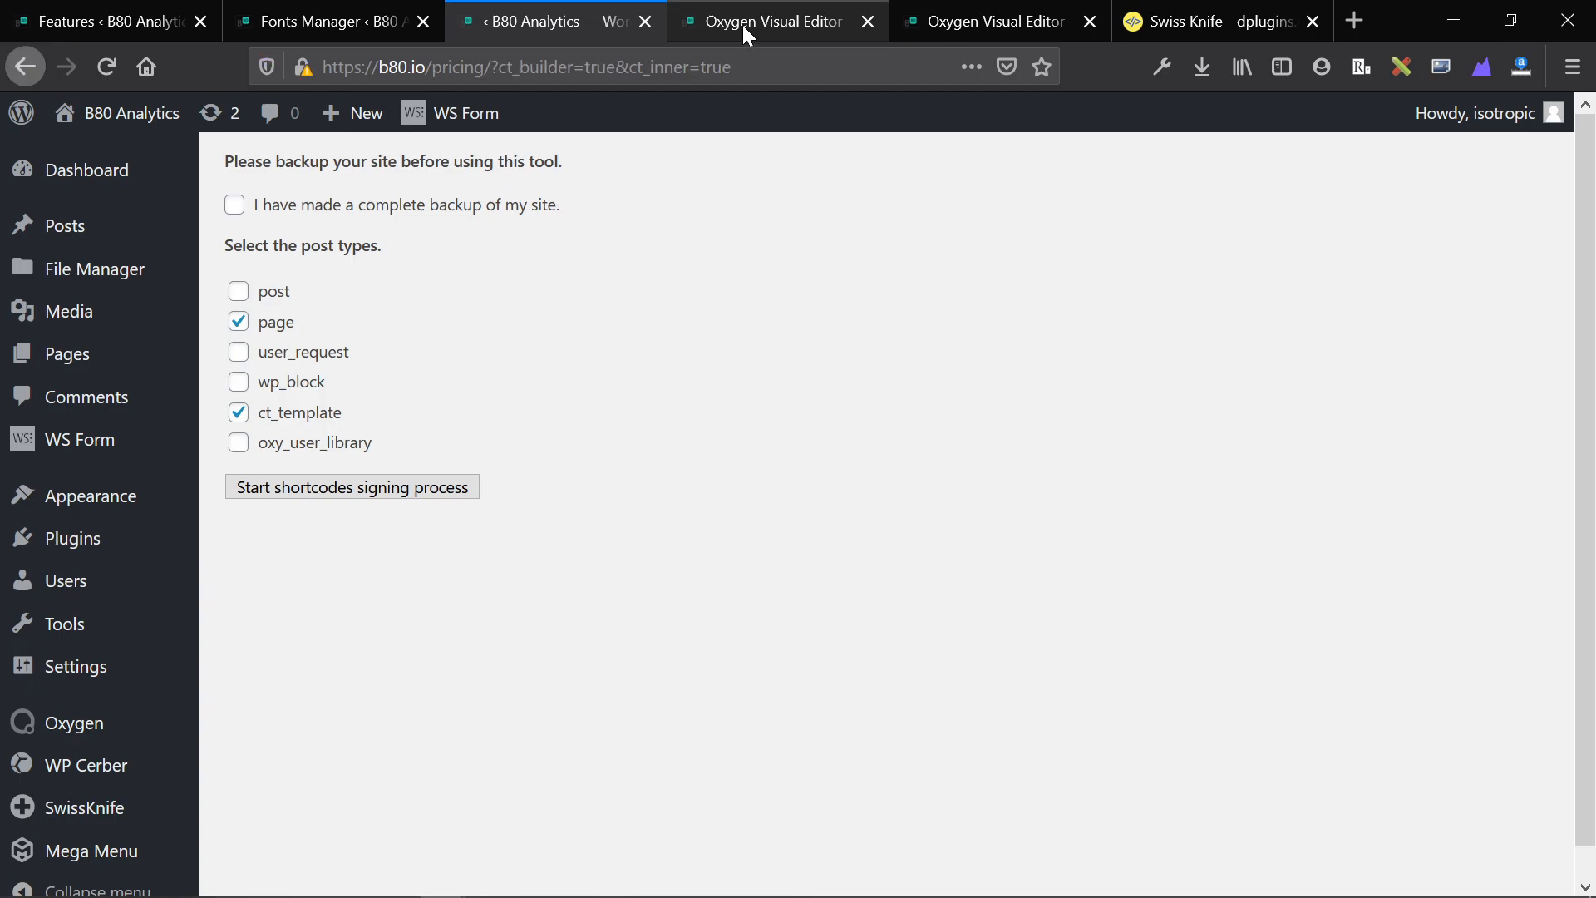
Step: Set Circular Book as the Display font in Oxygen's Global Styles > Fonts
left_click(778, 19)
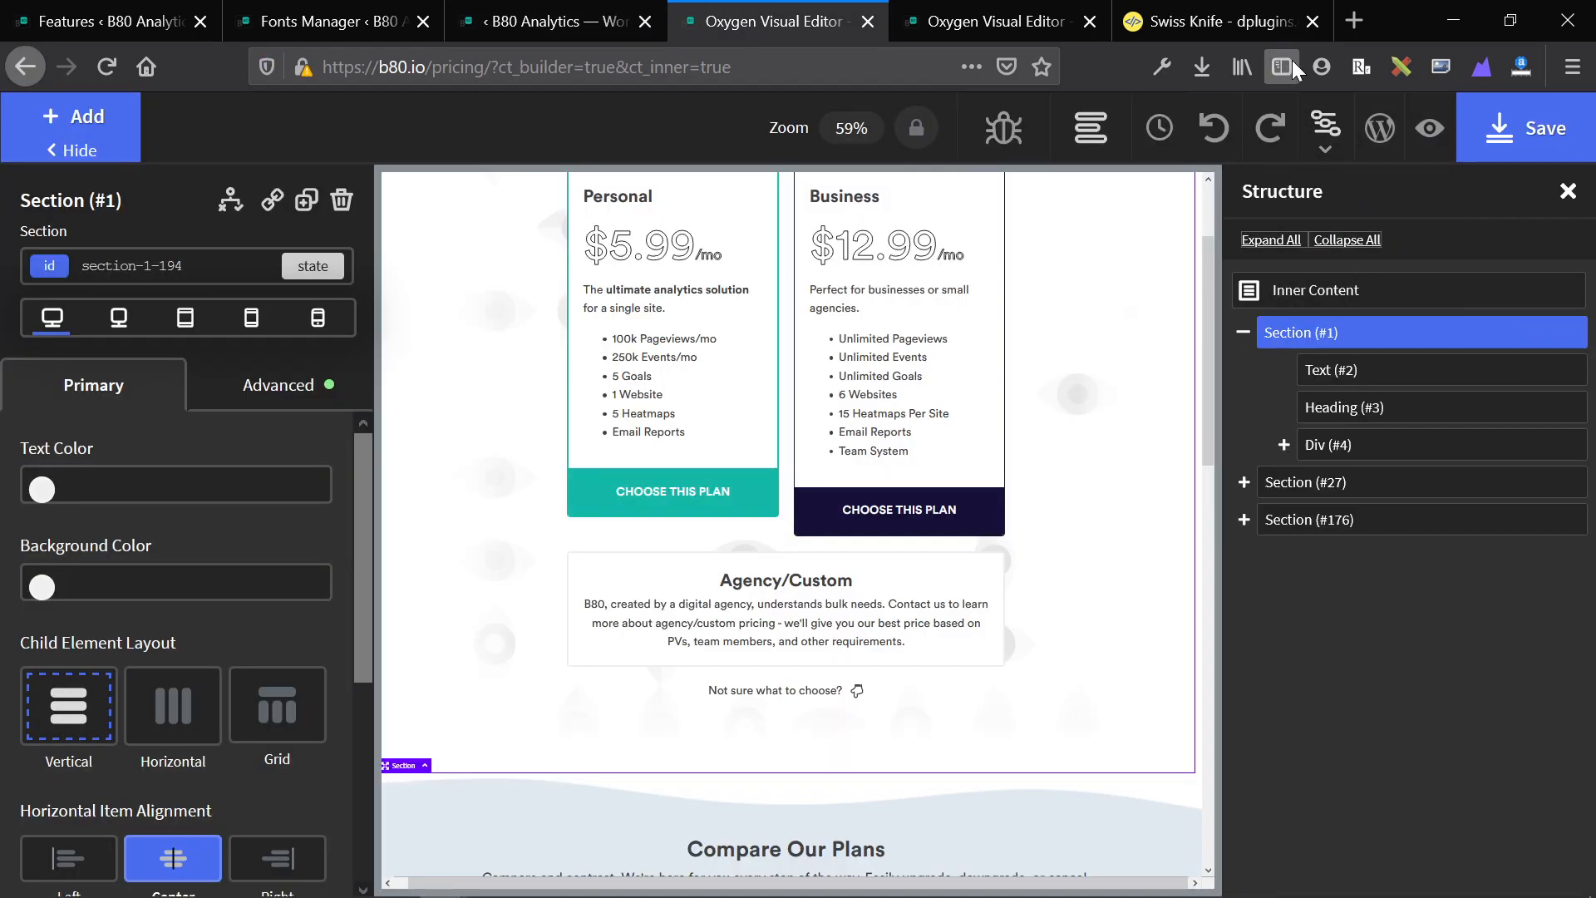
left_click(1282, 66)
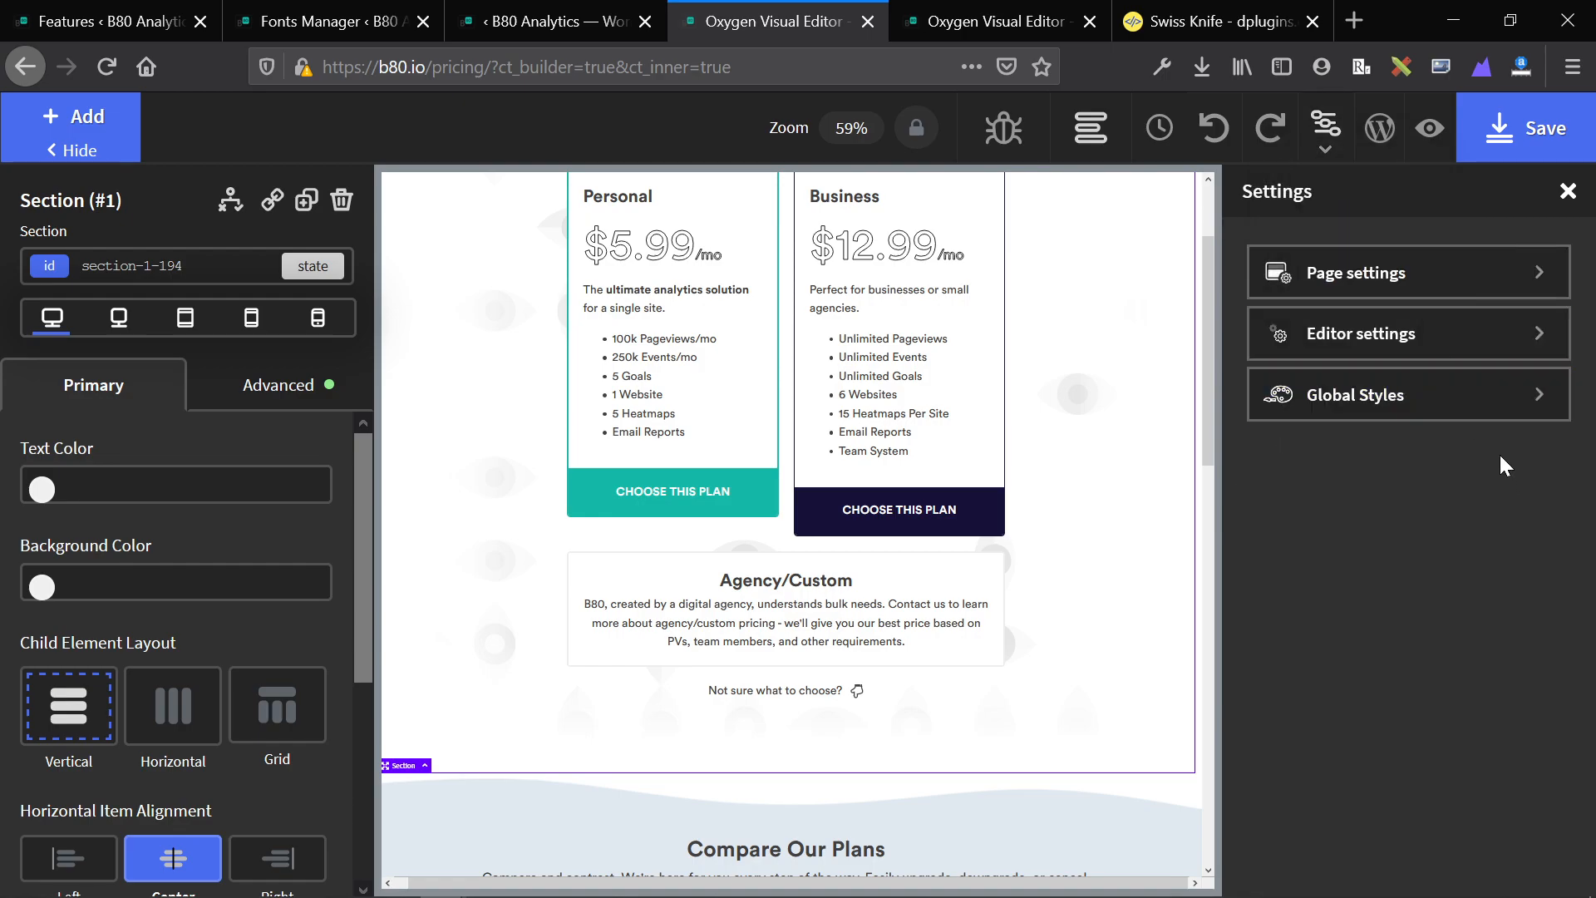
left_click(1354, 396)
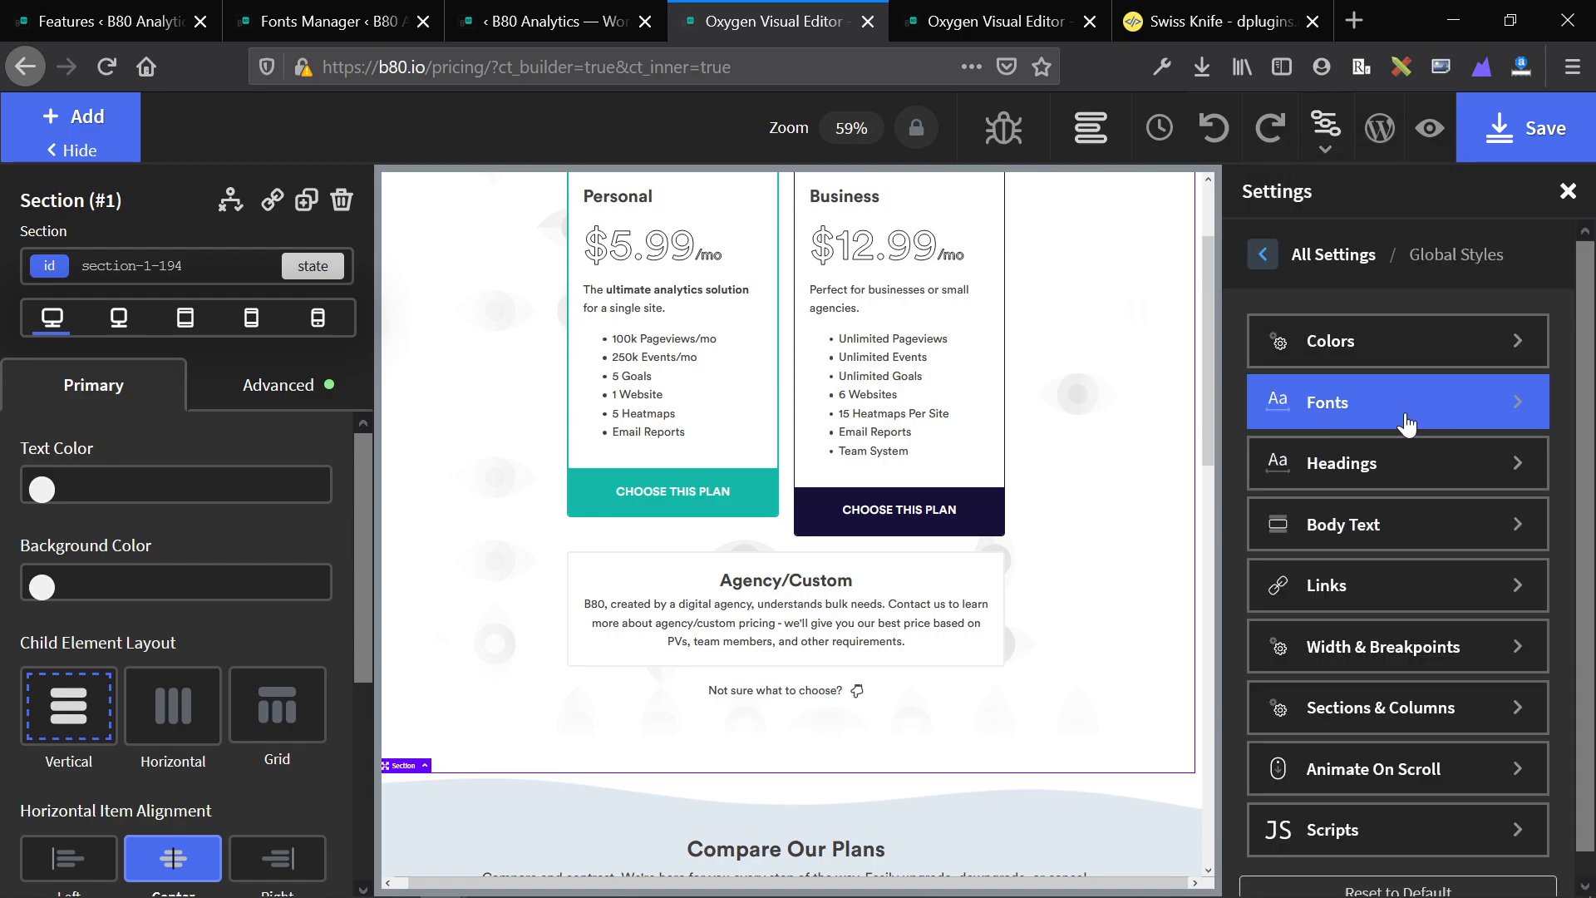
left_click(1395, 401)
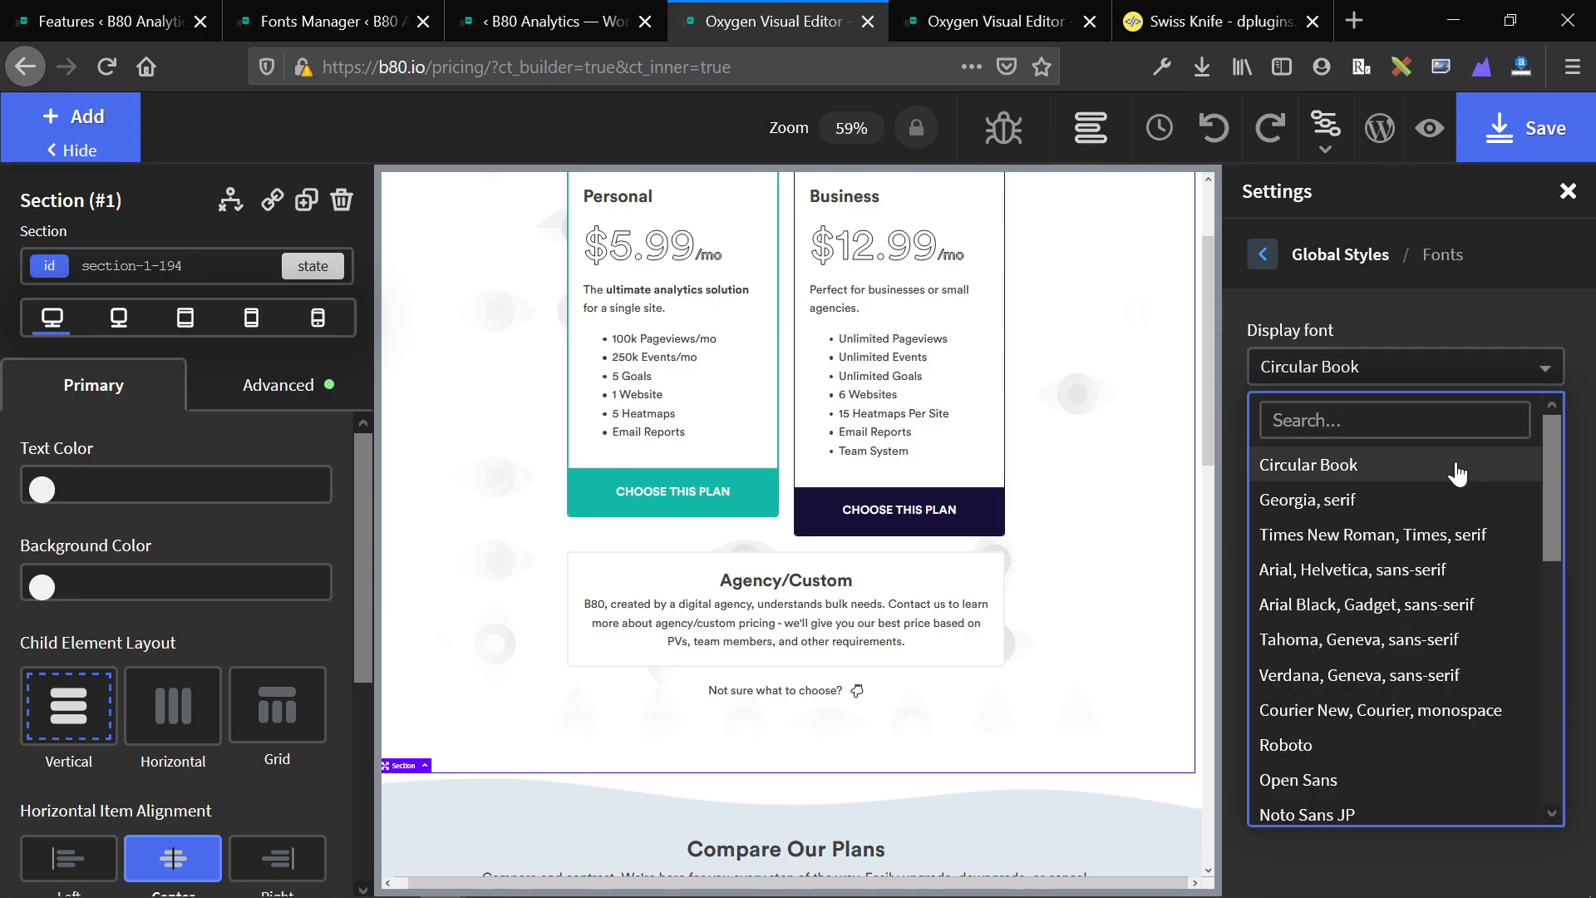
left_click(1308, 464)
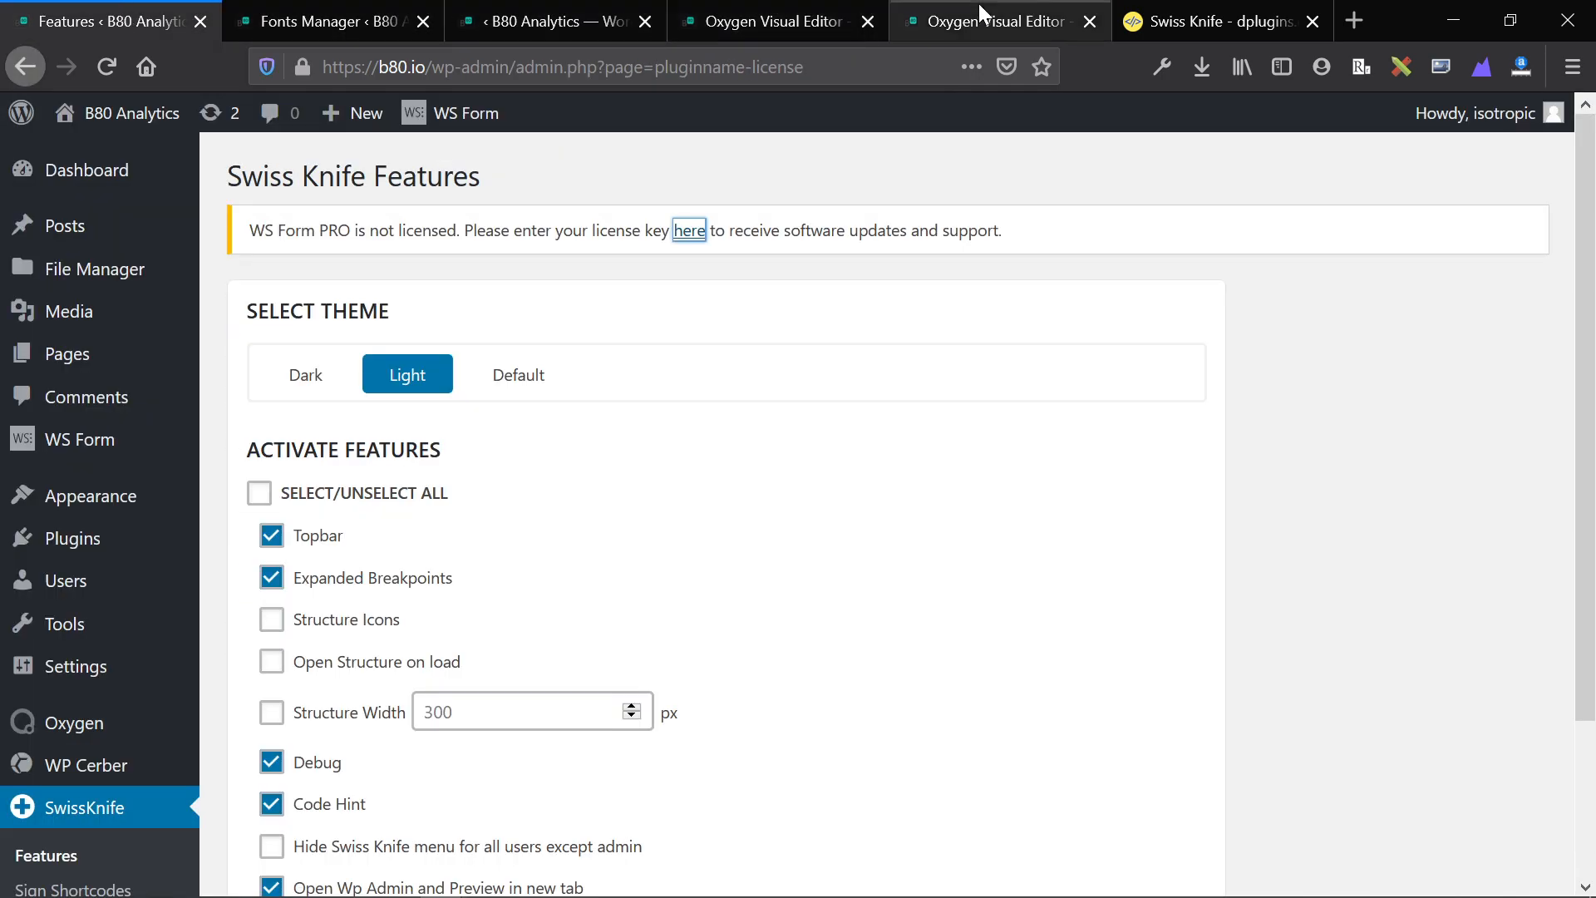
Step: Scroll the Swiss Knife product page to the Sign Shortcodes and Emmet.io descriptions
left_click(1207, 20)
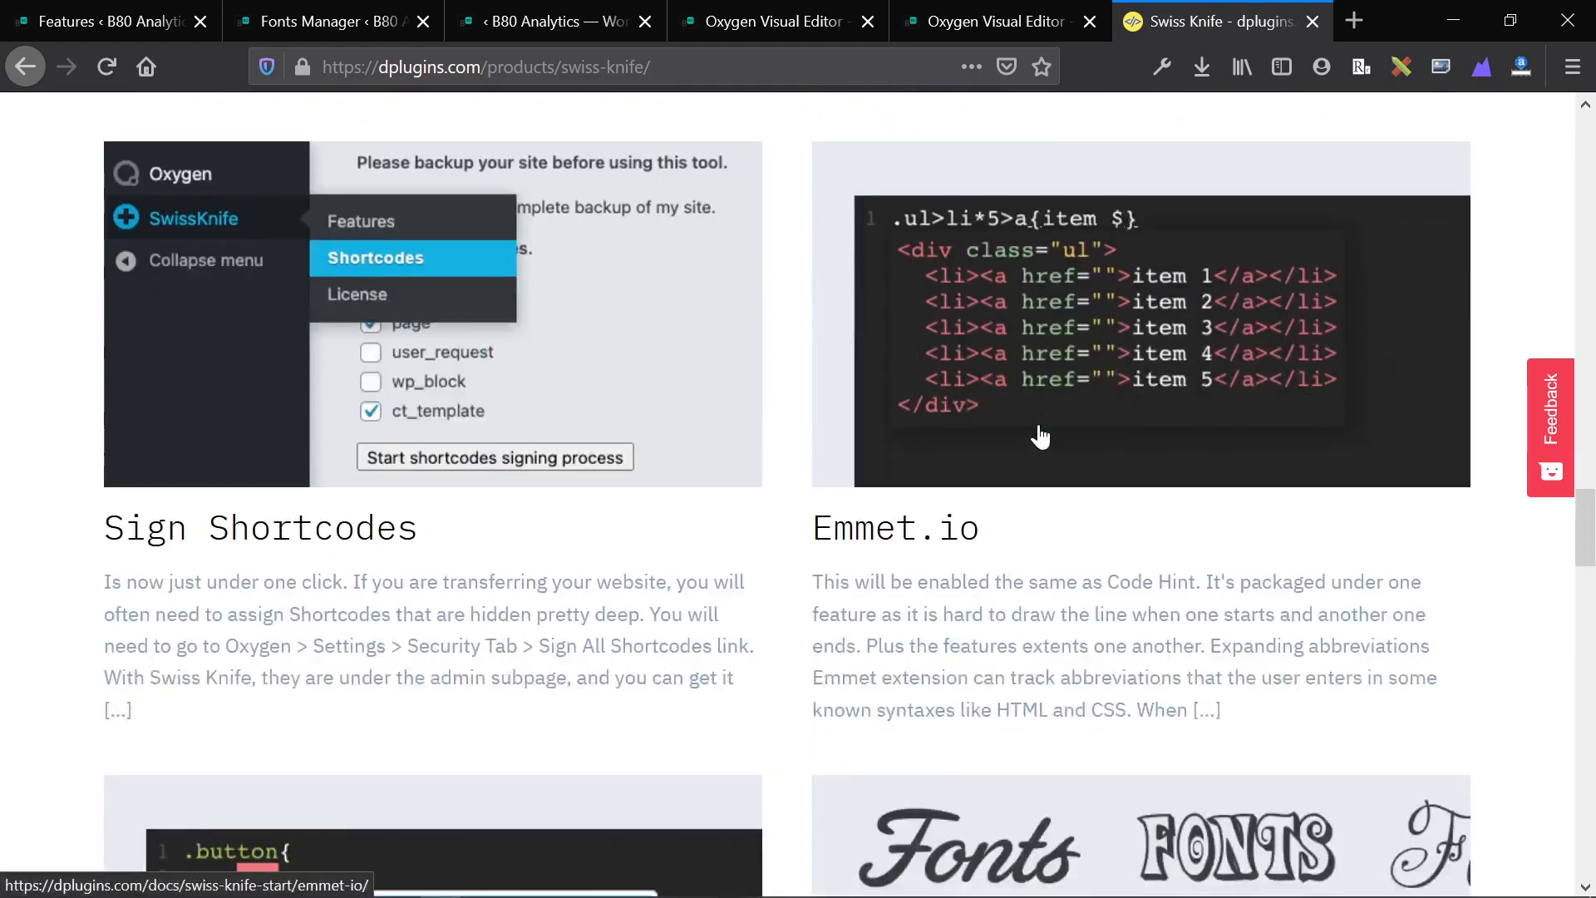
scroll("down", 3)
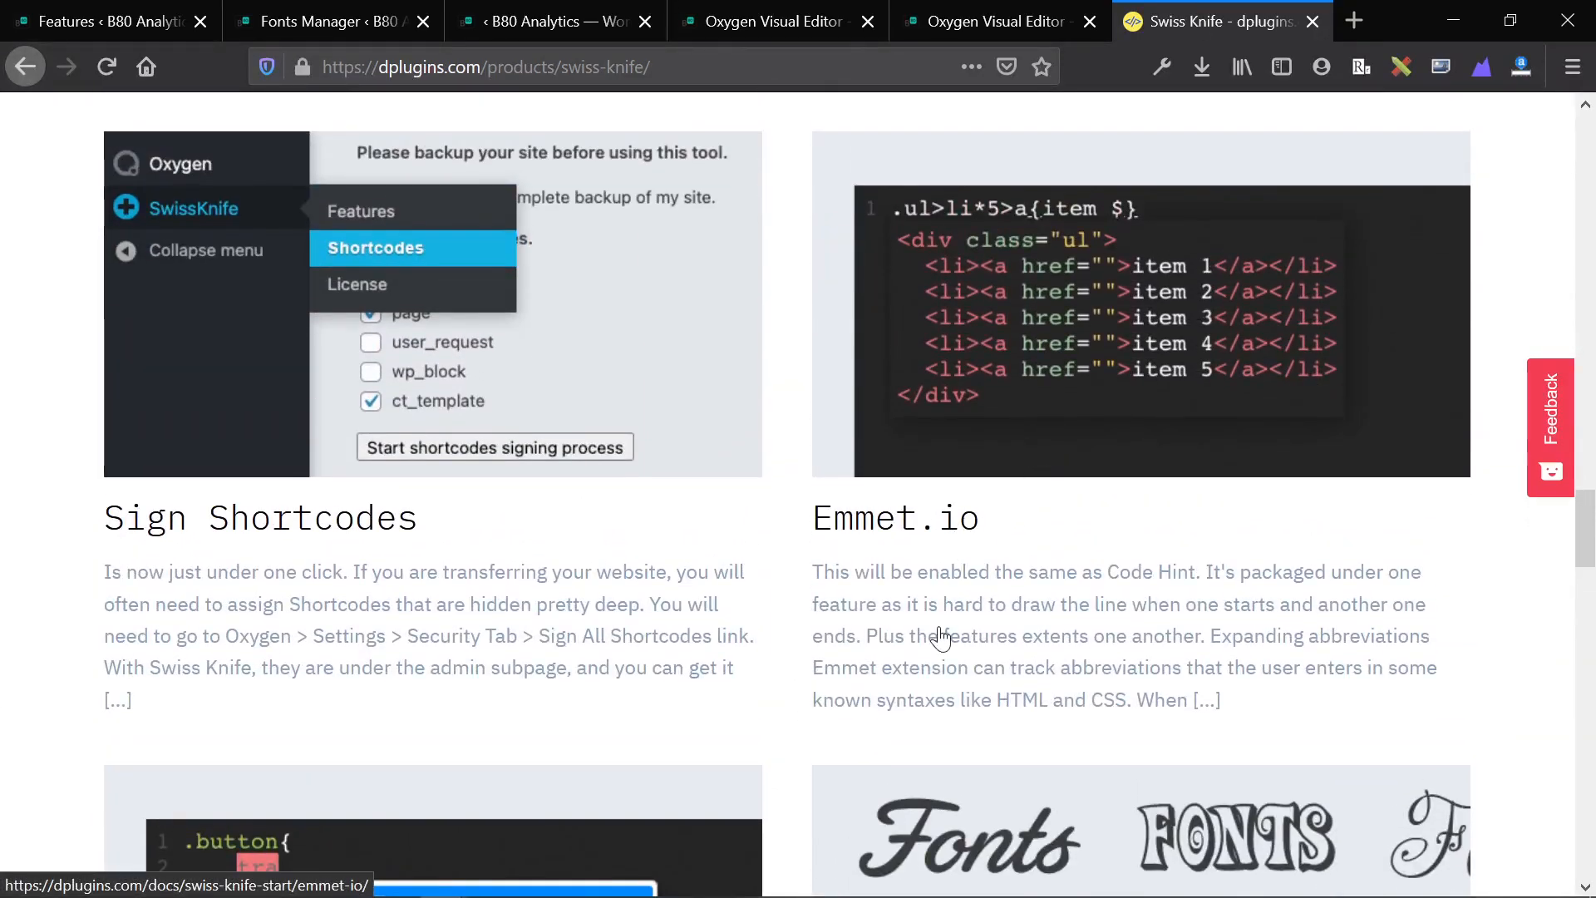
scroll("down", 3)
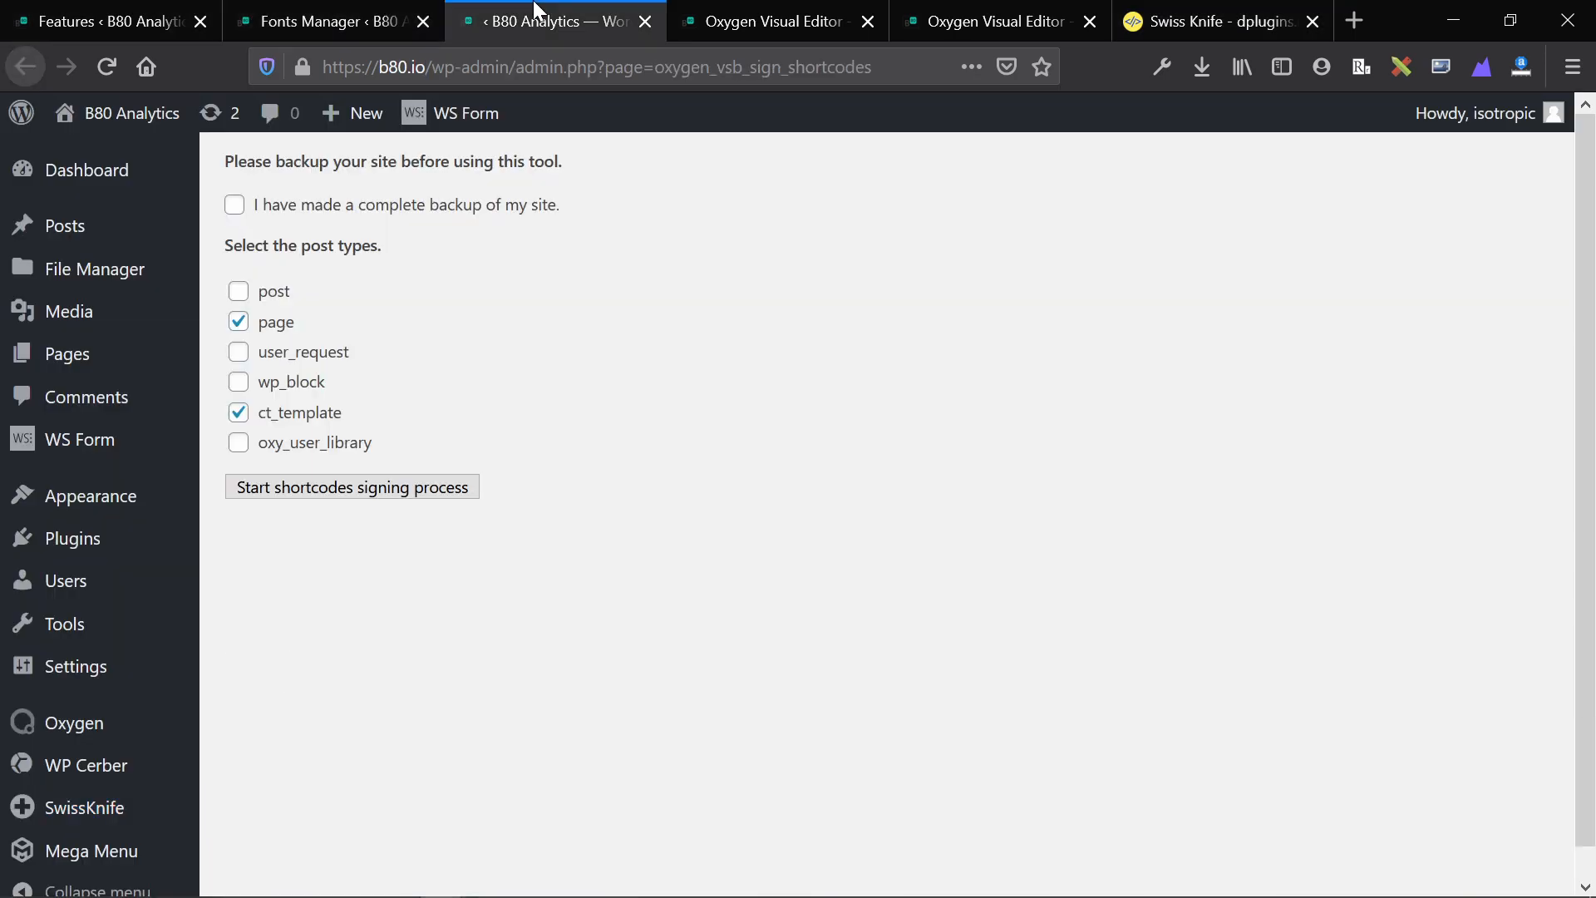
mouse_move(773, 21)
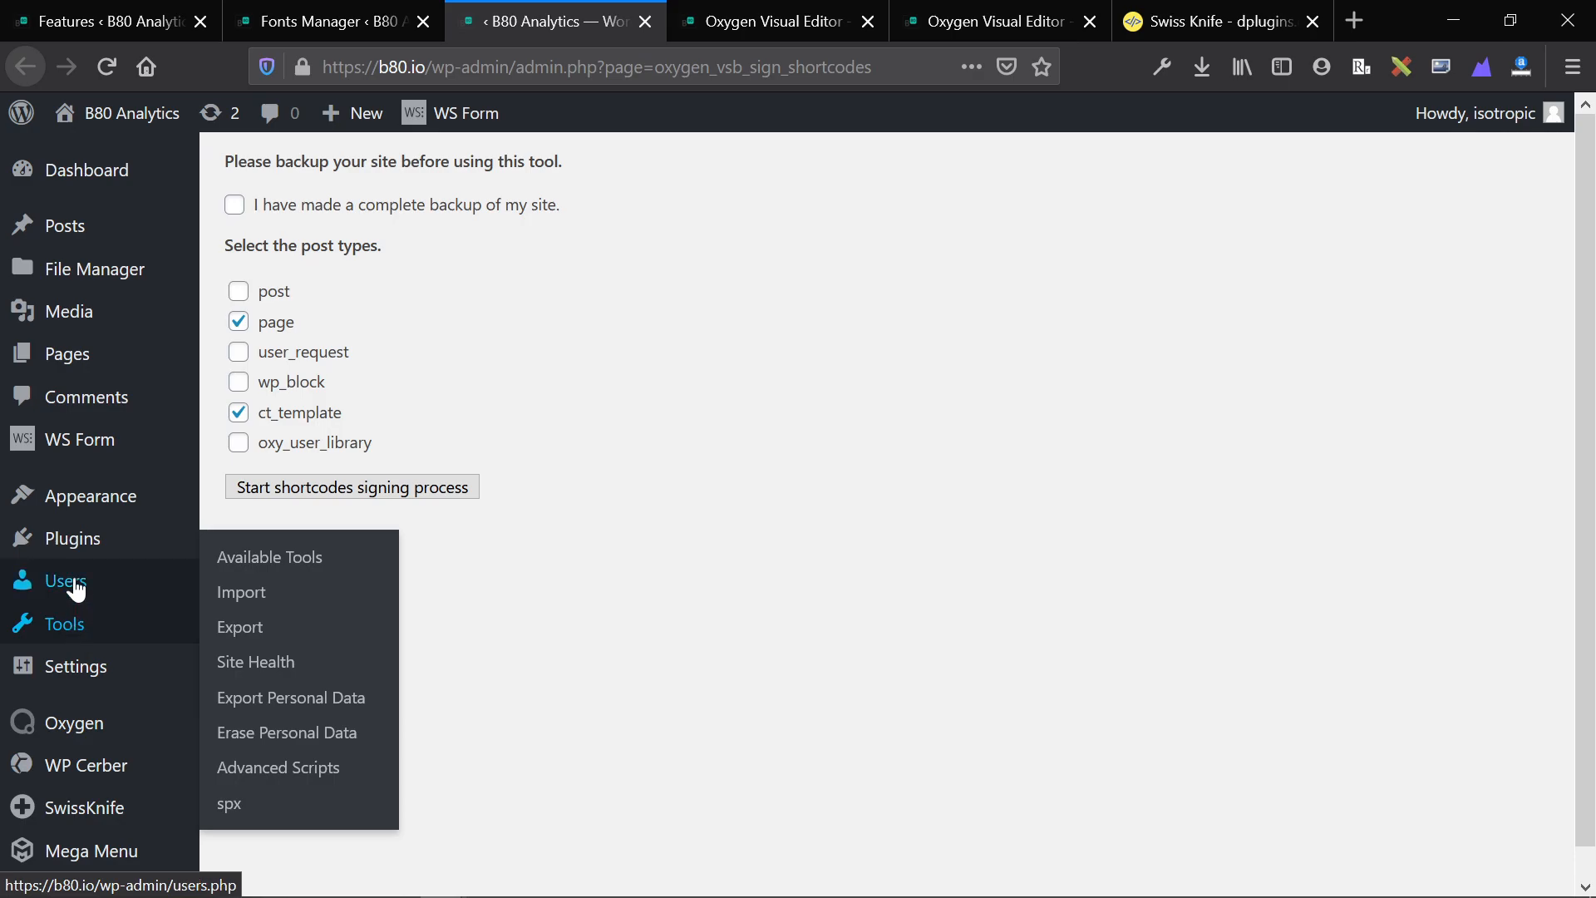
Step: Review Advanced Scripts and Hydrogen Pack in the installed plugins list, then return to the visual editor
left_click(71, 537)
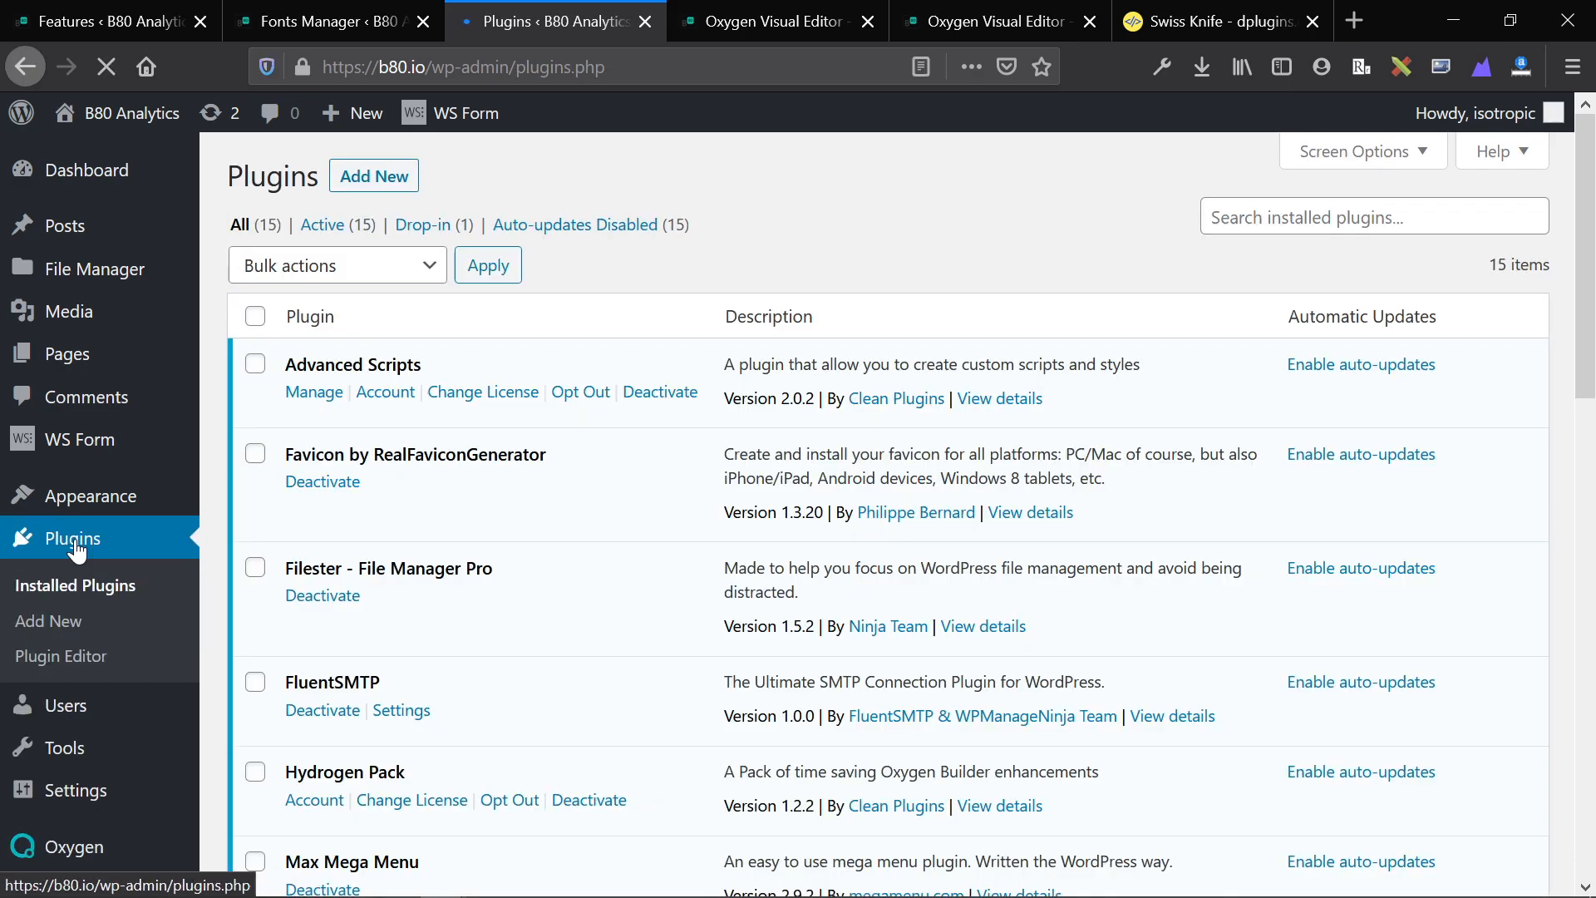
scroll("down", 3)
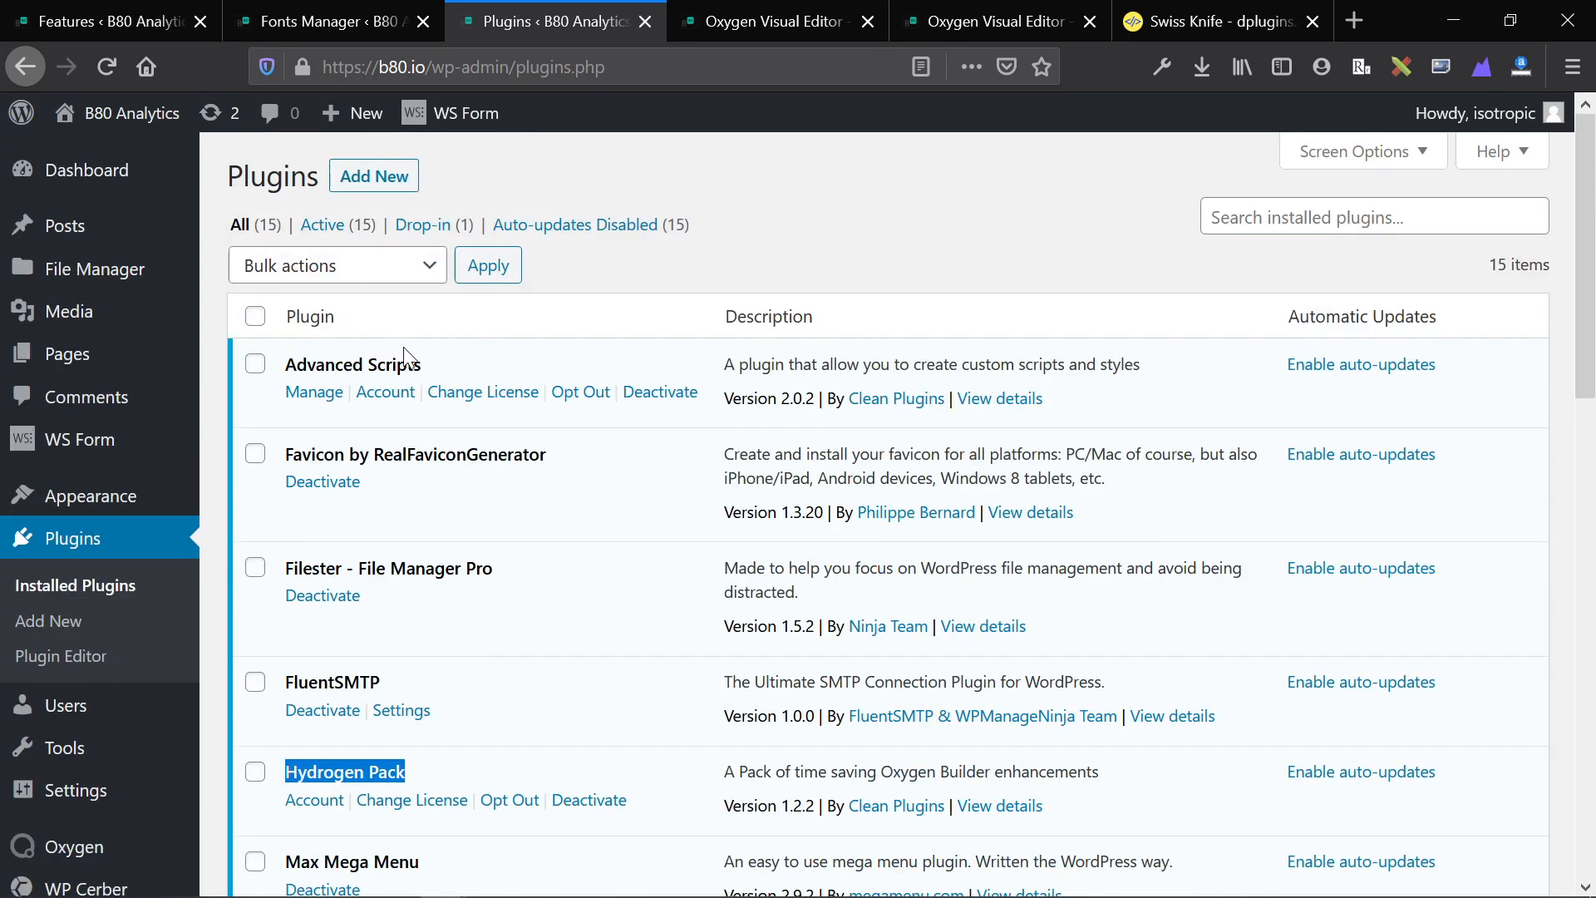
scroll("down", 3)
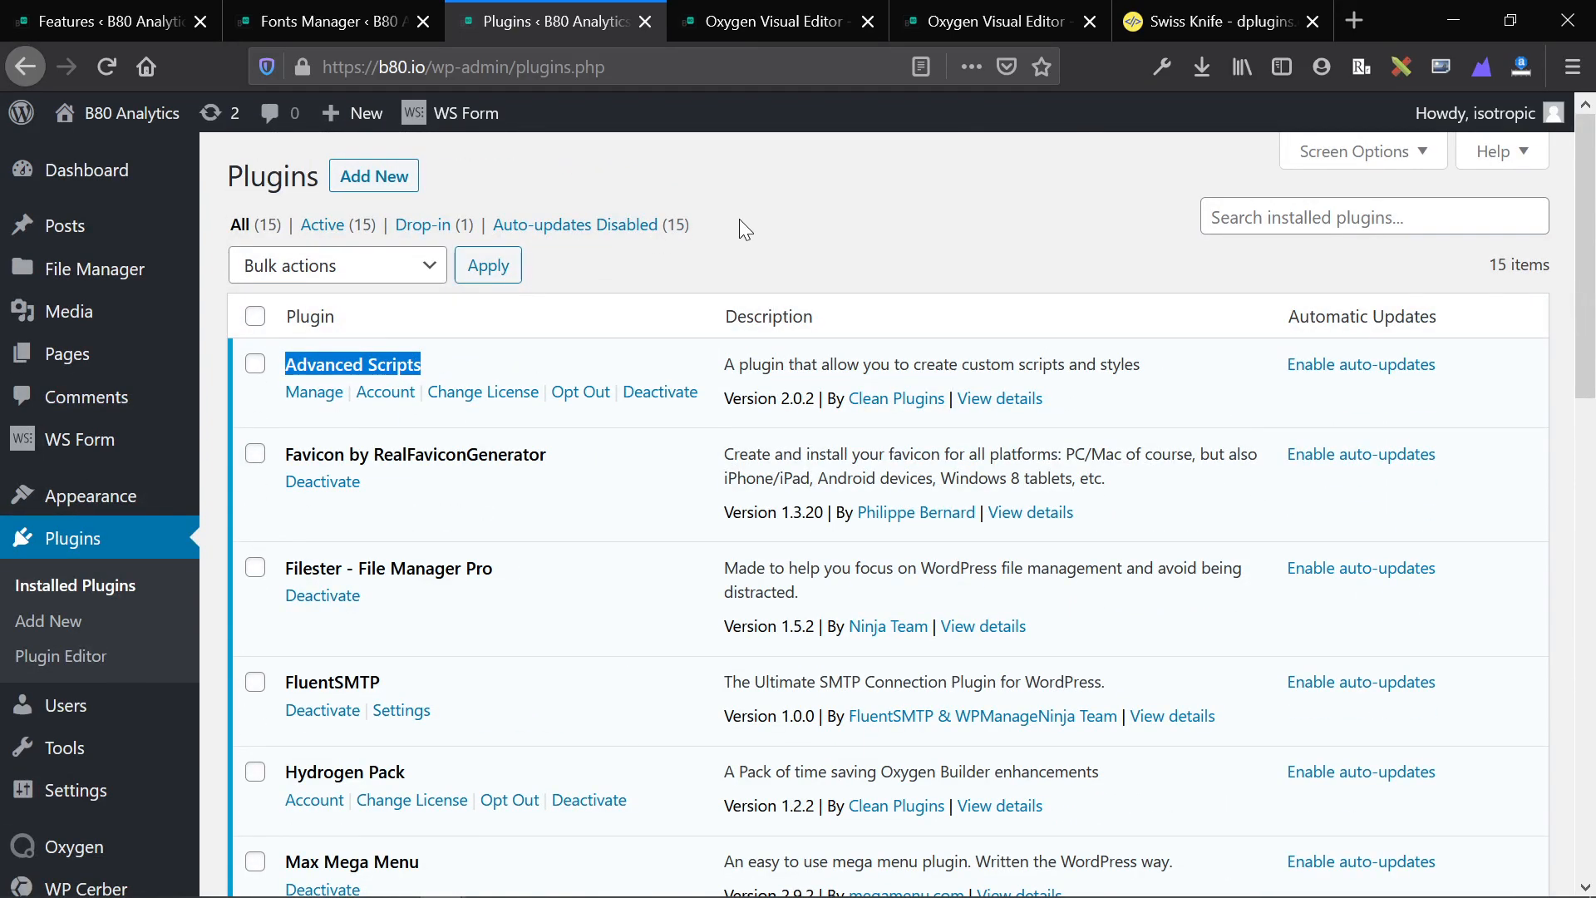
left_click(779, 22)
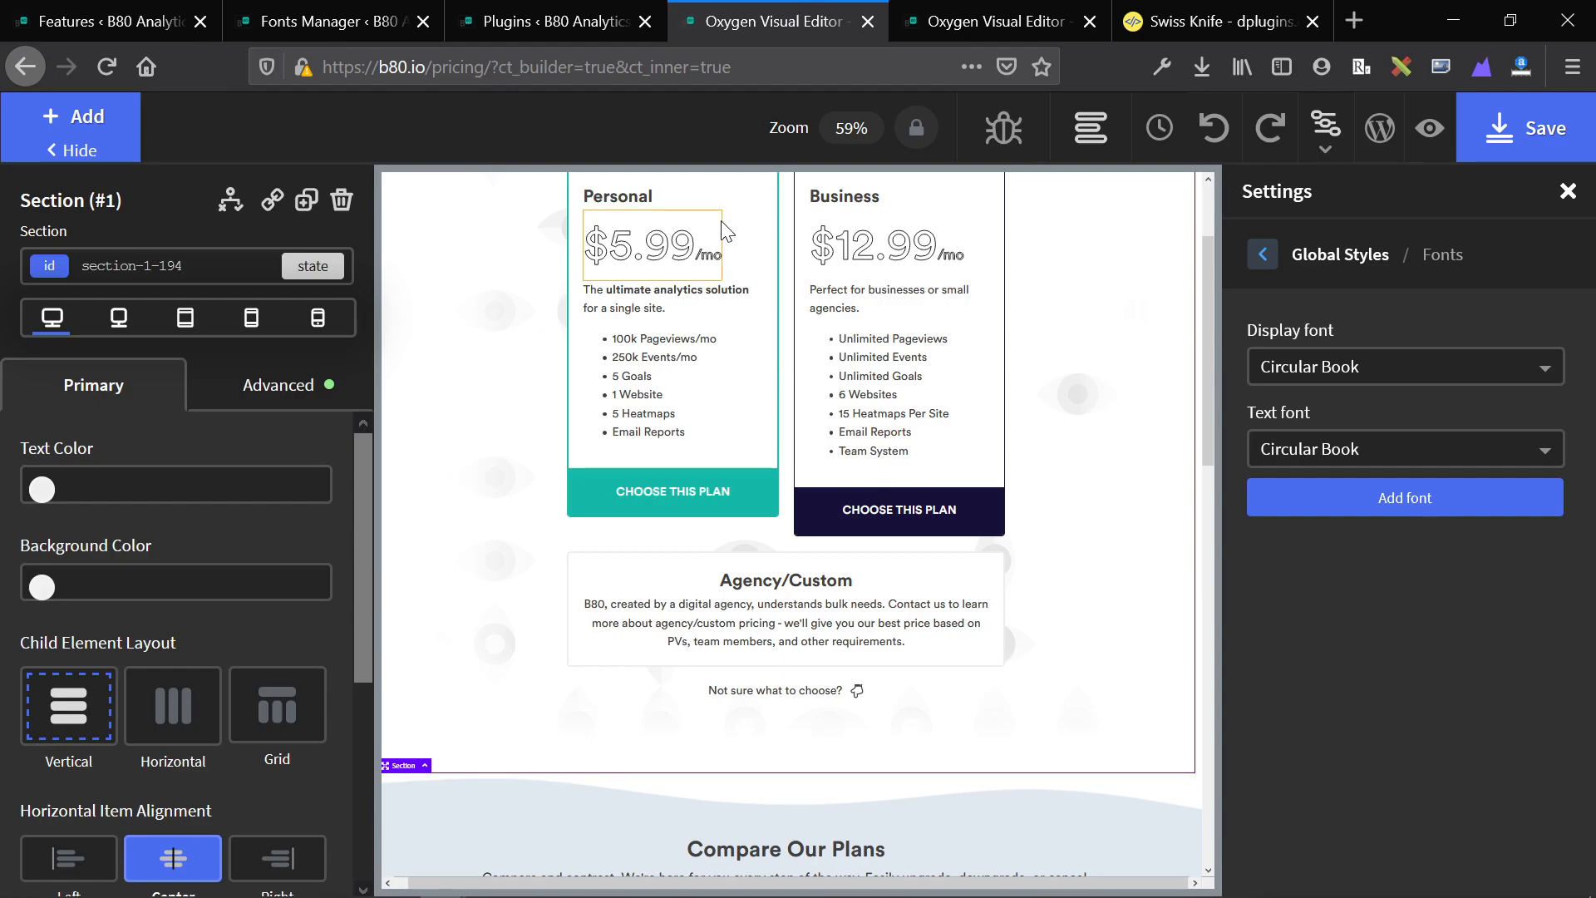
Step: Open the context menu for the $5.99 Personal plan price text, briefly visiting the Plugins tab
right_click(652, 244)
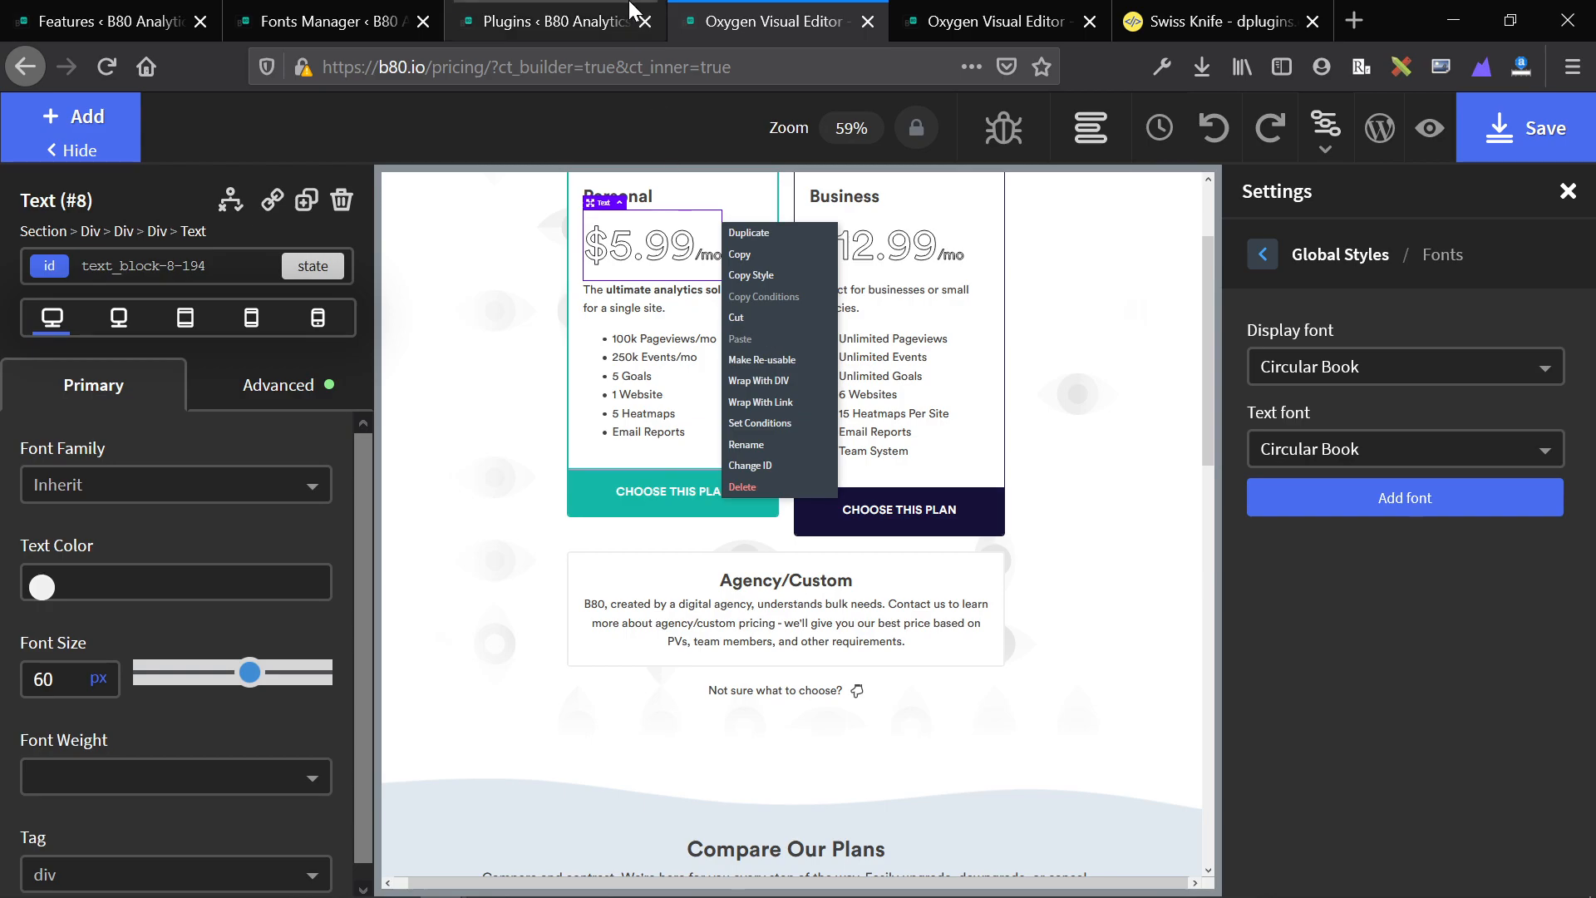
left_click(552, 22)
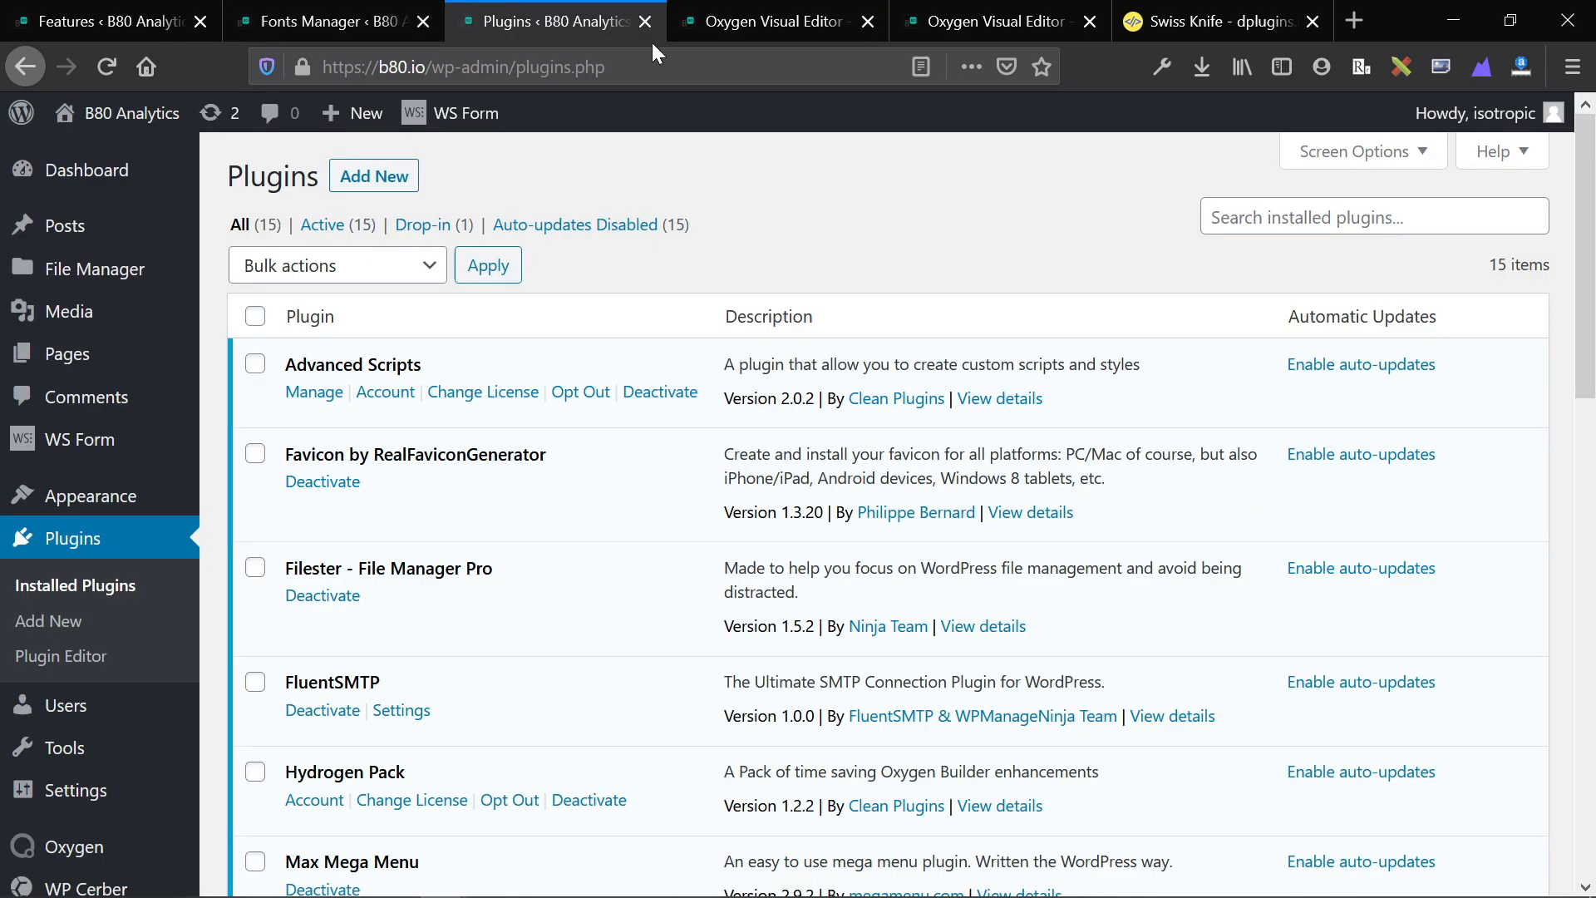
left_click(776, 20)
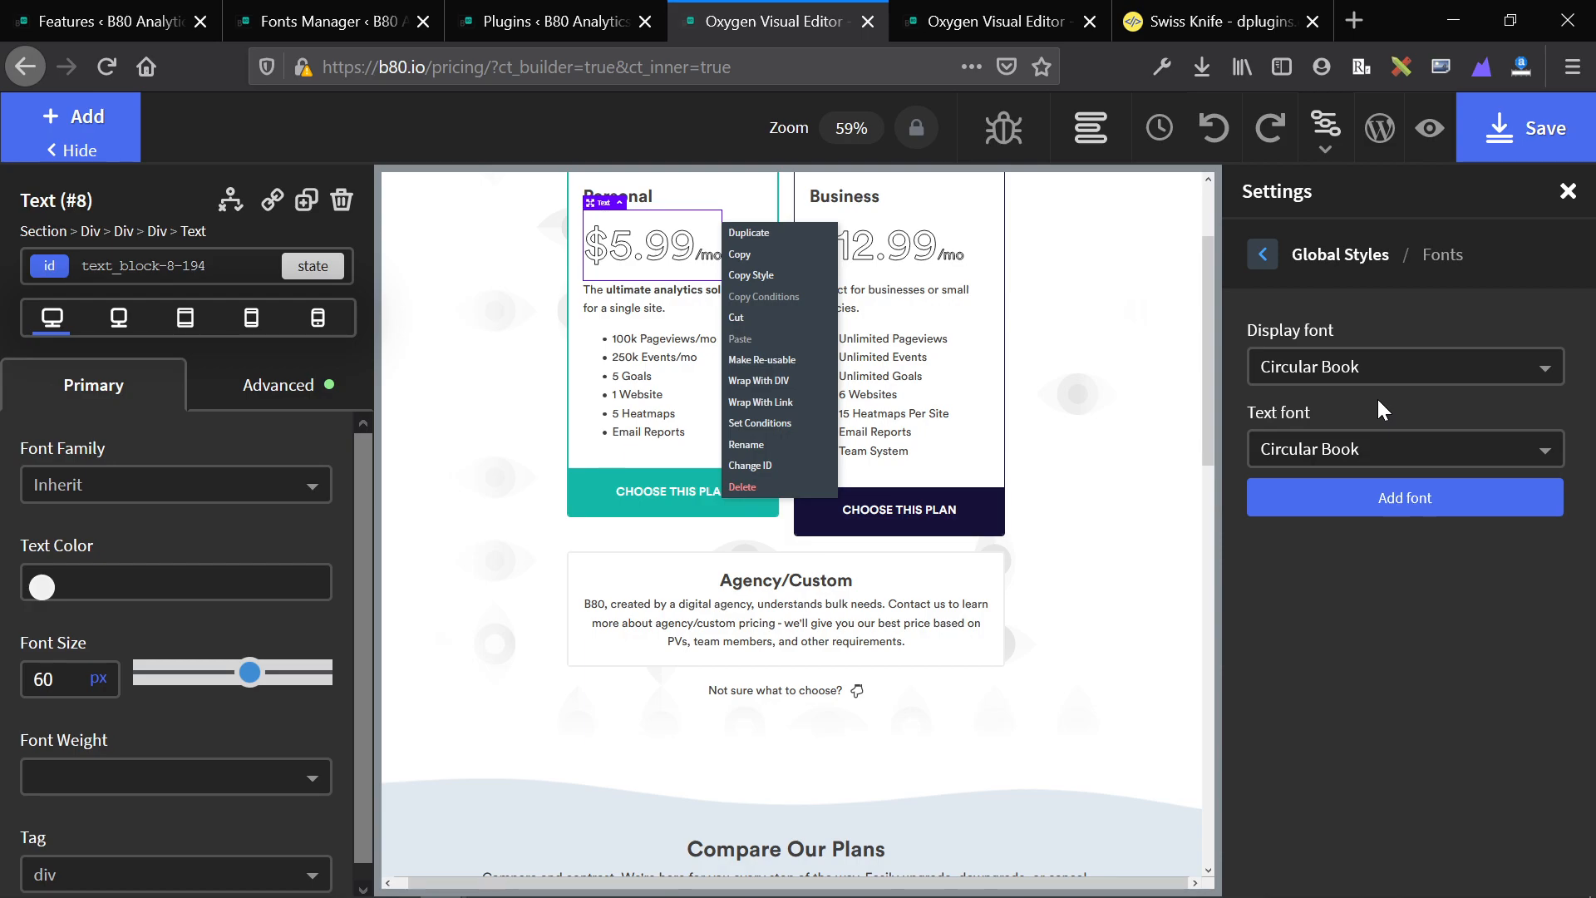
Step: Browse the Swiss Knife product page's feature cards and $25.00 price on dplugins.com
left_click(1218, 20)
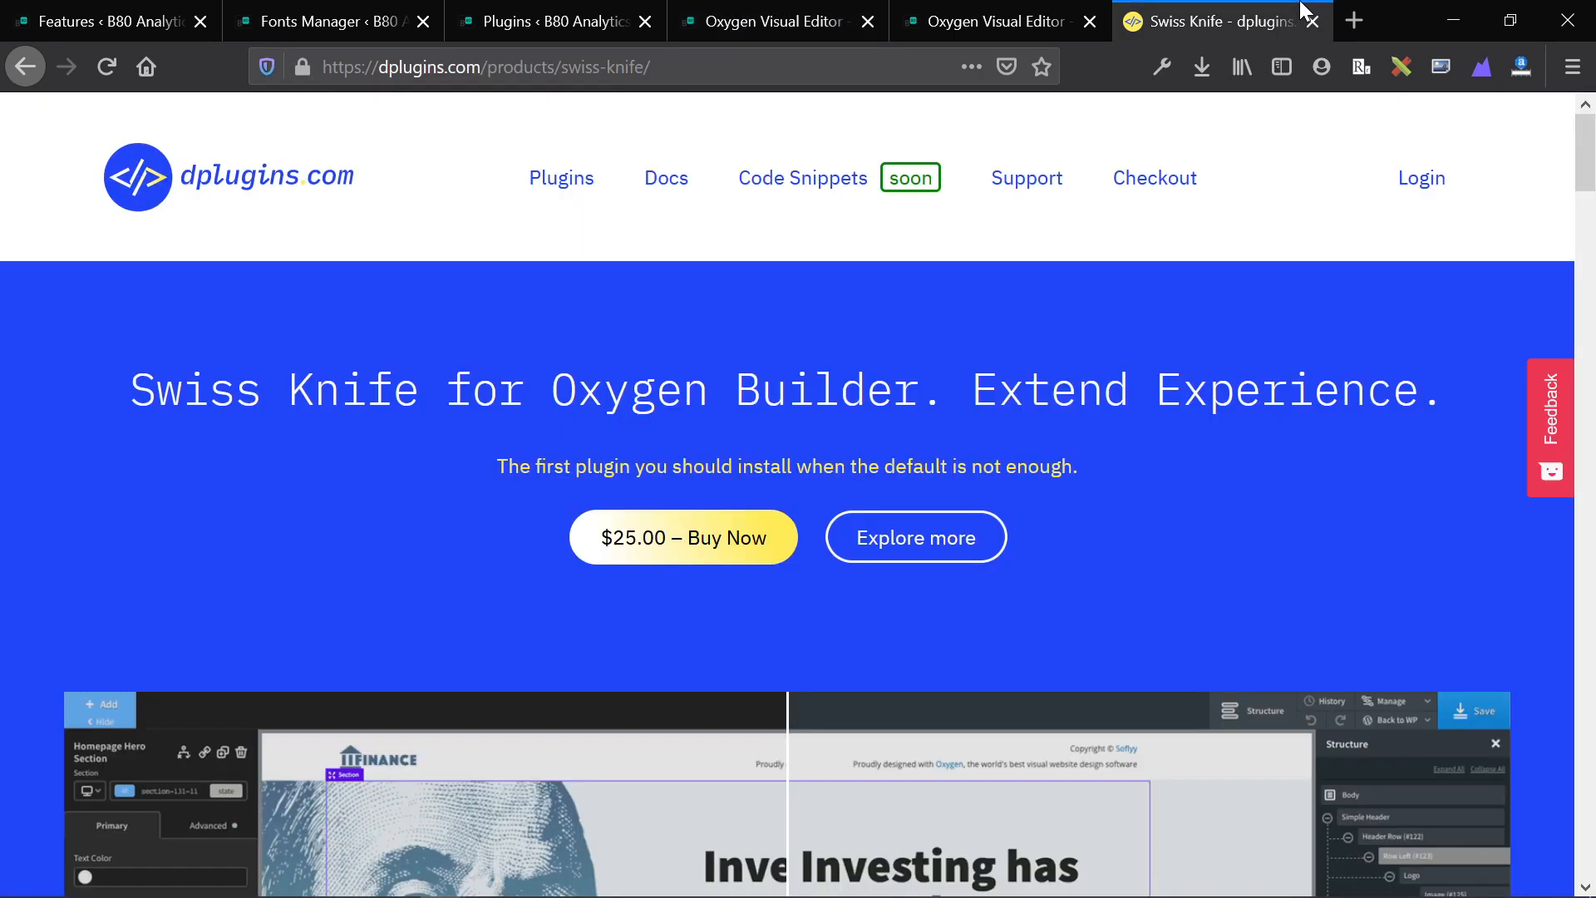
mouse_move(1024, 455)
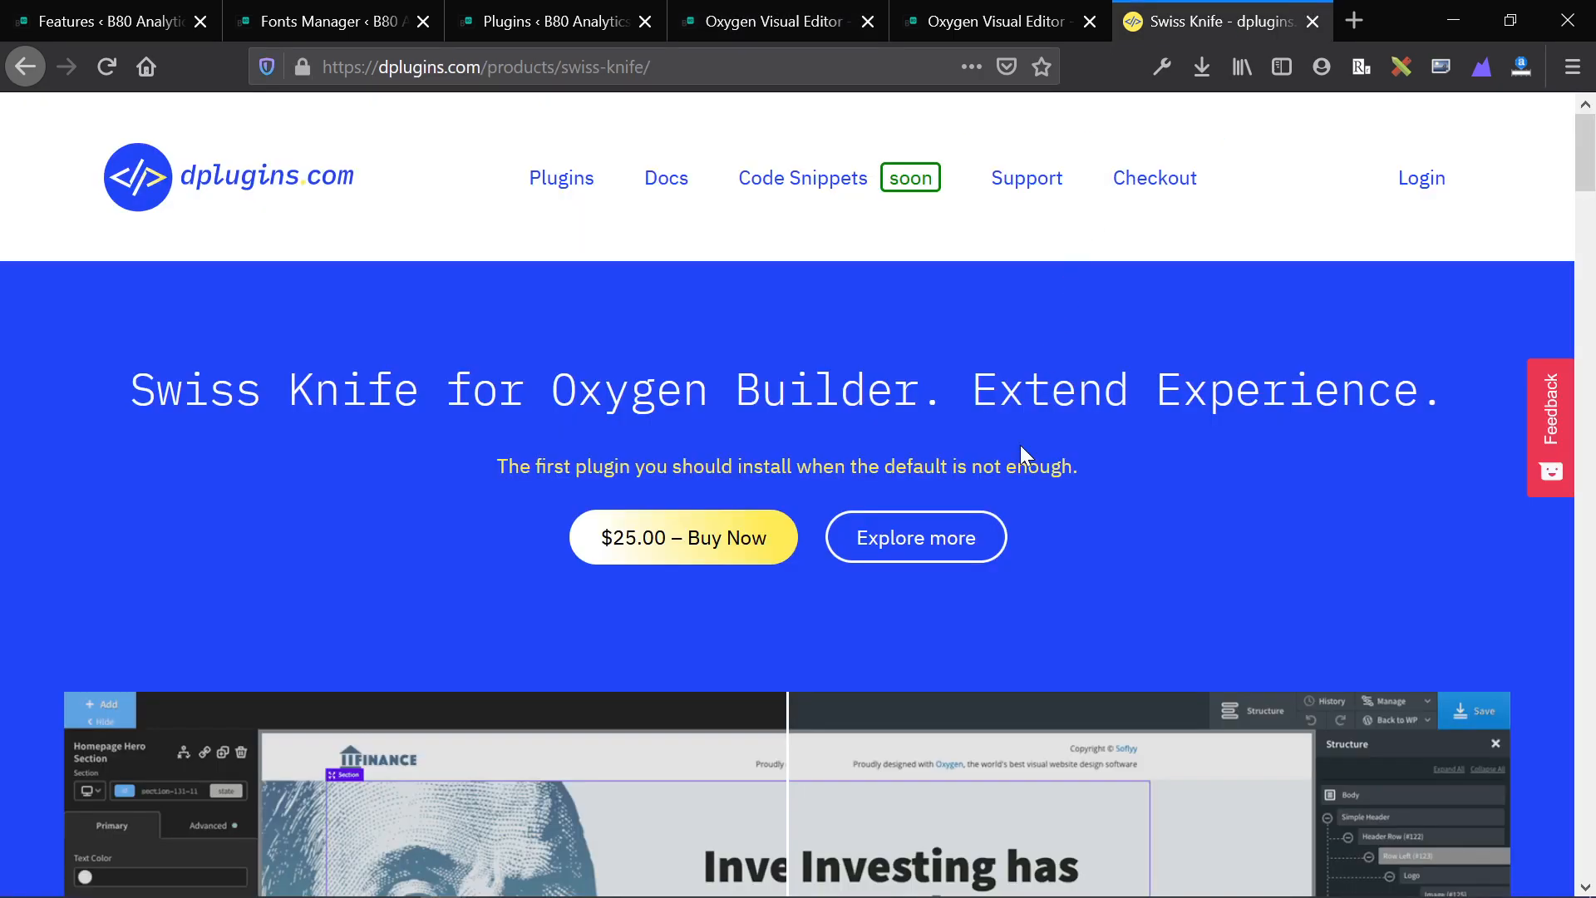
scroll("down", 3)
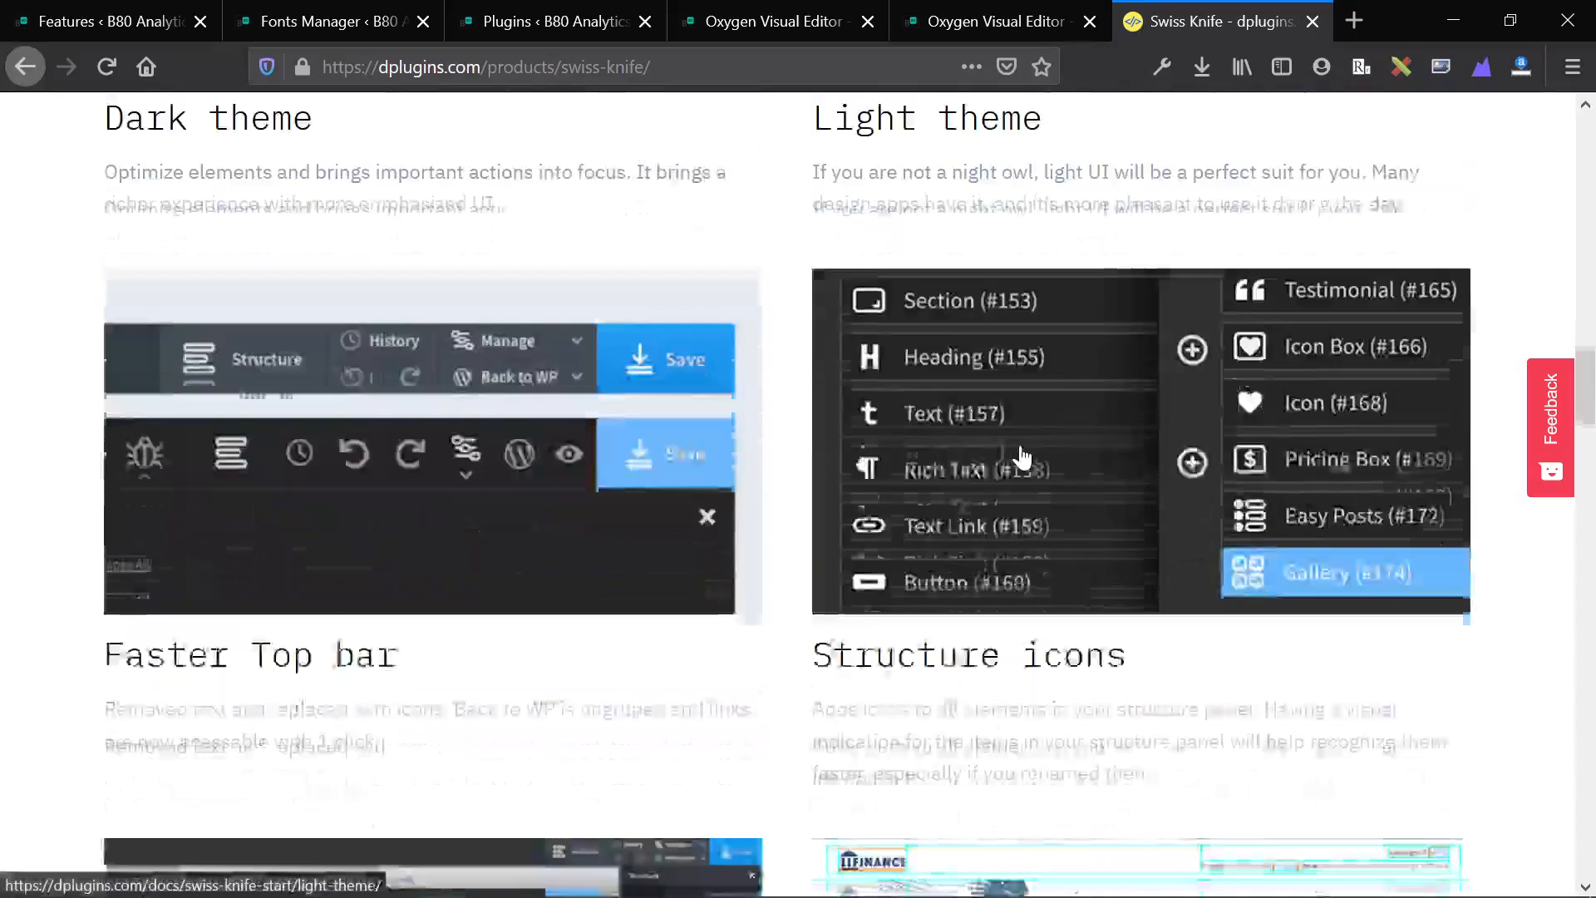
scroll("down", 3)
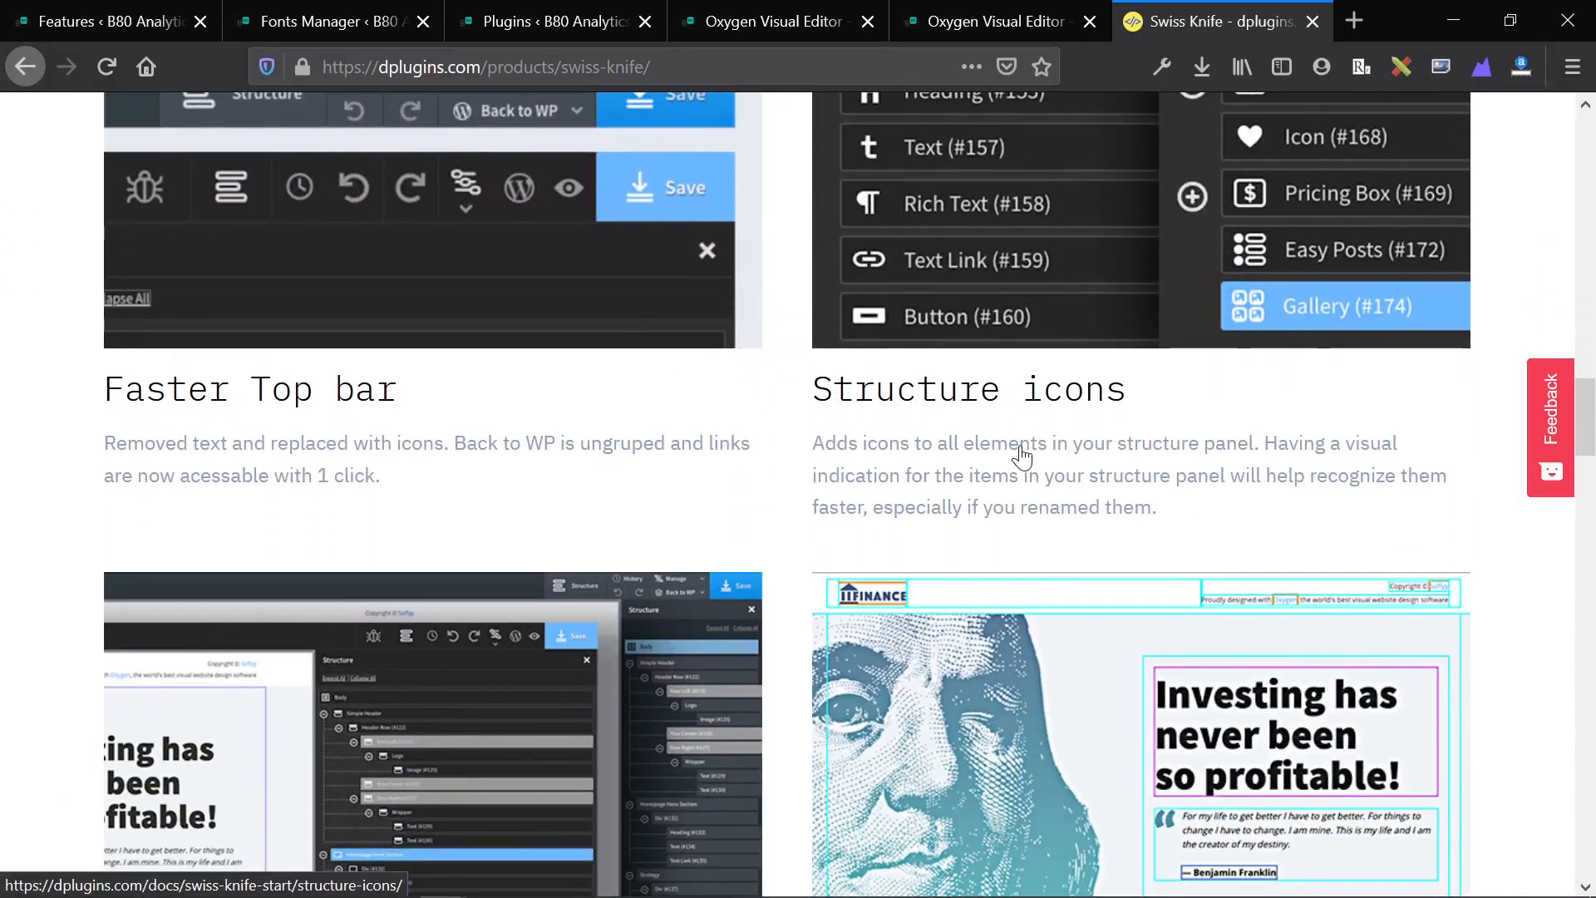
scroll("down", 3)
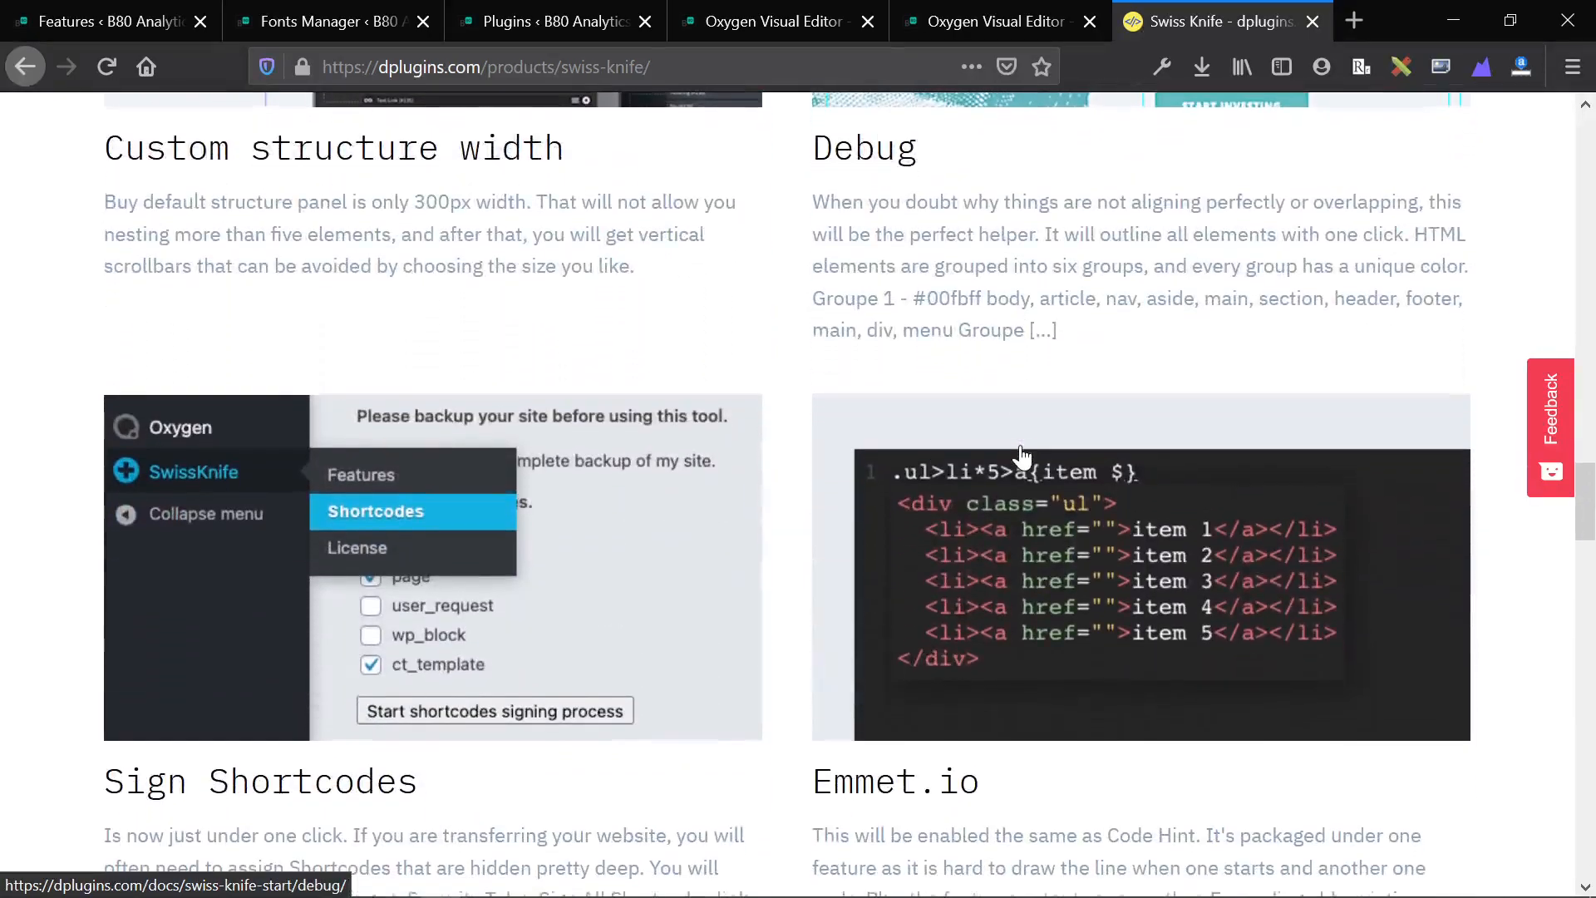
scroll("down", 3)
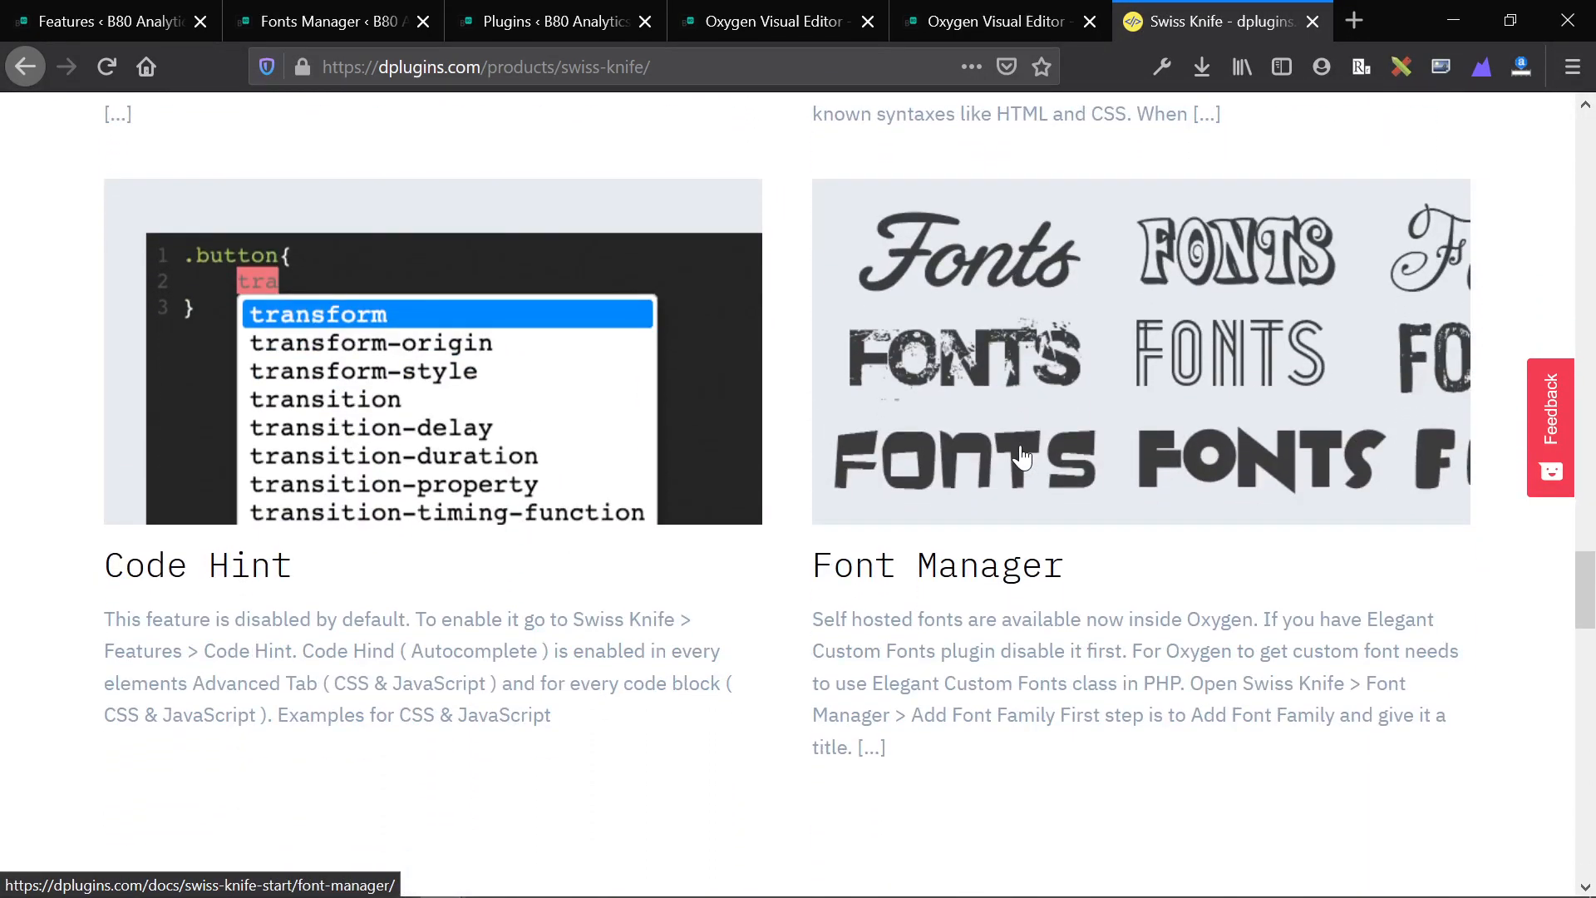
scroll("down", 3)
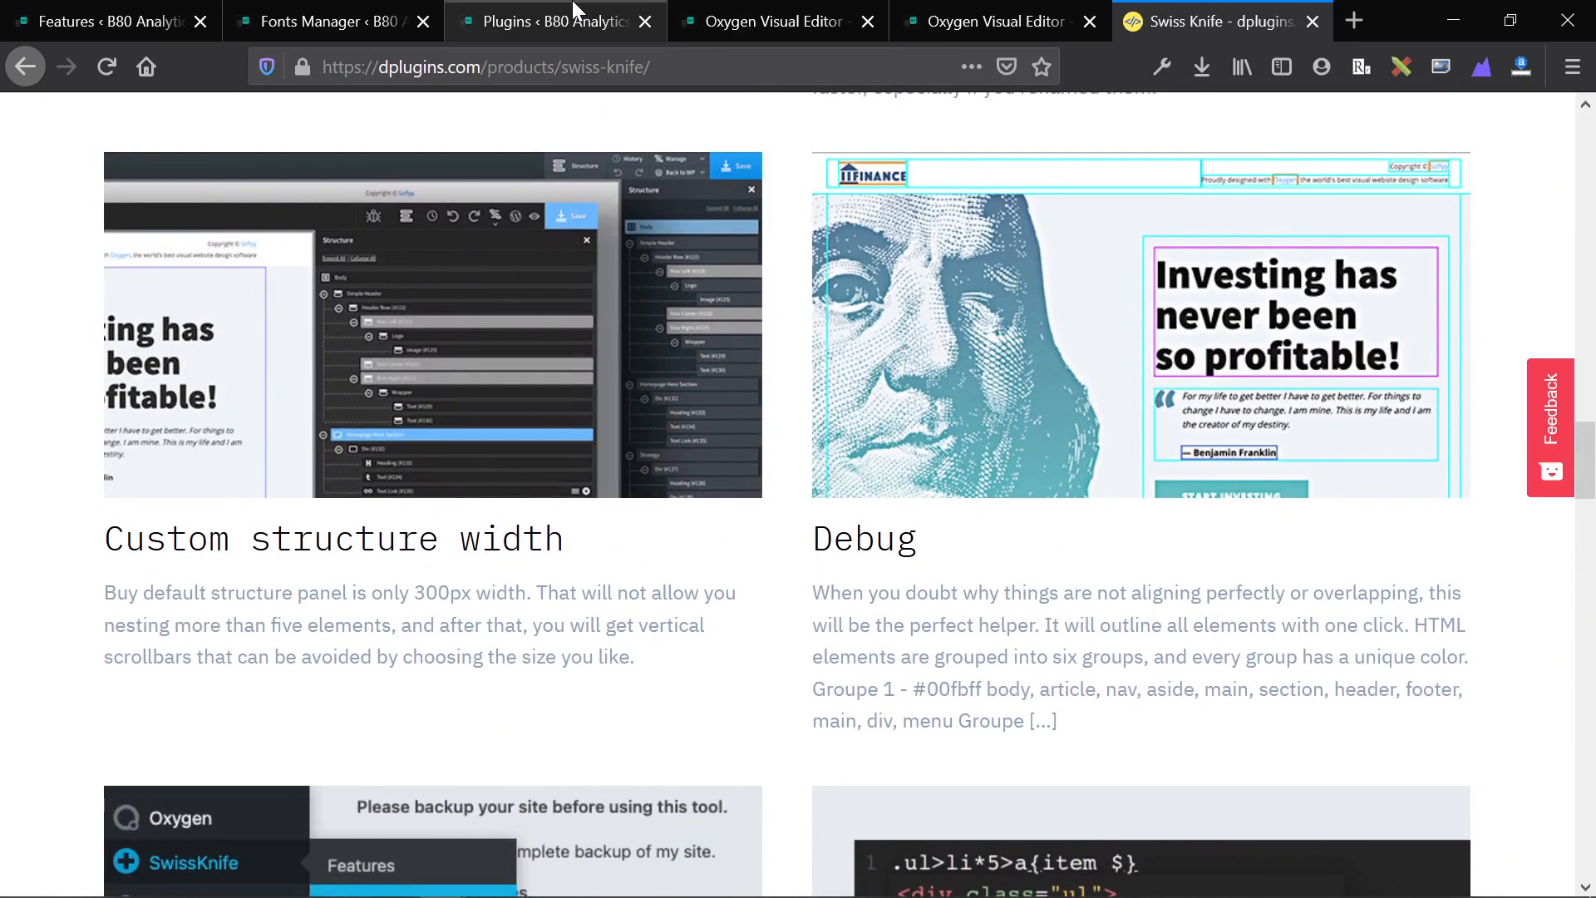
Step: Return via the Fonts Manager tab to the Oxygen visual editor showing Circular Book fonts
left_click(331, 20)
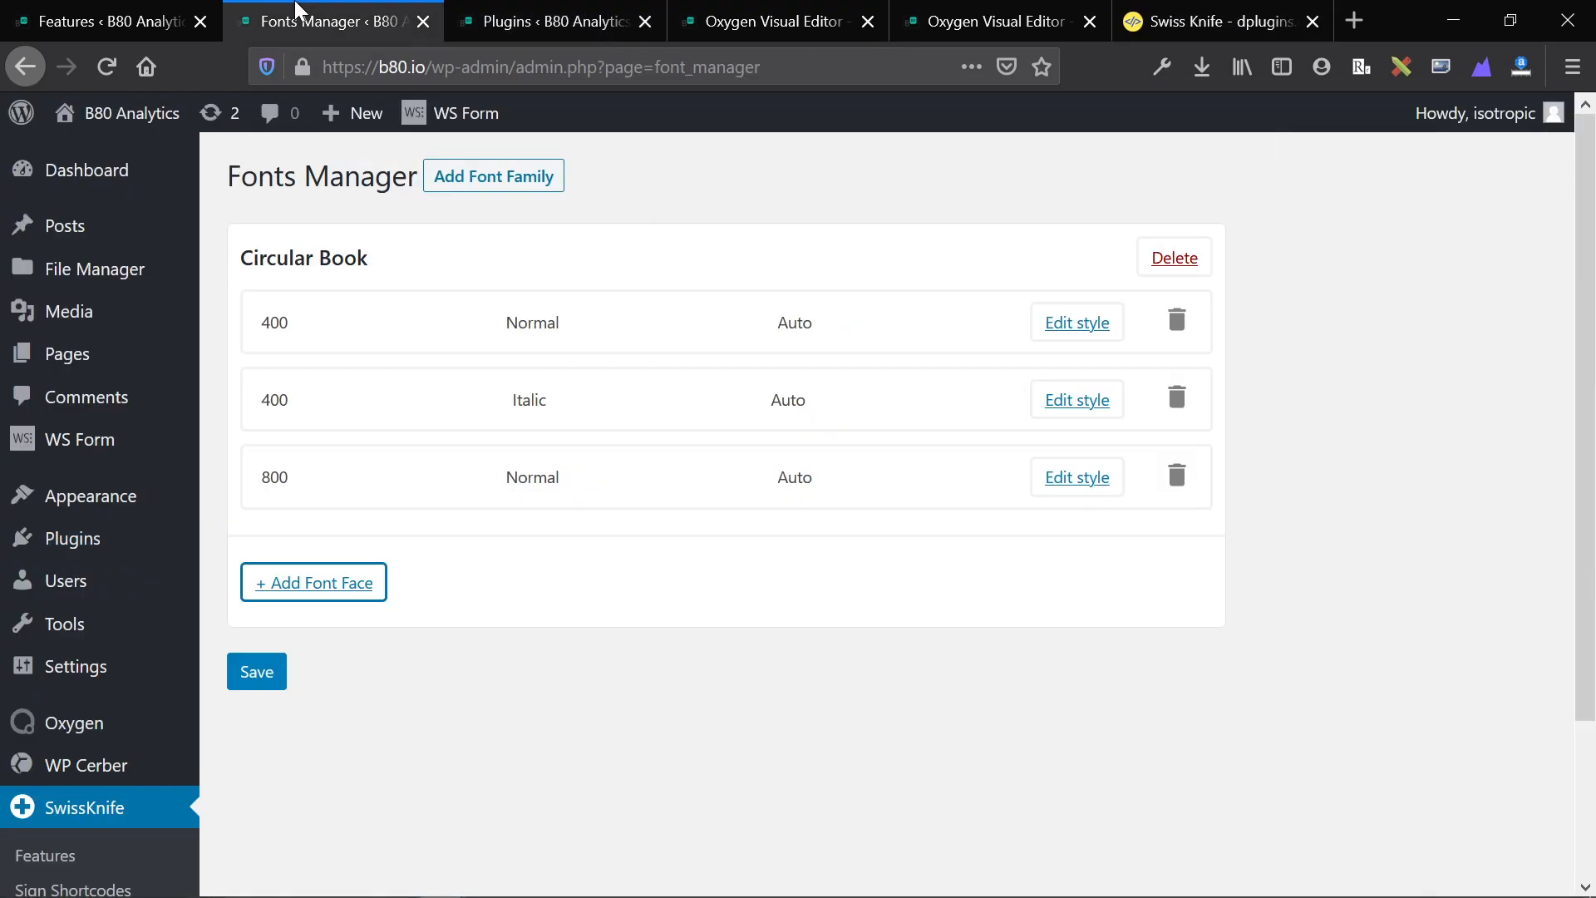
left_click(777, 20)
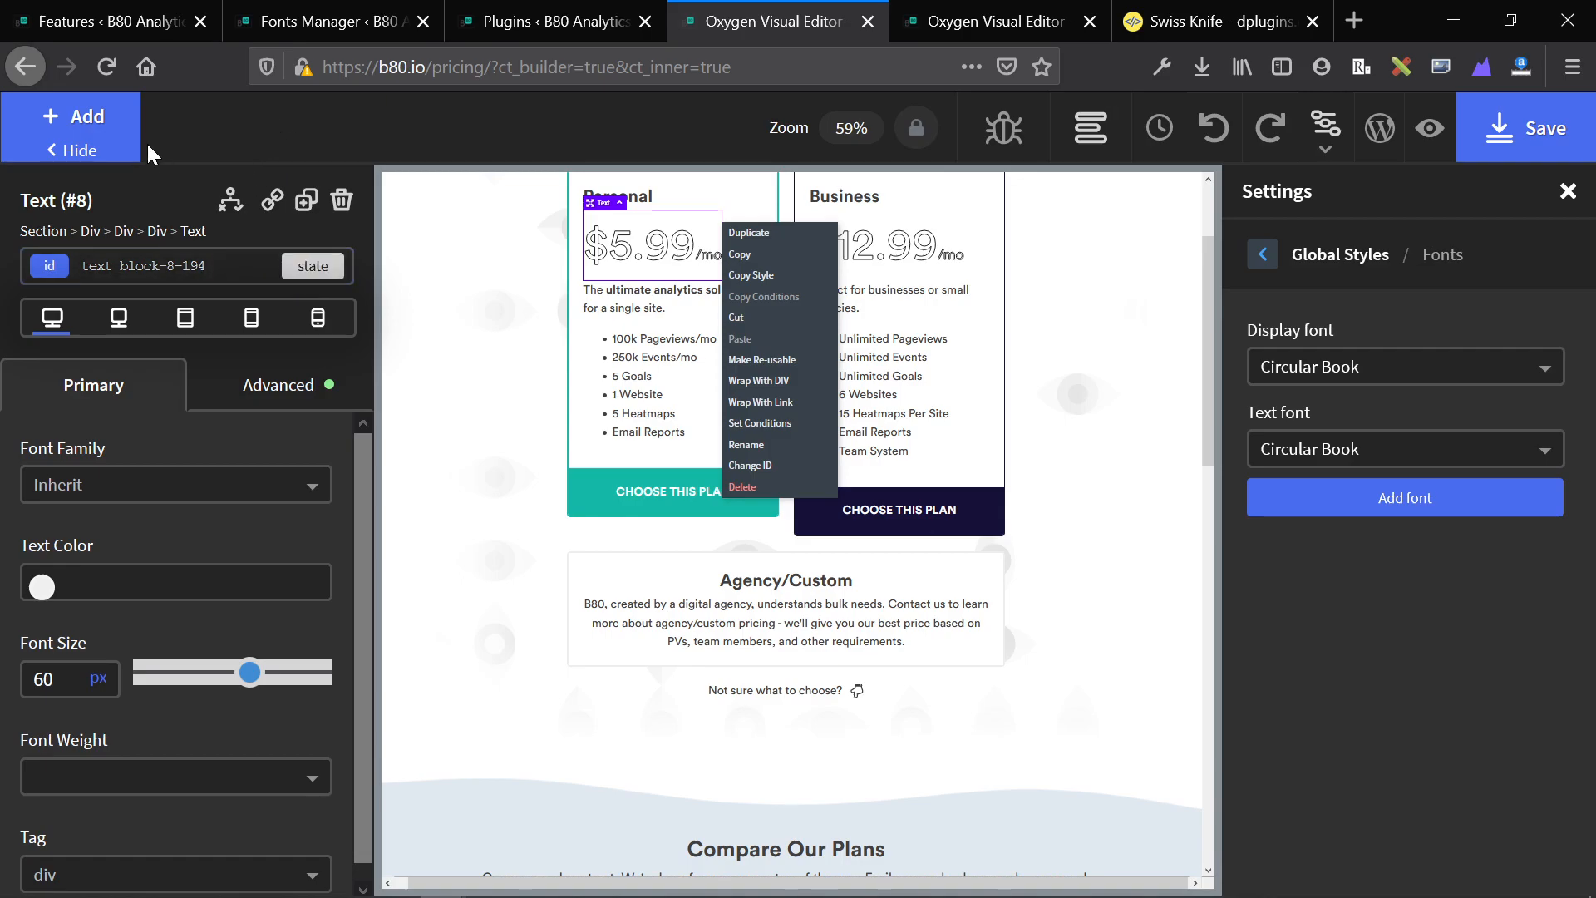
mouse_move(519, 202)
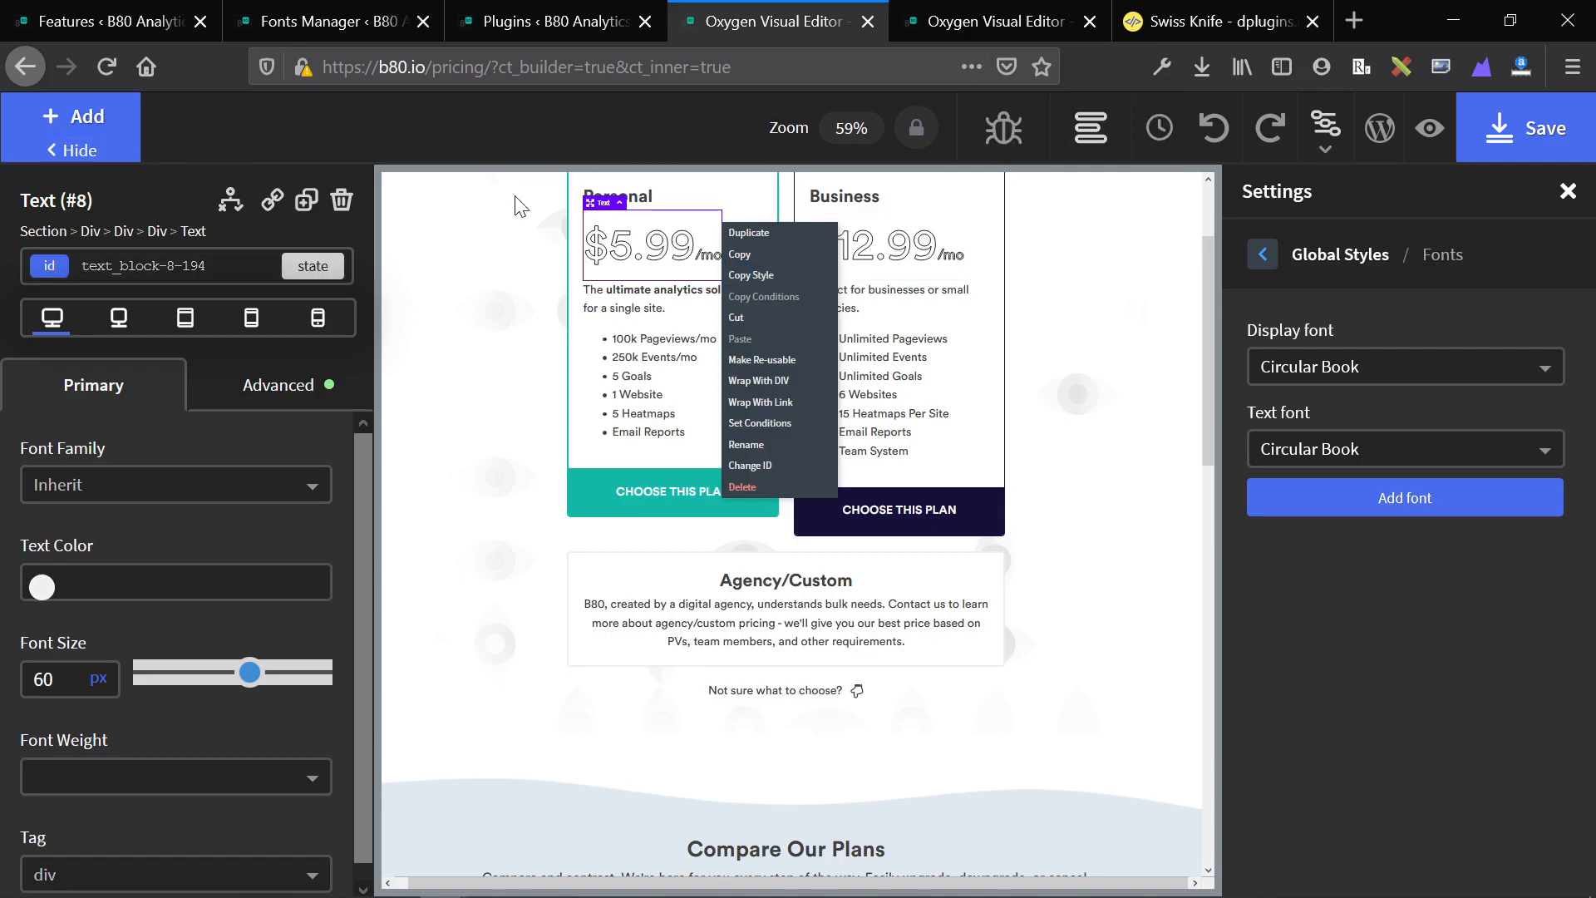
mouse_move(384, 273)
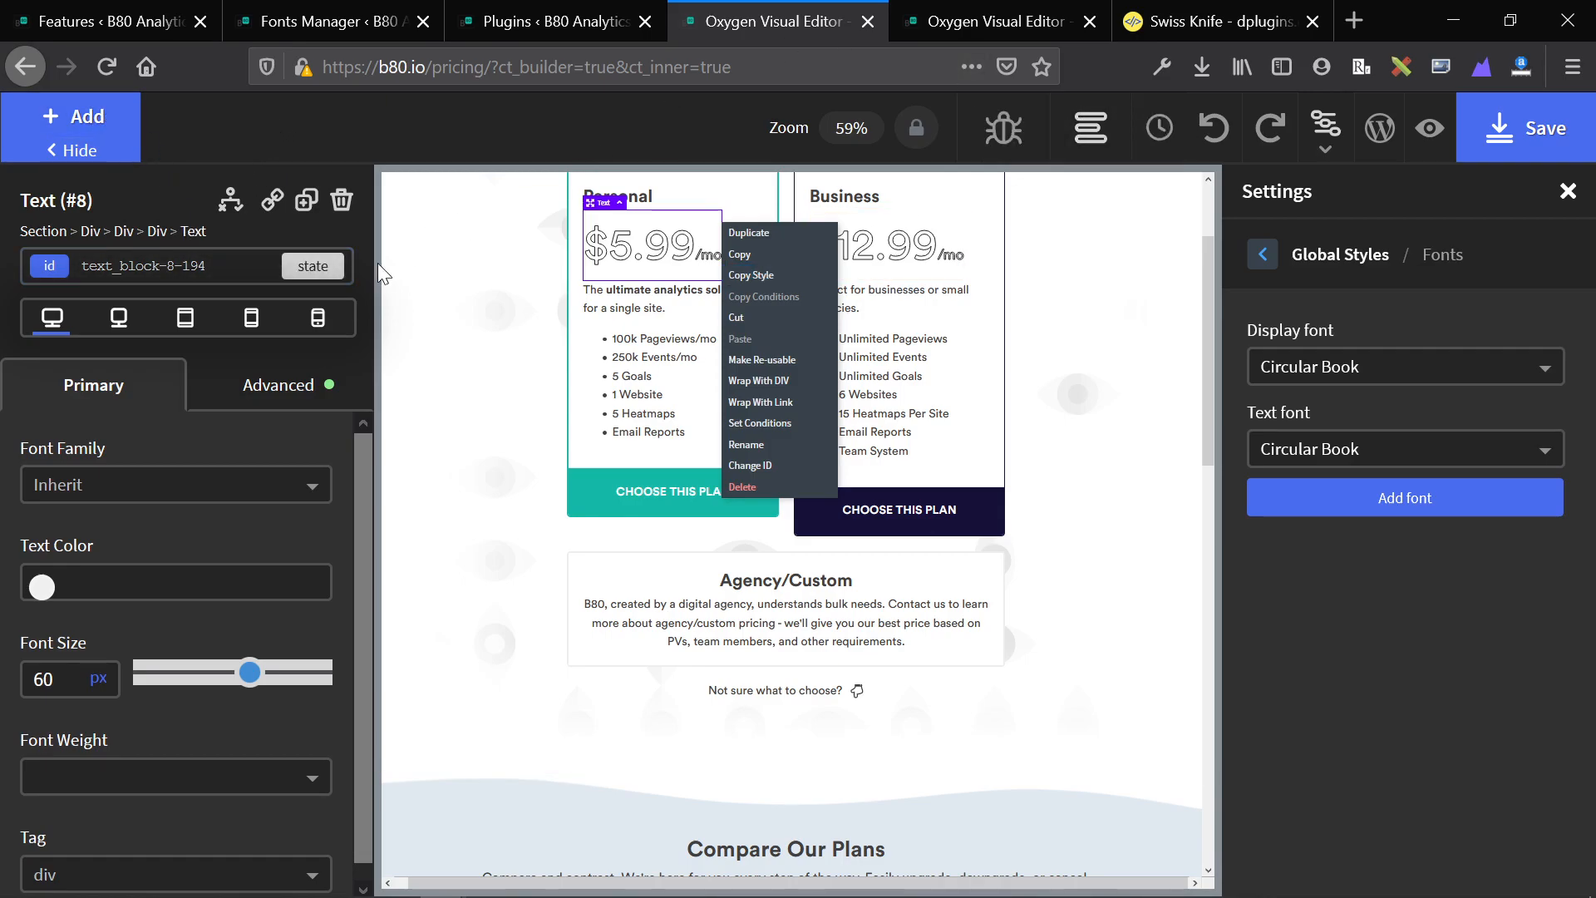